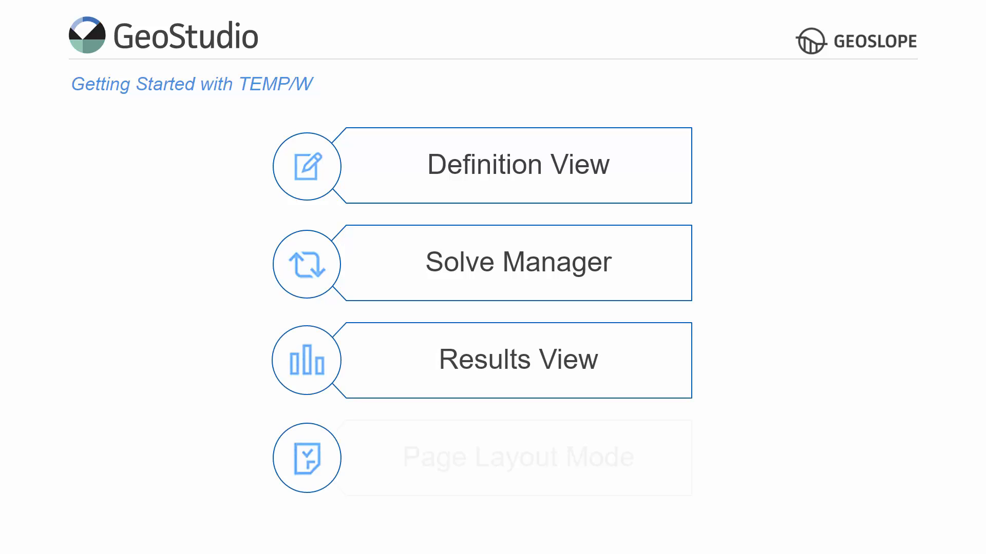
Step: Create a new untitled project from the Metric - Letter template with SI units
{"action": "left_click", "coordinate": [517, 164]}
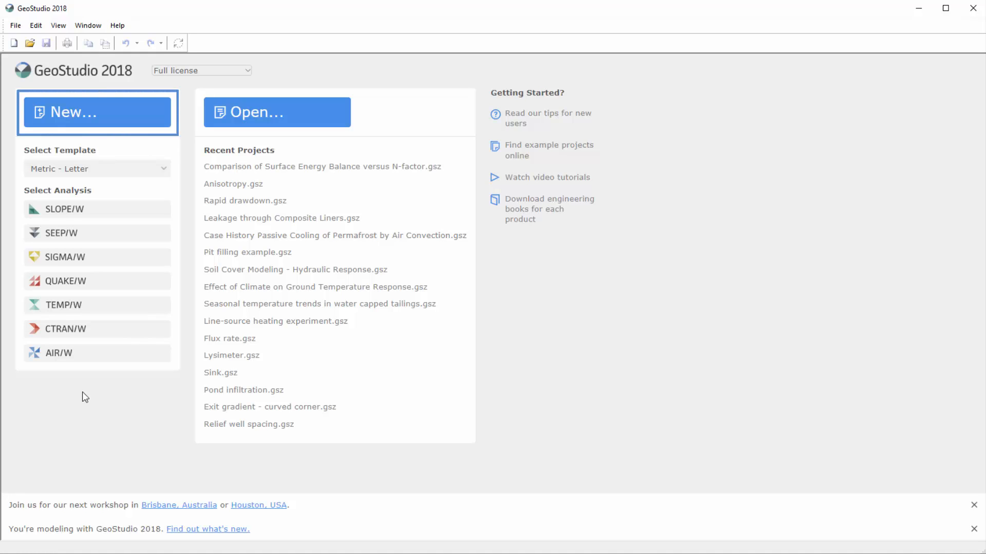
{"action": "left_click", "coordinate": [276, 112]}
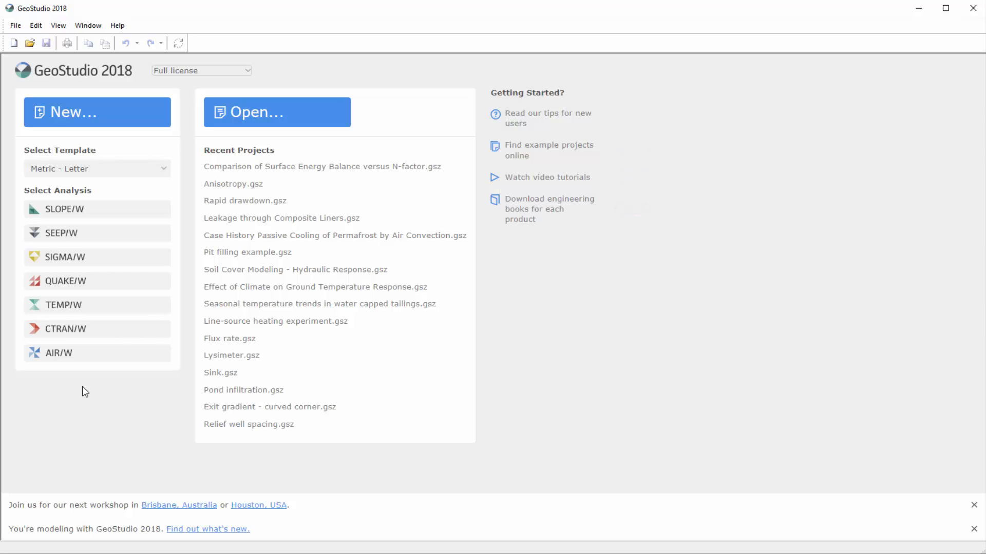
{"action": "left_click", "coordinate": [96, 169]}
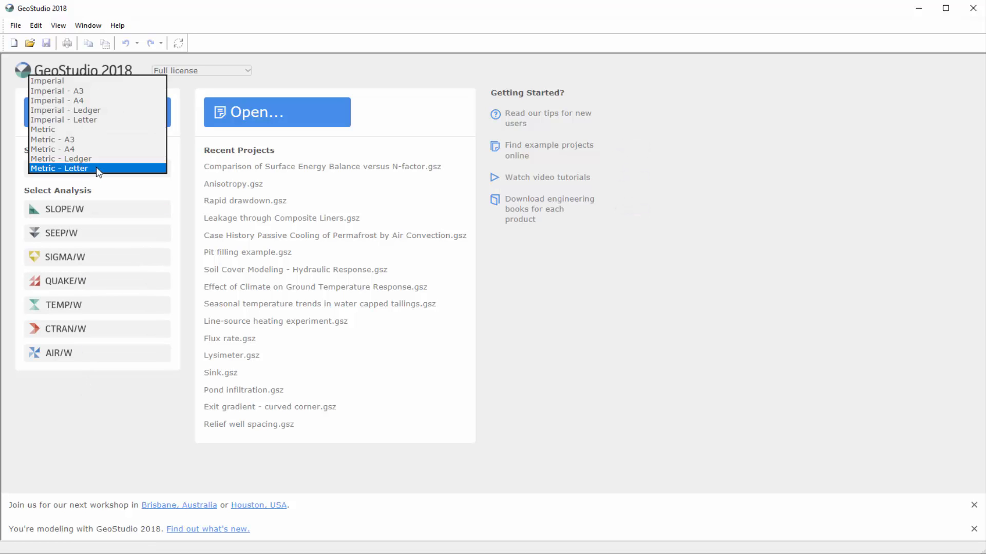
{"action": "mouse_move", "coordinate": [101, 88]}
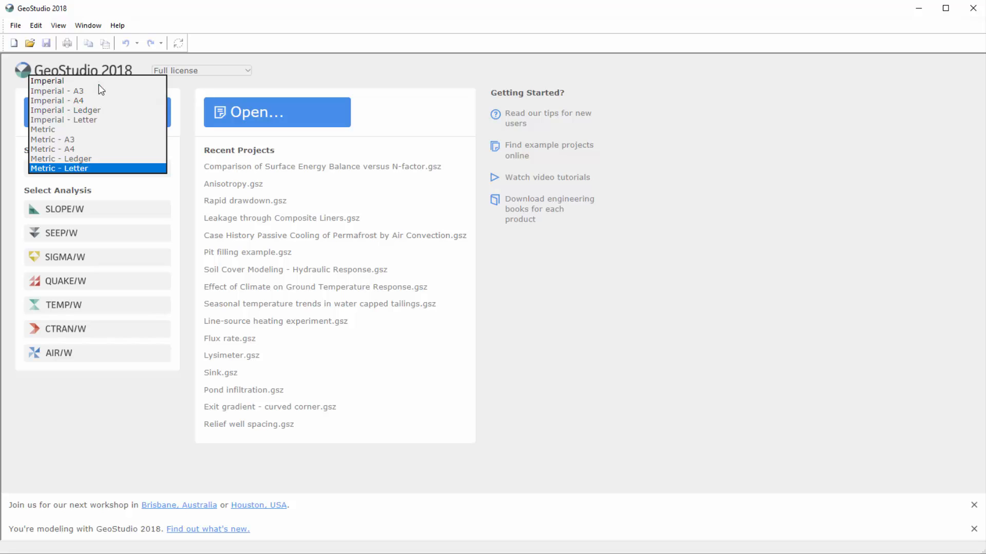
{"action": "mouse_move", "coordinate": [98, 182]}
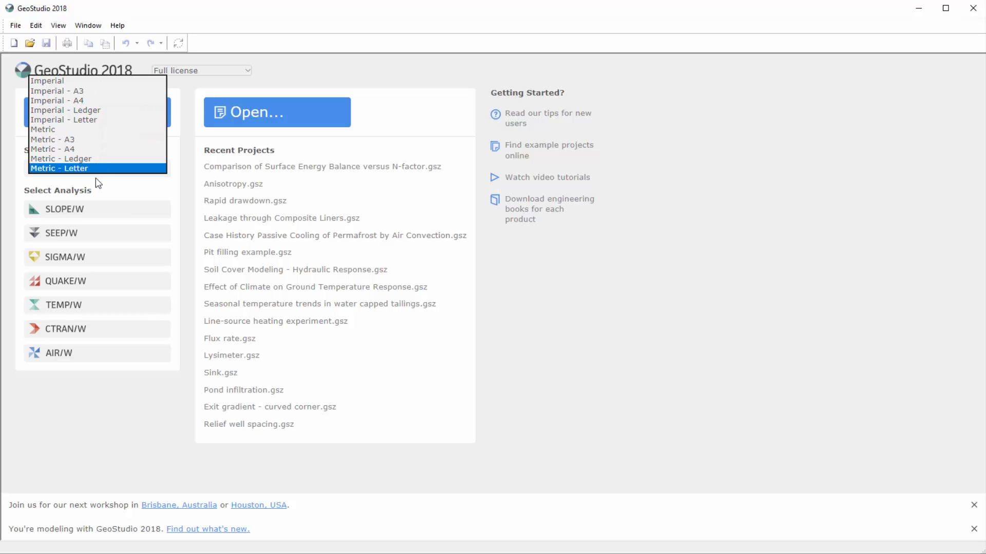
{"action": "left_click", "coordinate": [59, 168]}
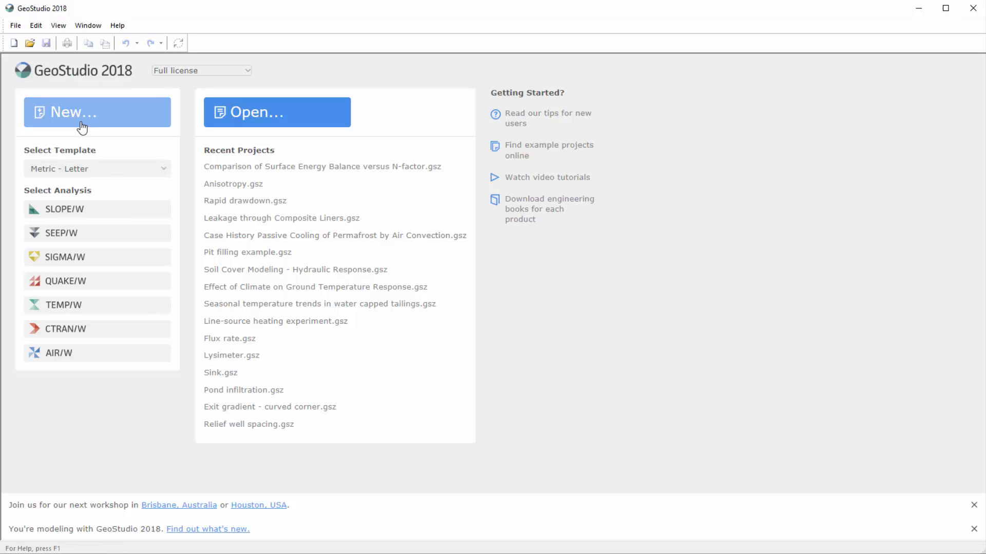
{"action": "left_click", "coordinate": [97, 111]}
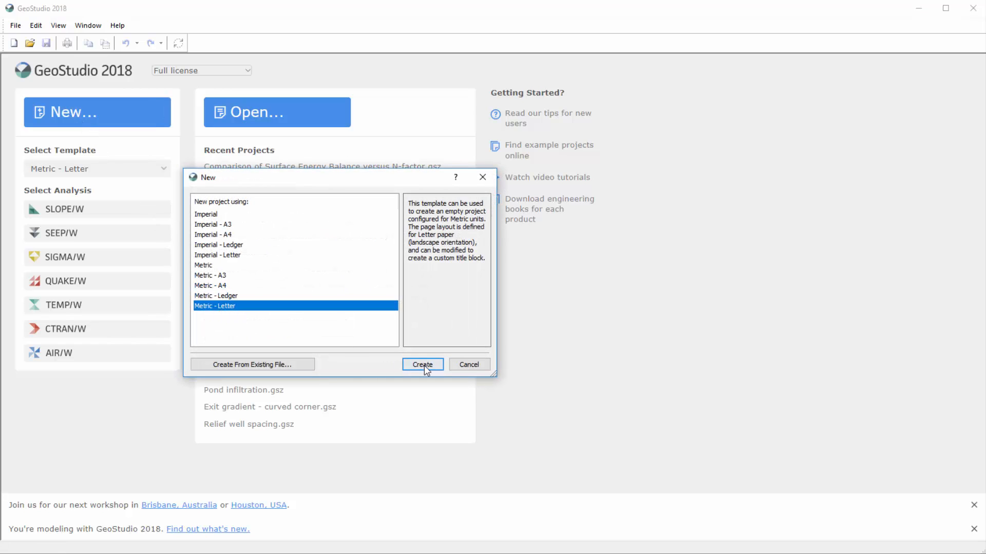
{"action": "left_click", "coordinate": [422, 365]}
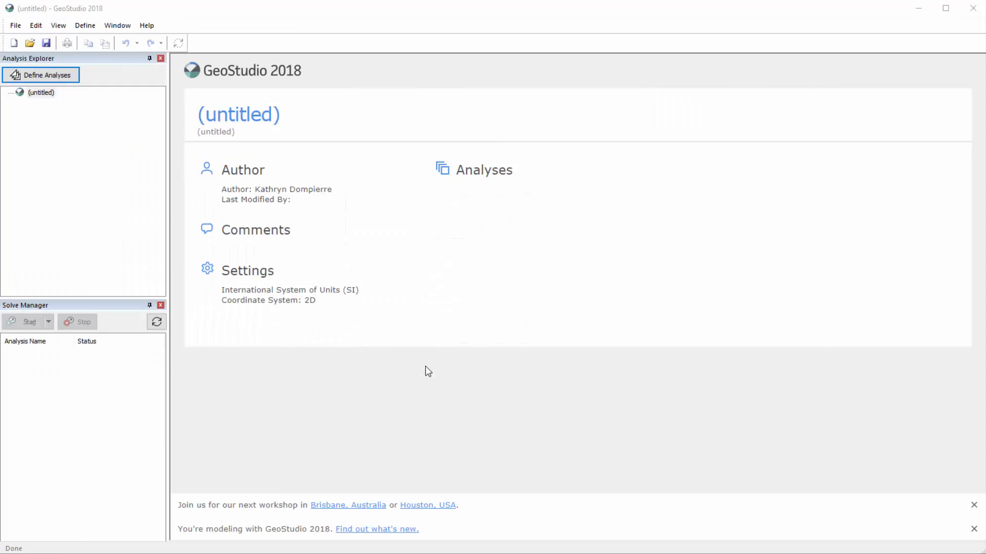
Step: In Define Analyses, set title 'Freezing around pipe' and comment 'Transient heat transfer analysis'
{"action": "left_click", "coordinate": [40, 75]}
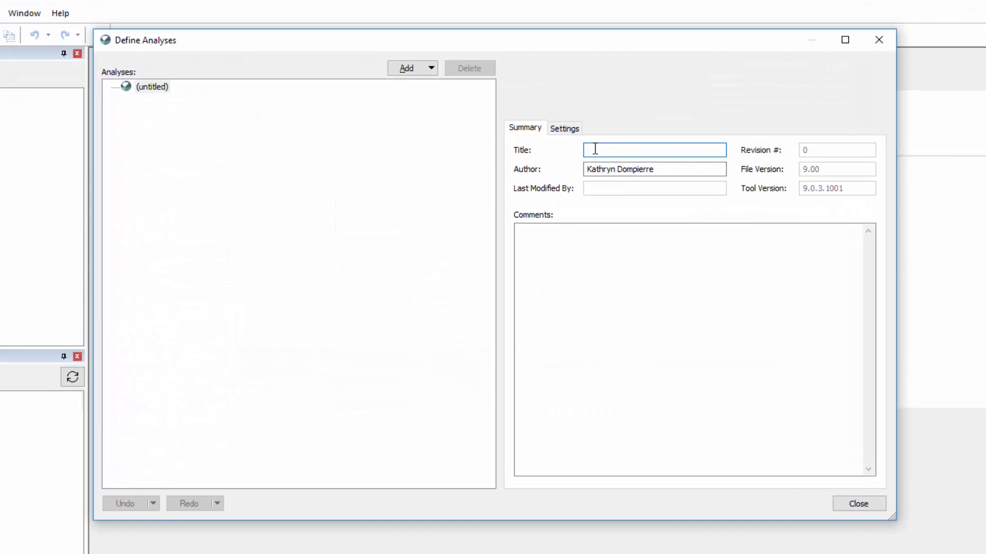
{"action": "left_click", "coordinate": [151, 86]}
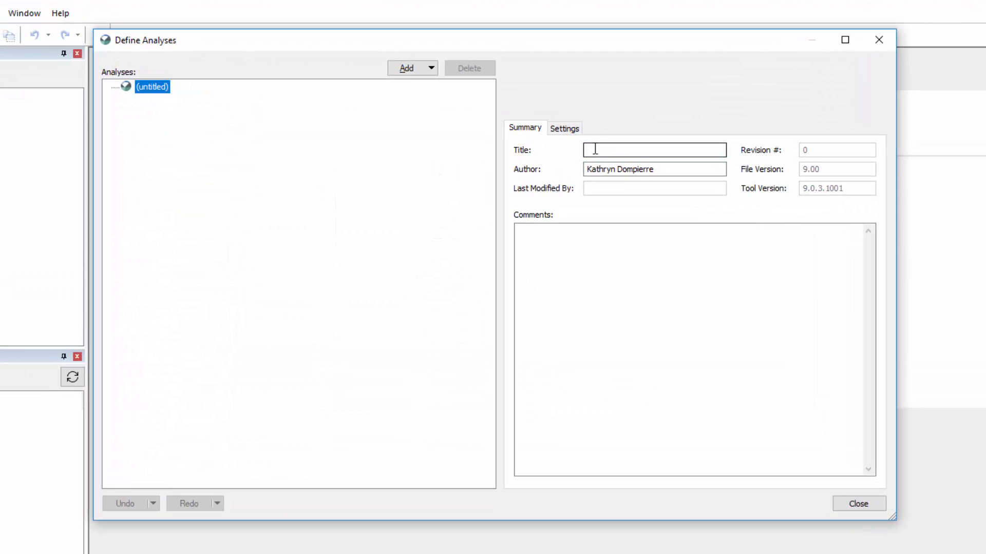
{"action": "type", "text": "Freezing around pipe"}
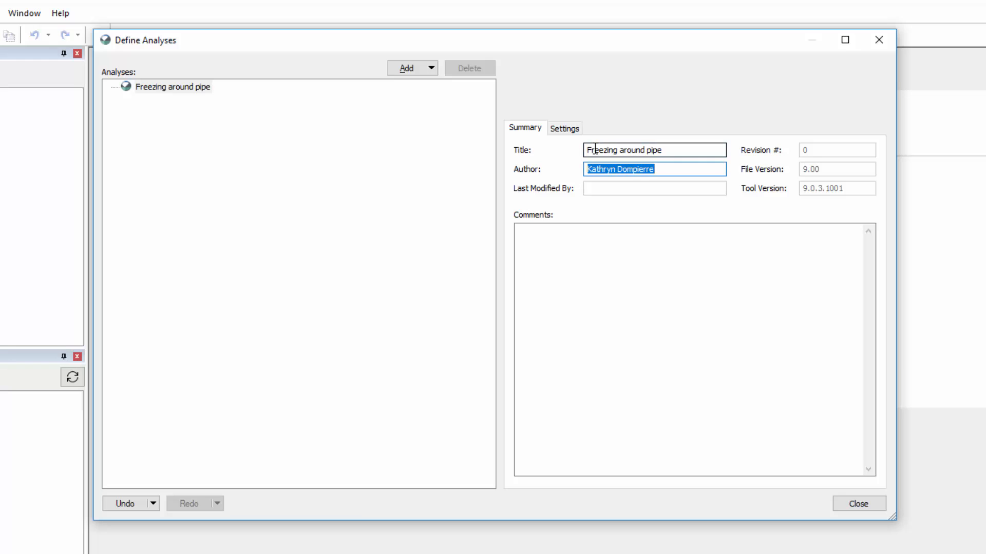
{"action": "type", "text": "T"}
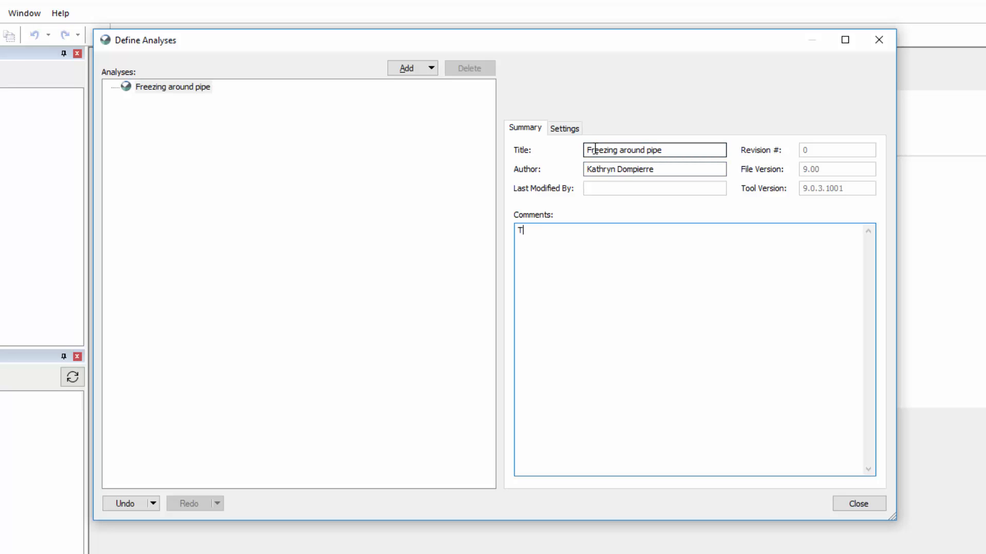
{"action": "type", "text": "ransient heat tr"}
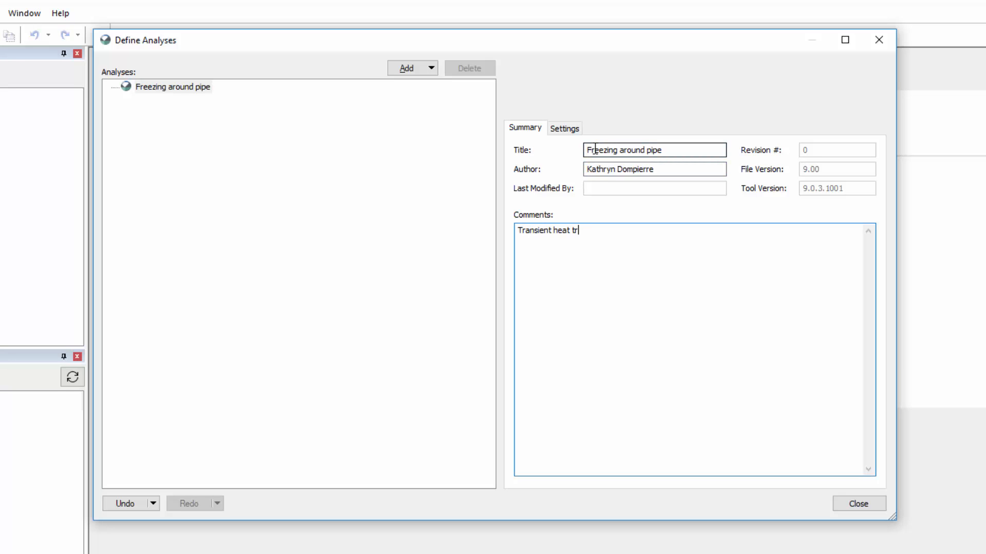
{"action": "type", "text": "ansfer analysis"}
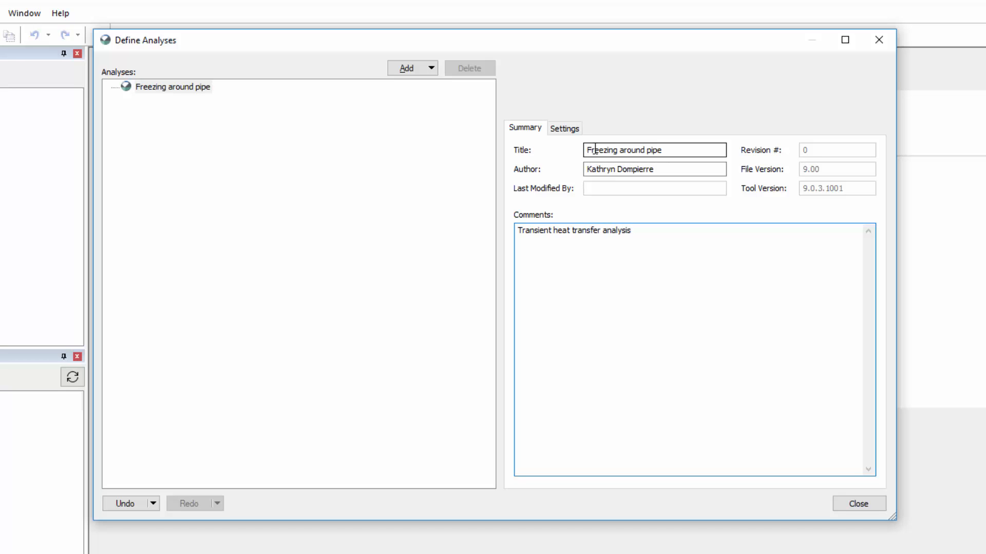
{"action": "left_click", "coordinate": [430, 68]}
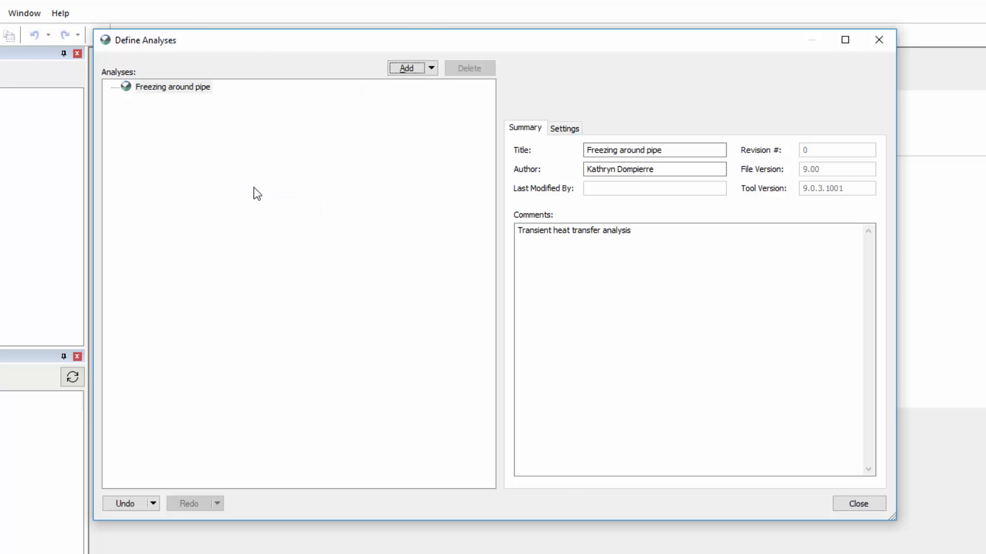
Step: Add a TEMP/W Transient analysis and review its heat convergence and dimension settings
{"action": "left_click", "coordinate": [406, 68]}
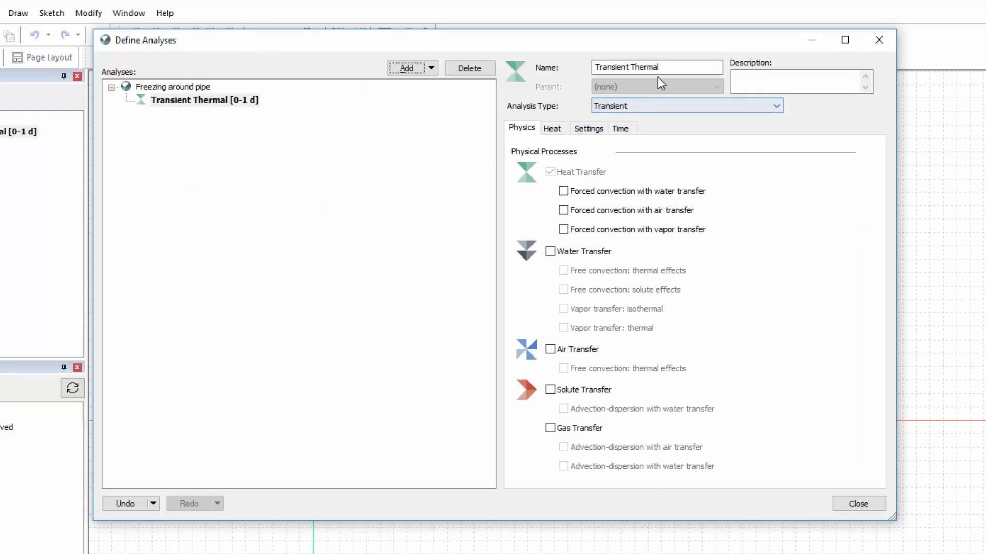
{"action": "left_click", "coordinate": [776, 105]}
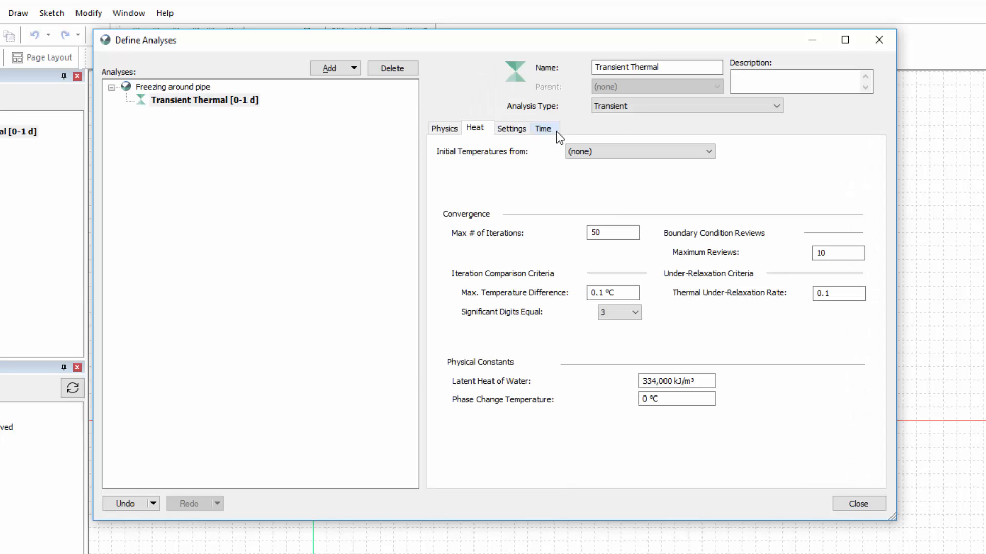
{"action": "mouse_move", "coordinate": [547, 152]}
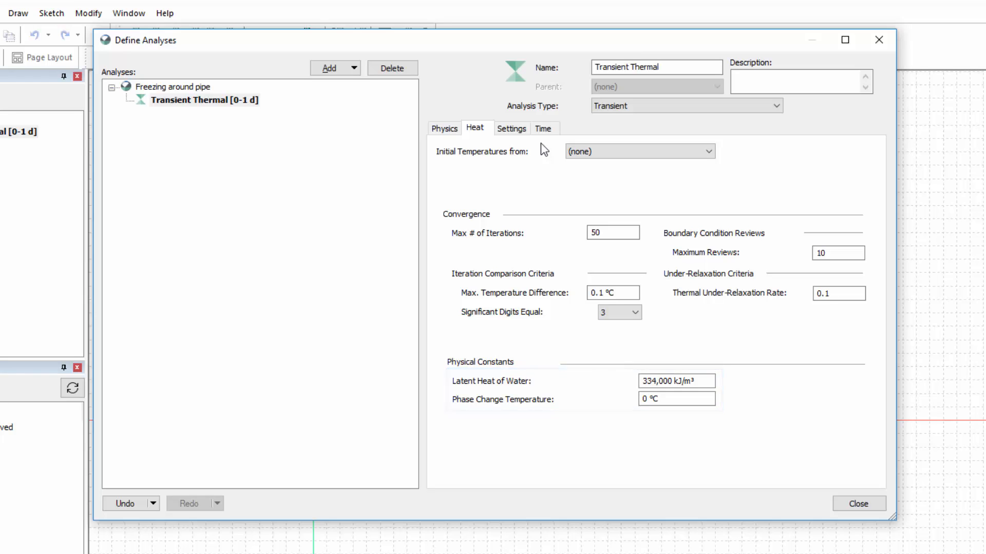
{"action": "left_click", "coordinate": [511, 129]}
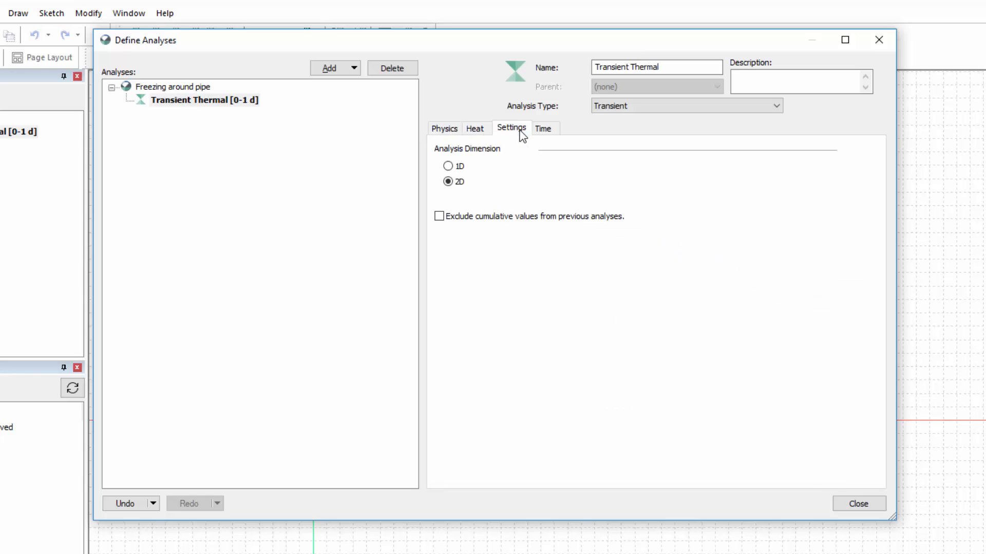
{"action": "mouse_move", "coordinate": [522, 142]}
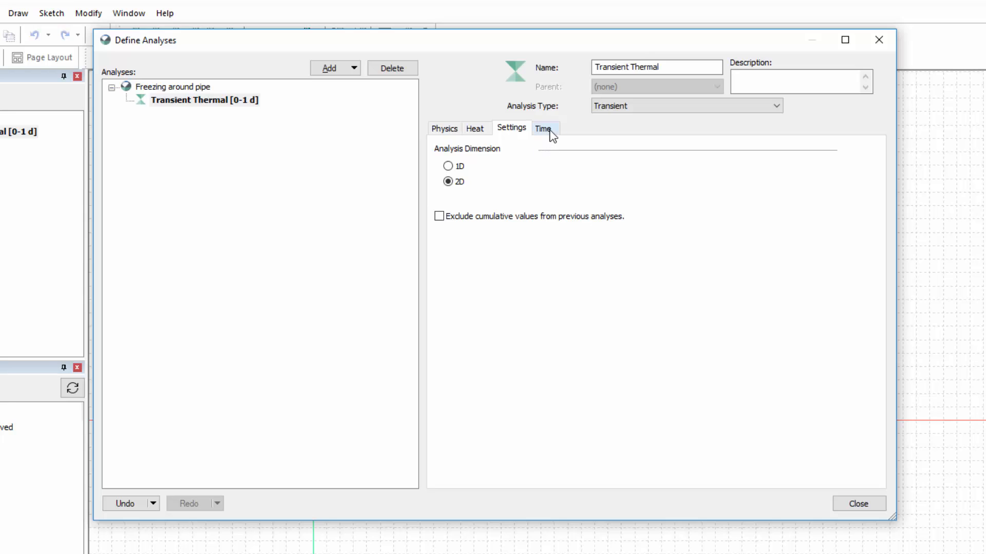
Step: Set duration 730 d in 40 exponentially growing steps with a 1 d initial increment
{"action": "left_click", "coordinate": [543, 128]}
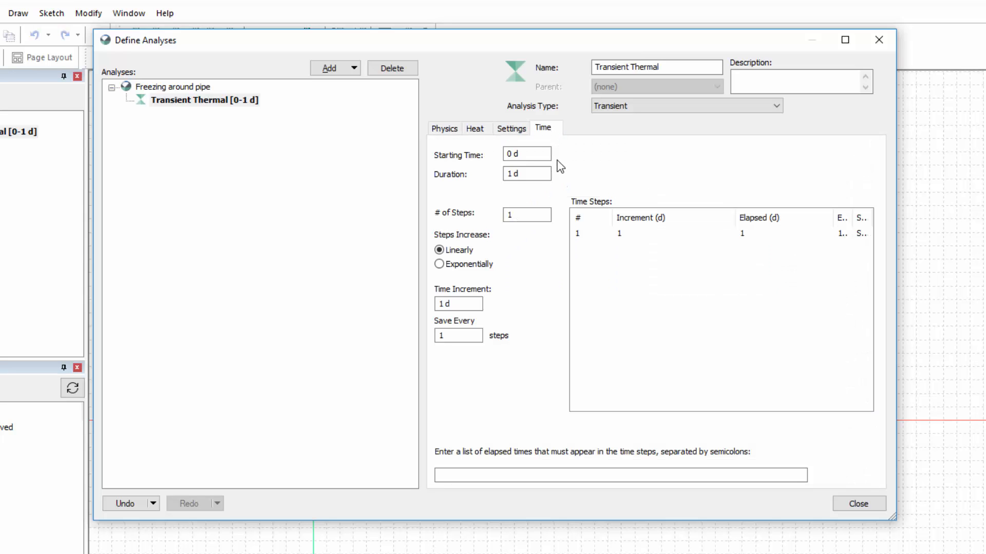
{"action": "left_click", "coordinate": [527, 174]}
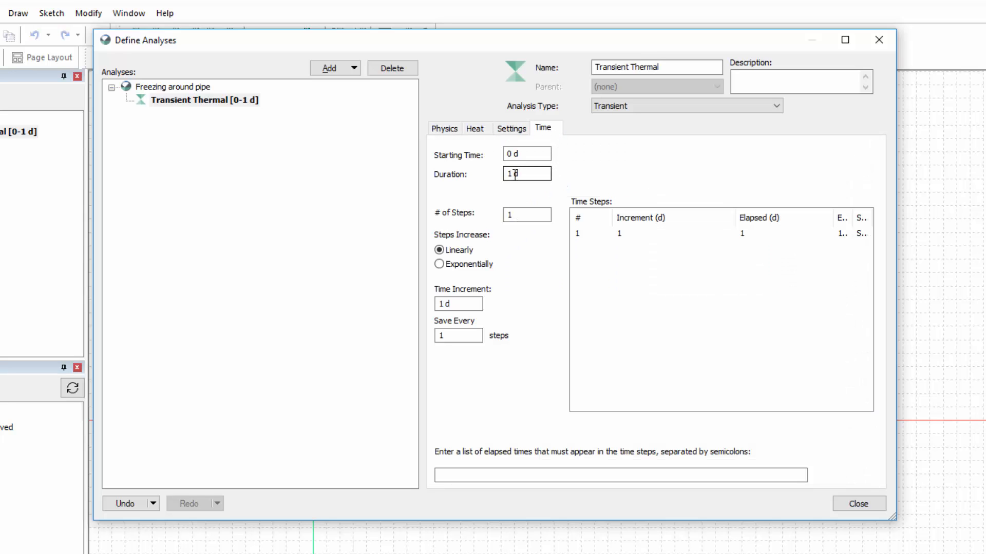
{"action": "triple_click", "coordinate": [525, 175]}
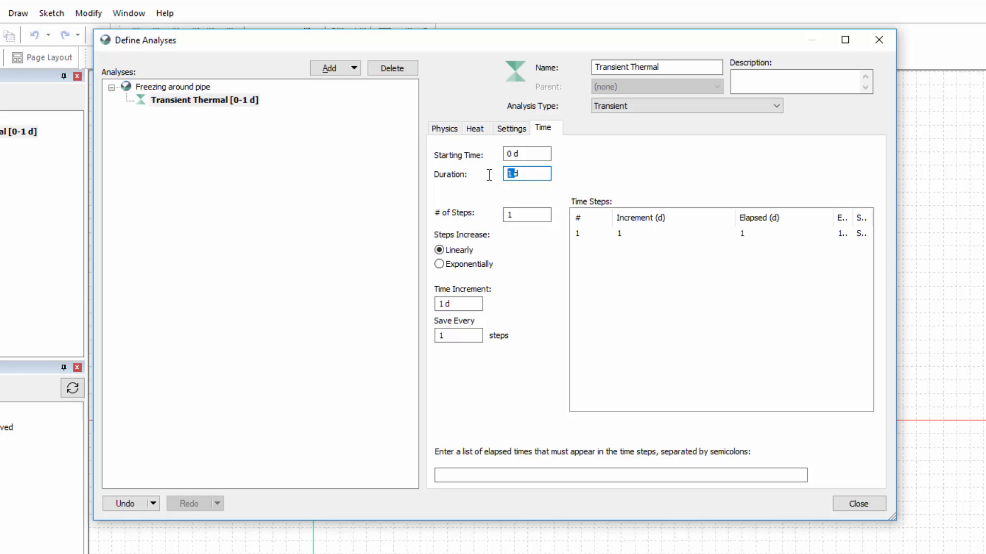
{"action": "type", "text": "730"}
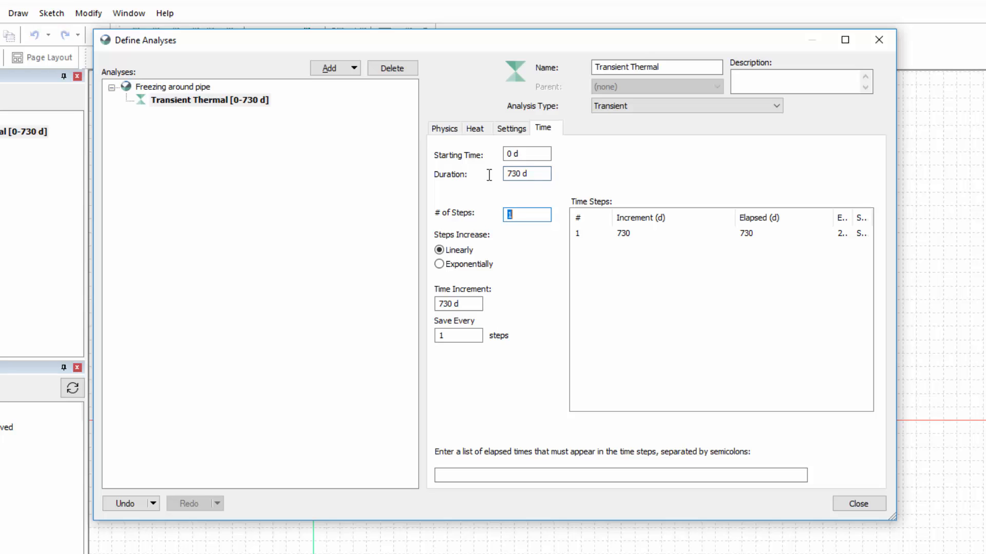
{"action": "type", "text": "40"}
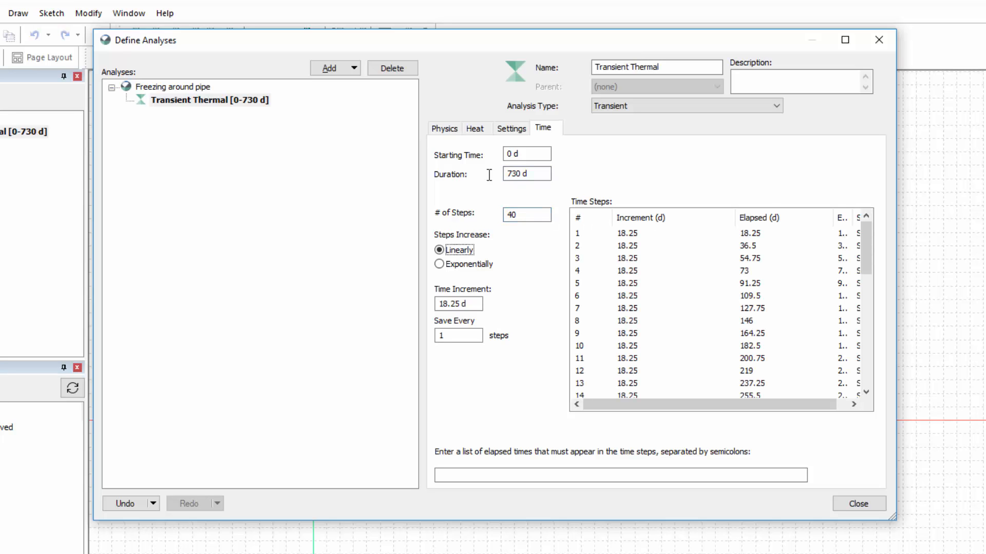
{"action": "left_click", "coordinate": [439, 264]}
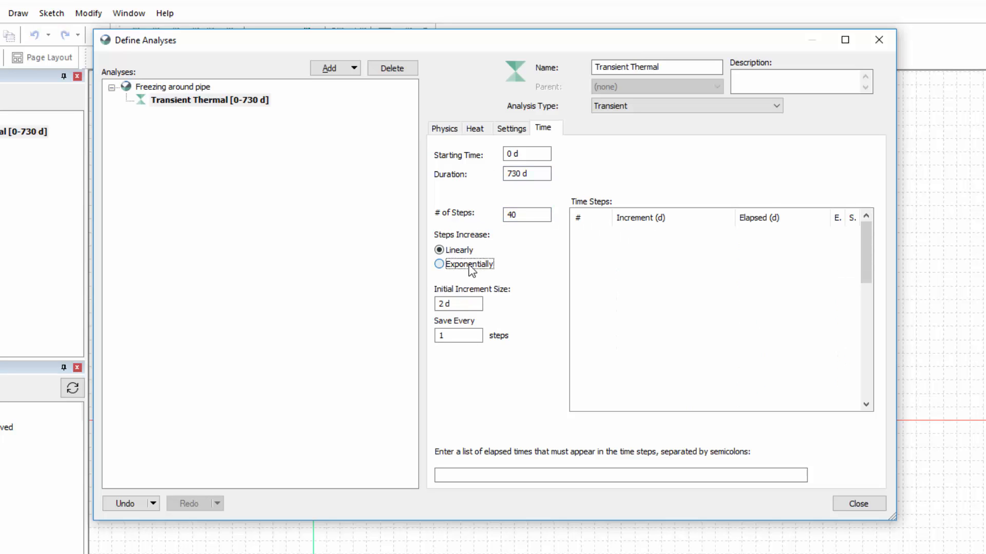
{"action": "left_click", "coordinate": [439, 264]}
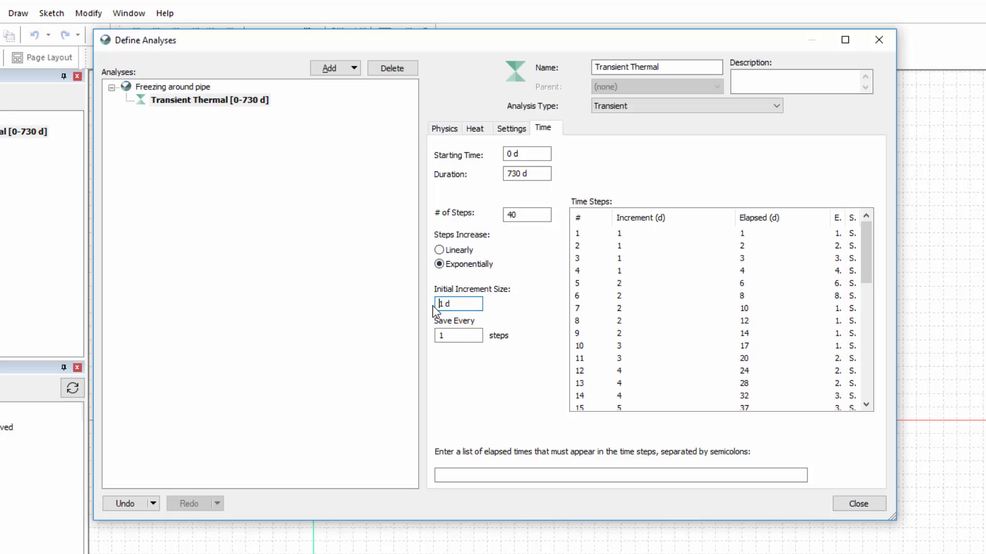
{"action": "left_click", "coordinate": [457, 336]}
{"action": "type", "text": "2"}
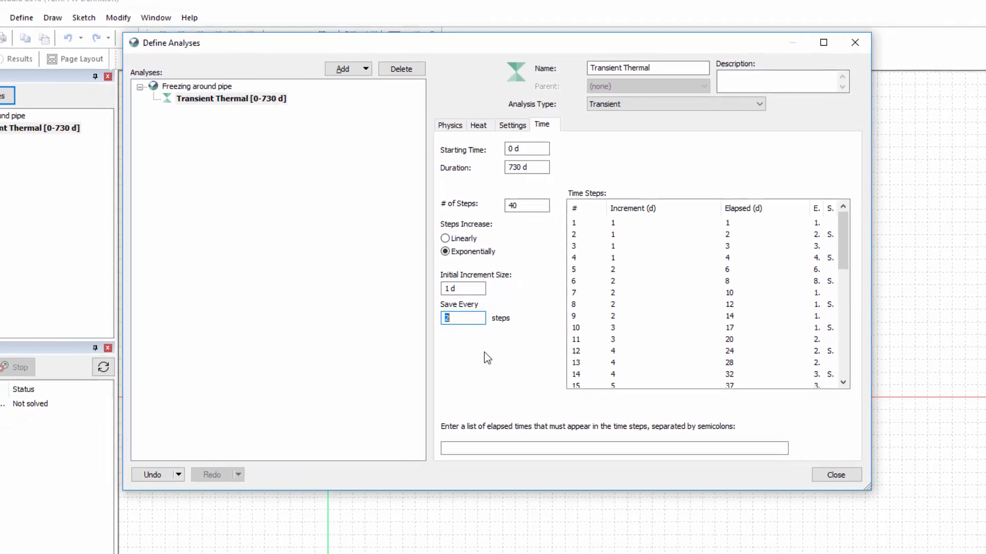
{"action": "left_click", "coordinate": [836, 474]}
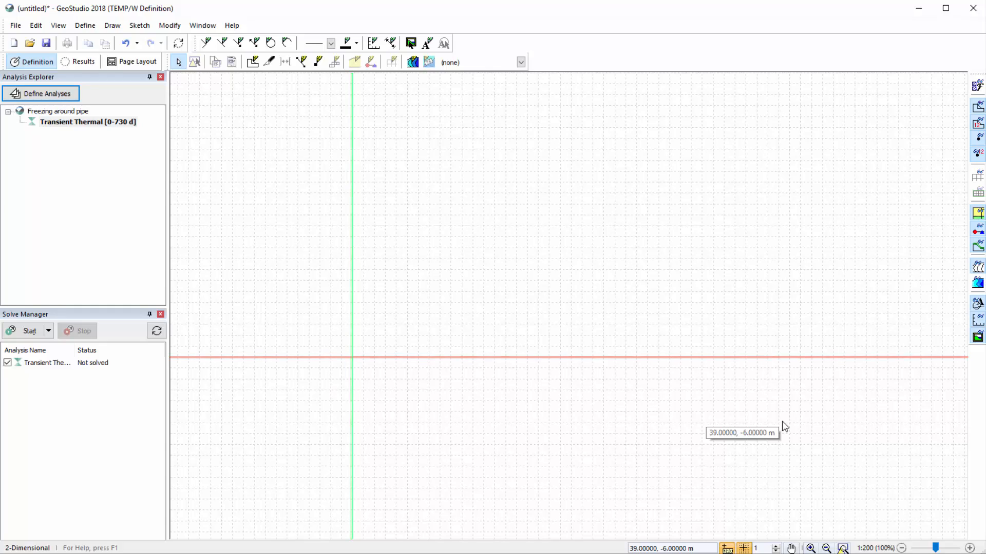
{"action": "mouse_move", "coordinate": [421, 236]}
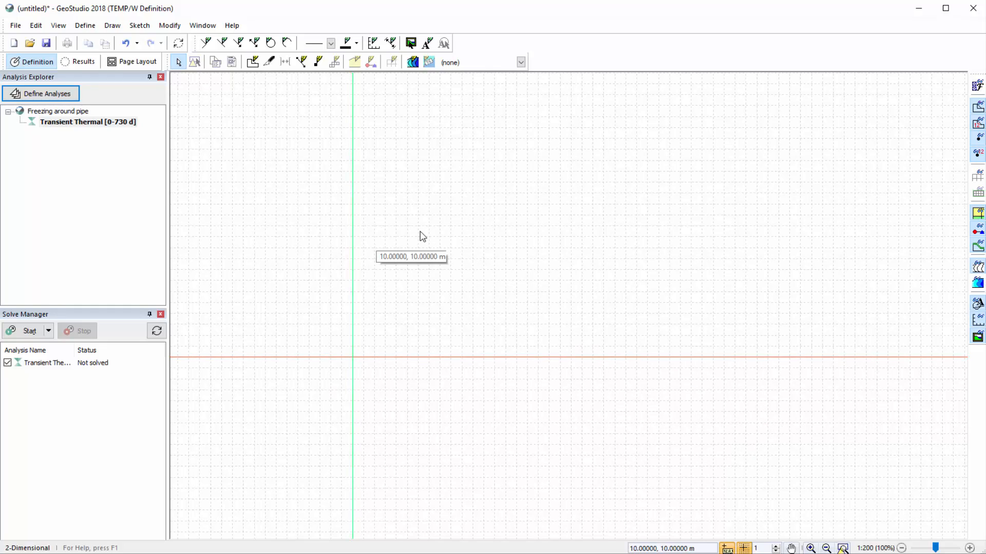
Step: Set the X grid spacing to 0.1 m in the Grid settings
{"action": "left_click", "coordinate": [58, 25]}
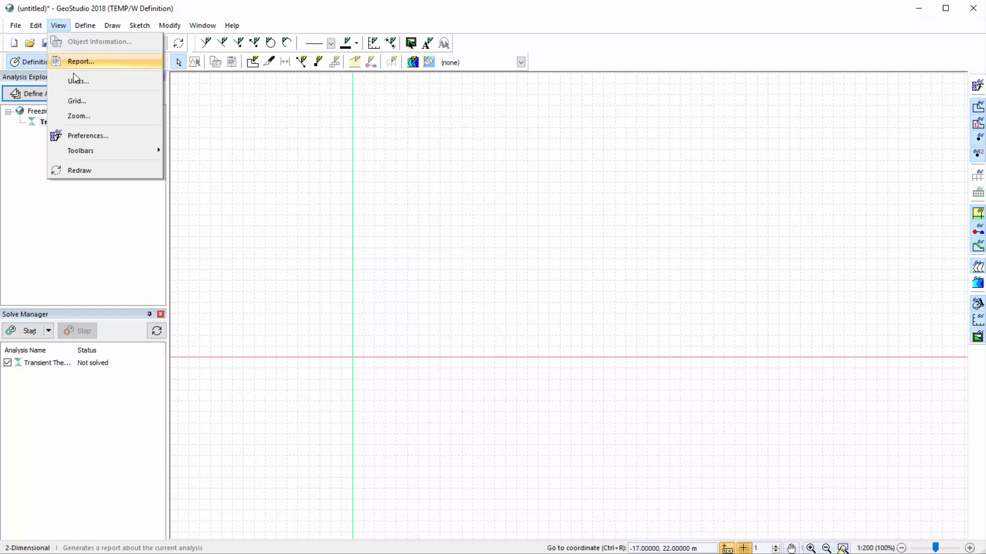
{"action": "left_click", "coordinate": [77, 101]}
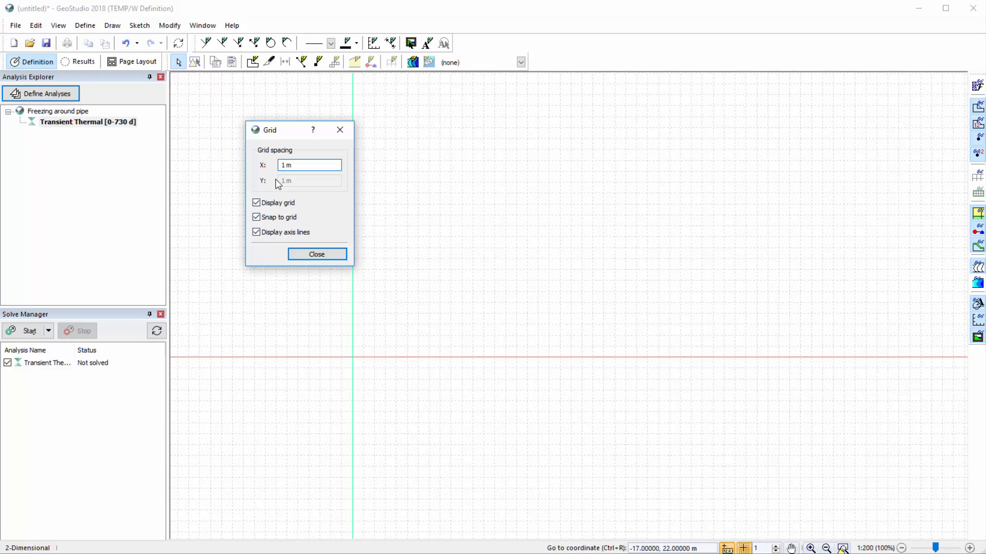
{"action": "left_click", "coordinate": [308, 165]}
{"action": "type", "text": "0."}
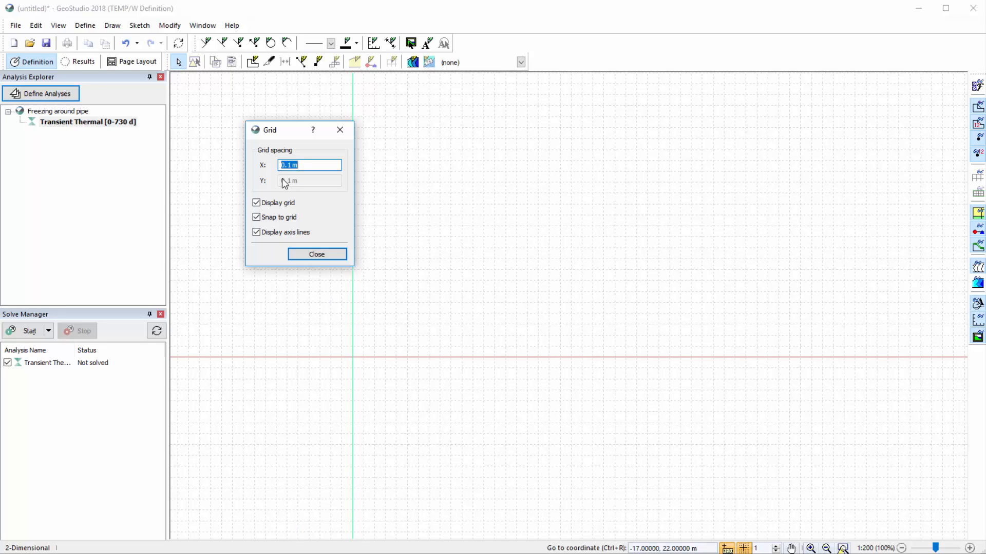
{"action": "left_click", "coordinate": [316, 254]}
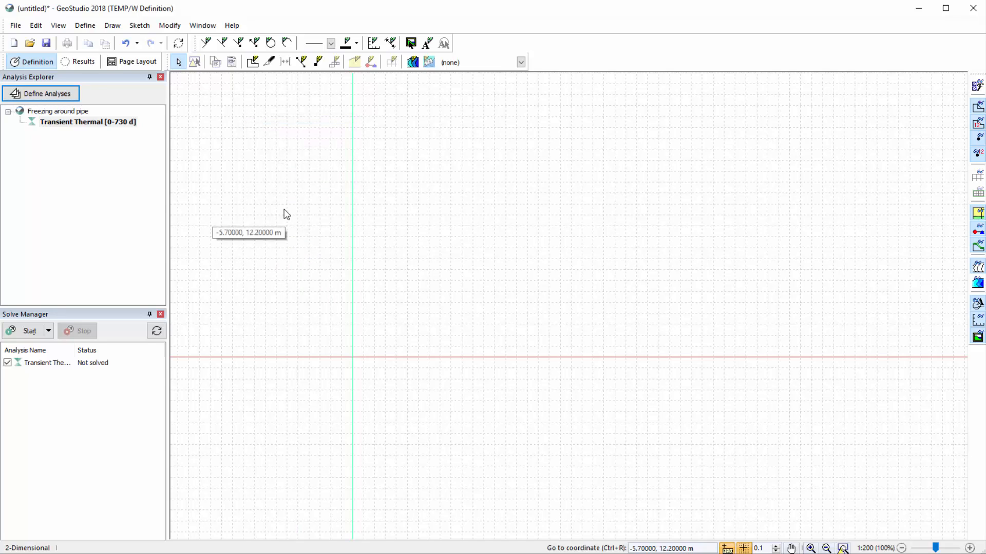
{"action": "left_click", "coordinate": [58, 25]}
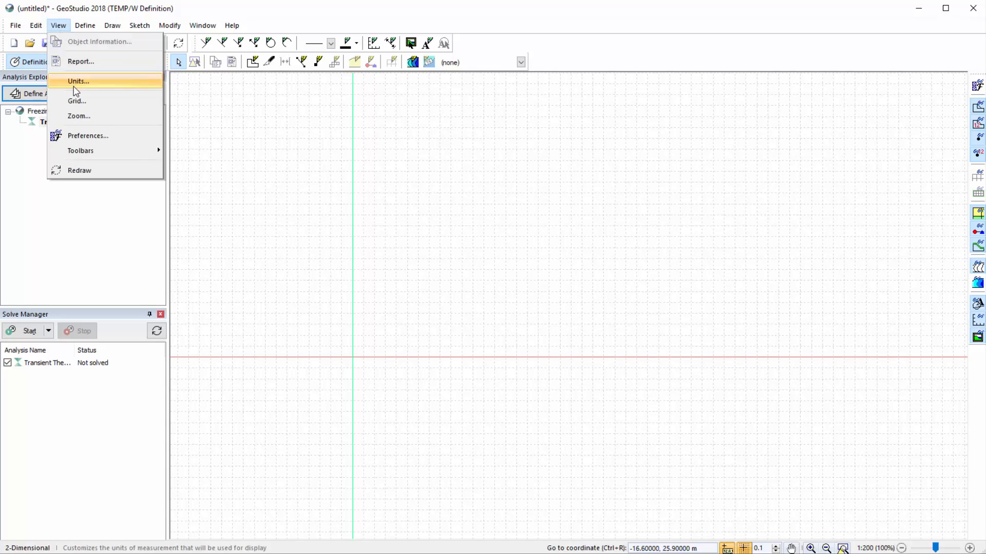
{"action": "left_click", "coordinate": [78, 80]}
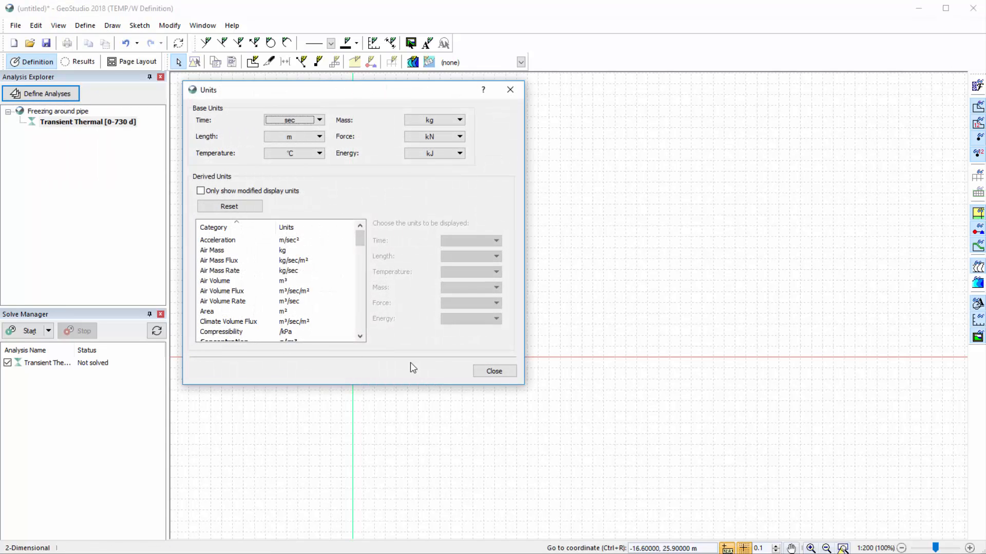
{"action": "mouse_move", "coordinate": [469, 372]}
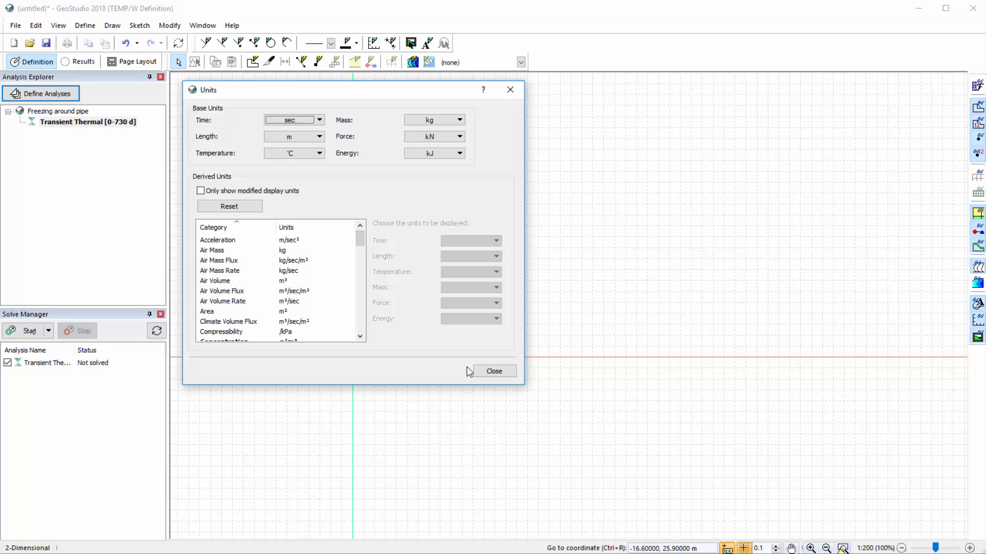
{"action": "left_click", "coordinate": [494, 371]}
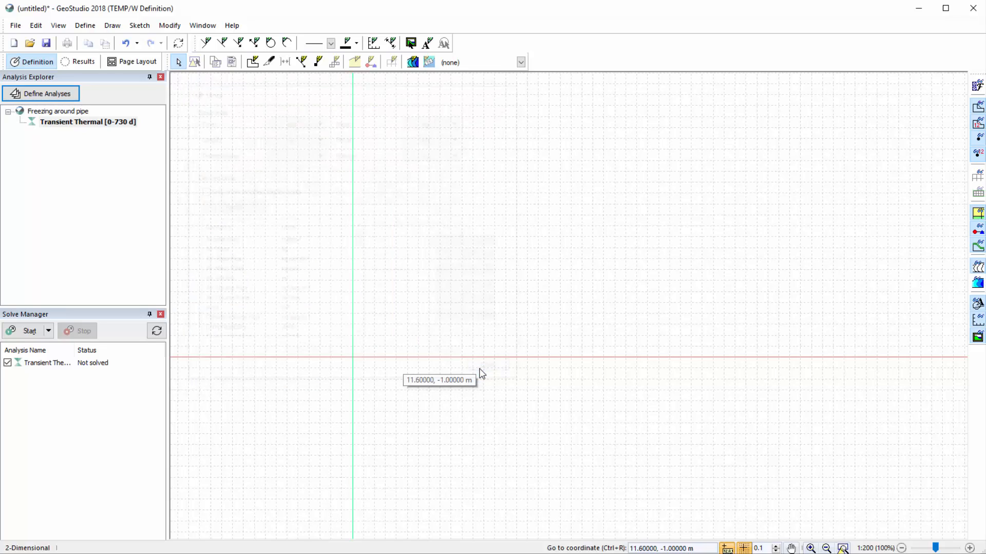
{"action": "mouse_move", "coordinate": [545, 457]}
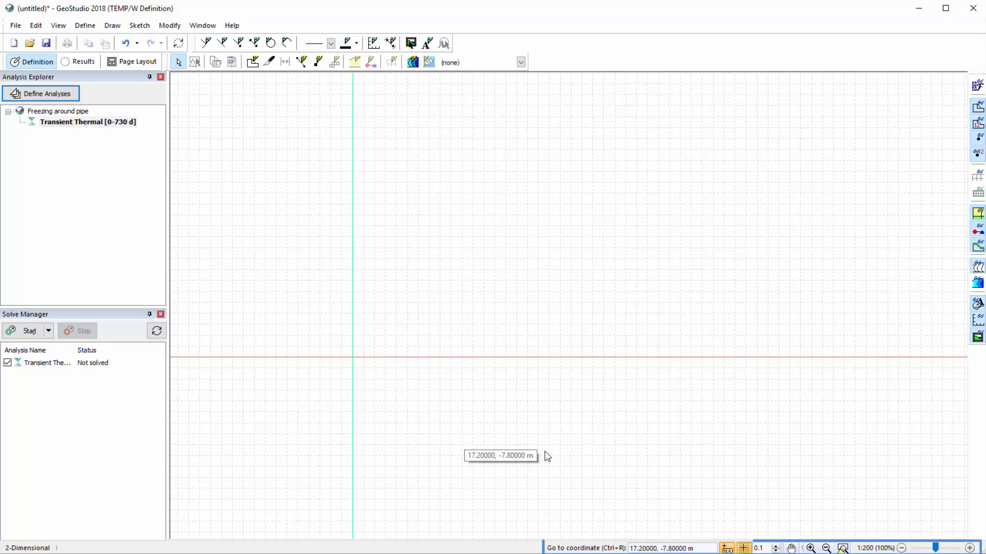
{"action": "mouse_move", "coordinate": [927, 545]}
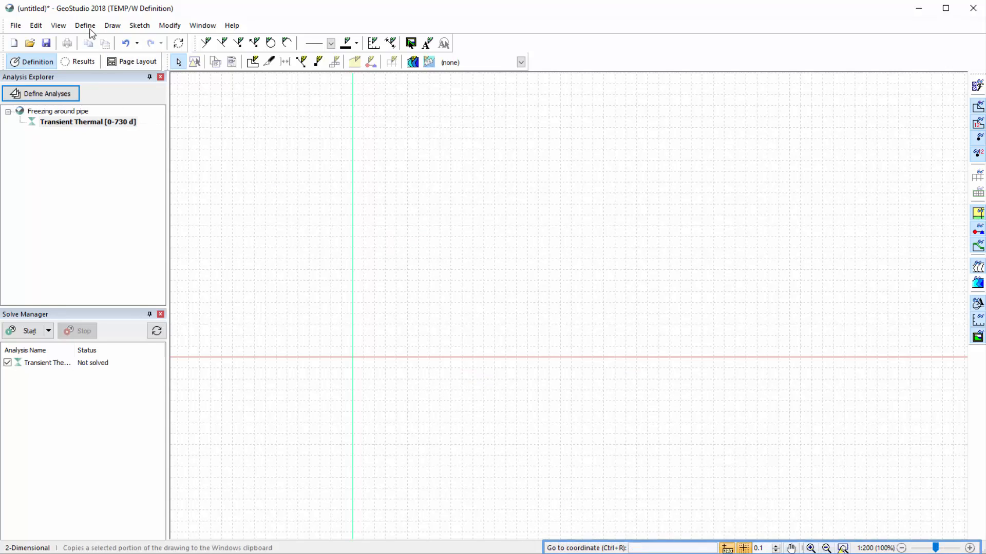
Step: Show the Zoom dialog with 1:200 display scale at 100% zoom
{"action": "left_click", "coordinate": [58, 25]}
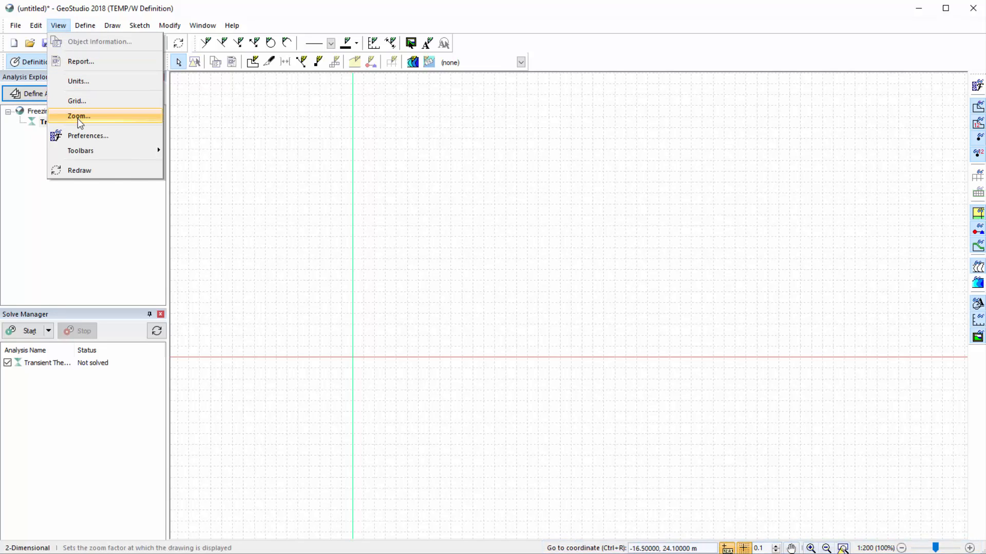
{"action": "left_click", "coordinate": [79, 116]}
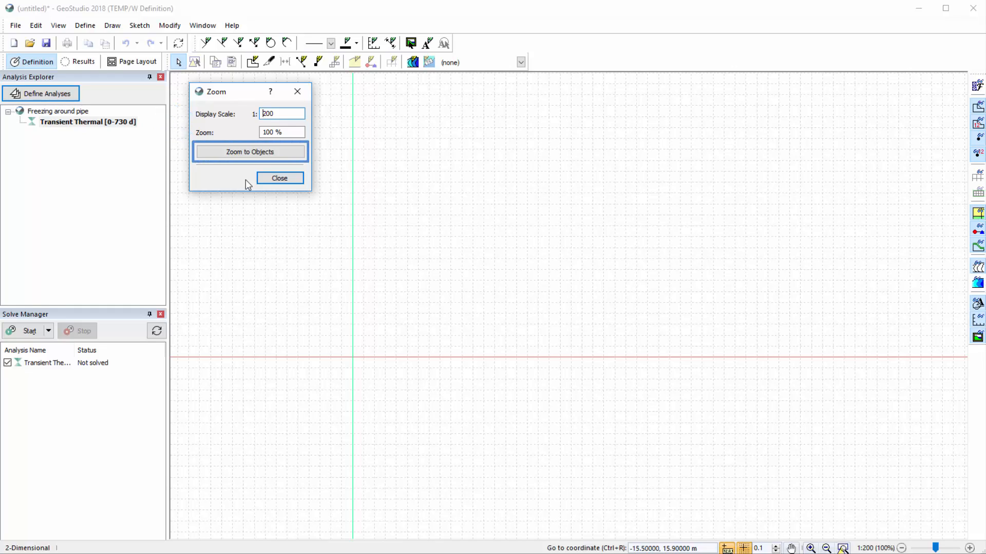
Step: Sketch axes with X range -0.2 to 3 m and Y range -0.2 to 1.6 m
{"action": "left_click", "coordinate": [279, 178]}
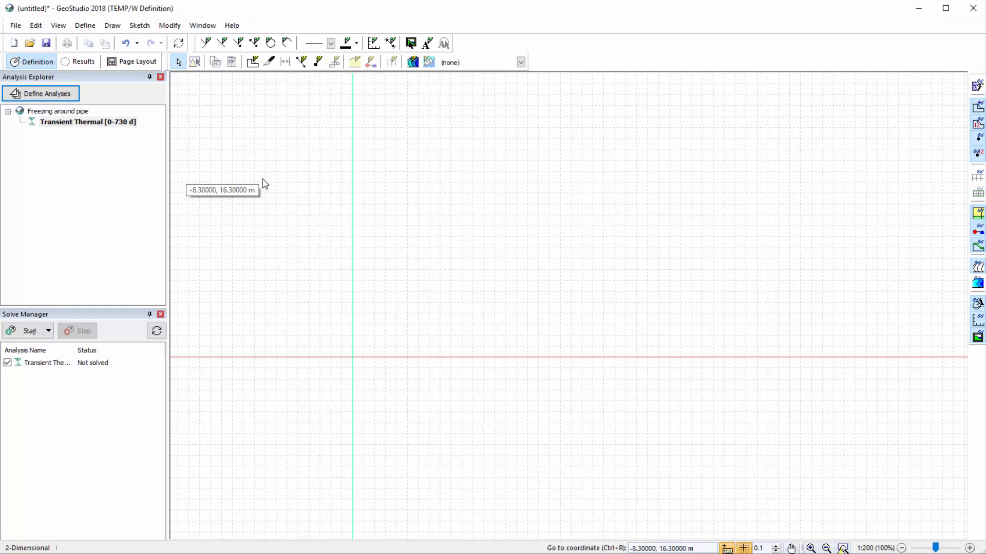
{"action": "mouse_move", "coordinate": [355, 60]}
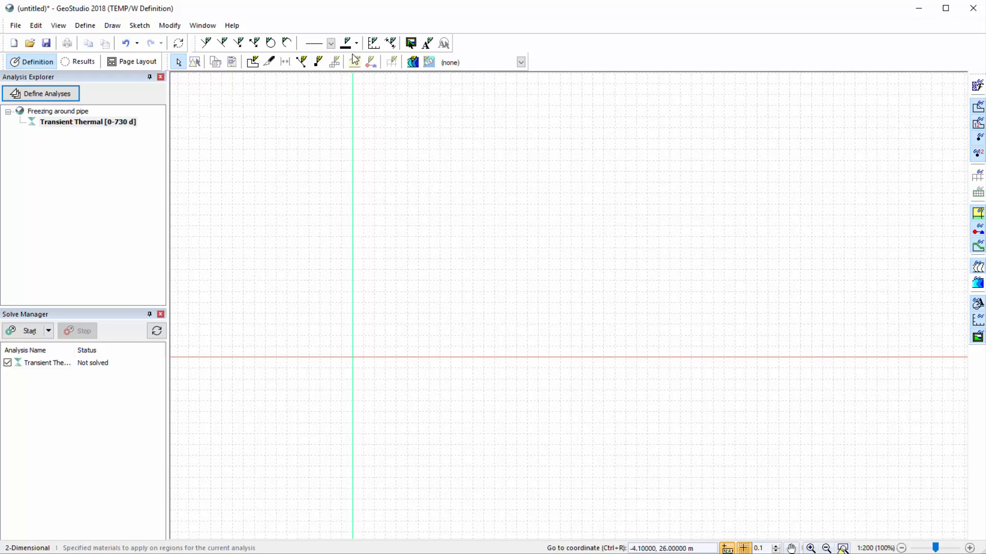
{"action": "mouse_move", "coordinate": [373, 43]}
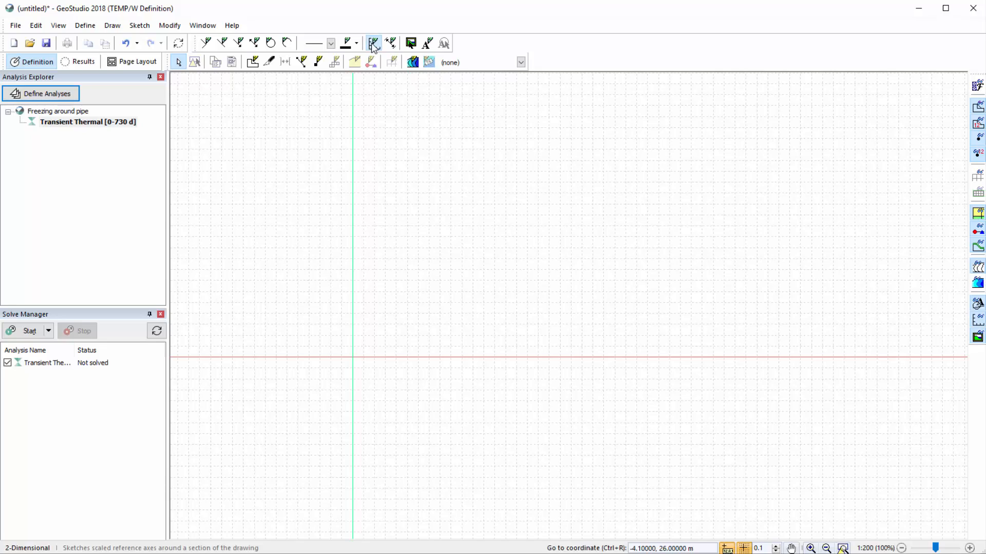
{"action": "left_click", "coordinate": [371, 43]}
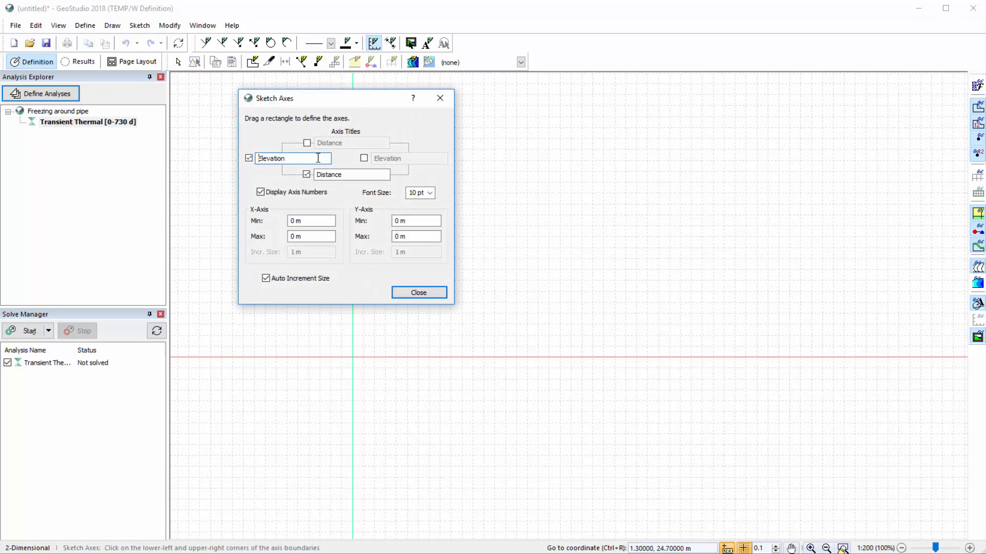
{"action": "mouse_move", "coordinate": [302, 215]}
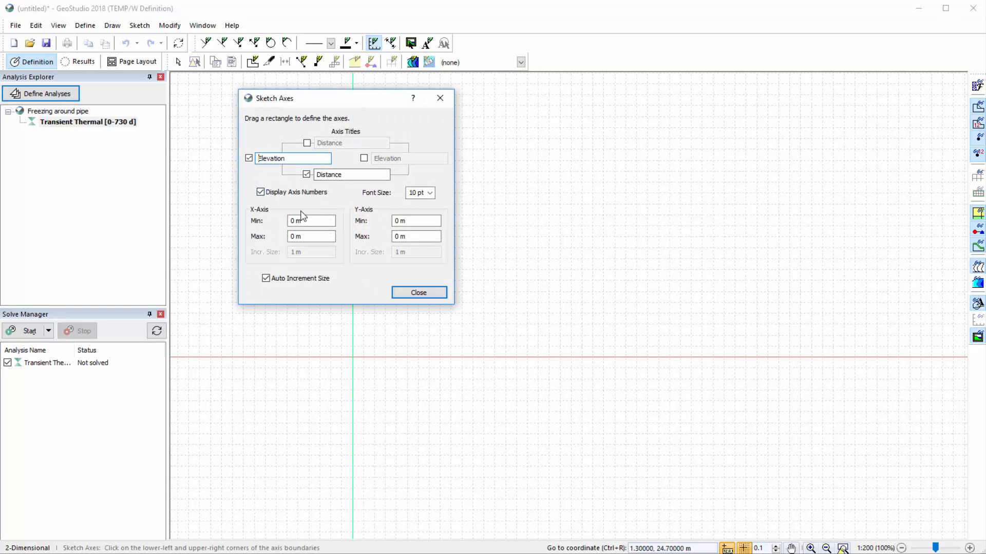
{"action": "left_click", "coordinate": [310, 220]}
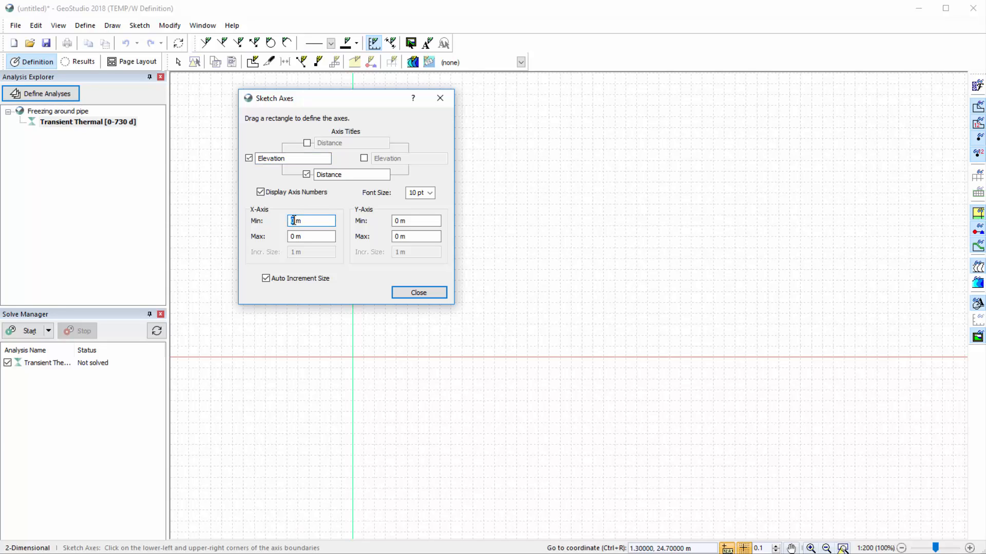
{"action": "type", "text": "0.2"}
{"action": "left_click", "coordinate": [311, 236]}
{"action": "type", "text": "3"}
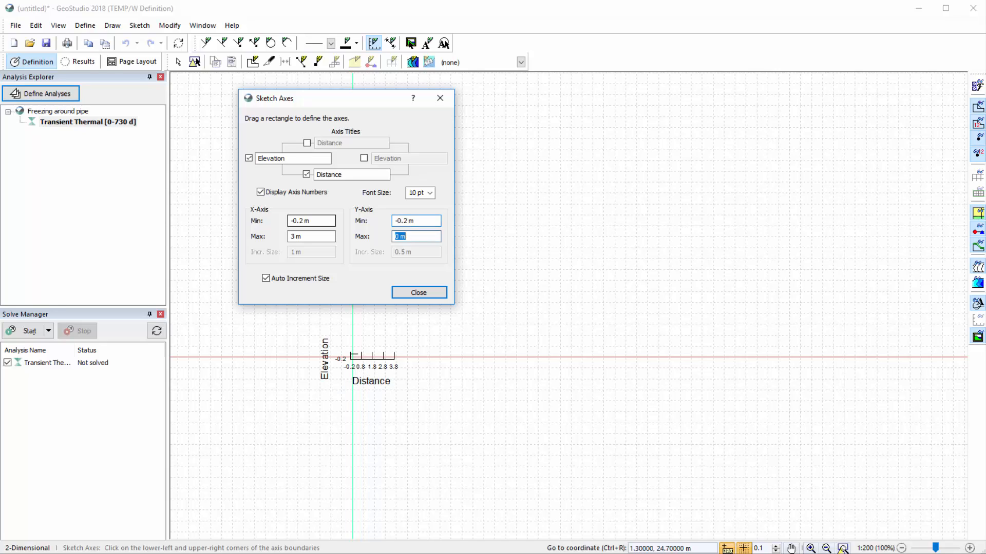
{"action": "type", "text": "1.6"}
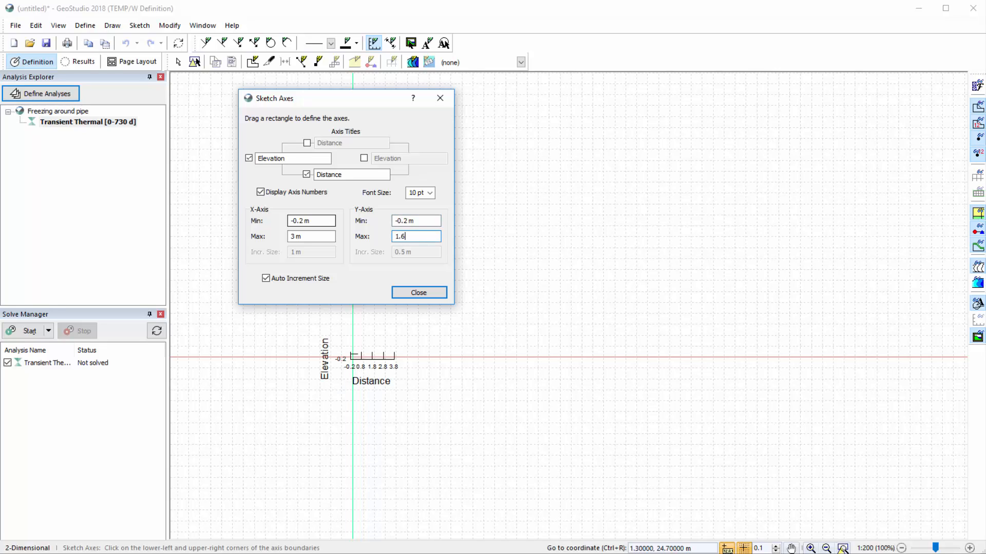
{"action": "left_click", "coordinate": [310, 236]}
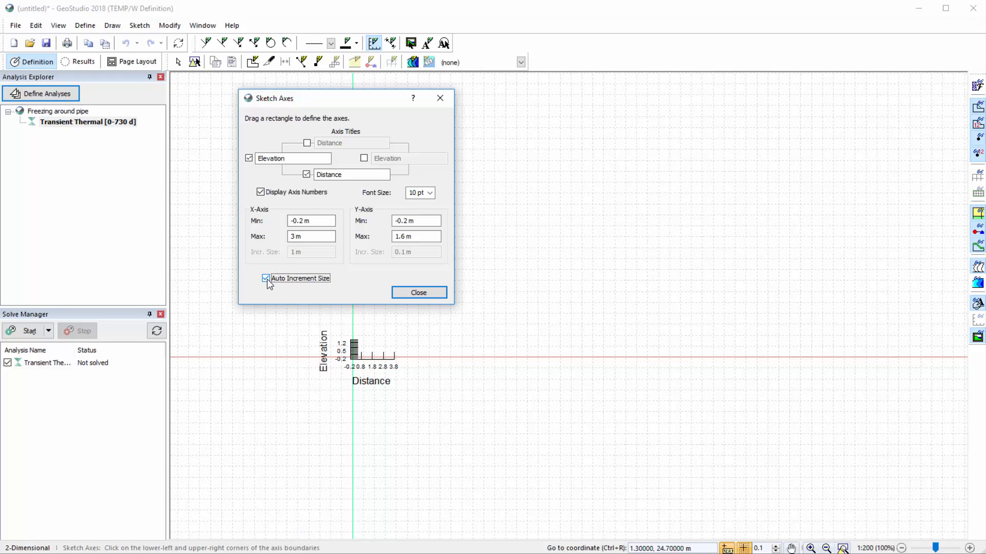
Step: Disable Auto Increment and set the X tick spacing to 0.2 m, finishing the axes
{"action": "left_click", "coordinate": [265, 279]}
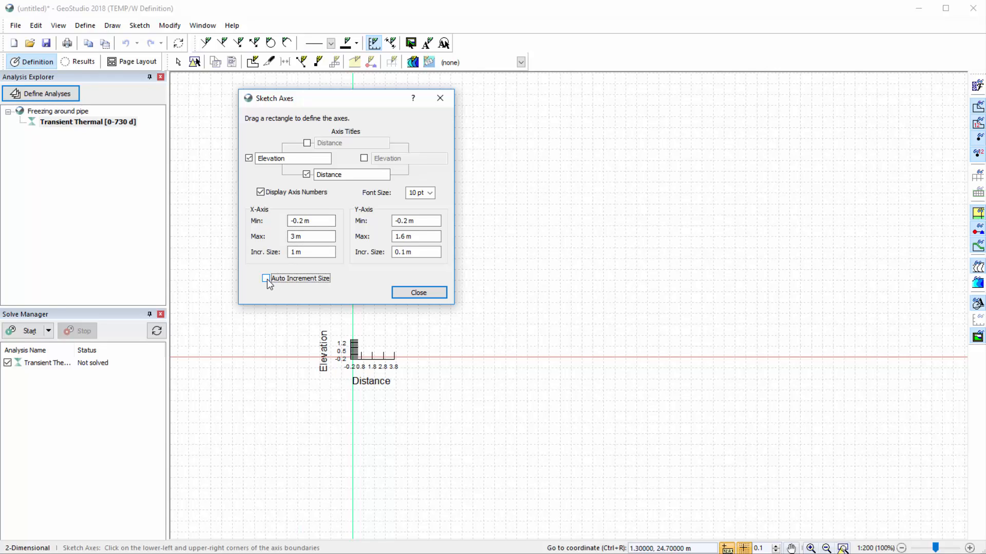
{"action": "left_click", "coordinate": [266, 278]}
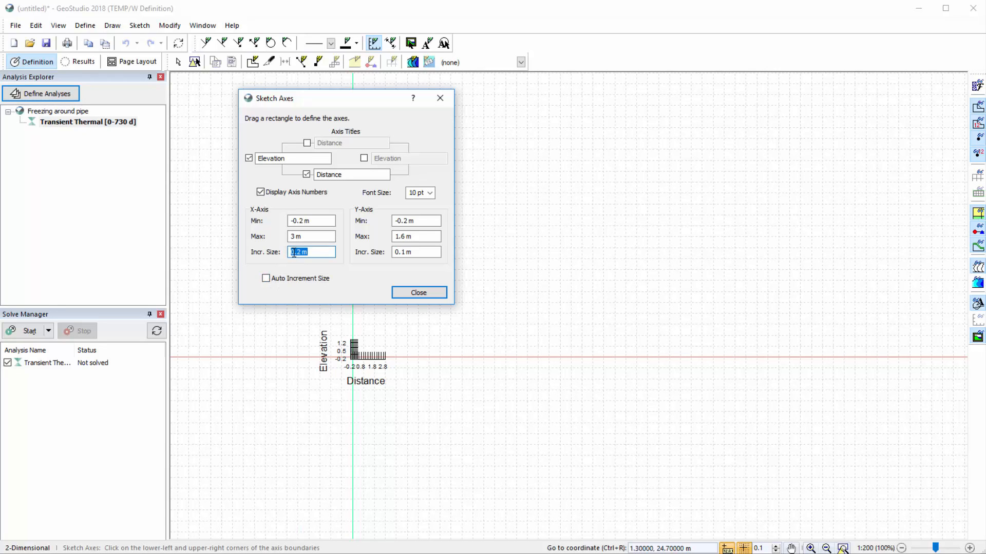
{"action": "left_click", "coordinate": [418, 292]}
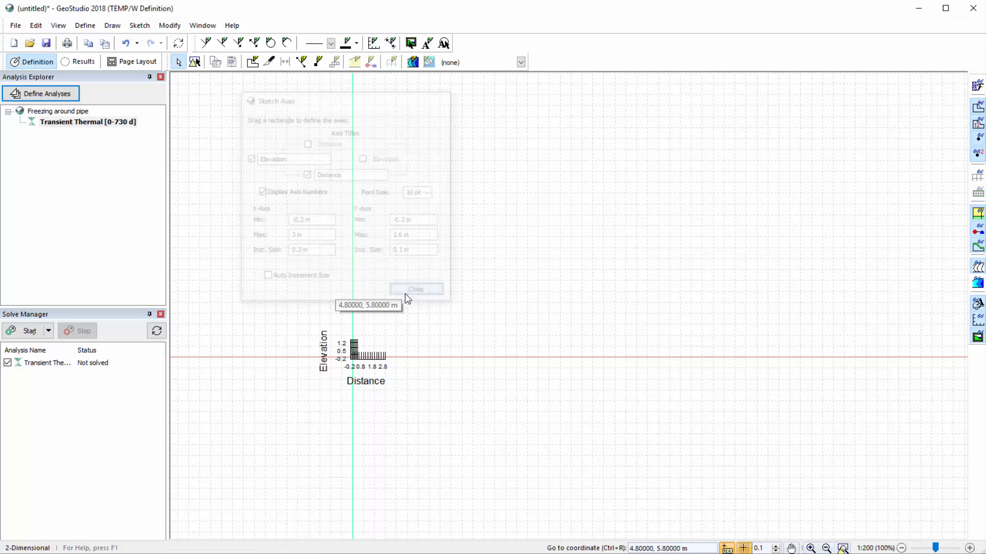
{"action": "left_click", "coordinate": [416, 290]}
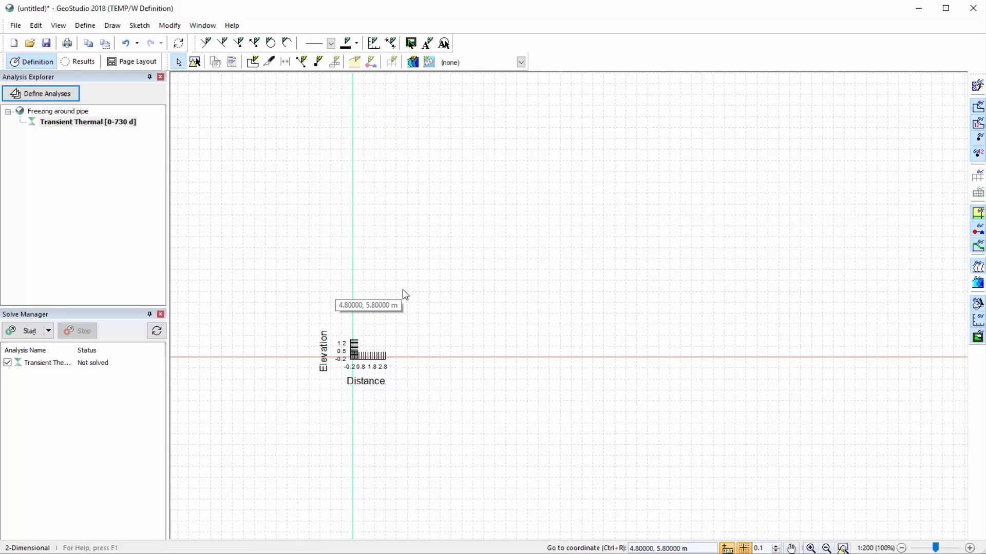
{"action": "left_click", "coordinate": [85, 25]}
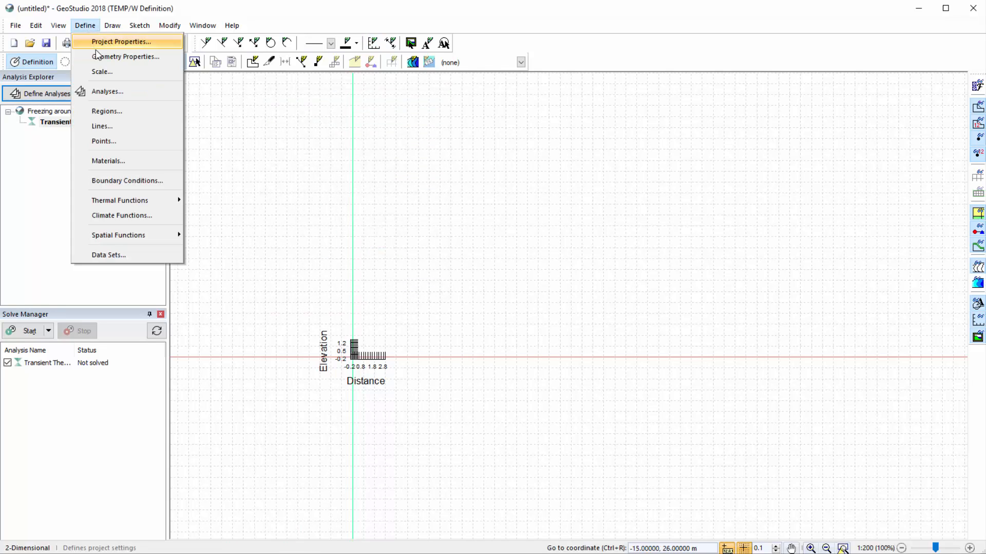
{"action": "left_click", "coordinate": [102, 71]}
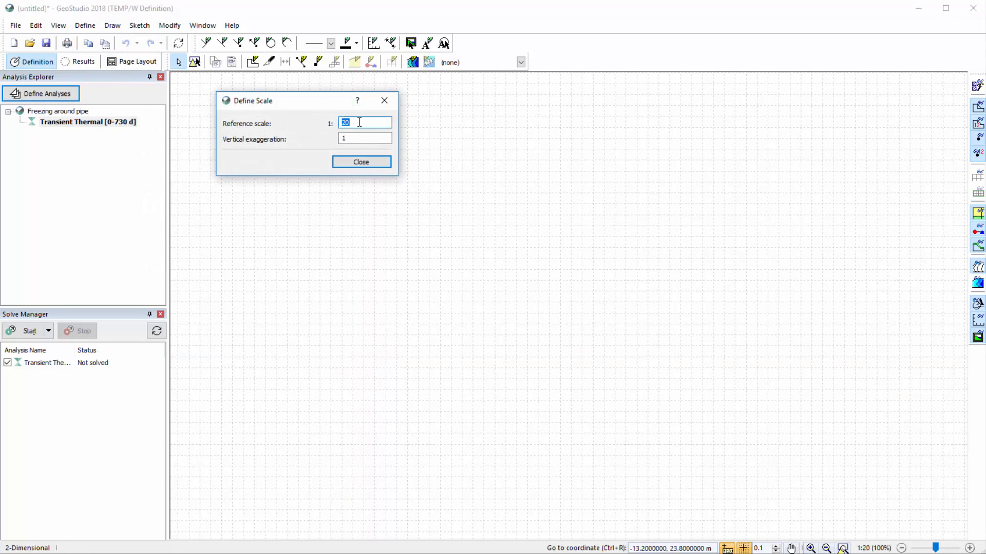
{"action": "left_click", "coordinate": [360, 161]}
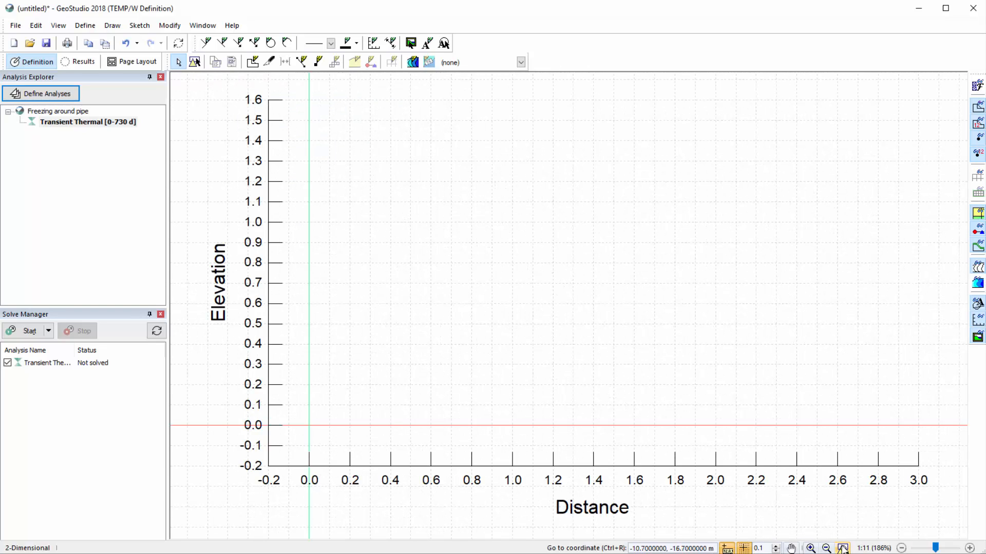
{"action": "mouse_move", "coordinate": [782, 414]}
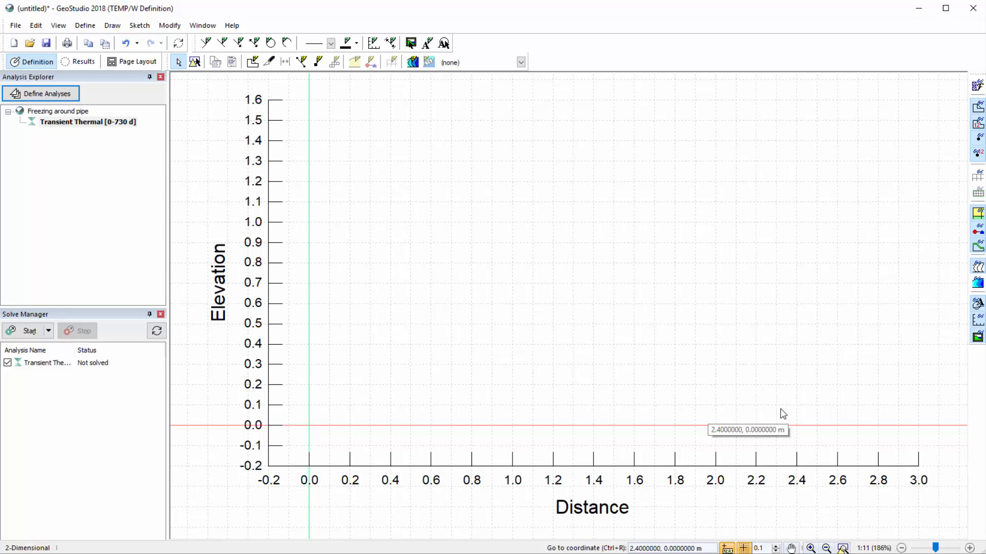
{"action": "mouse_move", "coordinate": [38, 60]}
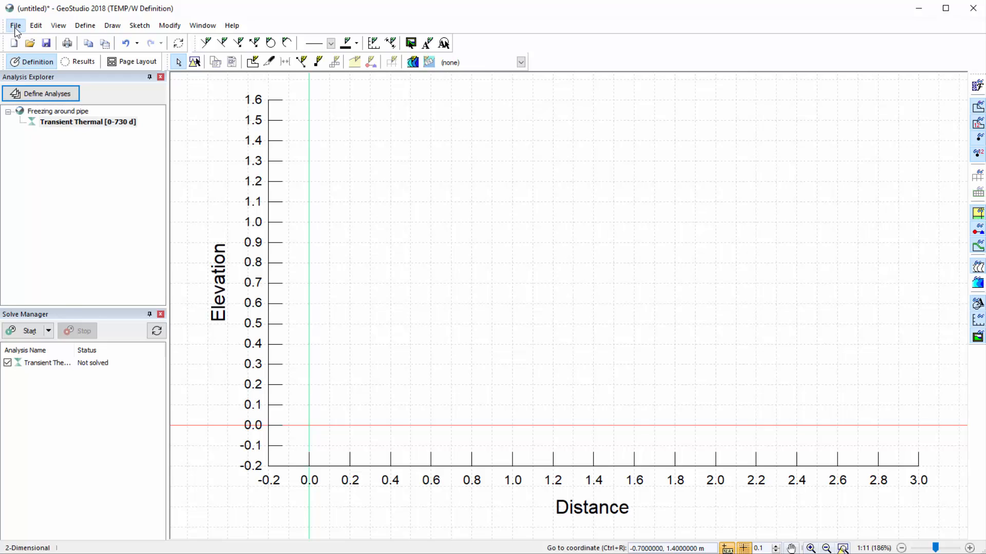
{"action": "left_click", "coordinate": [16, 24]}
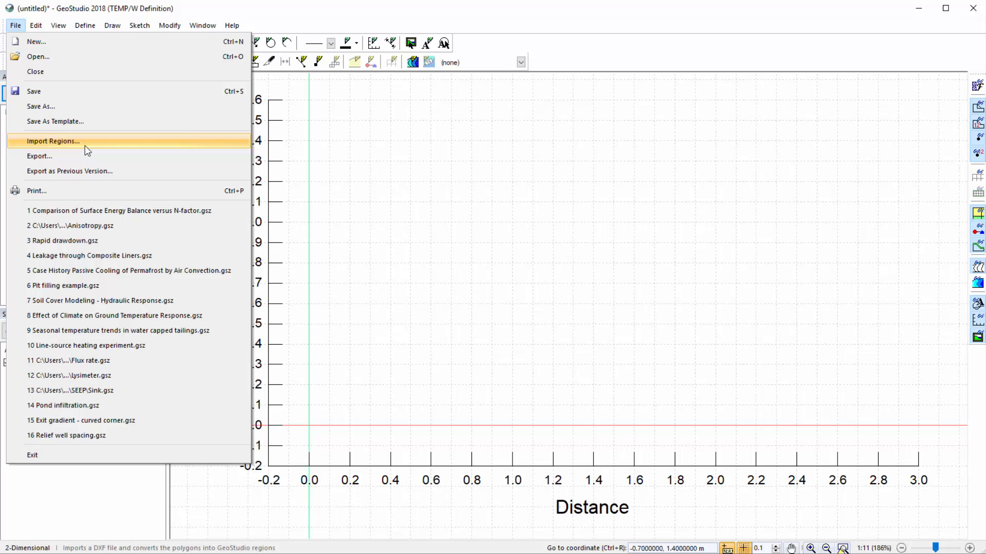
{"action": "left_click", "coordinate": [52, 141]}
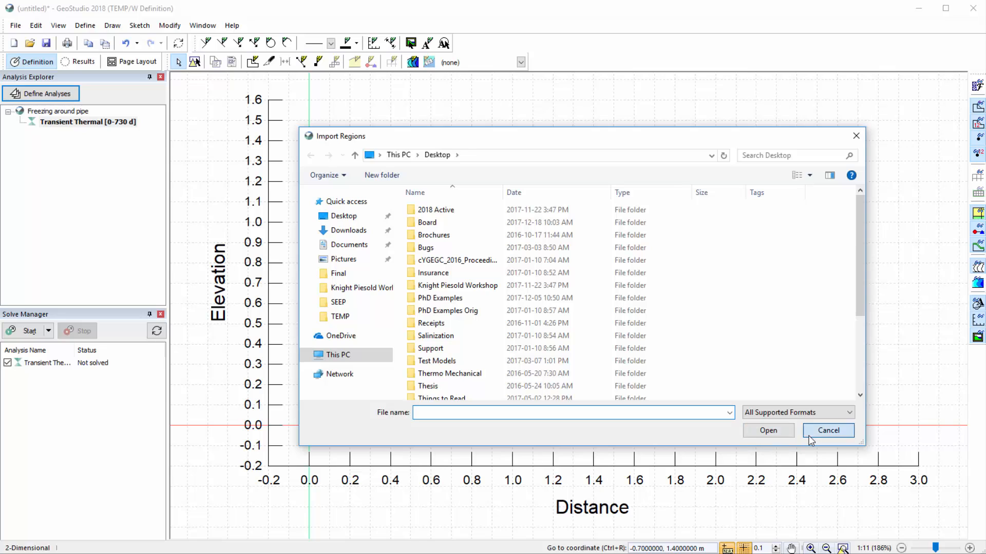
{"action": "left_click", "coordinate": [828, 430]}
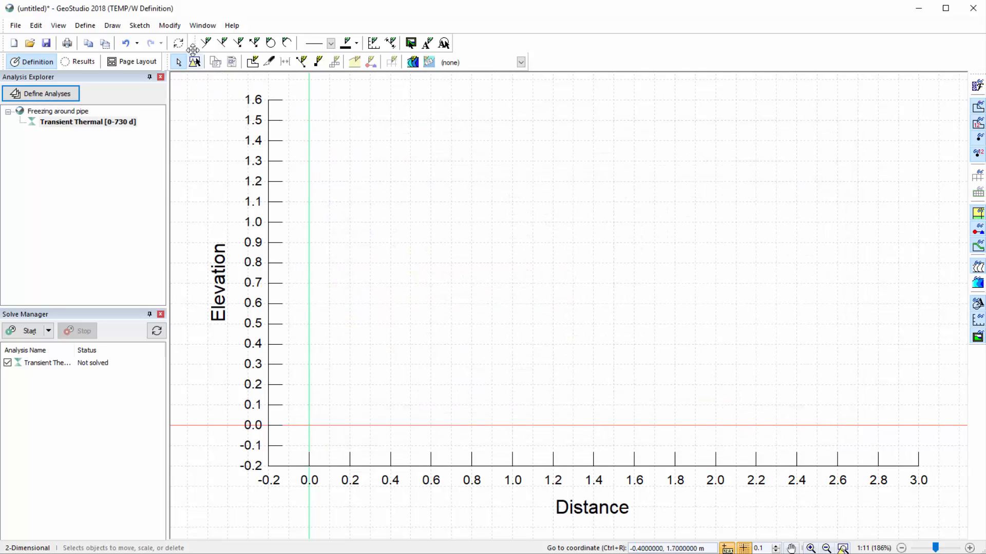
{"action": "left_click", "coordinate": [139, 25]}
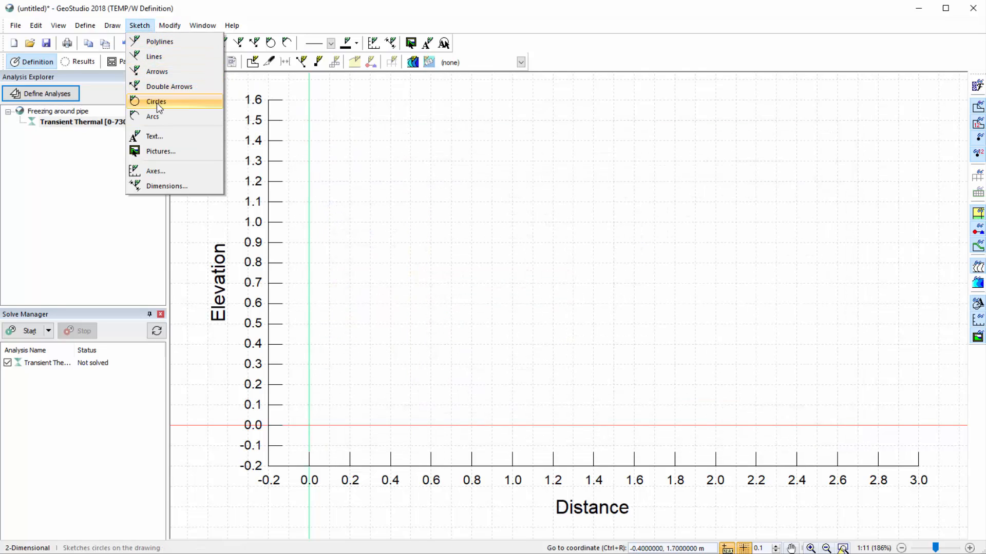
{"action": "left_click", "coordinate": [160, 151]}
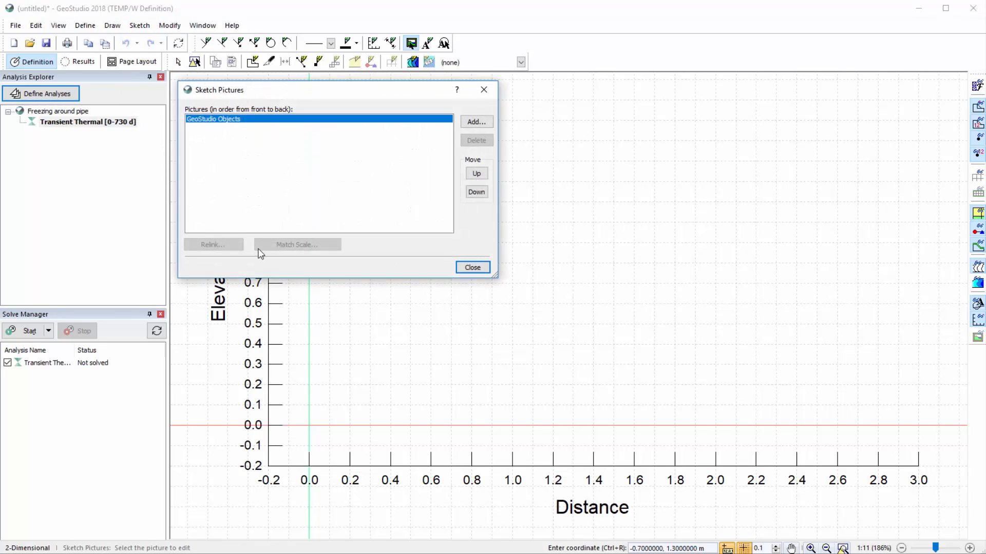
{"action": "mouse_move", "coordinate": [446, 273]}
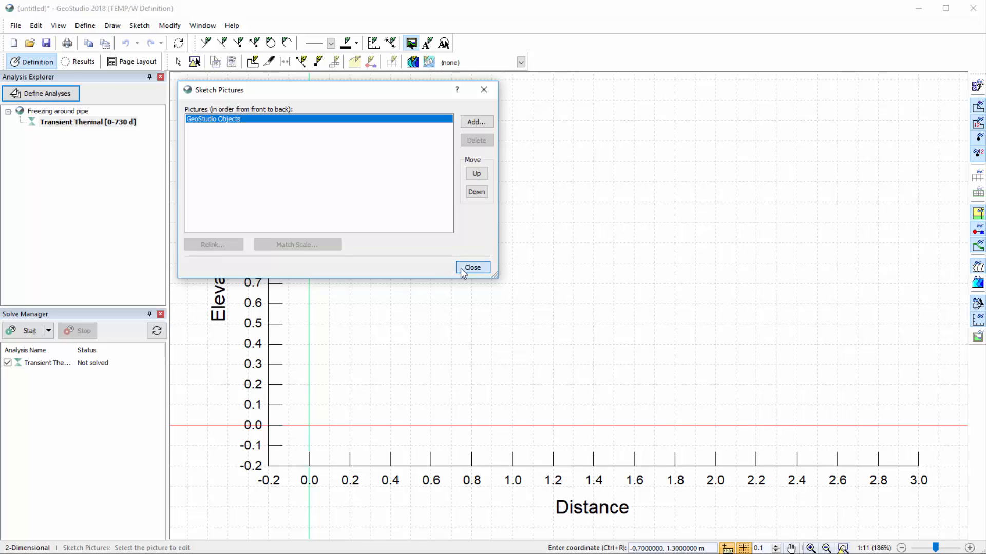
{"action": "left_click", "coordinate": [473, 267]}
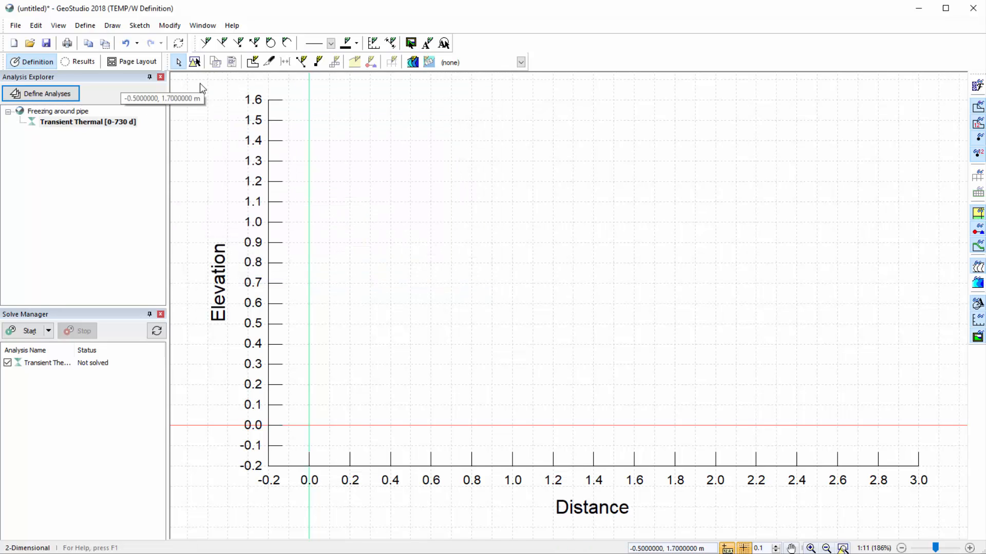
{"action": "left_click", "coordinate": [86, 24]}
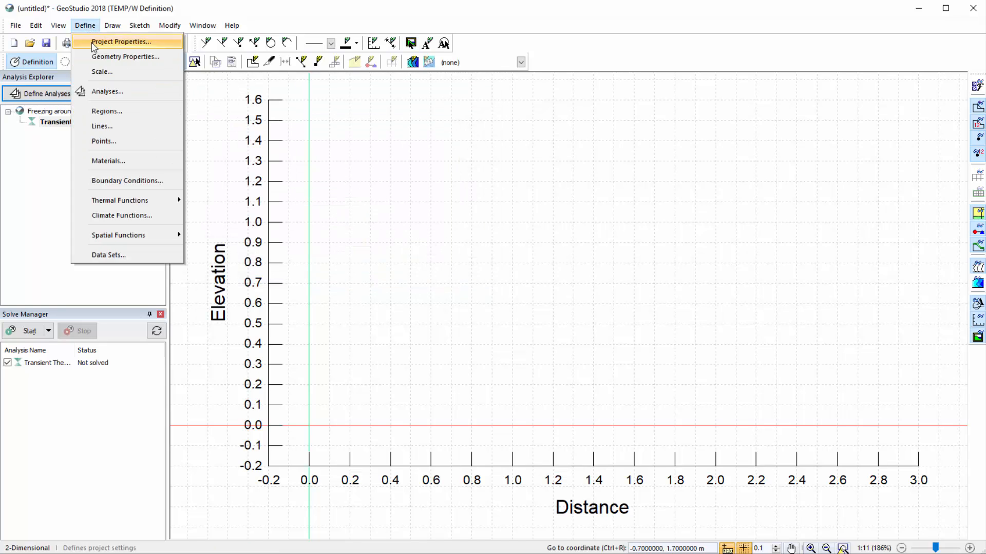
{"action": "left_click", "coordinate": [104, 141]}
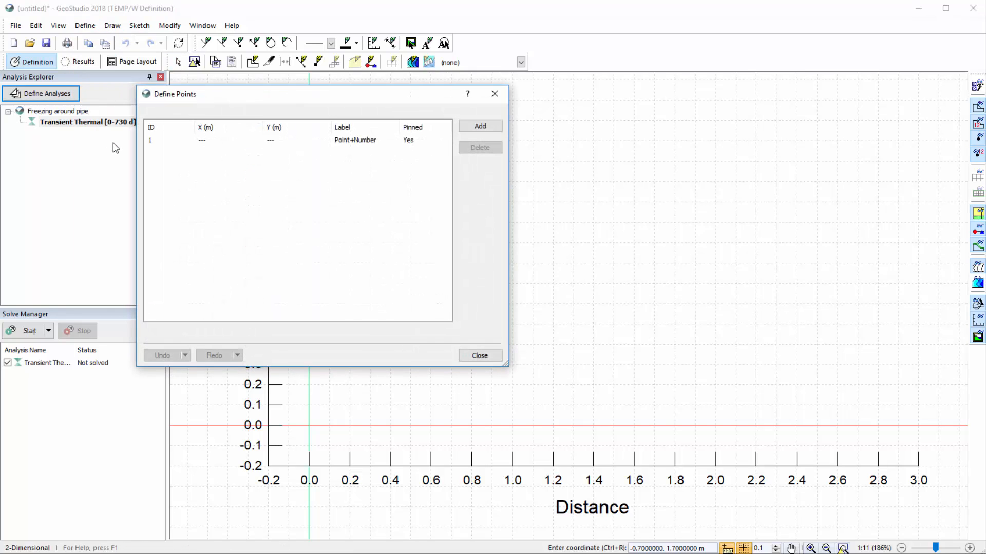
{"action": "right_click", "coordinate": [207, 189]}
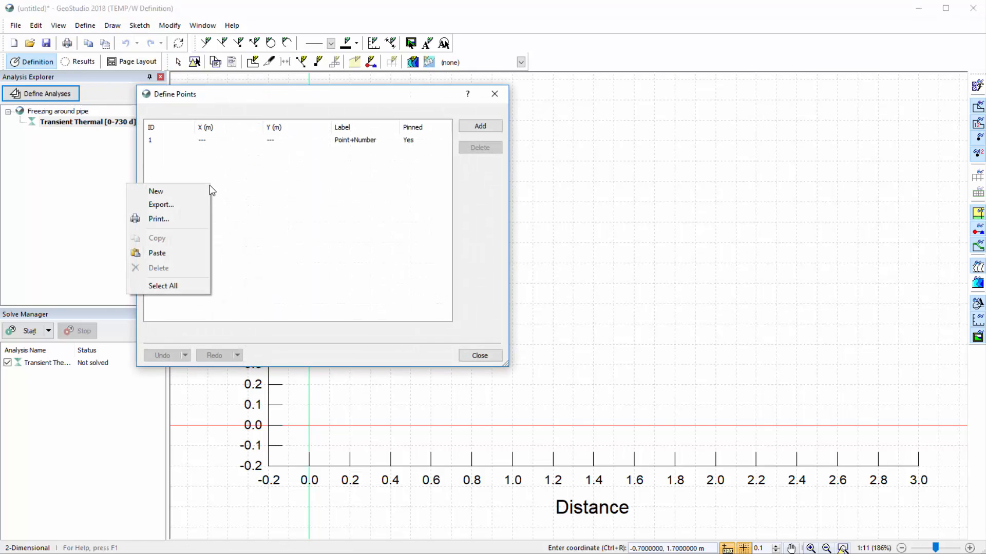
{"action": "mouse_move", "coordinate": [170, 253]}
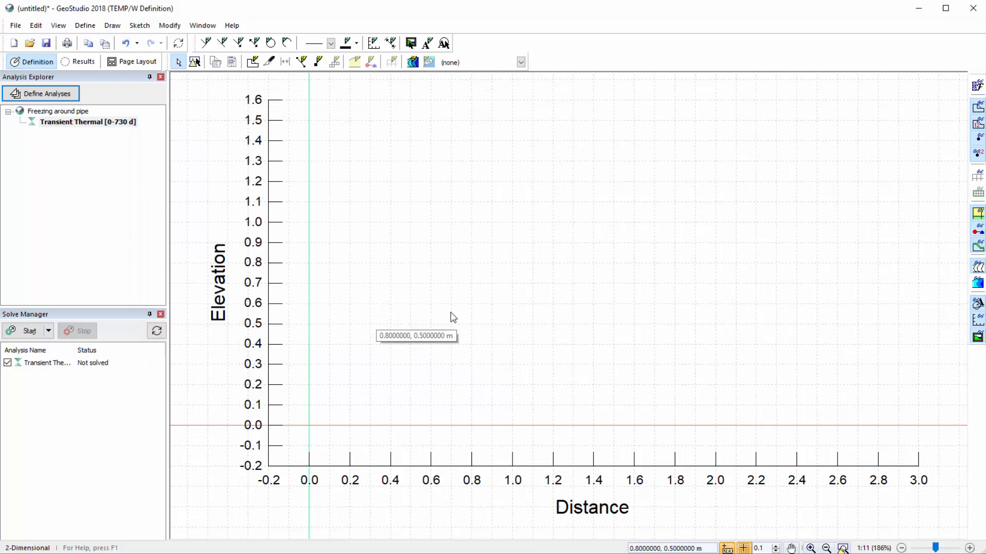
Step: Draw polygonal domain region 1 as a rectangle from (0,0) to (3,1.6) m
{"action": "left_click", "coordinate": [112, 25]}
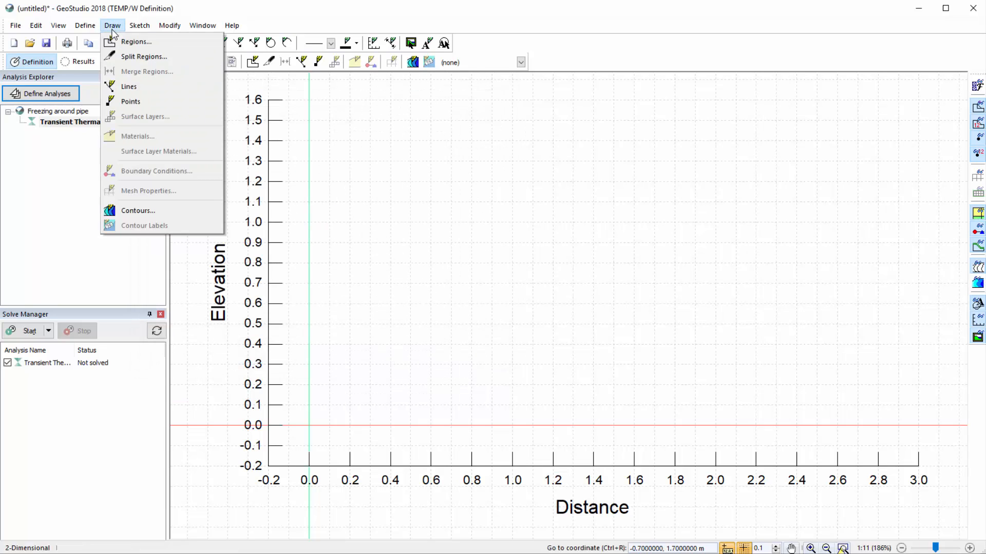
{"action": "left_click", "coordinate": [136, 41]}
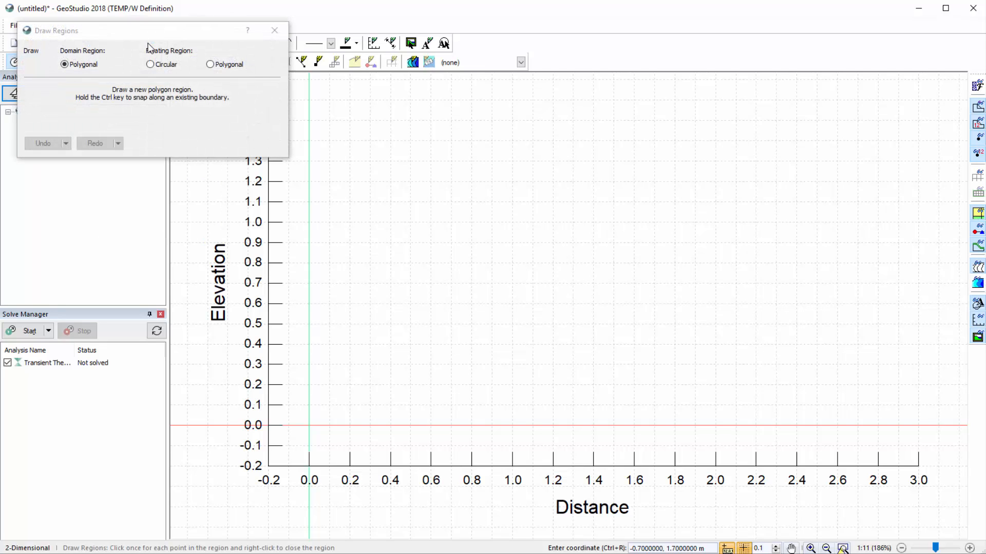
{"action": "mouse_move", "coordinate": [148, 119]}
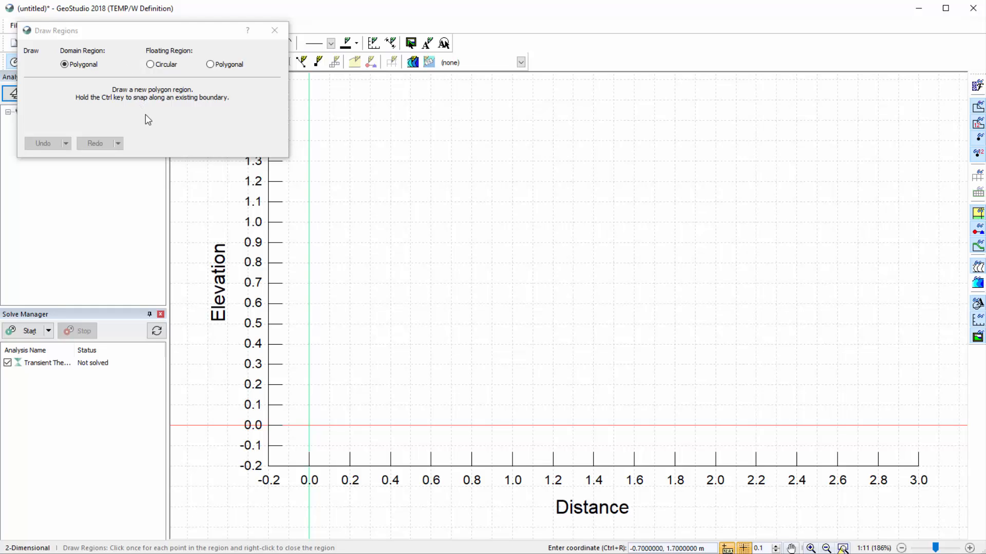
{"action": "left_click", "coordinate": [64, 63]}
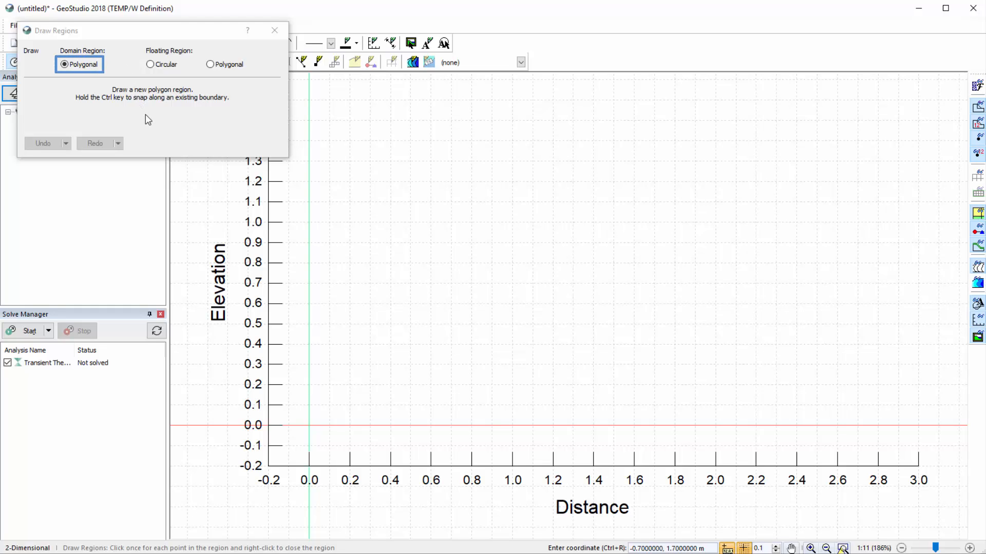
{"action": "mouse_move", "coordinate": [257, 403]}
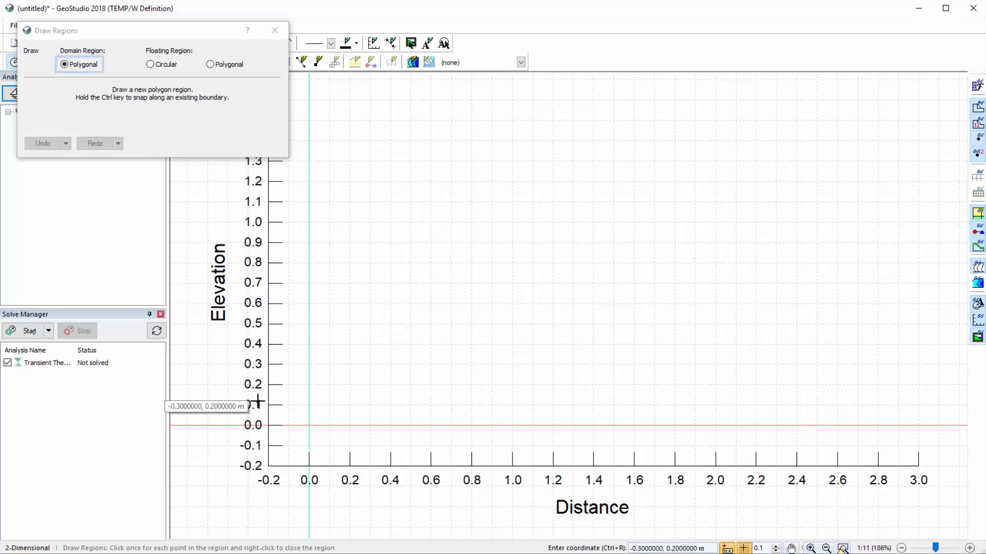
{"action": "left_click", "coordinate": [309, 425]}
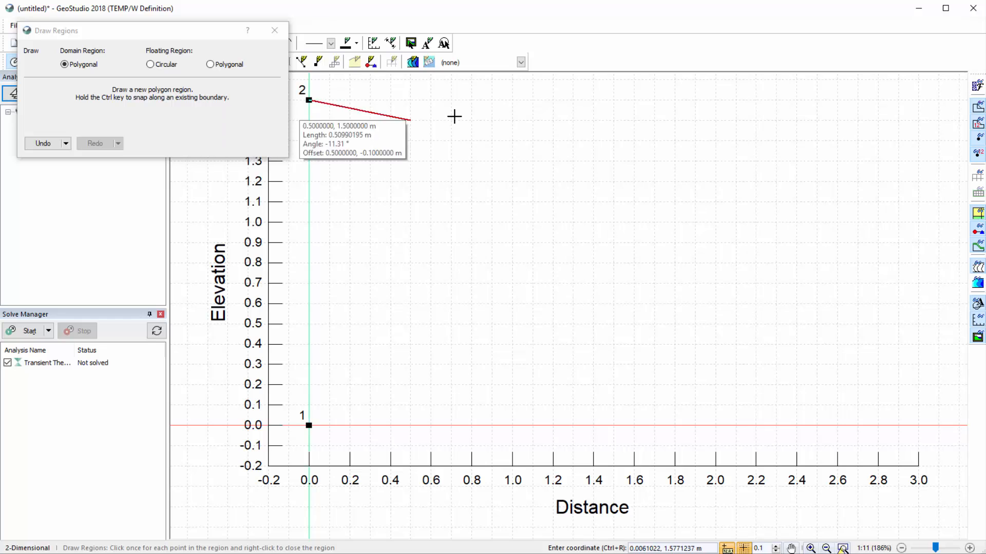
{"action": "mouse_move", "coordinate": [905, 101]}
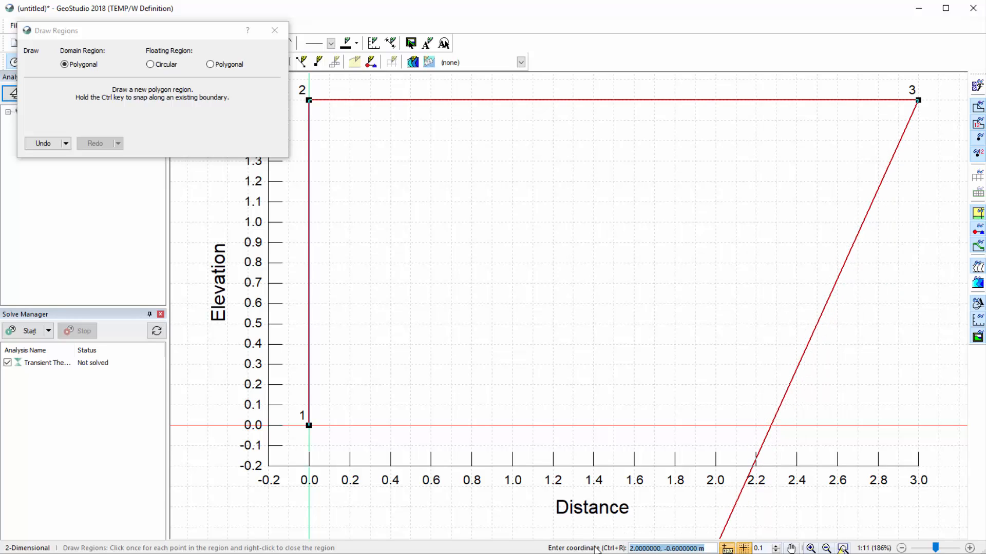
{"action": "left_click", "coordinate": [917, 425]}
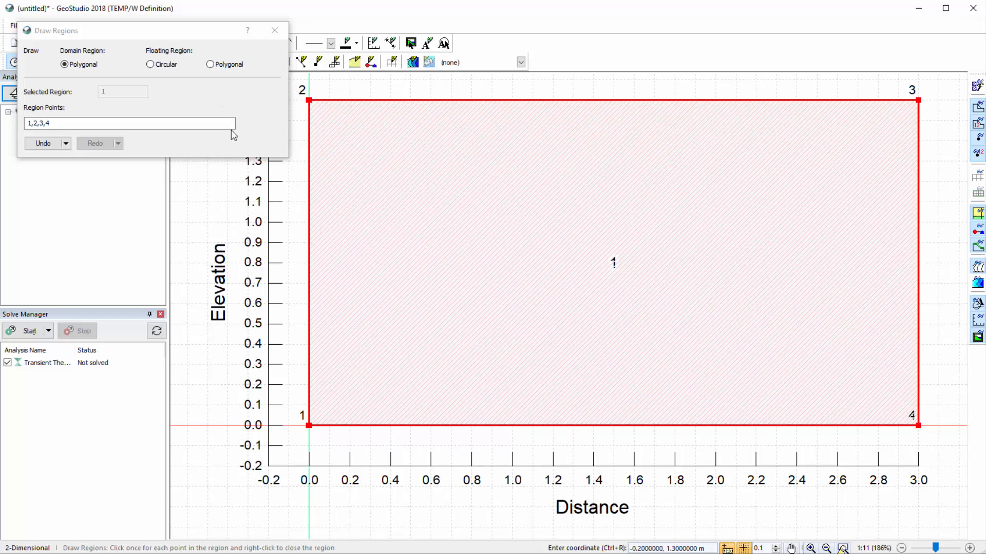
{"action": "mouse_move", "coordinate": [168, 89]}
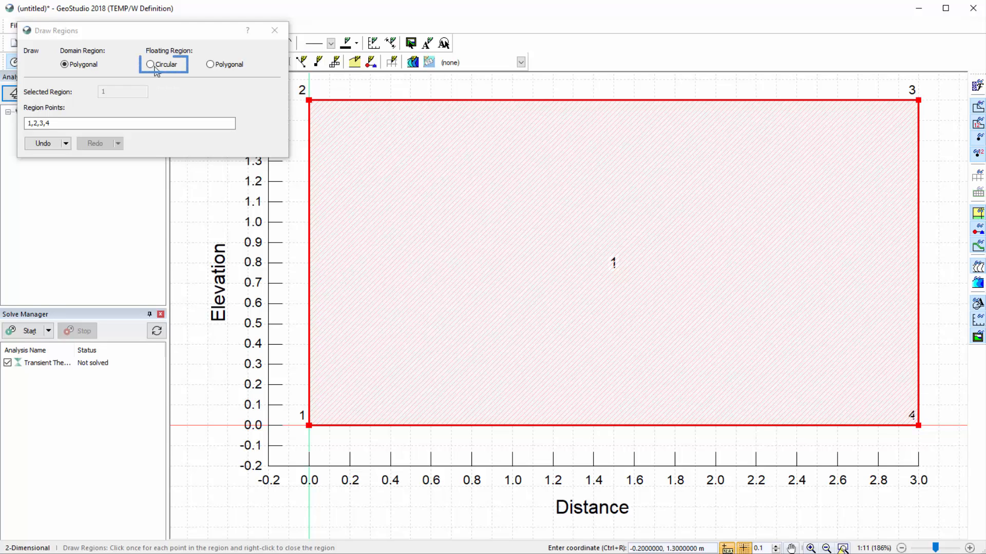
Step: Draw a circular floating region of 0.1 m radius centred at (1.5, 1.3) m
{"action": "left_click", "coordinate": [150, 64]}
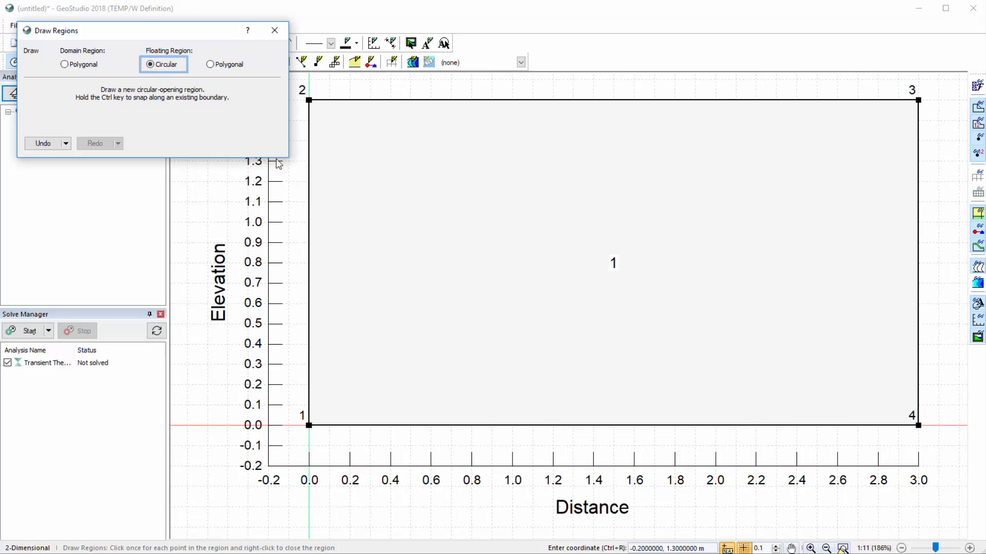
{"action": "mouse_move", "coordinate": [615, 163]}
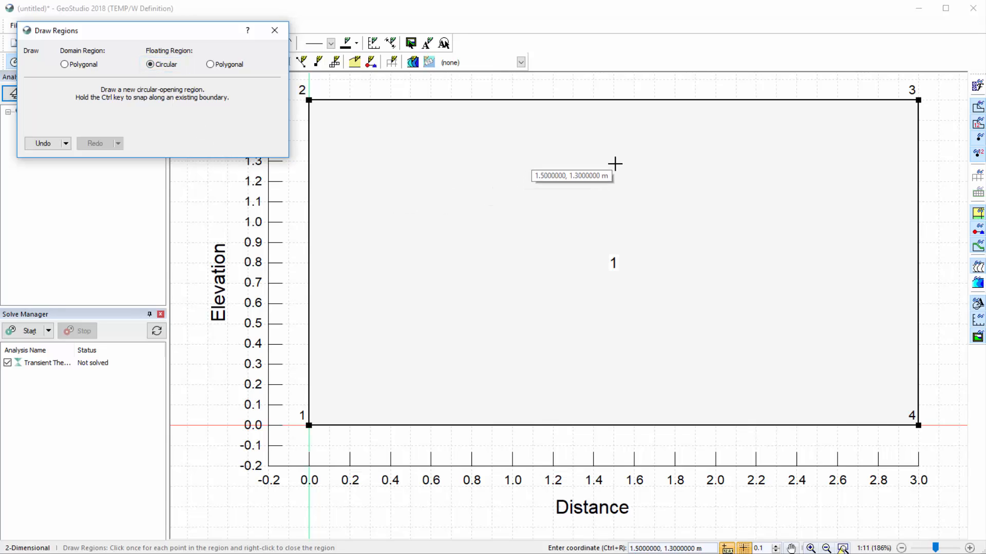
{"action": "left_click", "coordinate": [615, 165]}
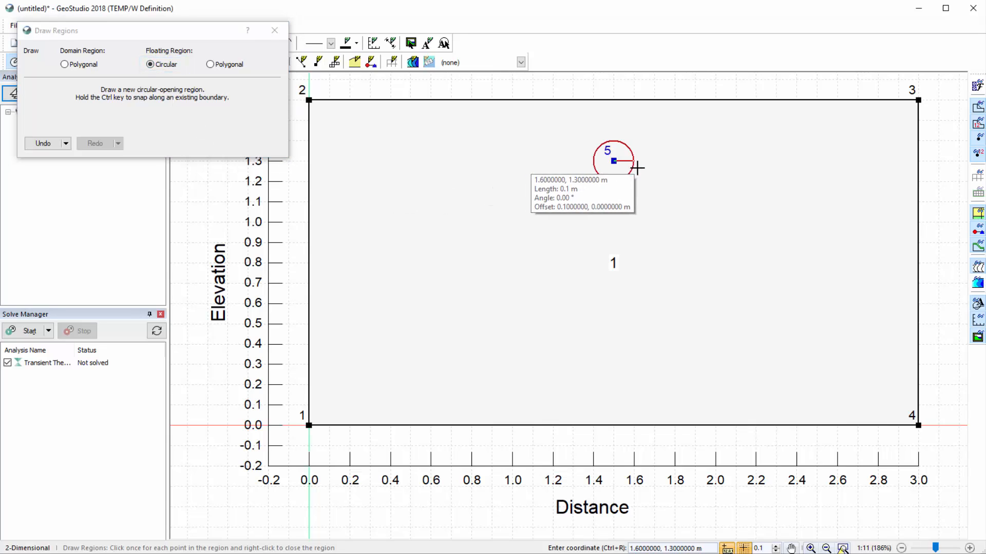
{"action": "left_click", "coordinate": [634, 162]}
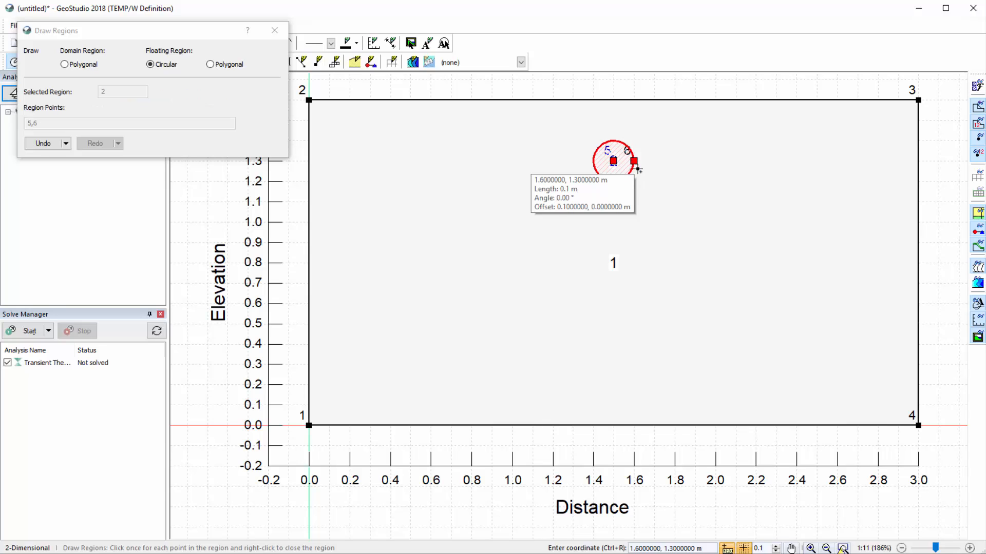
{"action": "mouse_move", "coordinate": [332, 109]}
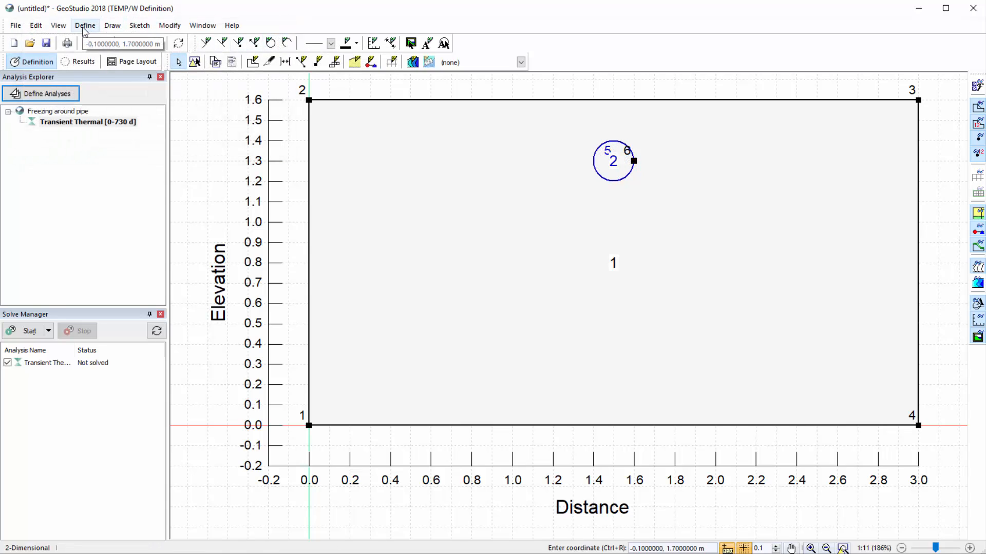
Step: In Define Points, move point 5 to Y=1.15 and point 6 to (1.65, 1.15)
{"action": "left_click", "coordinate": [85, 25]}
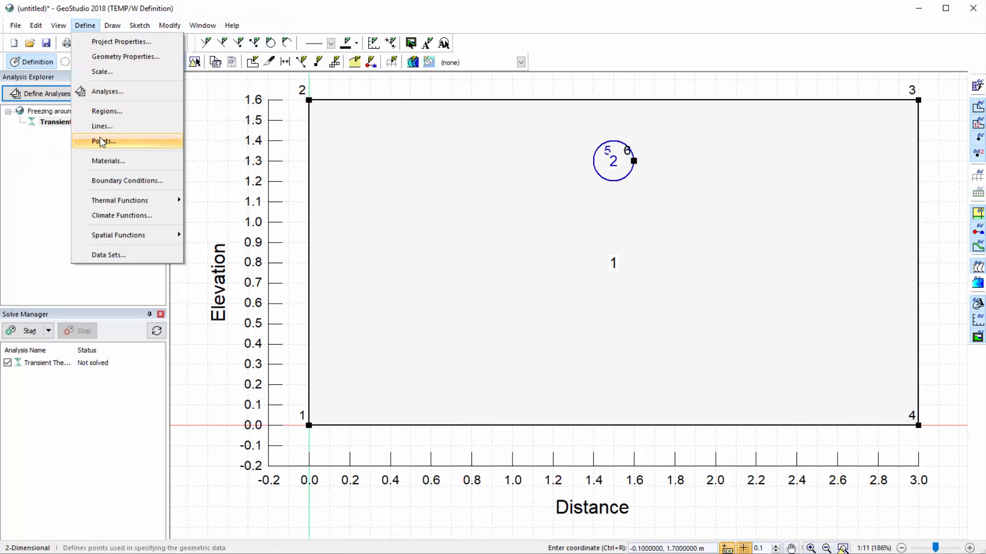
{"action": "left_click", "coordinate": [104, 140]}
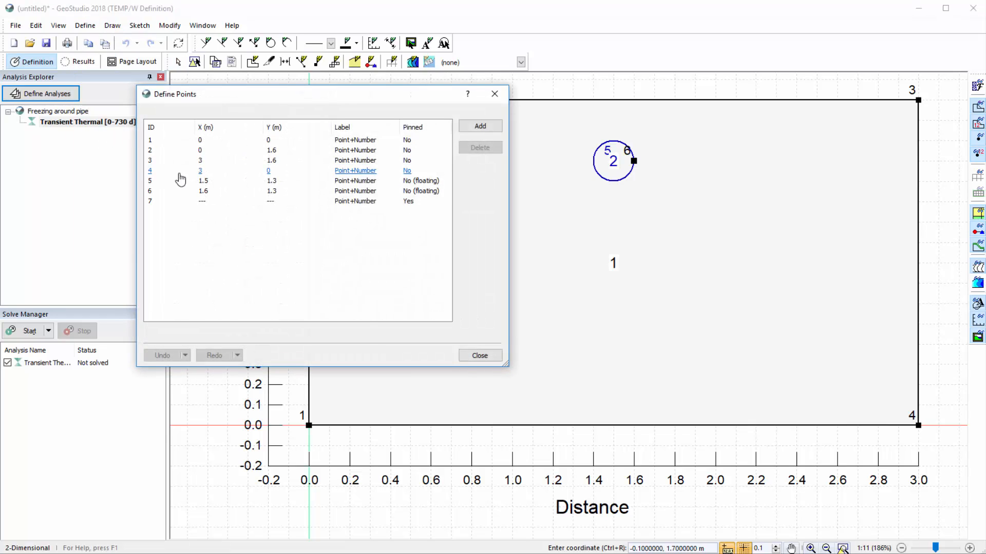
{"action": "left_click", "coordinate": [203, 191]}
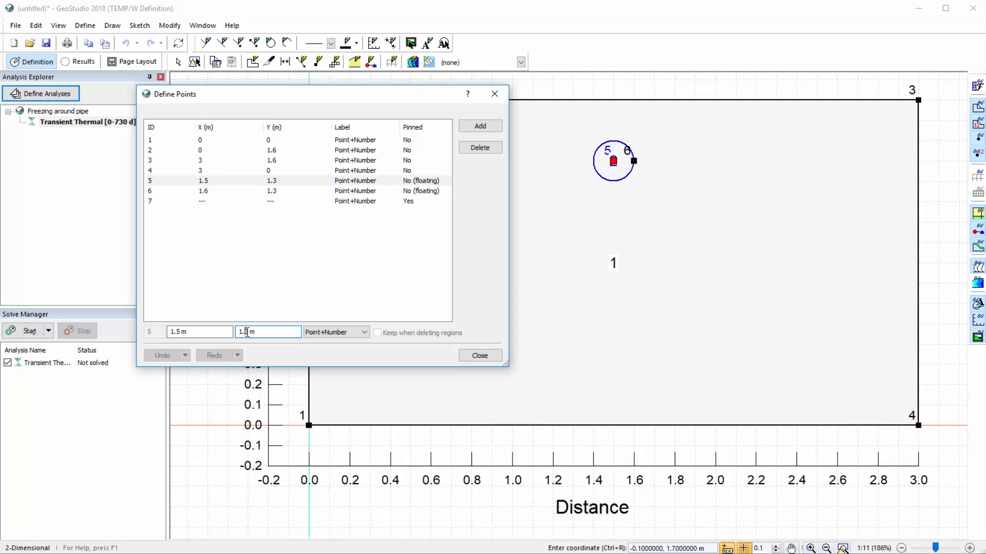
{"action": "left_click", "coordinate": [189, 191]}
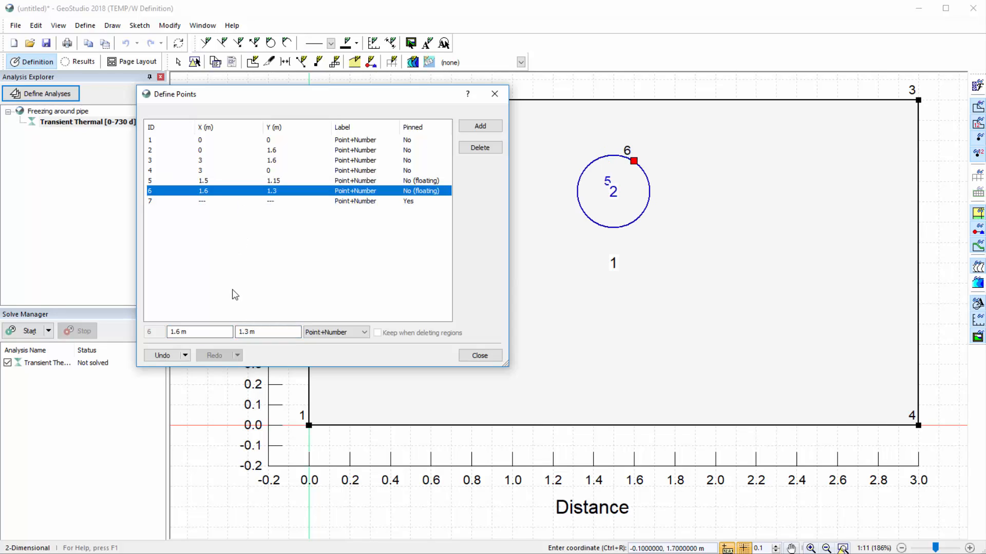
{"action": "left_click", "coordinate": [199, 331]}
{"action": "type", "text": "5"}
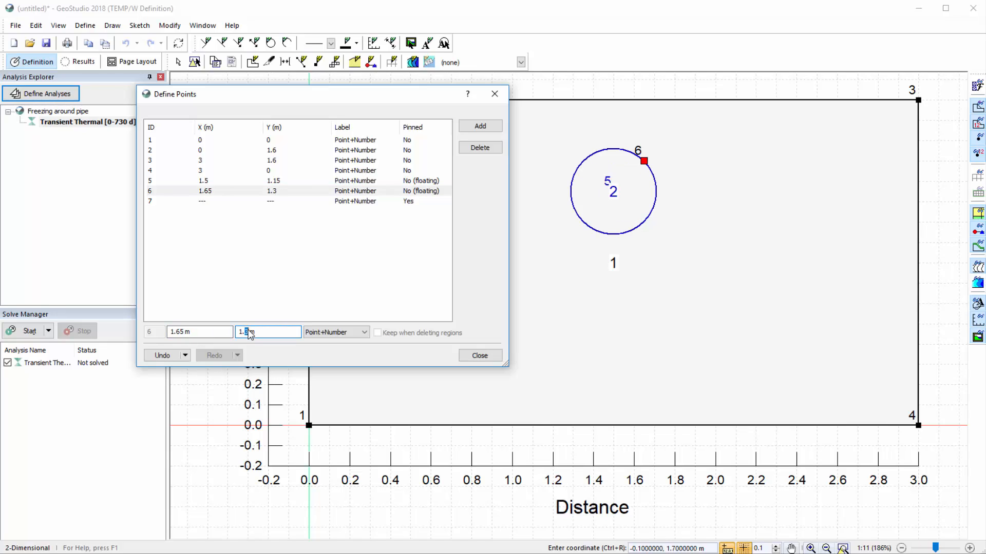
{"action": "left_click", "coordinate": [480, 125]}
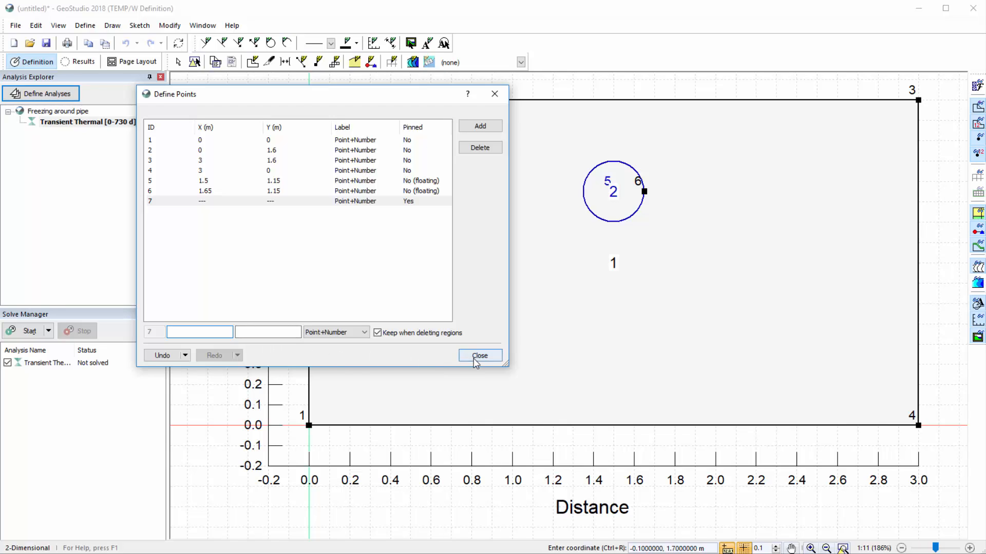
{"action": "left_click", "coordinate": [480, 355]}
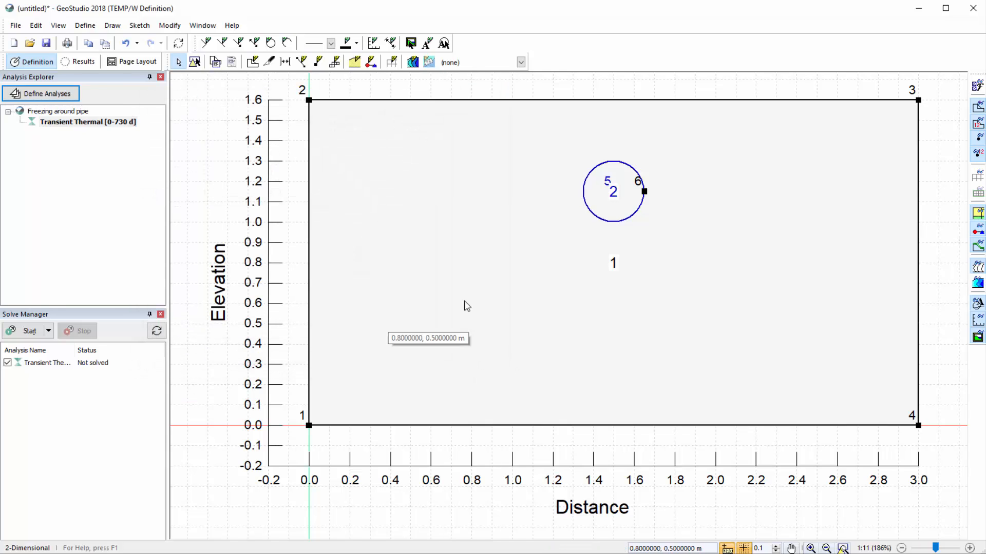
Step: Glance at the Draw menu, then bring up the Define menu toward Materials
{"action": "left_click", "coordinate": [112, 24]}
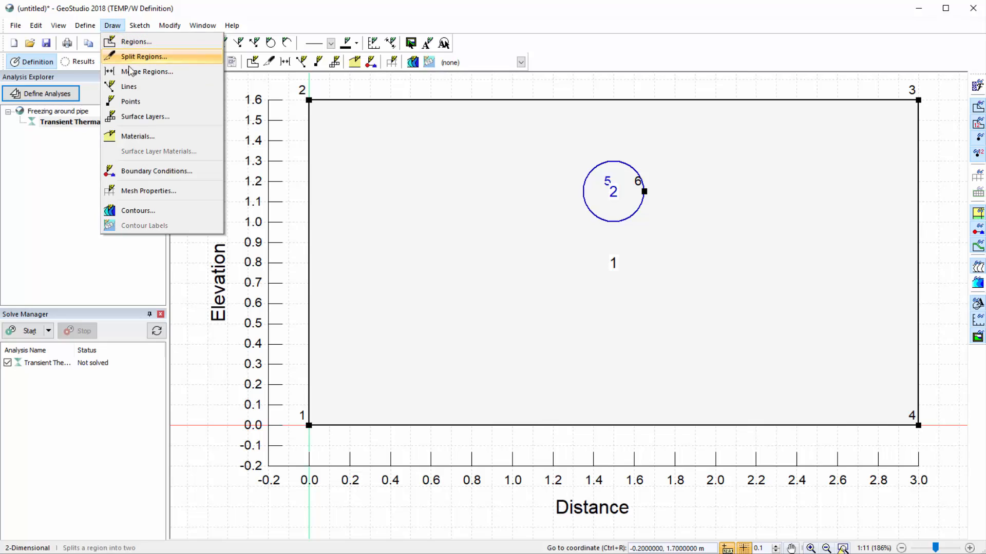
{"action": "mouse_move", "coordinate": [130, 101]}
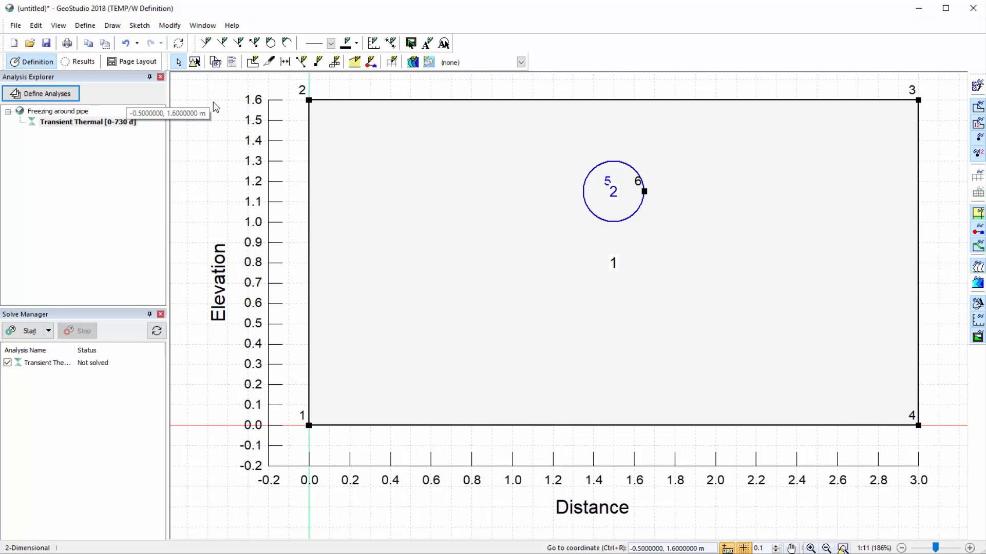
{"action": "left_click", "coordinate": [84, 25]}
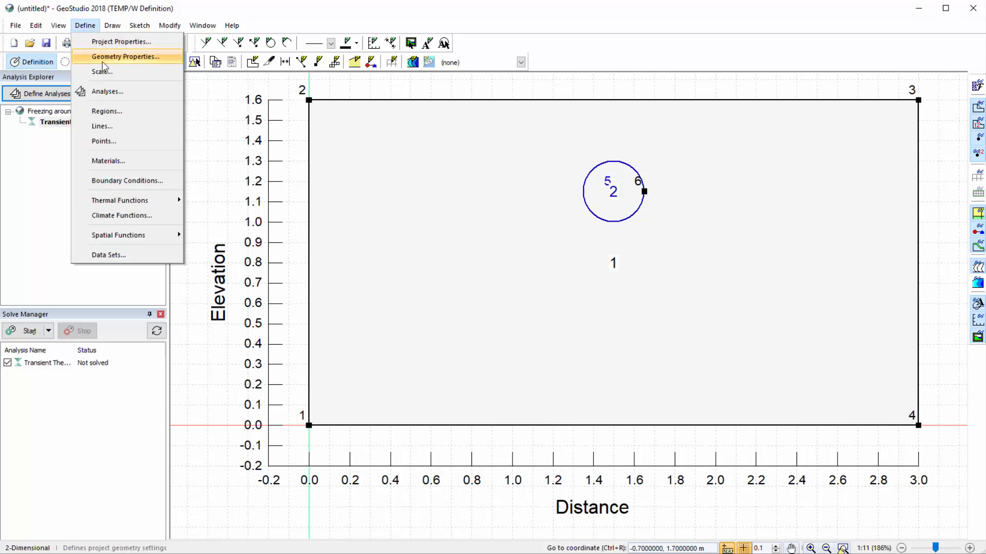
{"action": "mouse_move", "coordinate": [108, 161]}
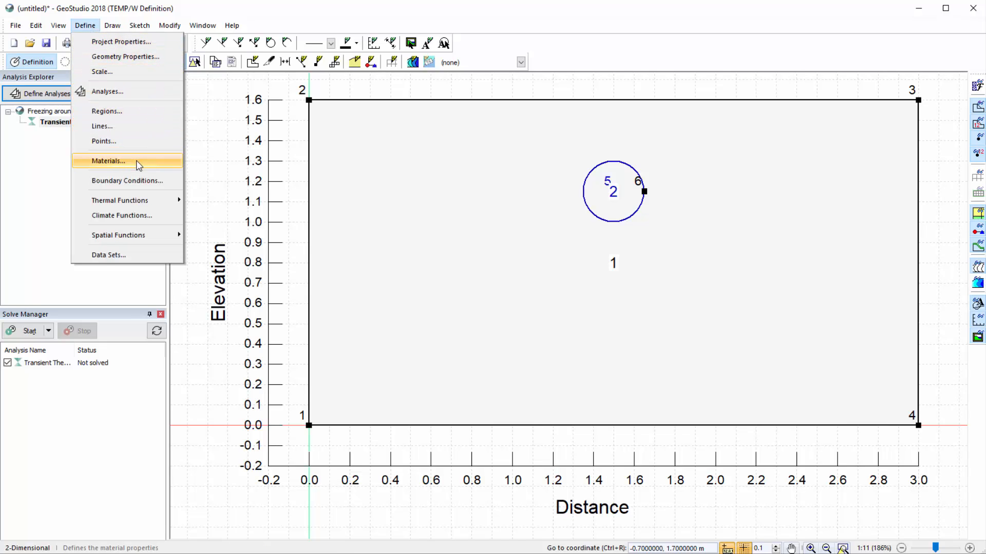
Step: Add a new material named 'Natural soil' using the Full Thermal material model
{"action": "left_click", "coordinate": [108, 161]}
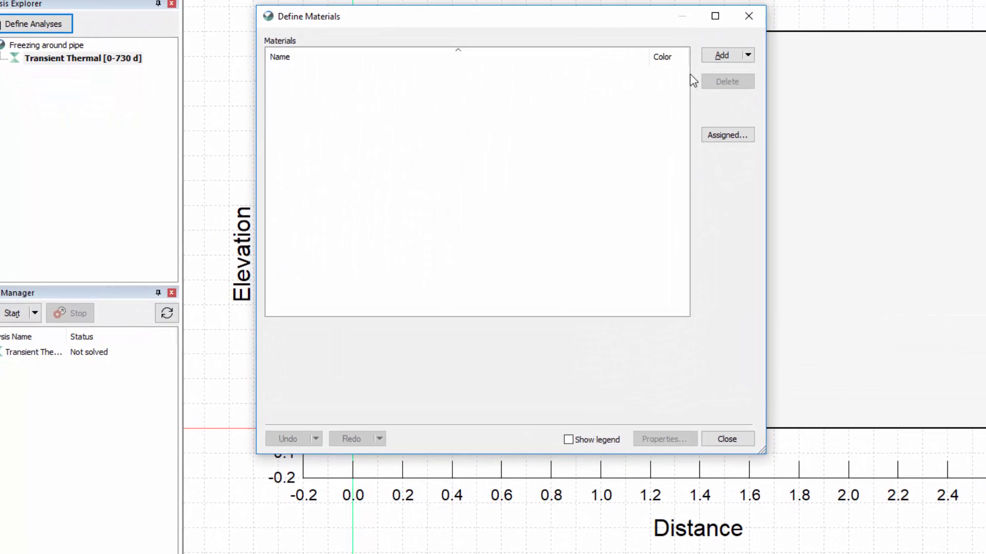
{"action": "left_click", "coordinate": [721, 56]}
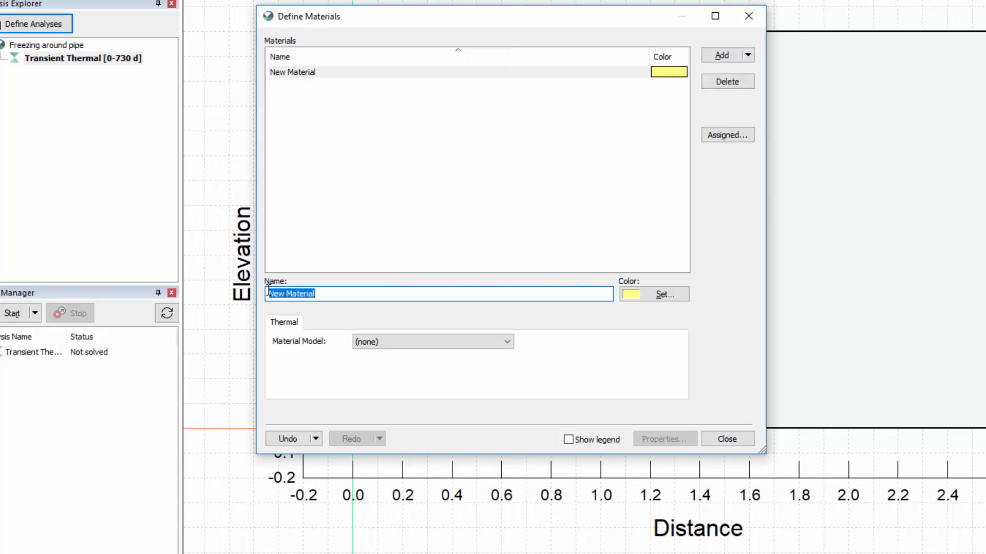
{"action": "type", "text": "Natural soil"}
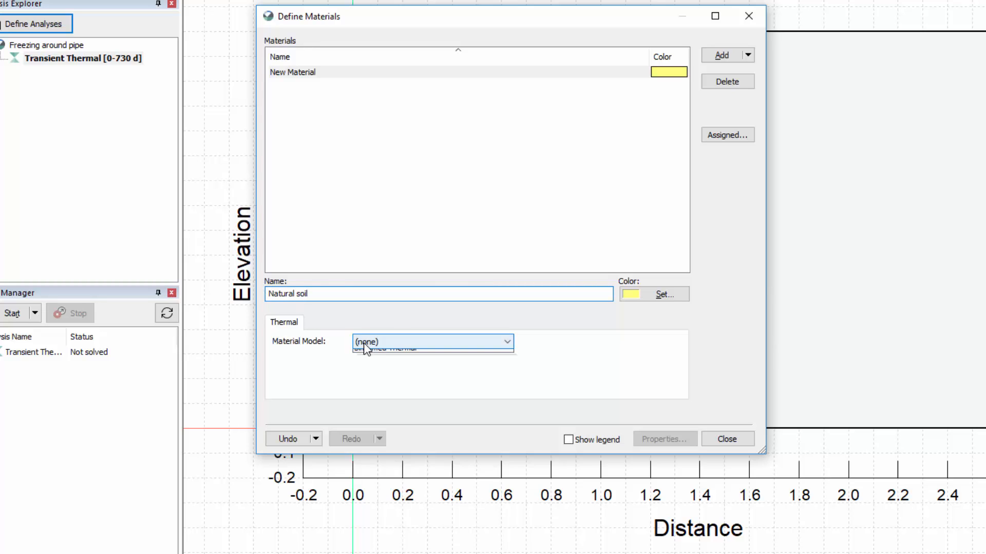
{"action": "left_click", "coordinate": [408, 348]}
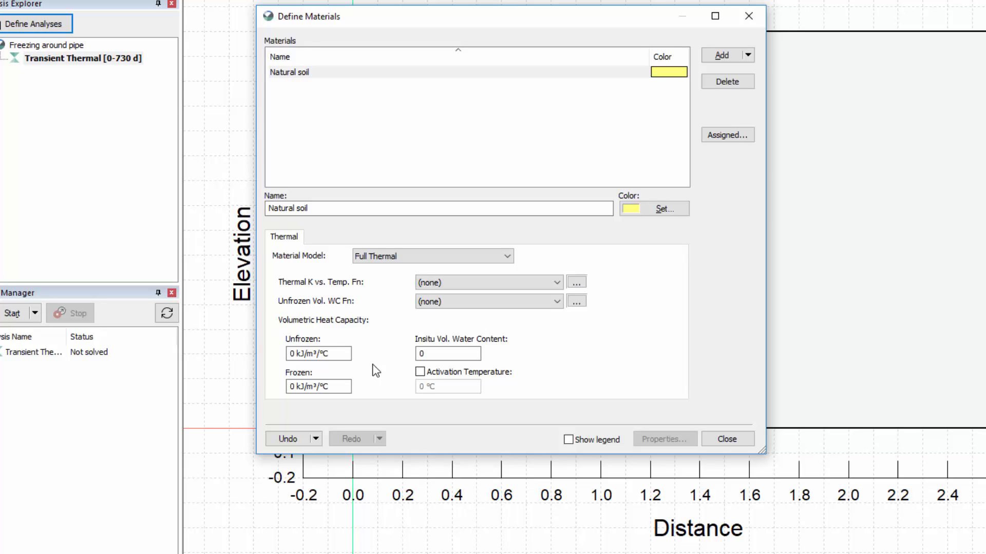
{"action": "mouse_move", "coordinate": [592, 290]}
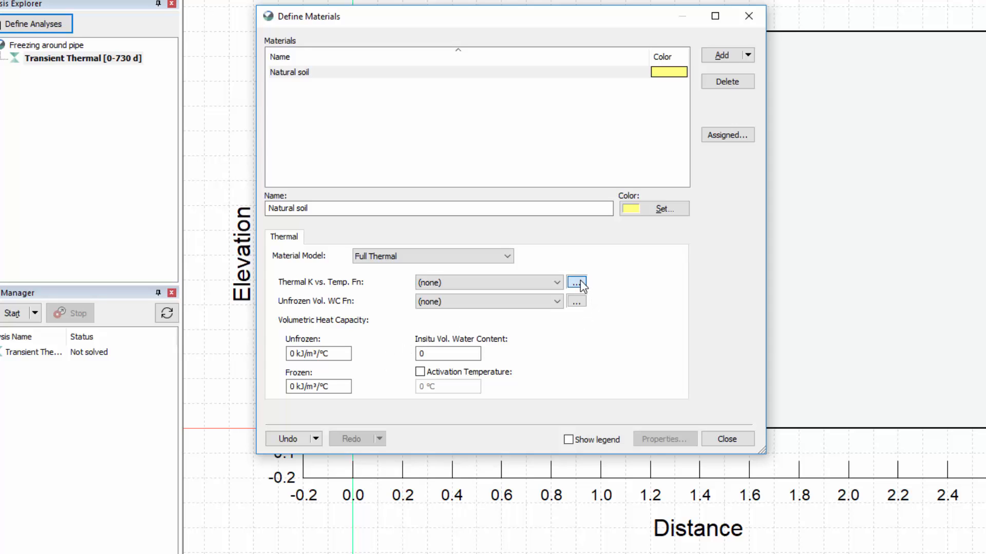
Step: Add a conductivity function named 'Thermal K Function' of Spline Data Point type
{"action": "left_click", "coordinate": [576, 282]}
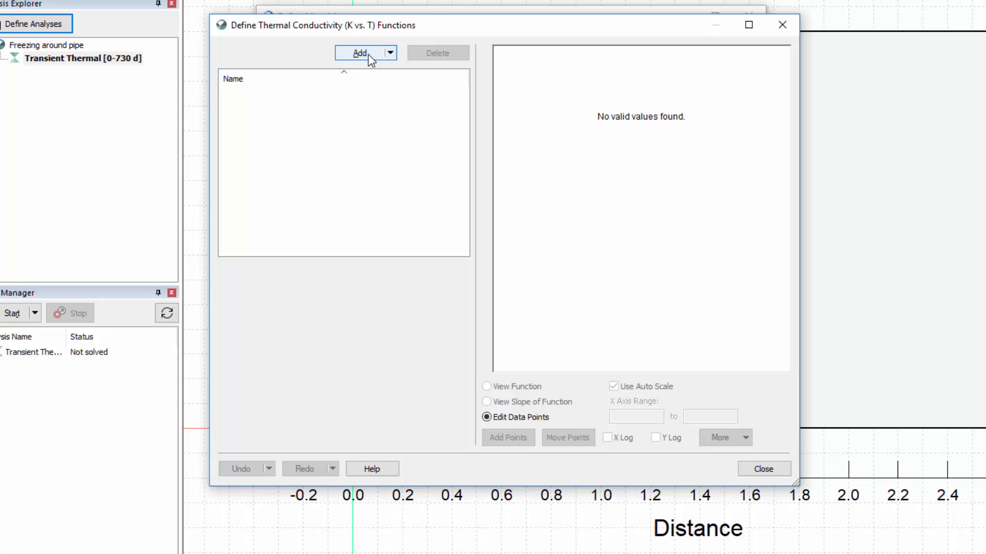
{"action": "left_click", "coordinate": [361, 52]}
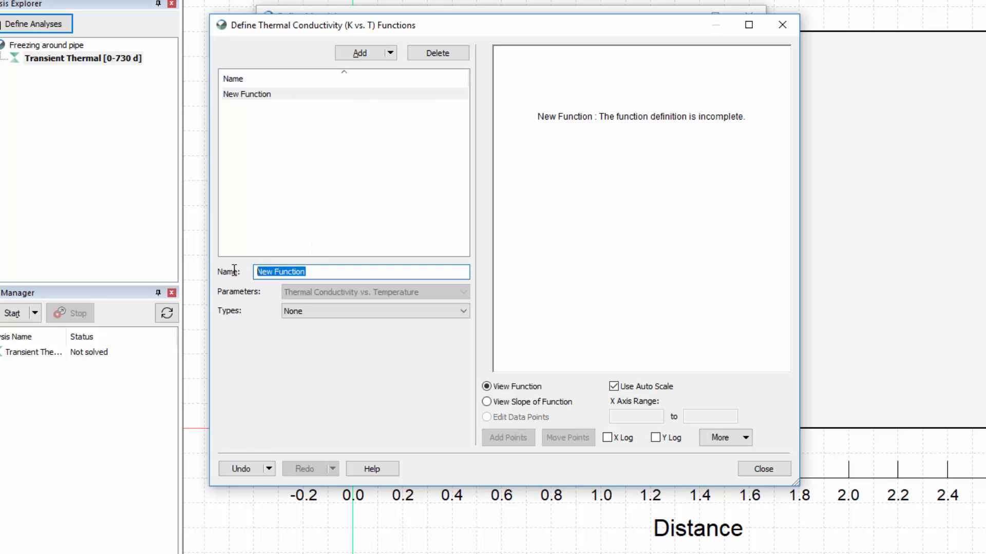
{"action": "type", "text": "Thermal K Funct"}
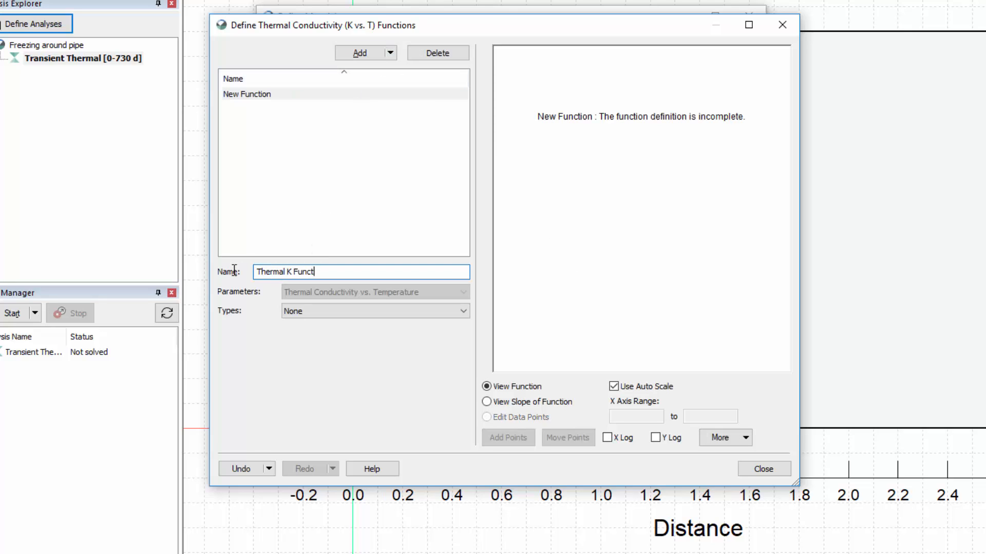
{"action": "left_click", "coordinate": [461, 310]}
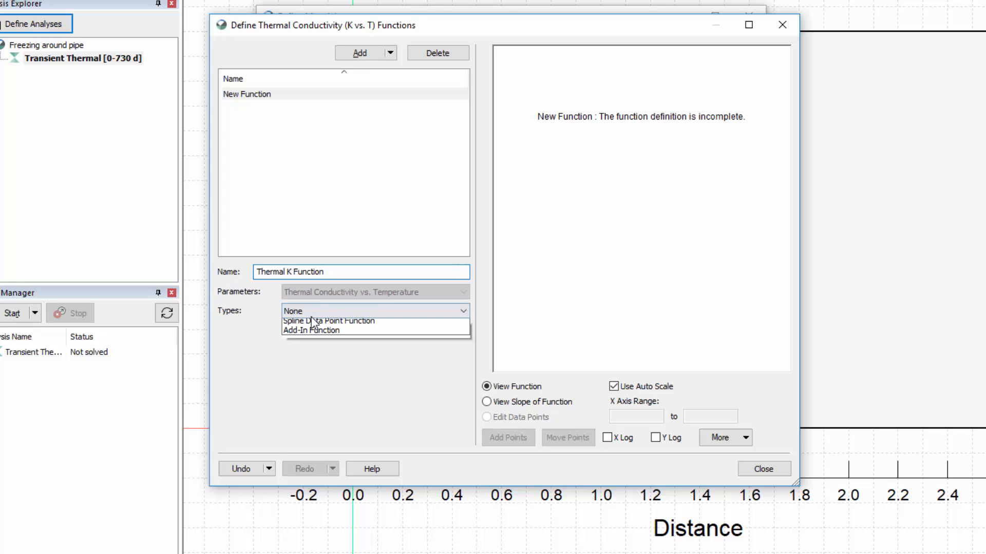
{"action": "left_click", "coordinate": [328, 320]}
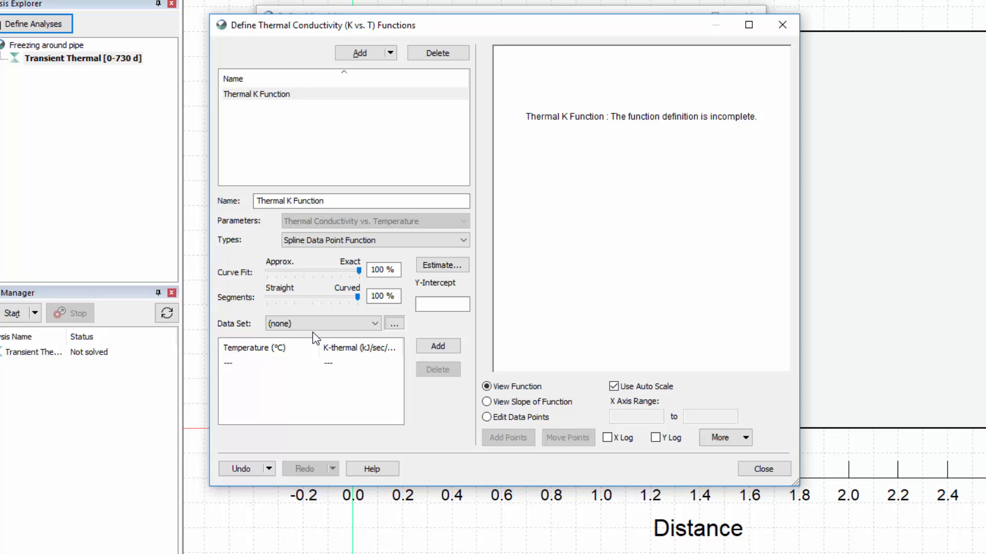
{"action": "mouse_move", "coordinate": [441, 265]}
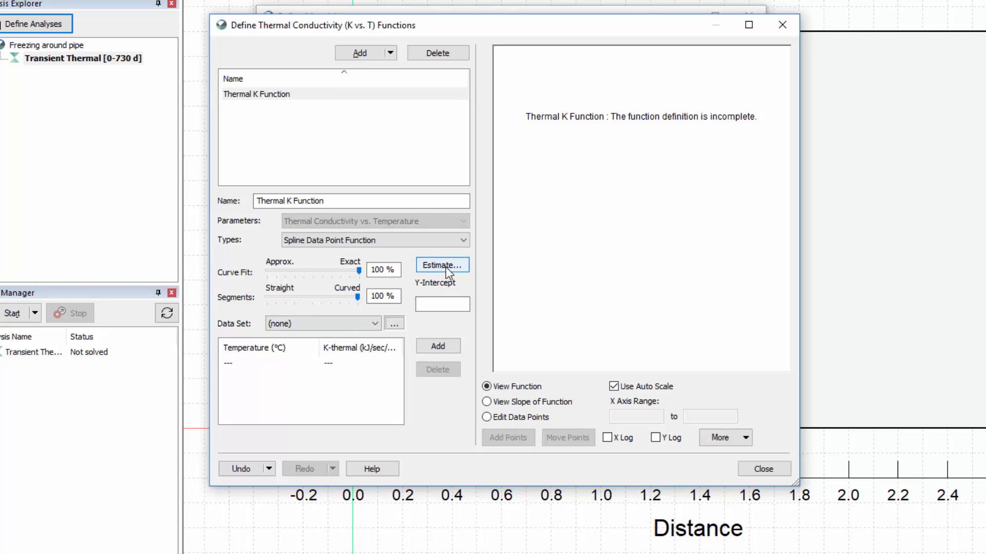
Step: Estimate it for Silty Clay with frozen conductivity 0.0018 and unfrozen 0.0015 kJ/sec/m/°C
{"action": "left_click", "coordinate": [442, 264]}
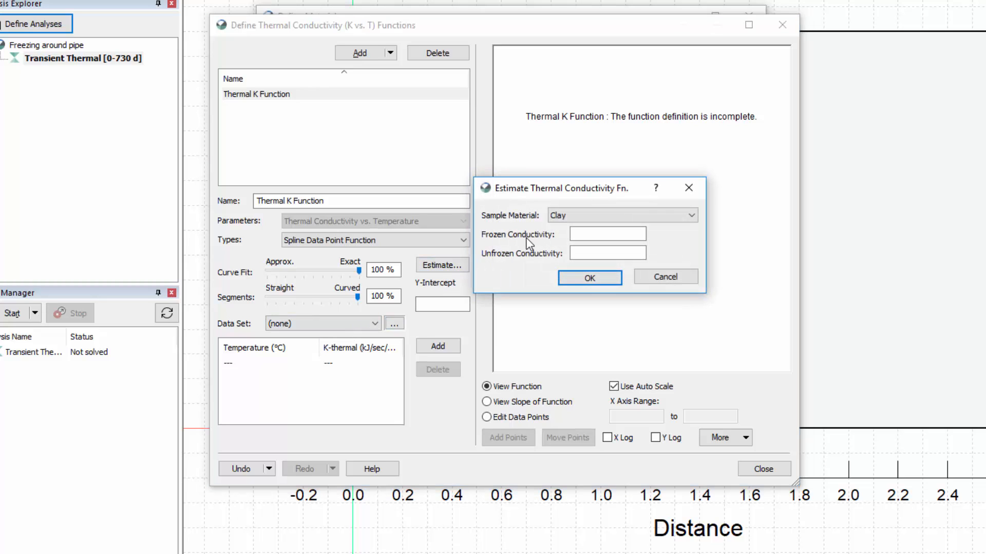
{"action": "left_click", "coordinate": [690, 215]}
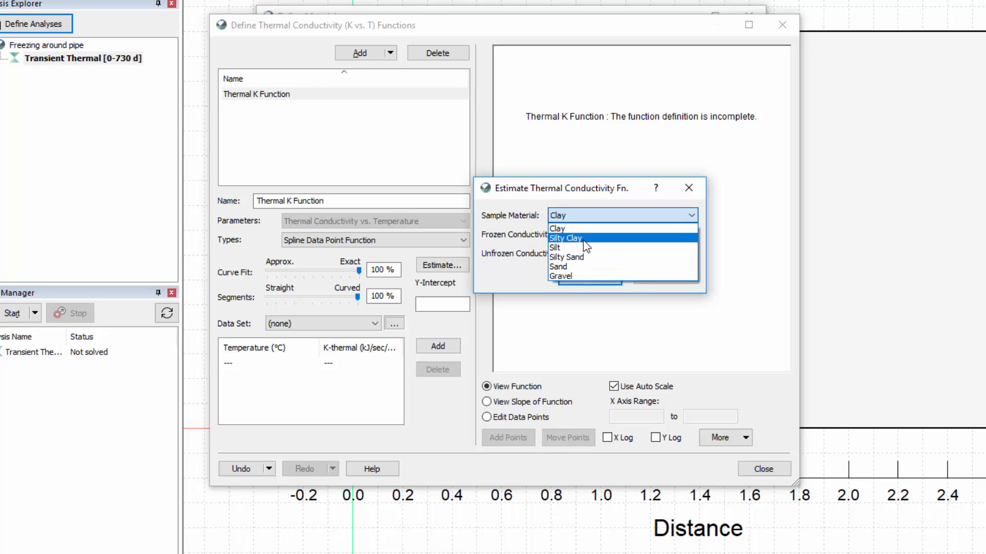
{"action": "left_click", "coordinate": [565, 238]}
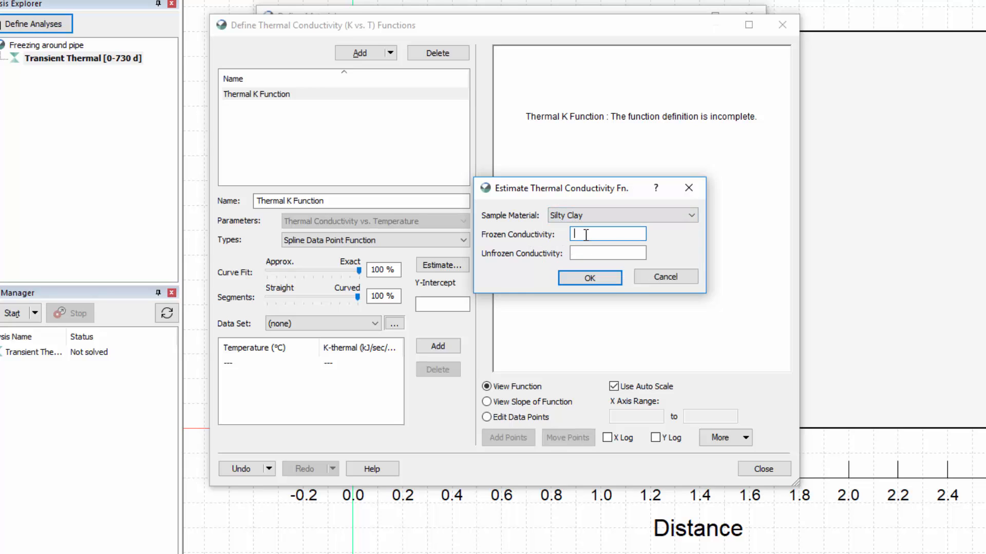
{"action": "type", "text": "0."}
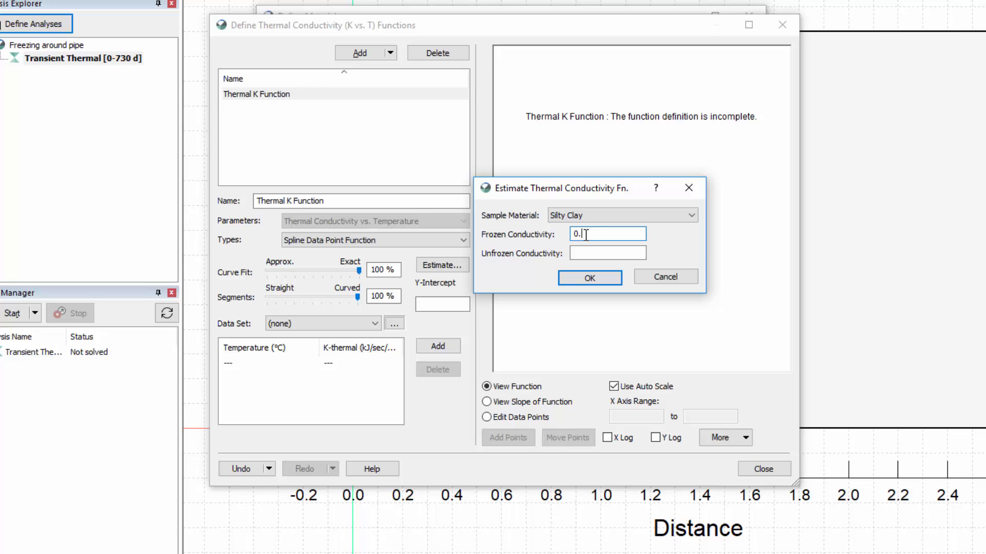
{"action": "left_click", "coordinate": [607, 253]}
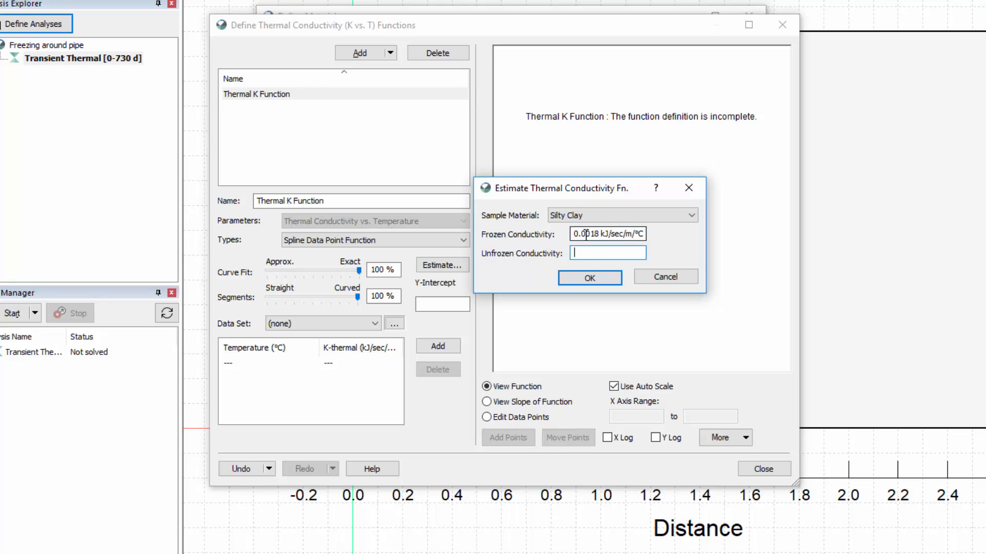
{"action": "type", "text": "0.0015 kJ/sec/m/°C"}
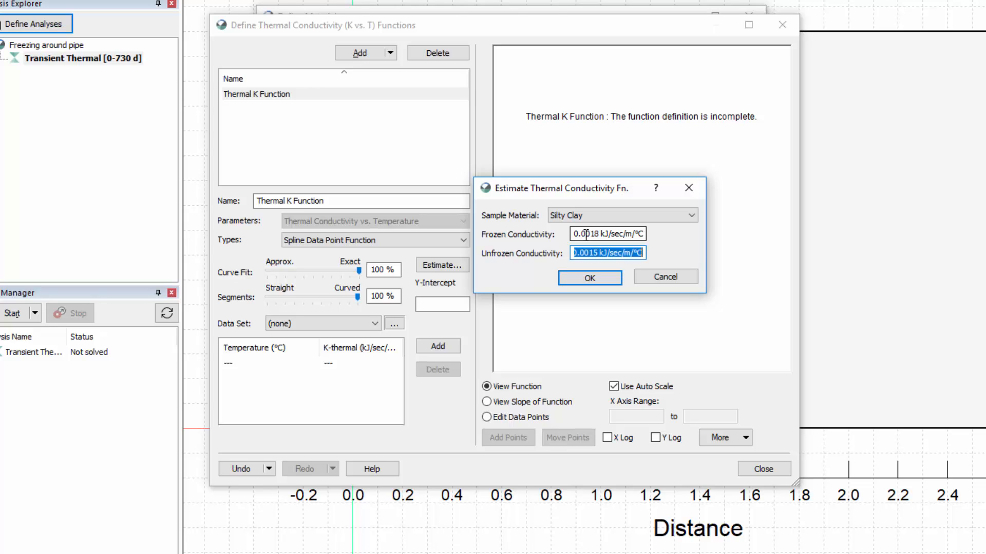
{"action": "mouse_move", "coordinate": [589, 278]}
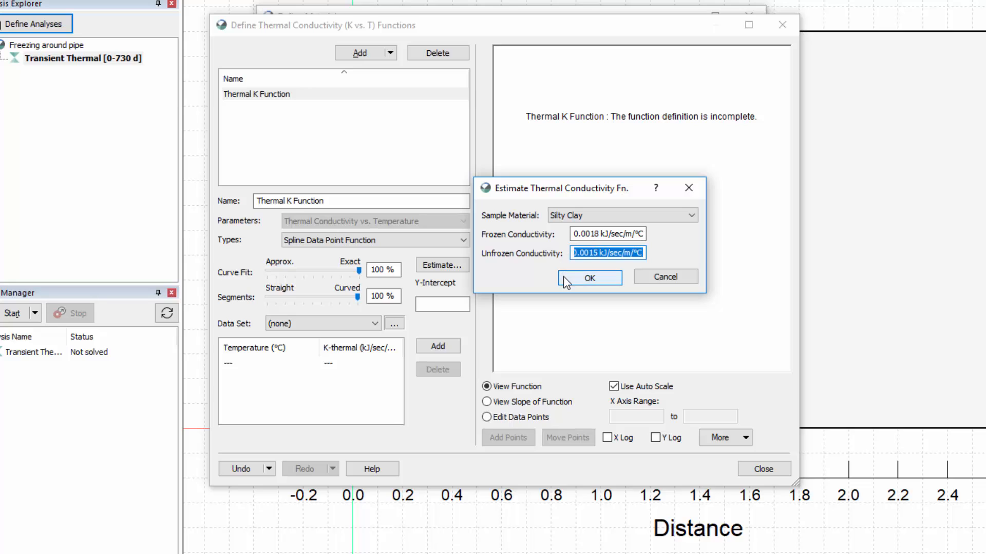
Step: Generate the estimated Thermal K curve and show its editable data points on the graph
{"action": "left_click", "coordinate": [590, 278]}
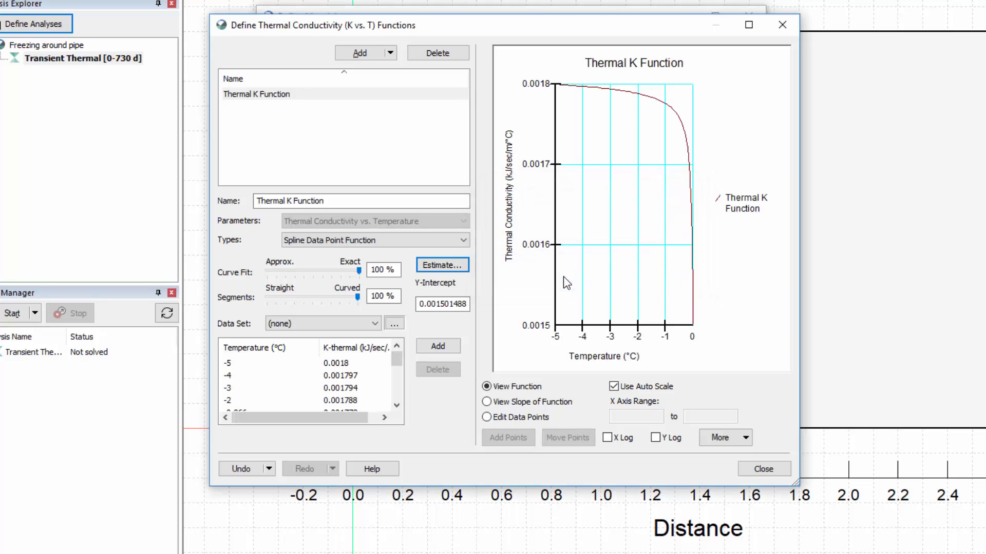
{"action": "mouse_move", "coordinate": [568, 290]}
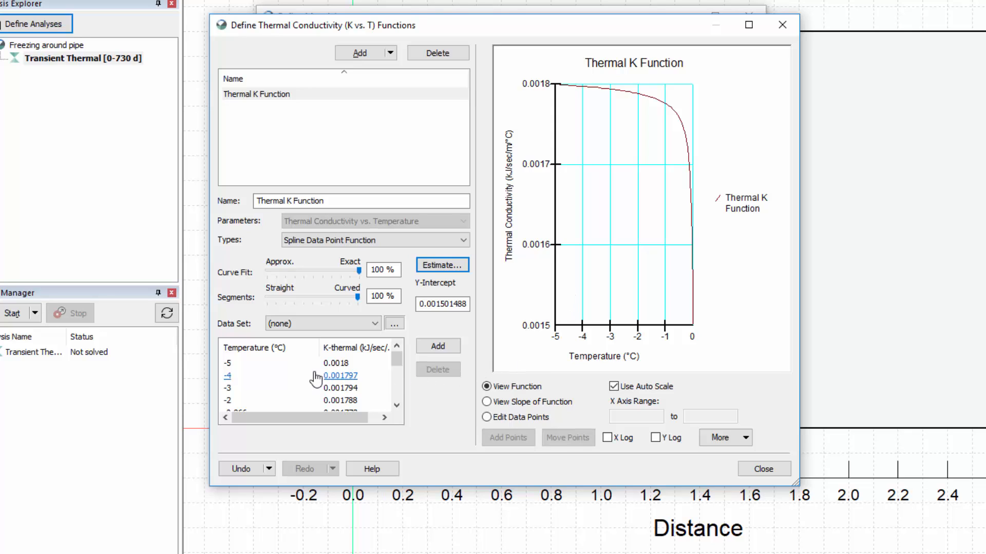
{"action": "mouse_move", "coordinate": [424, 432]}
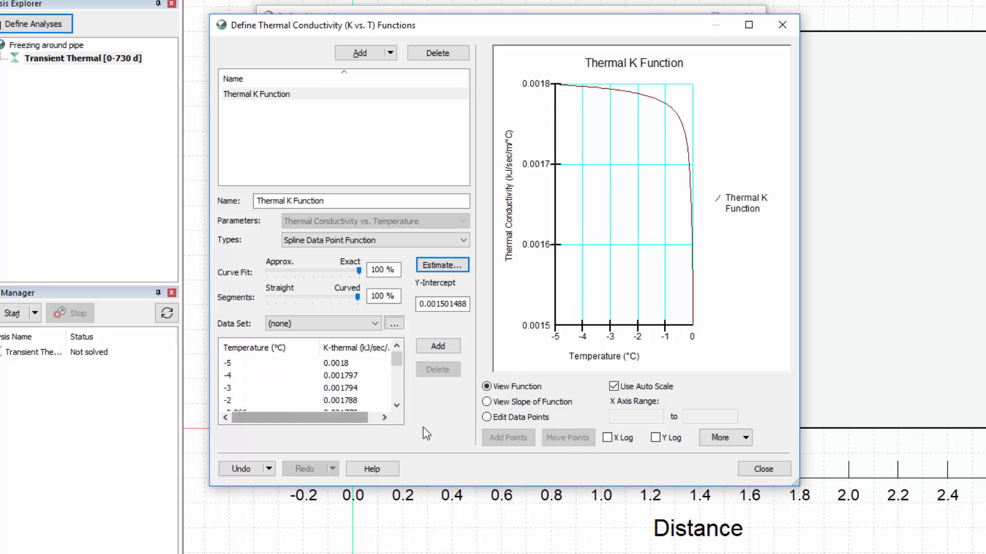
{"action": "left_click", "coordinate": [486, 417]}
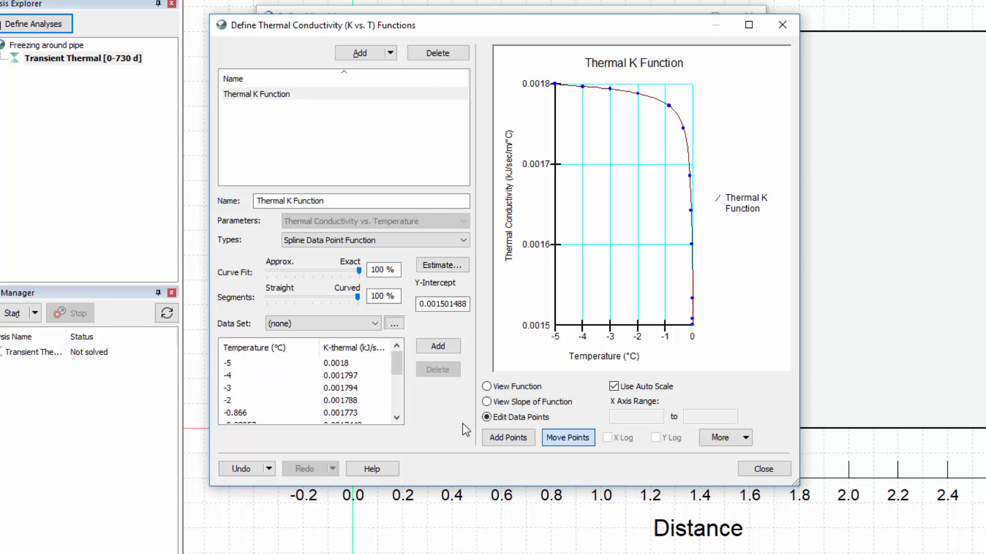
{"action": "left_click", "coordinate": [308, 380]}
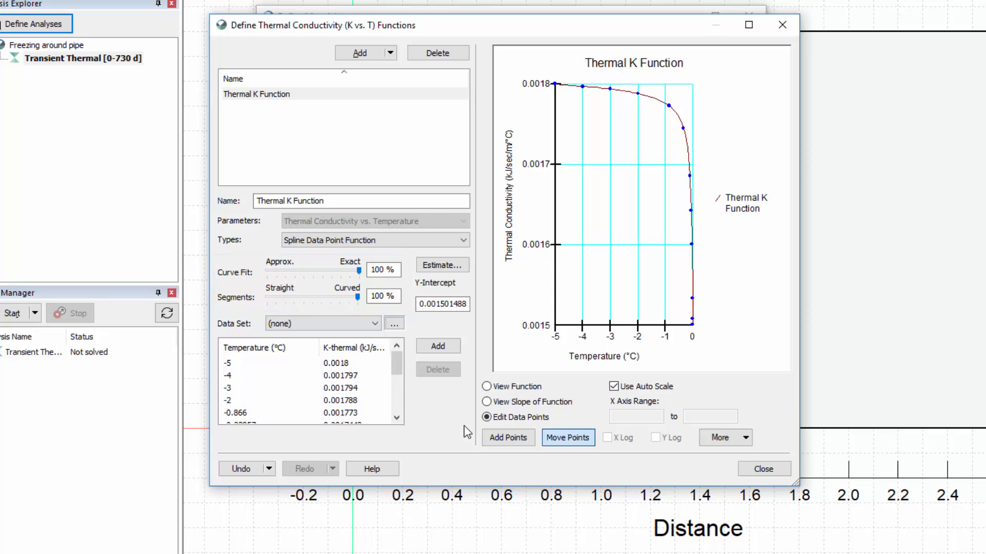
Step: Assign Thermal K Function as Natural soil's conductivity-versus-temperature function
{"action": "left_click", "coordinate": [763, 468]}
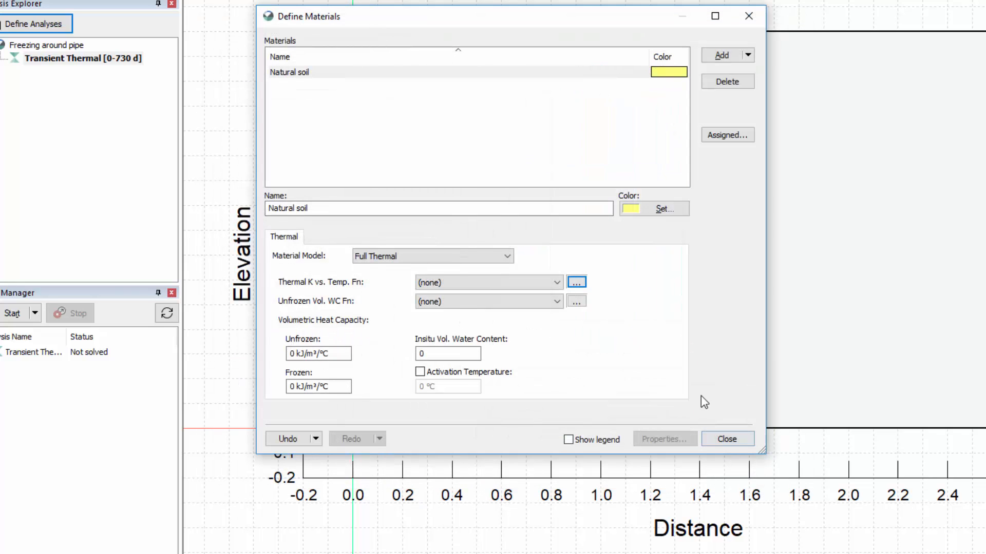
{"action": "left_click", "coordinate": [556, 283]}
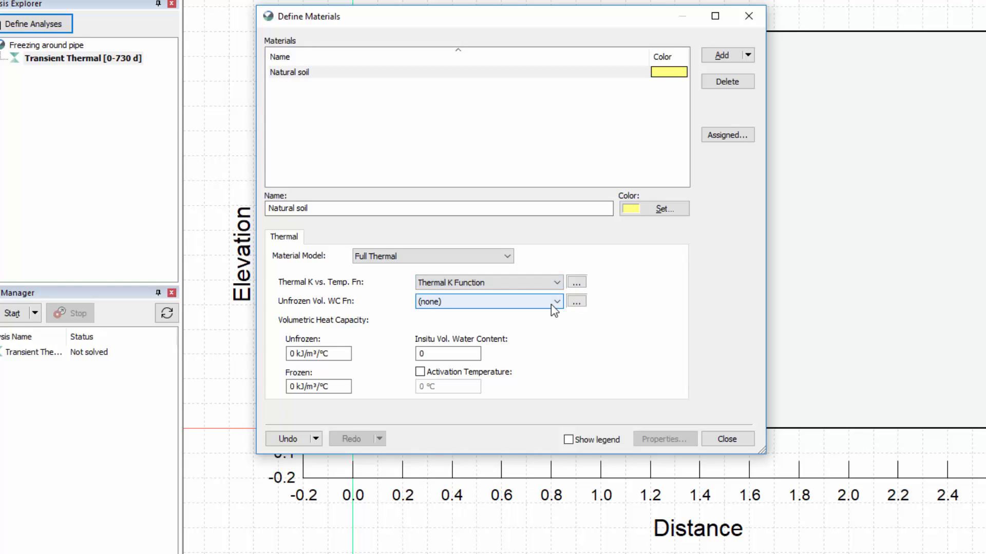
{"action": "mouse_move", "coordinate": [576, 301]}
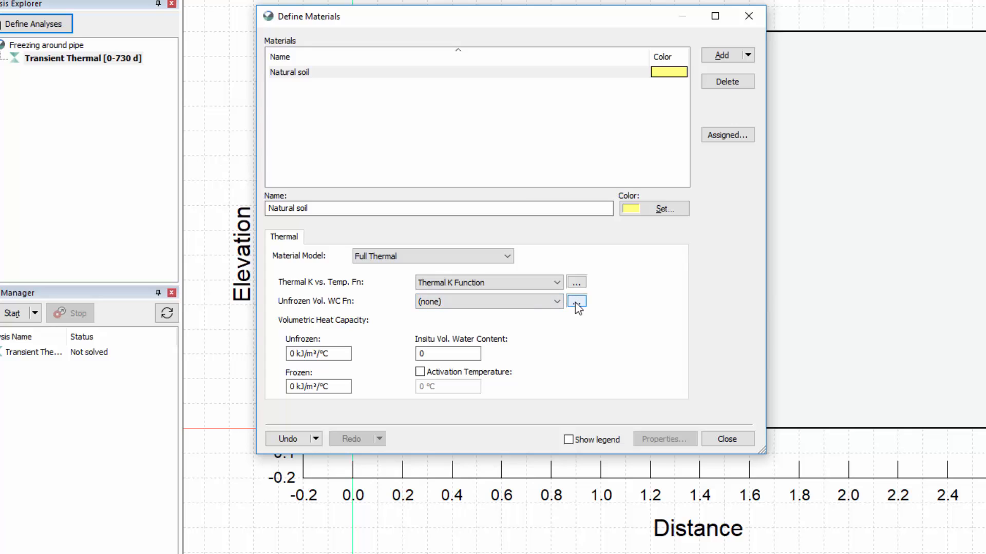
Step: Add a new 'Unfrozen WC Function' of Spline Data Point type
{"action": "left_click", "coordinate": [576, 302]}
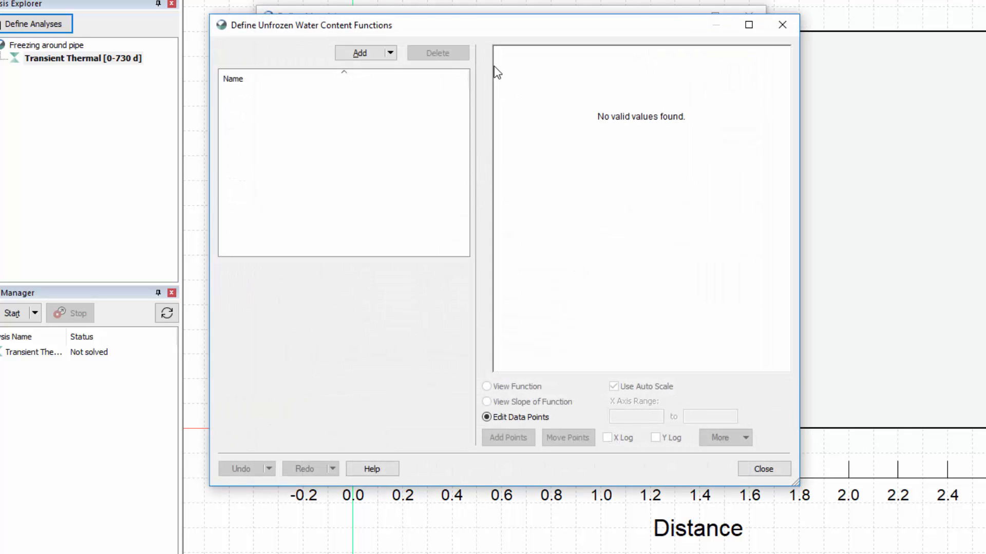
{"action": "left_click", "coordinate": [360, 52]}
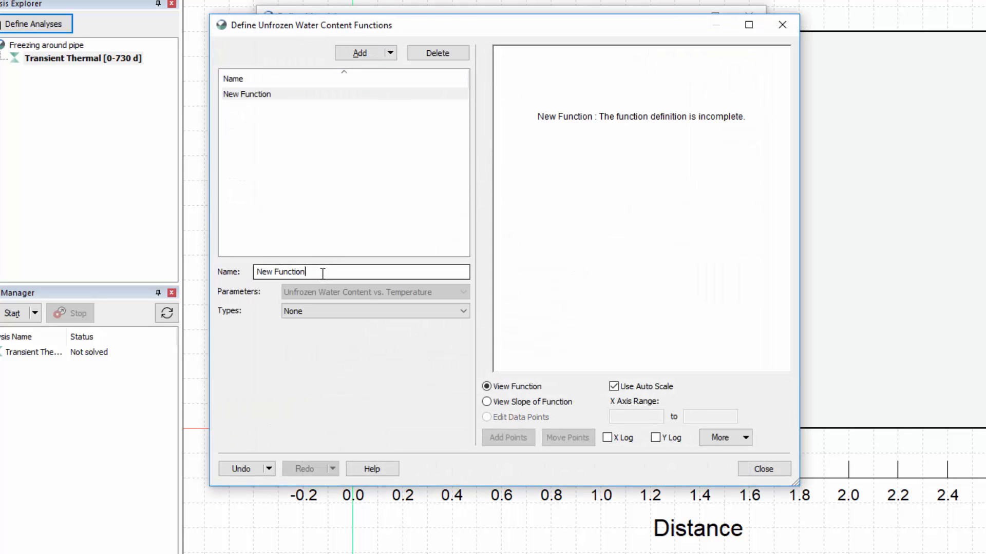
{"action": "type", "text": "Unfrozen WC"}
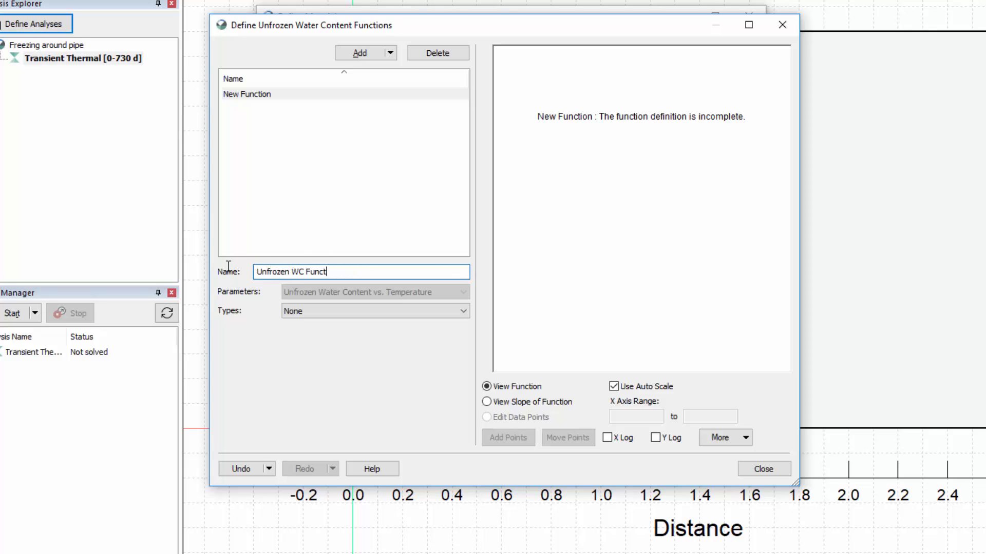
{"action": "type", "text": "ion"}
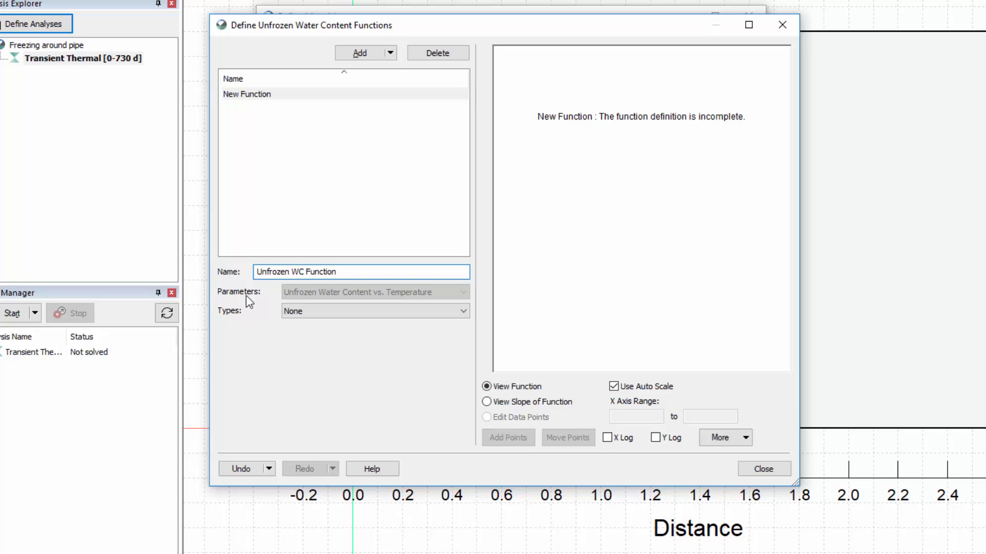
{"action": "left_click", "coordinate": [374, 310]}
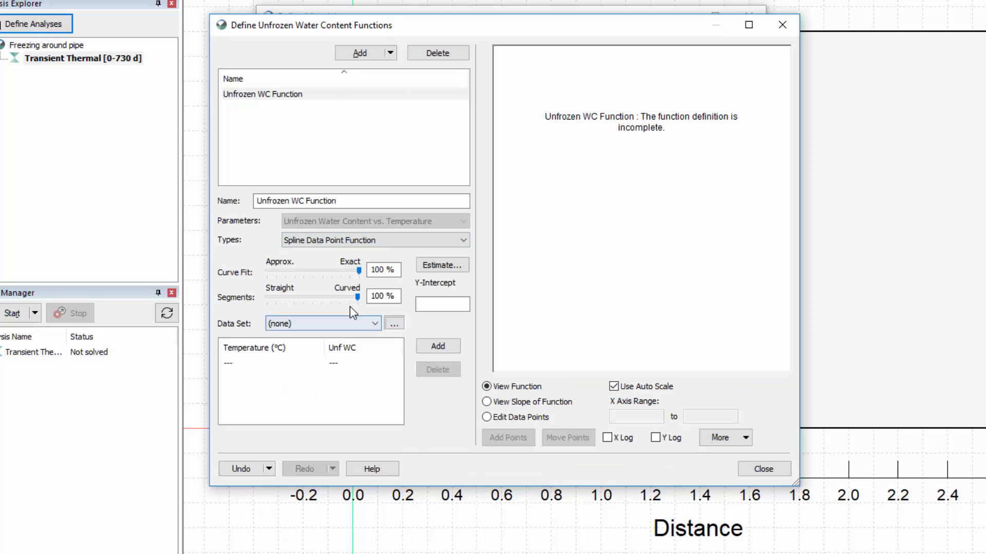
Step: Estimate the unfrozen water content curve for Silty Clay and show its editable data points
{"action": "left_click", "coordinate": [440, 265]}
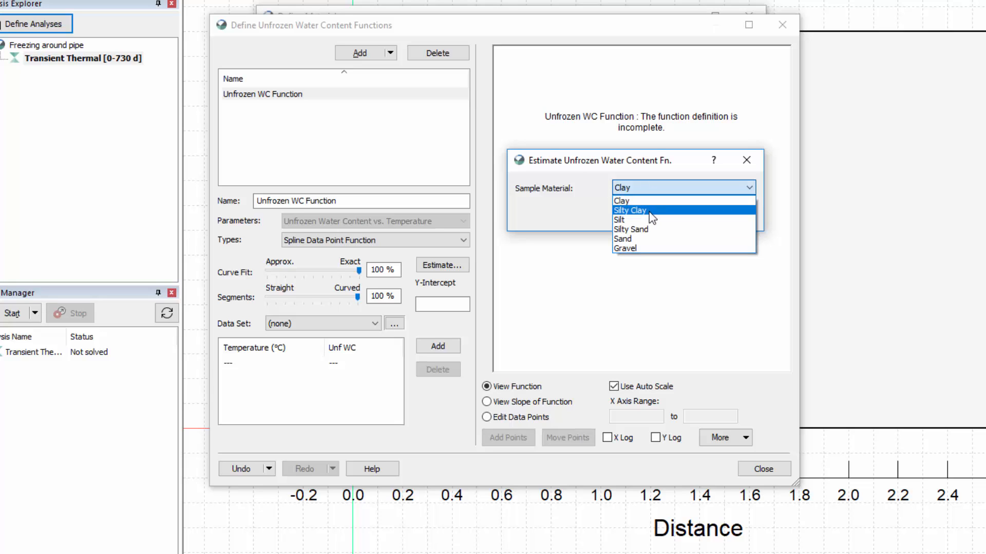
{"action": "left_click", "coordinate": [629, 209]}
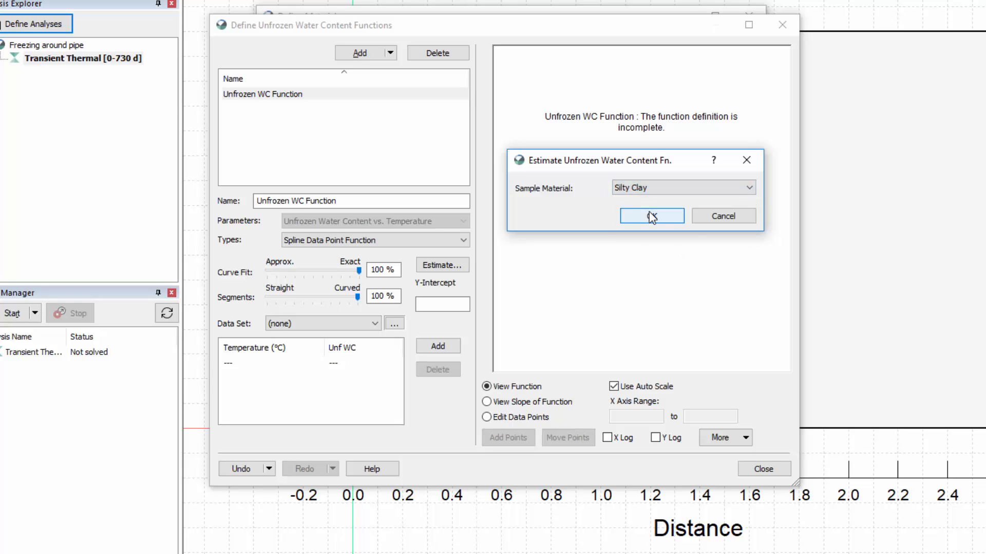
{"action": "left_click", "coordinate": [651, 215]}
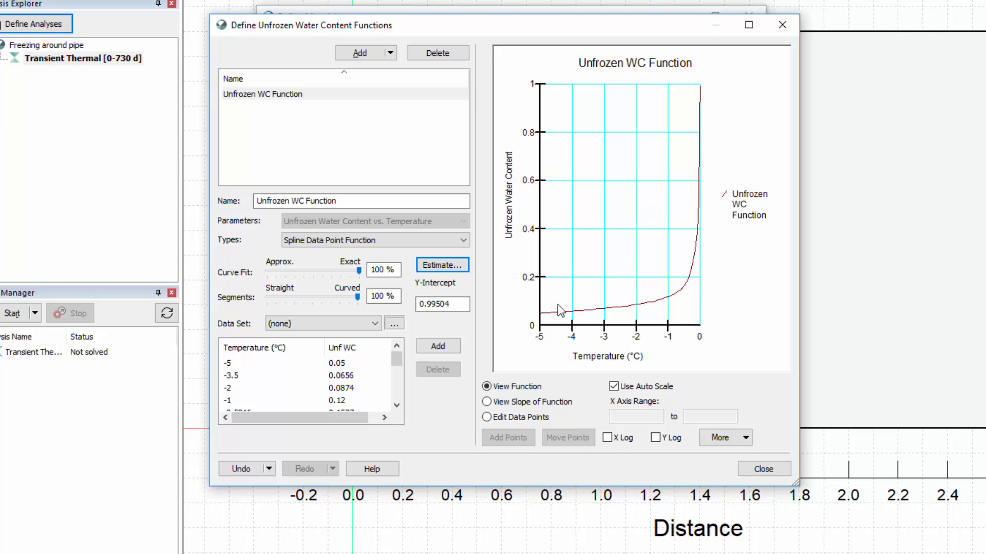
{"action": "left_click", "coordinate": [486, 417]}
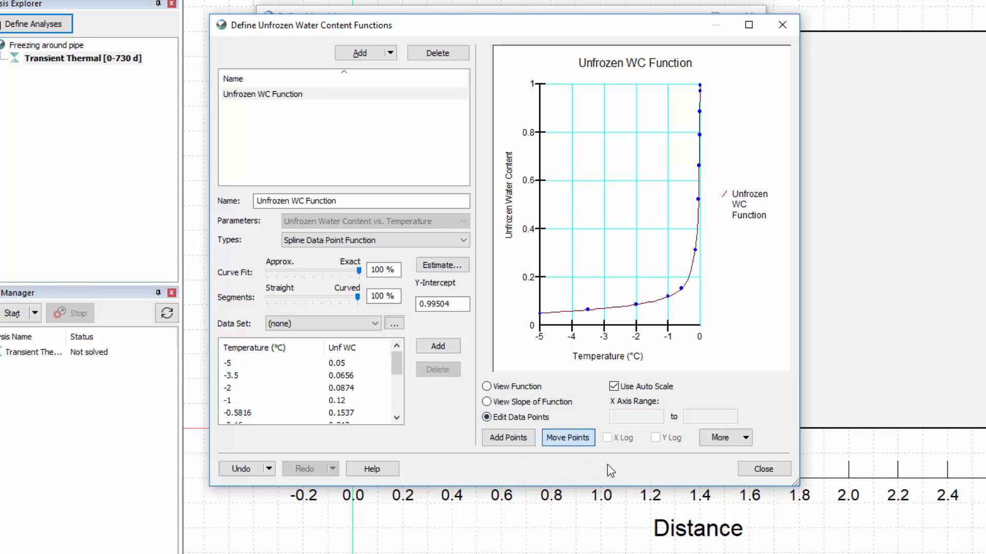
Step: Assign Unfrozen WC Function as Natural soil's unfrozen volumetric water content function
{"action": "left_click", "coordinate": [763, 468]}
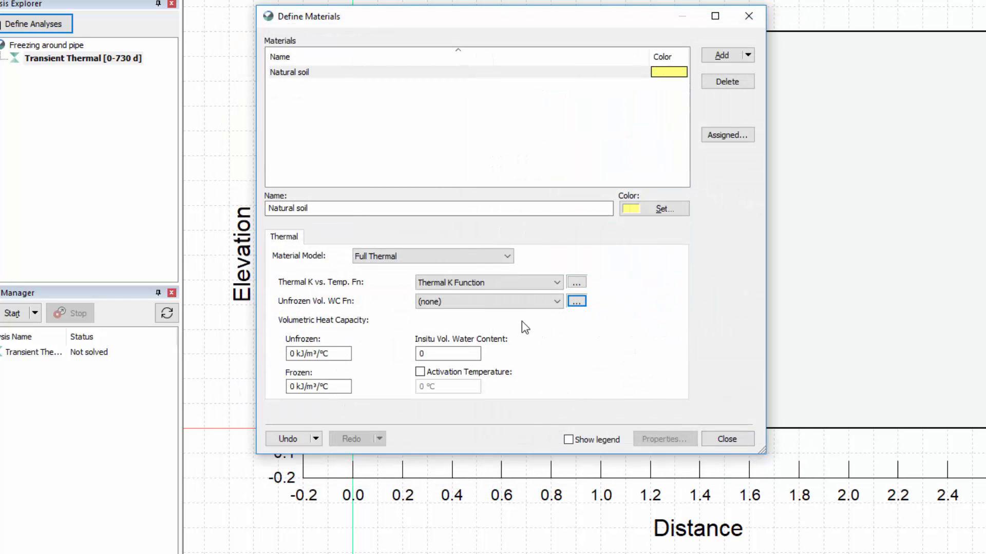
{"action": "left_click", "coordinate": [556, 302]}
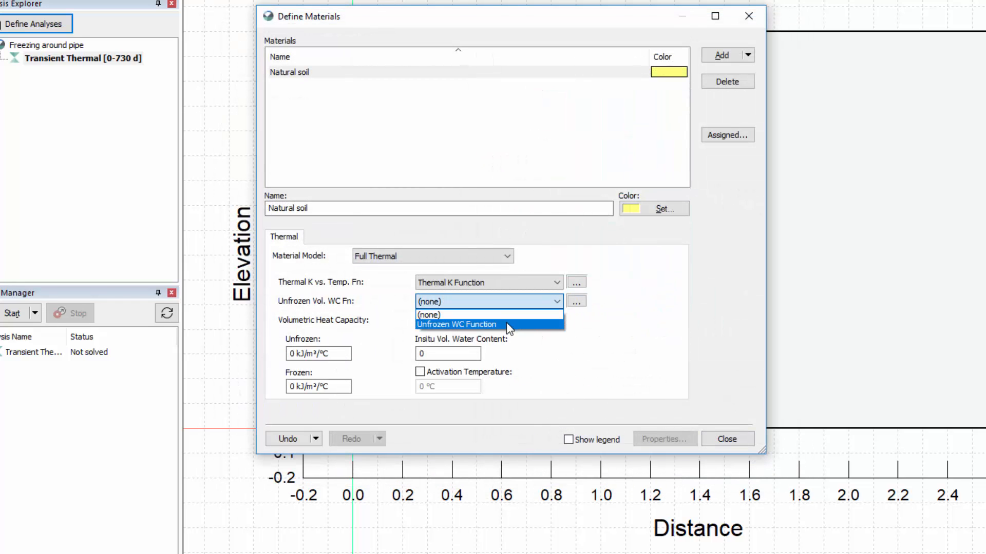
{"action": "left_click", "coordinate": [458, 324]}
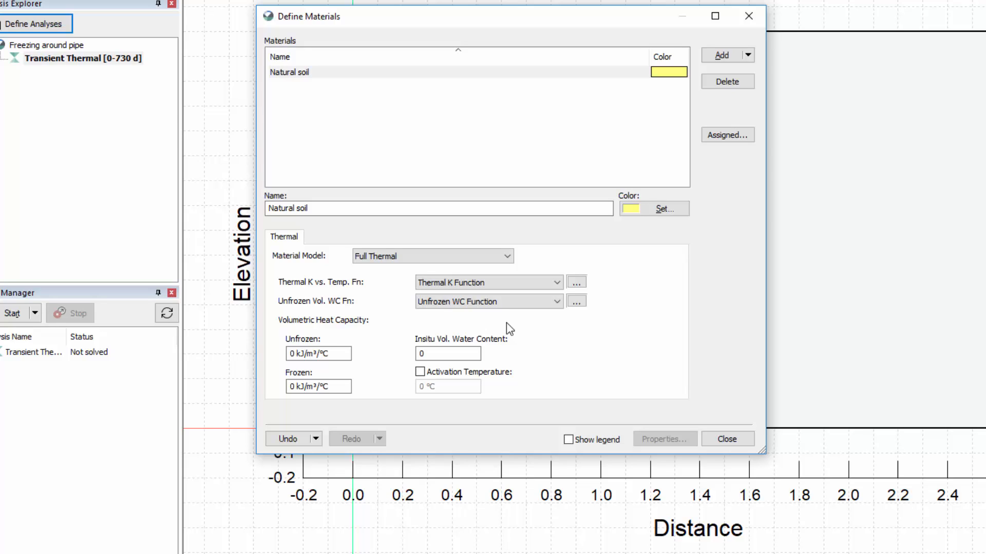
{"action": "mouse_move", "coordinate": [376, 362]}
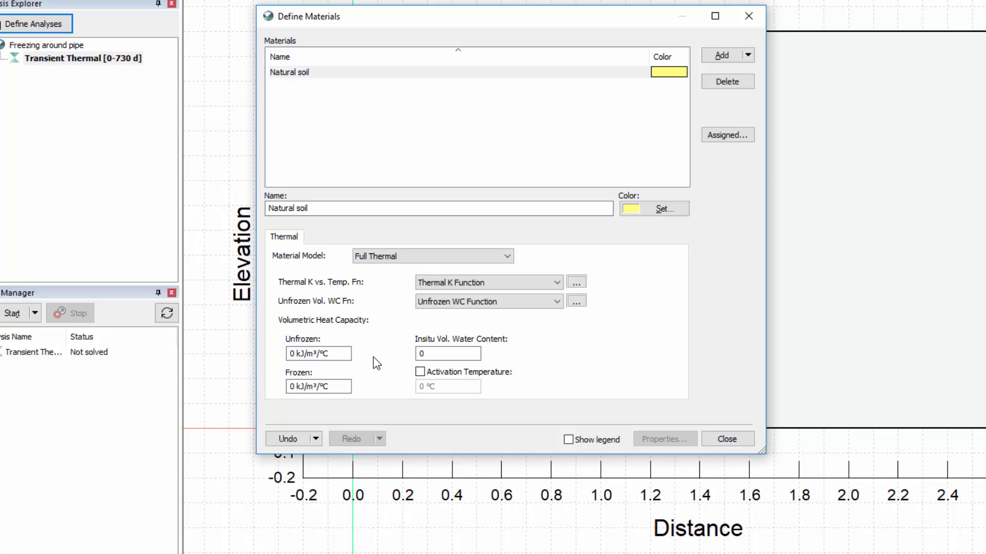
{"action": "mouse_move", "coordinate": [366, 369]}
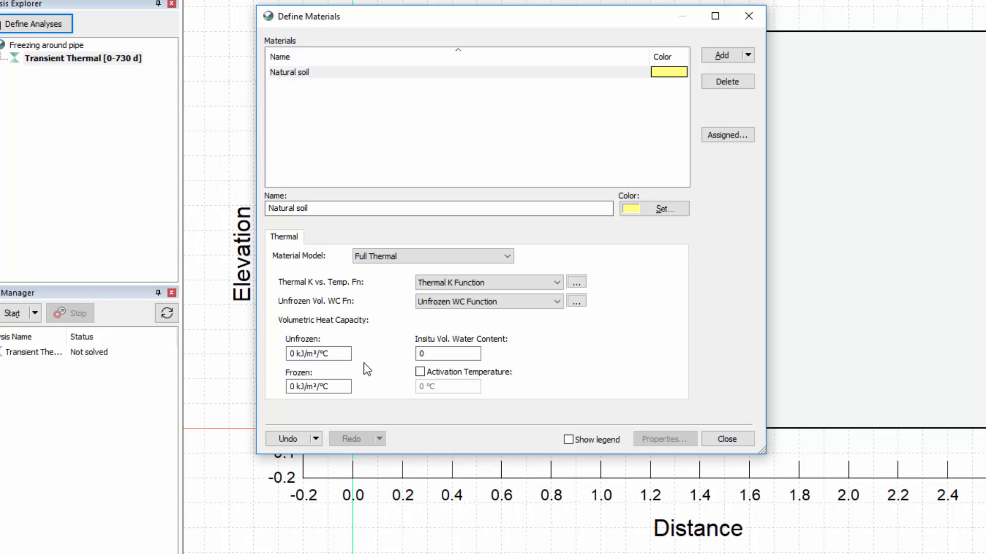
Step: Enter heat capacities 2000 and 1900 kJ/m³/°C and in-situ water content 0.38
{"action": "left_click", "coordinate": [317, 353]}
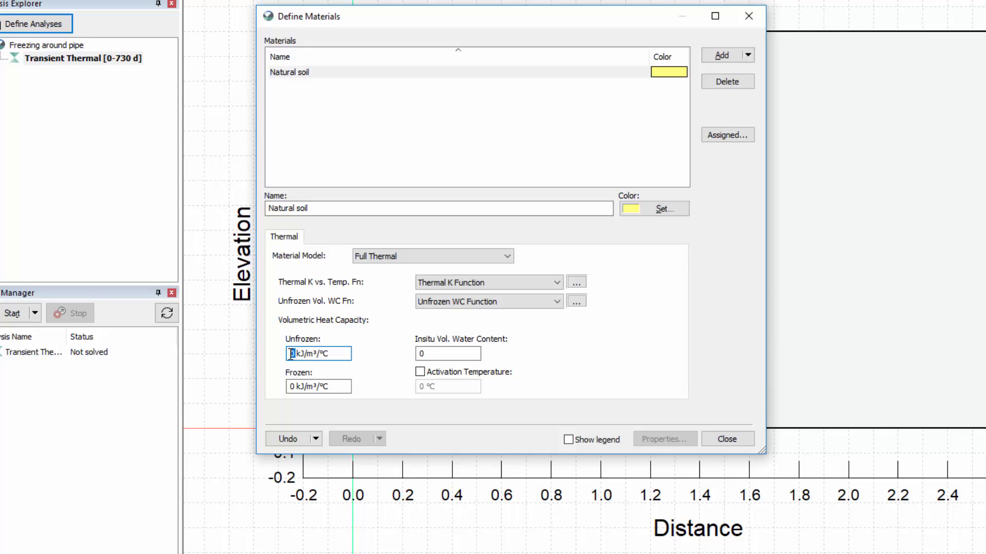
{"action": "type", "text": "2000"}
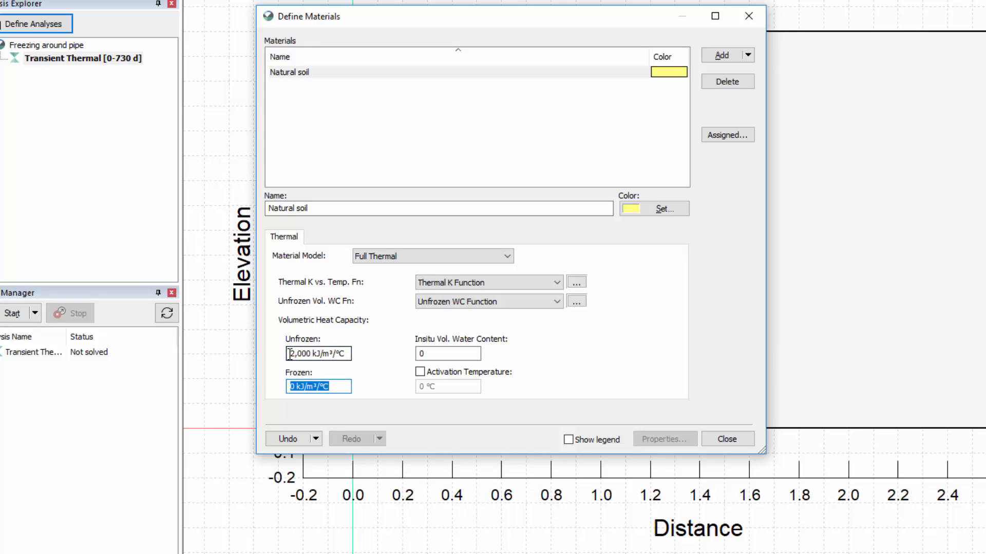
{"action": "type", "text": "1900"}
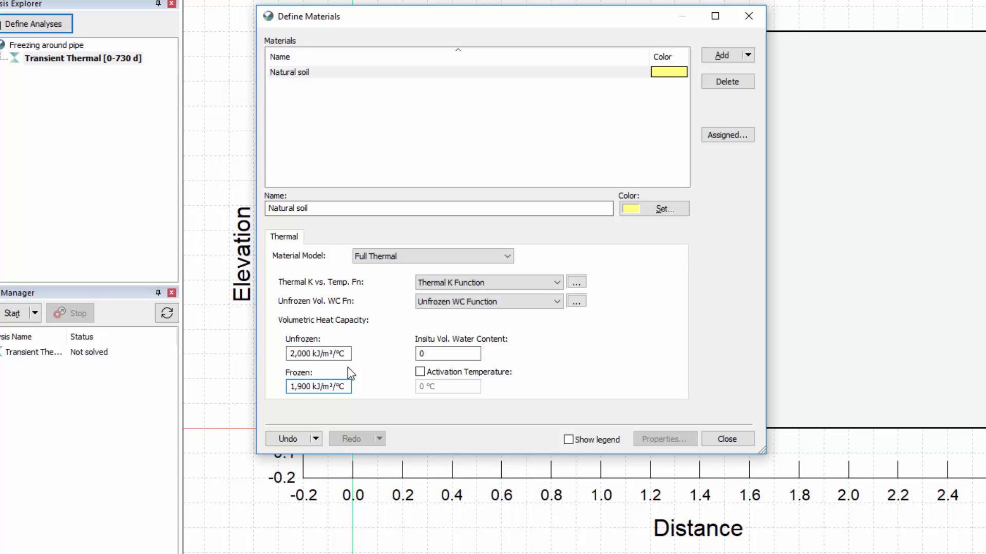
{"action": "left_click", "coordinate": [446, 353]}
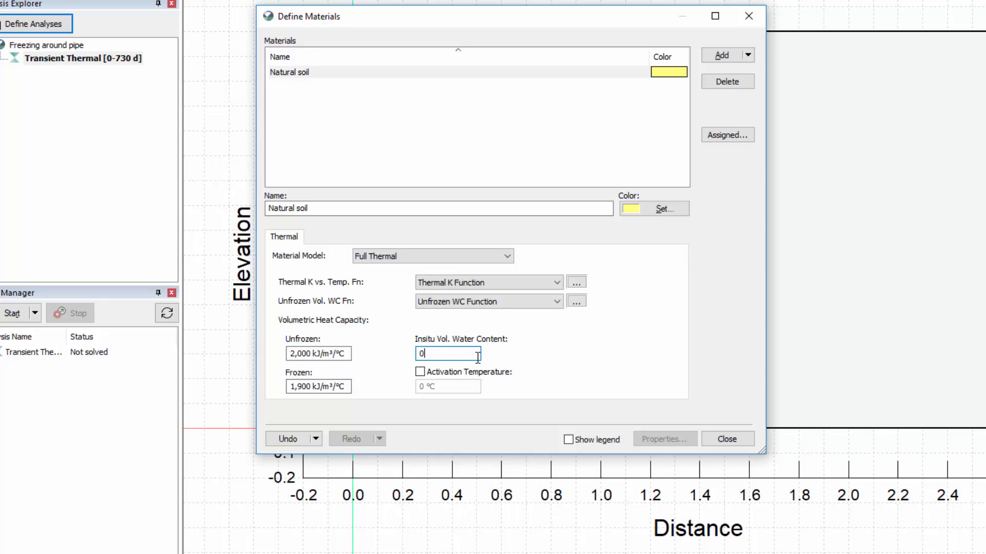
{"action": "type", "text": ".38"}
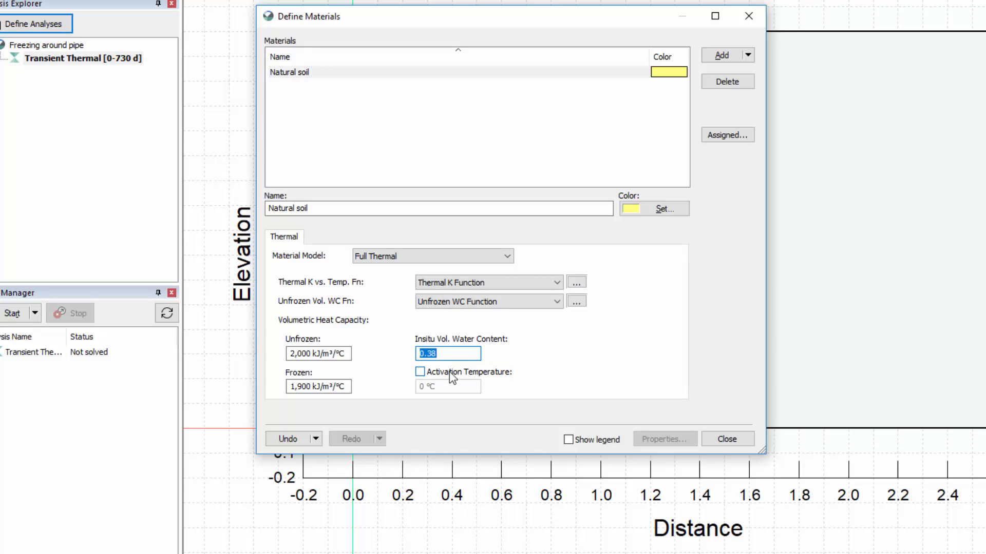
Step: Enable activation temperature at 3 °C and finish the Natural soil definition
{"action": "left_click", "coordinate": [419, 371]}
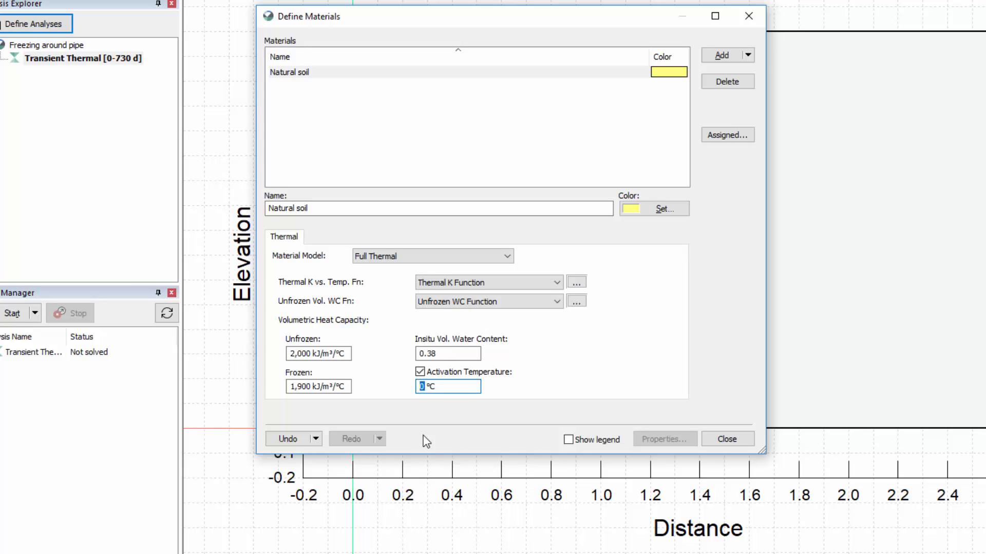
{"action": "type", "text": "3"}
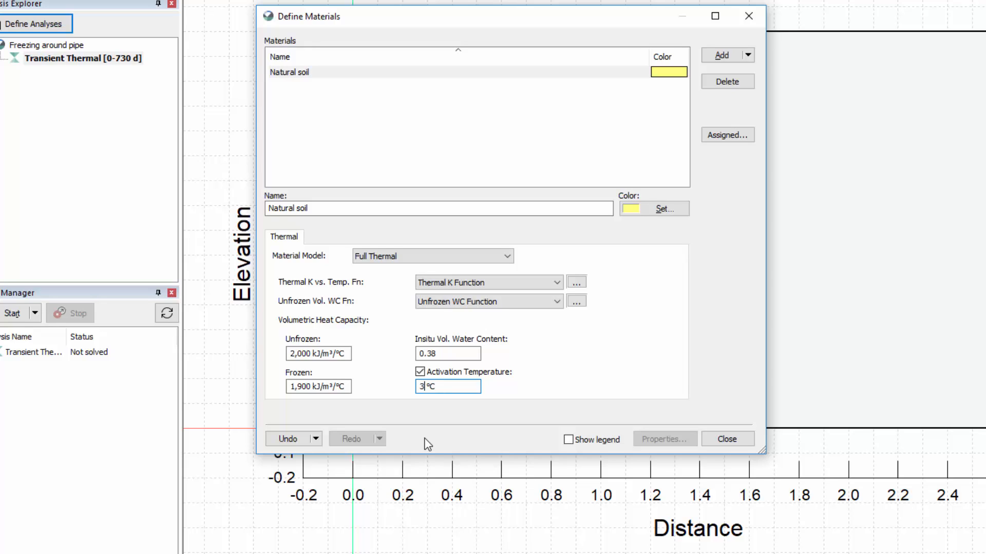
{"action": "triple_click", "coordinate": [450, 386]}
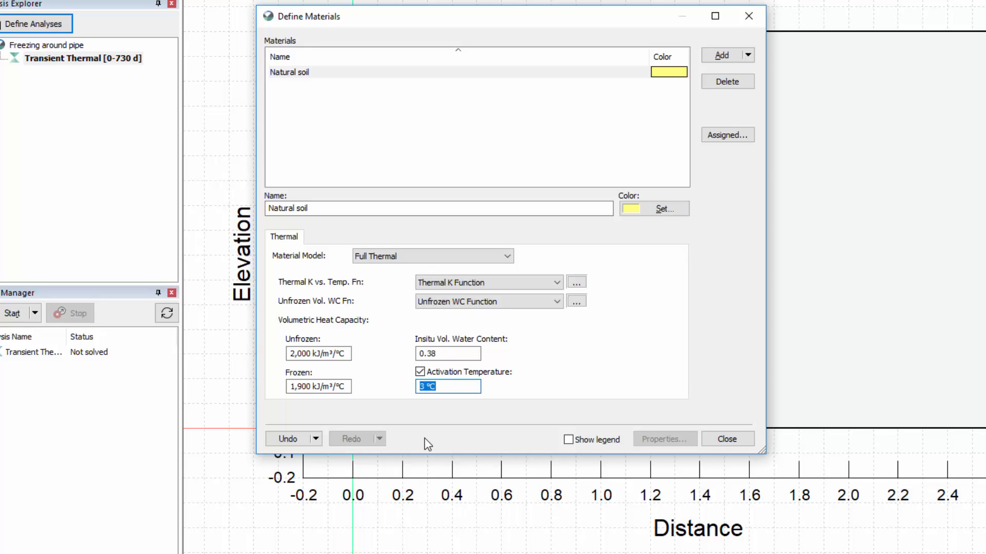
{"action": "mouse_move", "coordinate": [562, 447]}
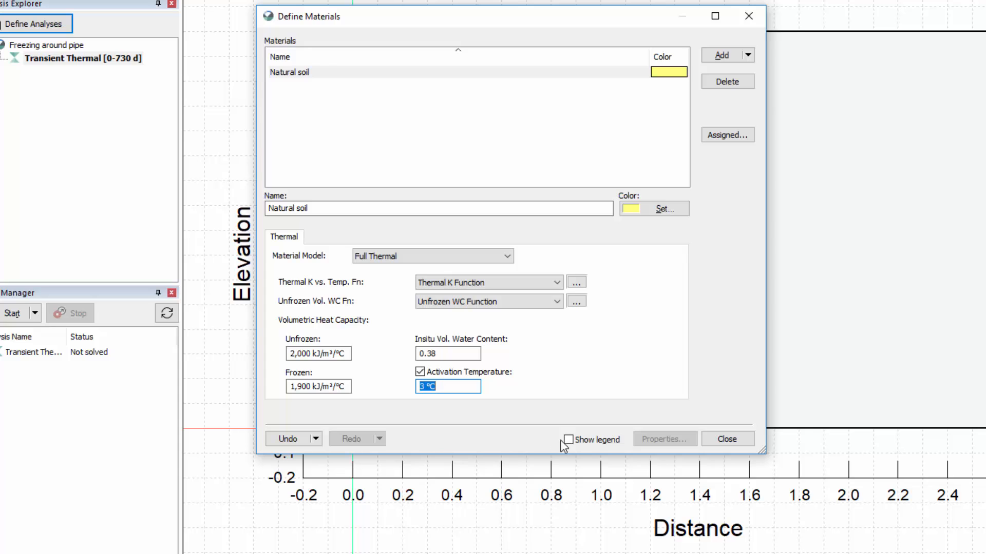
{"action": "left_click", "coordinate": [727, 439]}
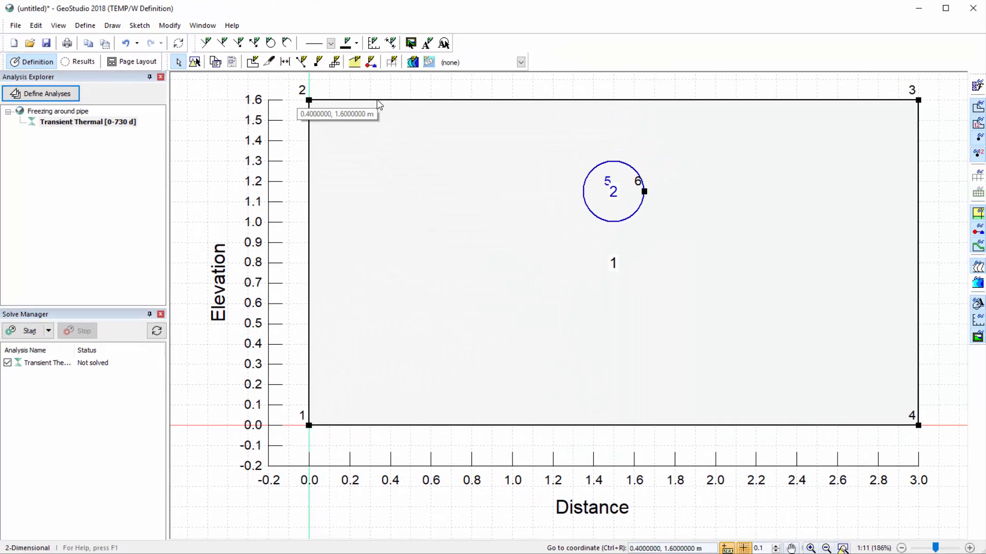
{"action": "mouse_move", "coordinate": [354, 62]}
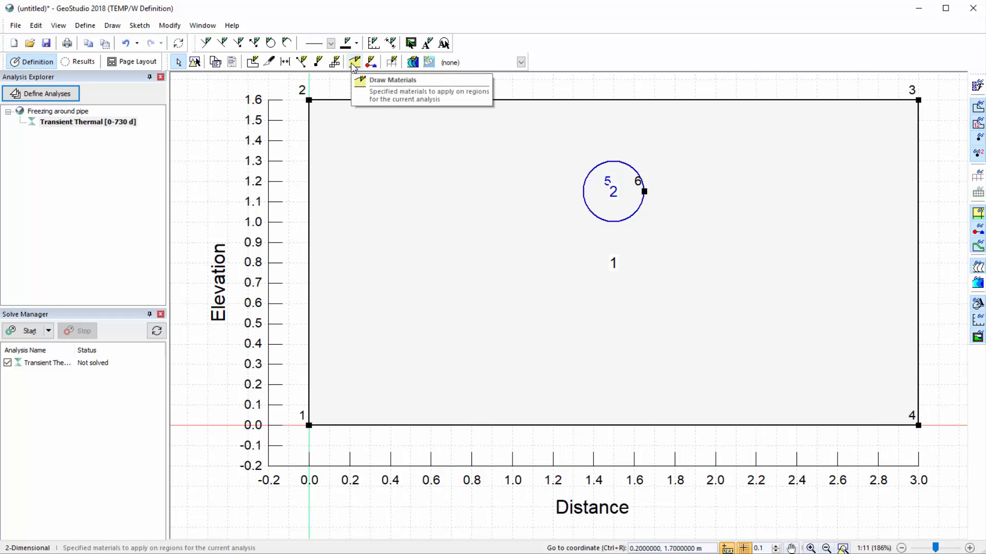
Step: Start Draw Materials with 1 - Natural soil ready to assign to regions
{"action": "left_click", "coordinate": [355, 61]}
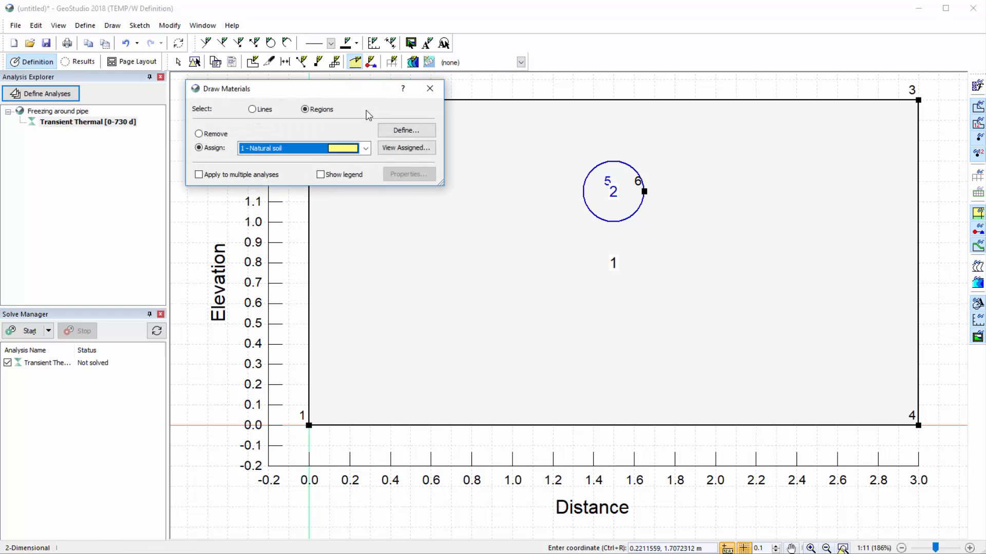
{"action": "mouse_move", "coordinate": [415, 202]}
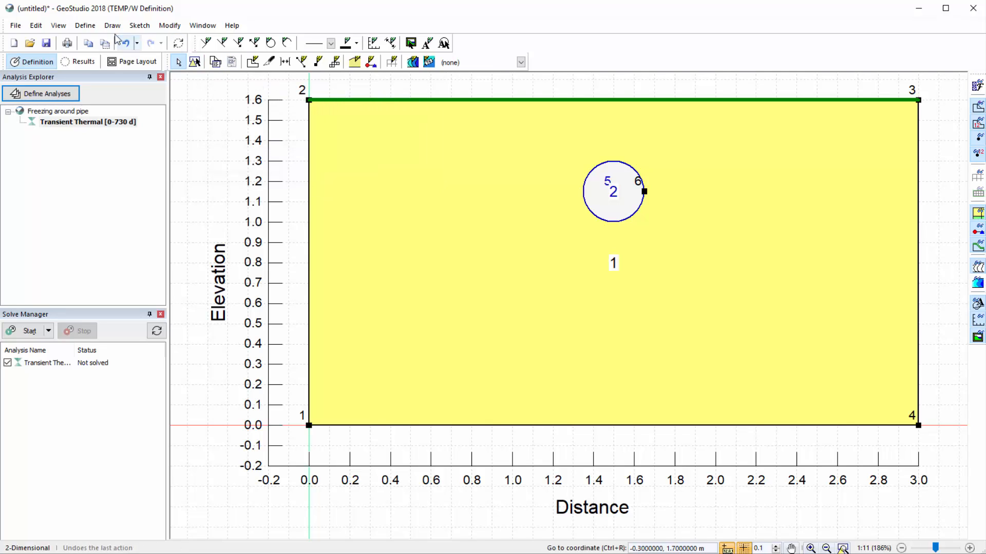
Step: Add a boundary condition named 'Ground Surface' of kind Temperature
{"action": "left_click", "coordinate": [85, 25]}
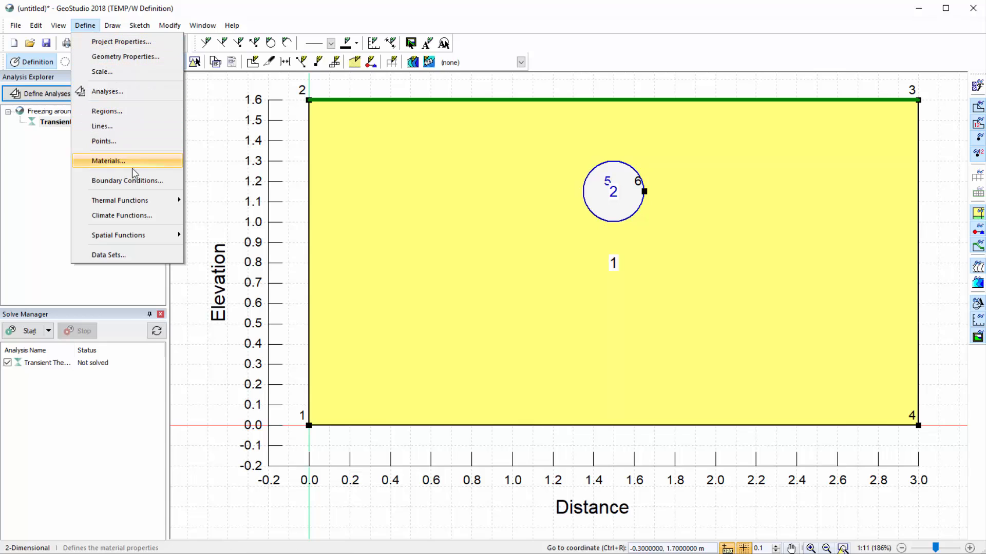
{"action": "left_click", "coordinate": [128, 180]}
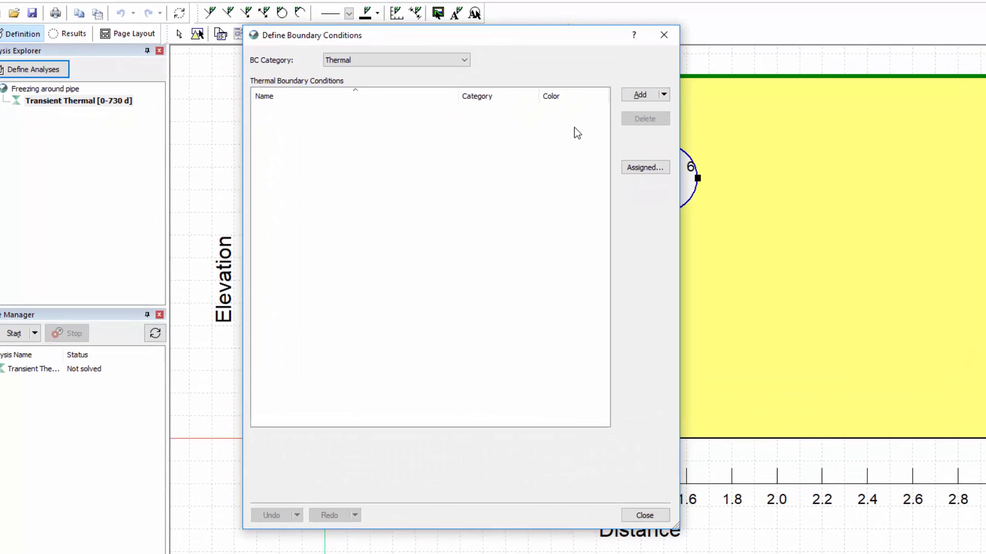
{"action": "left_click", "coordinate": [639, 94]}
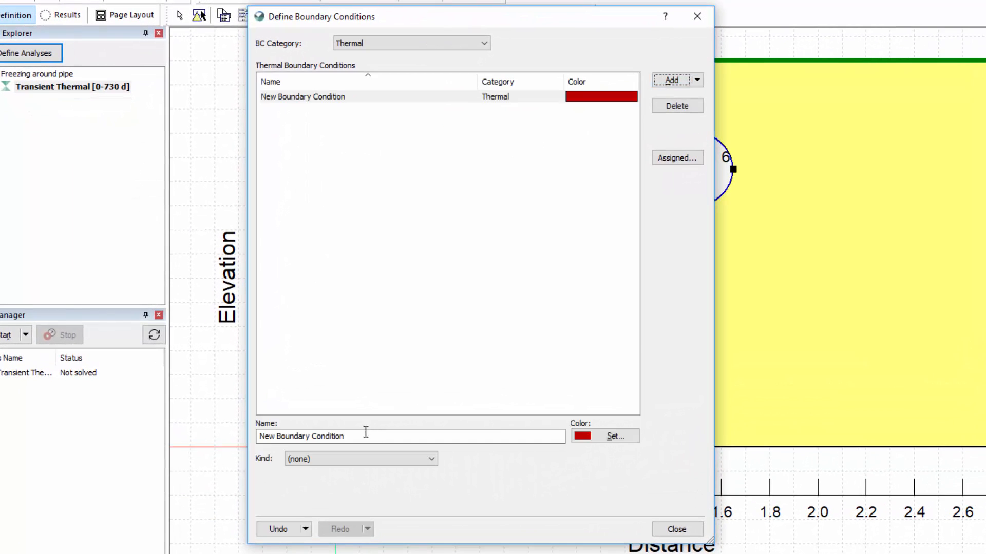
{"action": "type", "text": "Ground S"}
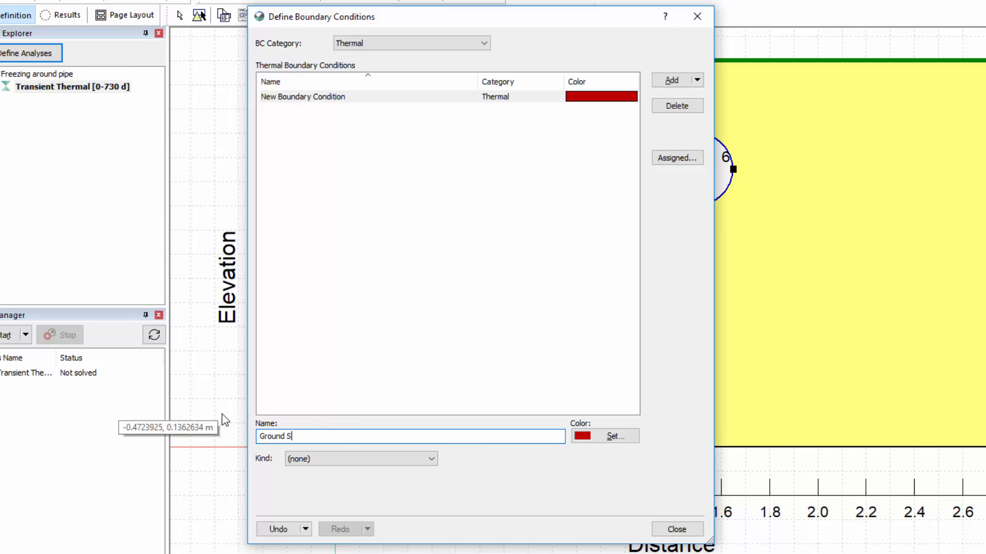
{"action": "left_click", "coordinate": [427, 458]}
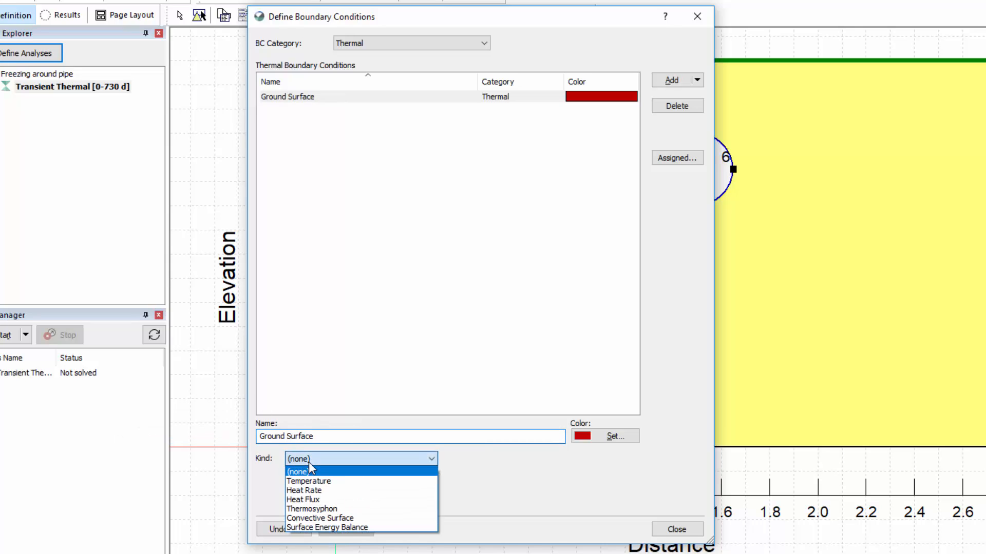
{"action": "left_click", "coordinate": [308, 481]}
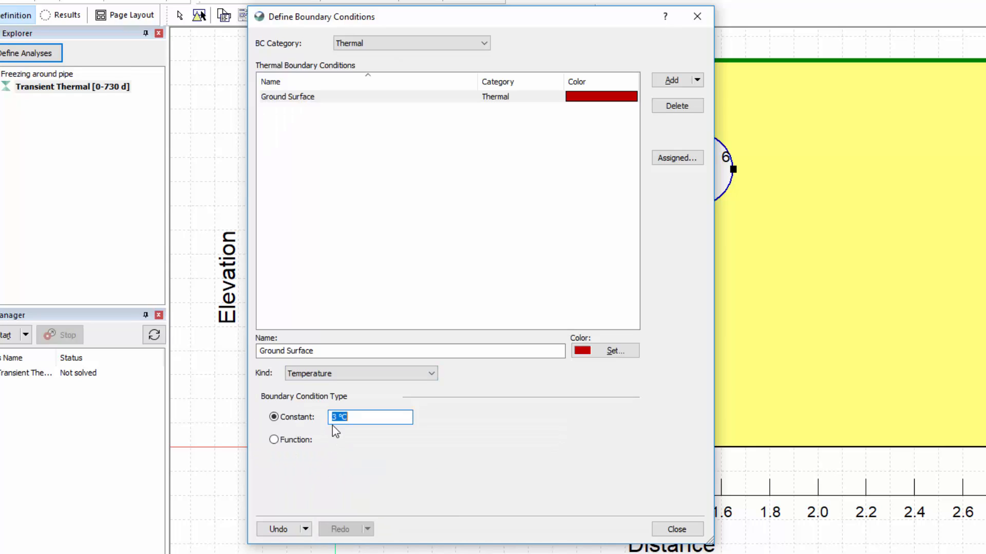
{"action": "mouse_move", "coordinate": [500, 346]}
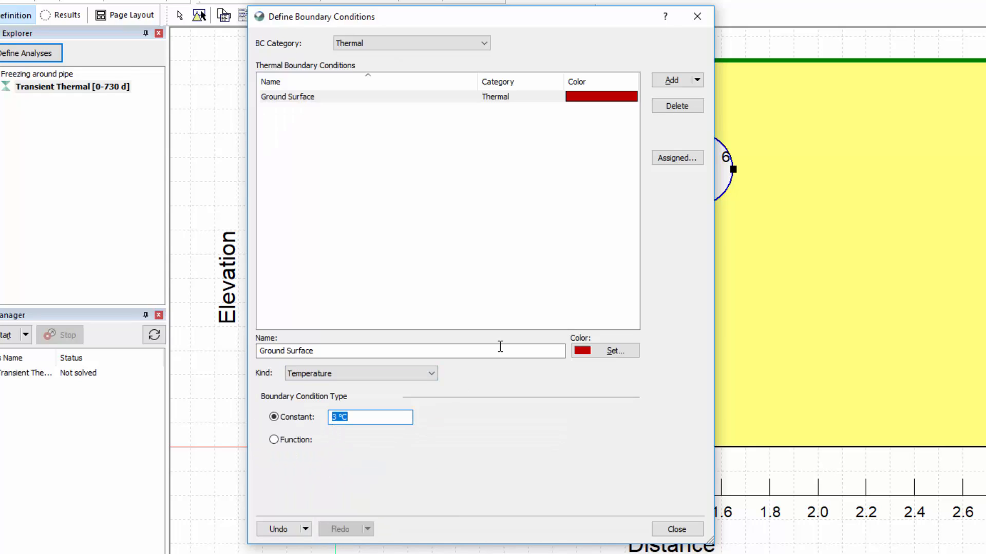
Step: Add a 'Pipe' temperature condition at constant -2 °C coloured blue
{"action": "left_click", "coordinate": [671, 80]}
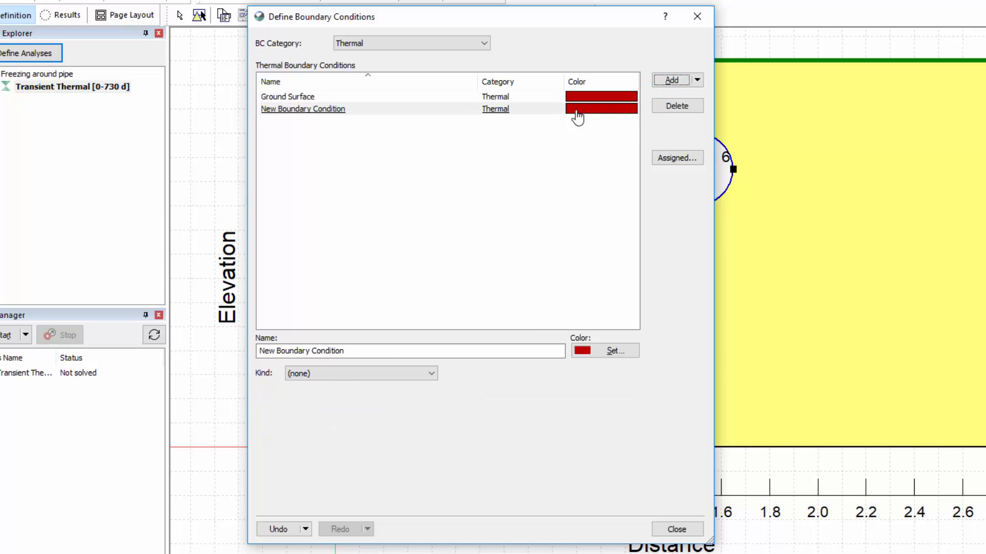
{"action": "triple_click", "coordinate": [409, 351]}
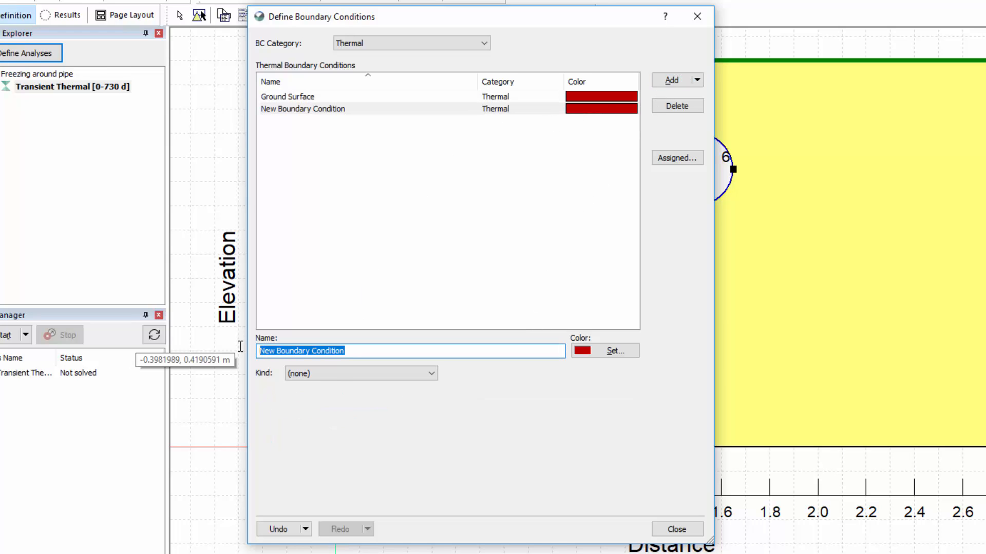
{"action": "type", "text": "Pipe"}
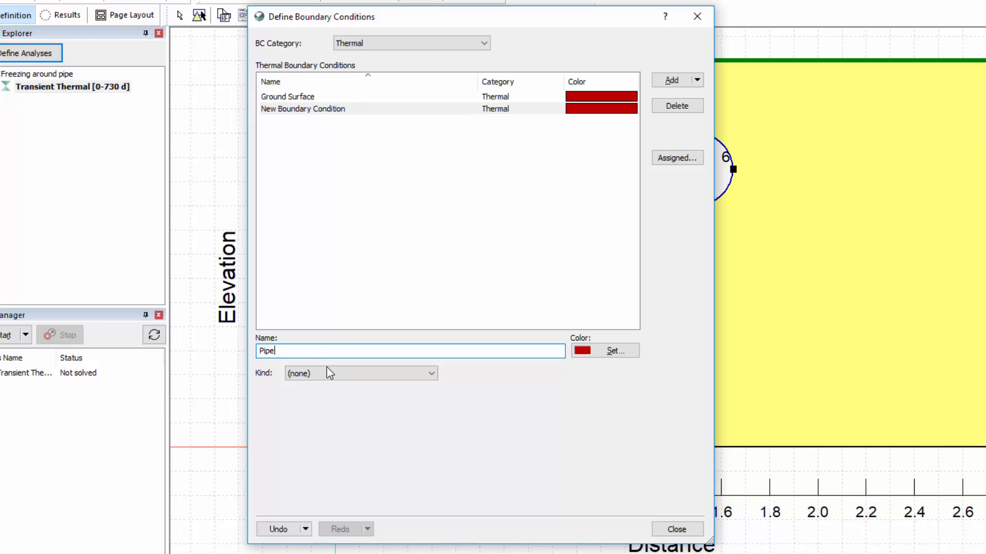
{"action": "left_click", "coordinate": [360, 373]}
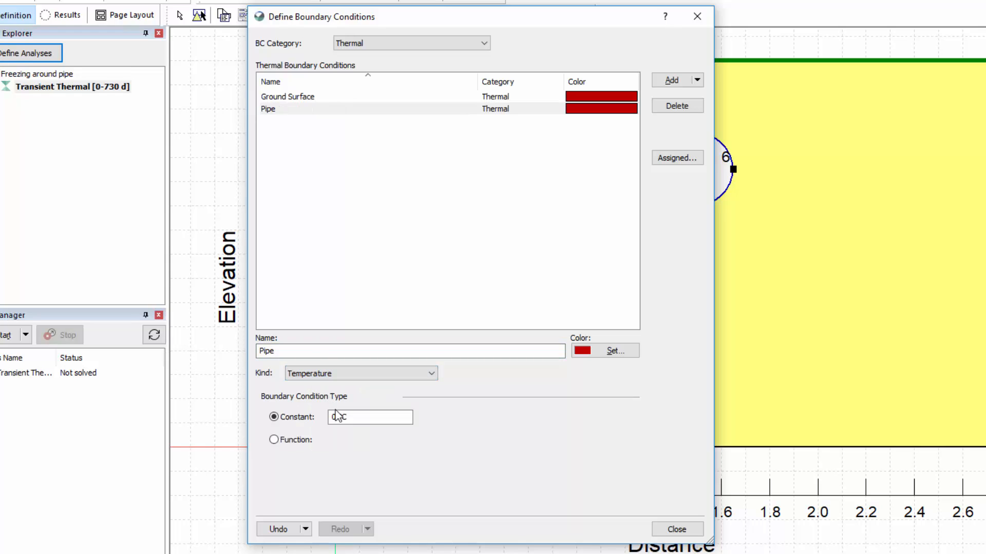
{"action": "type", "text": "-2"}
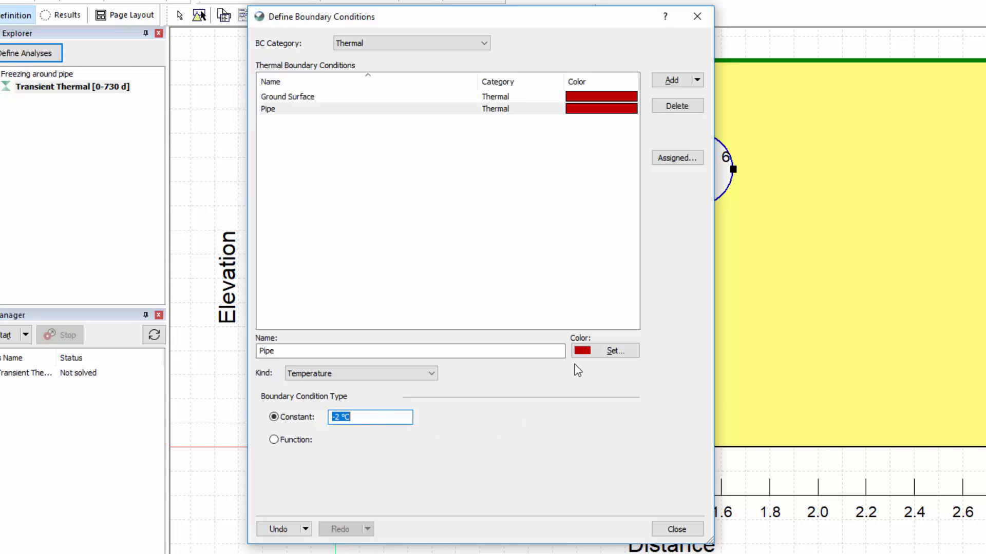
{"action": "left_click", "coordinate": [614, 352]}
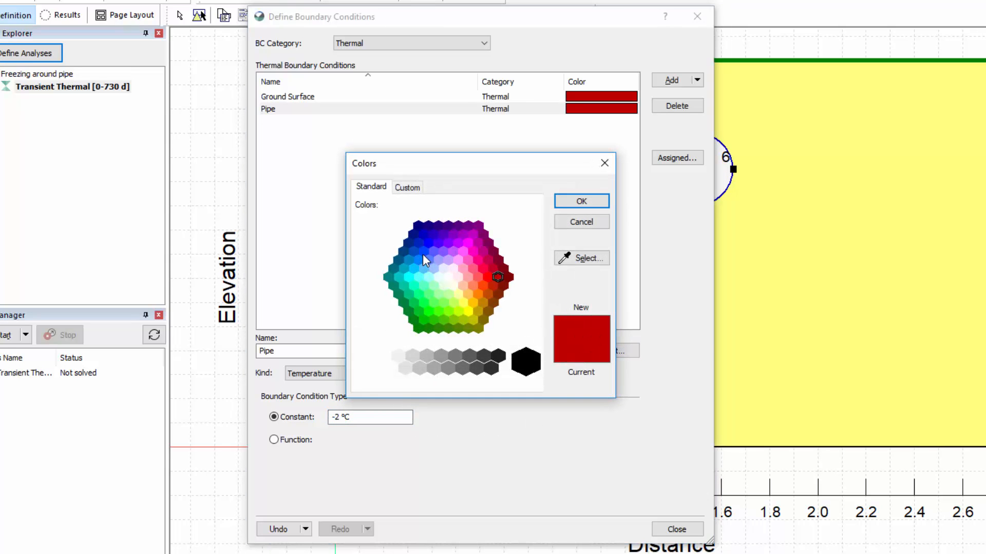
{"action": "left_click", "coordinate": [422, 251]}
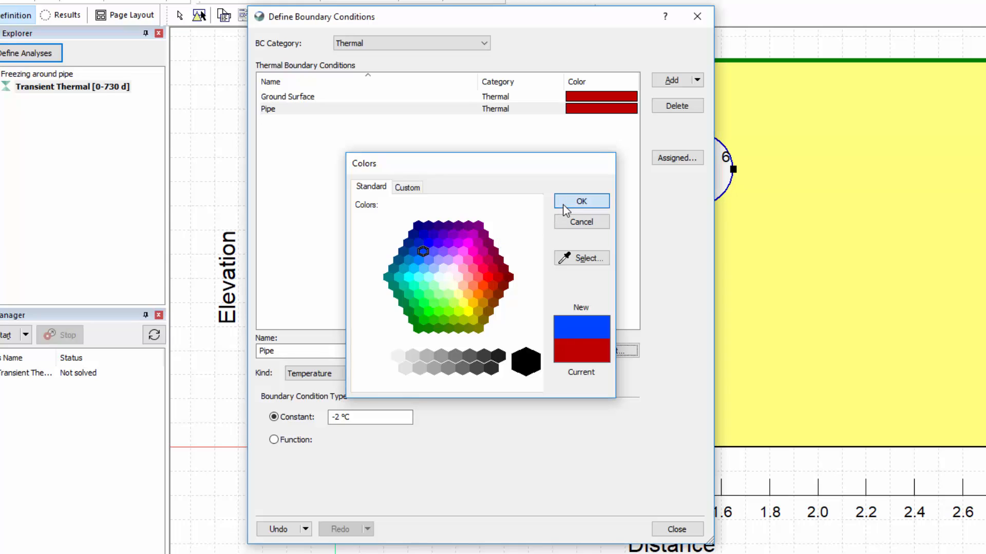
{"action": "left_click", "coordinate": [579, 201]}
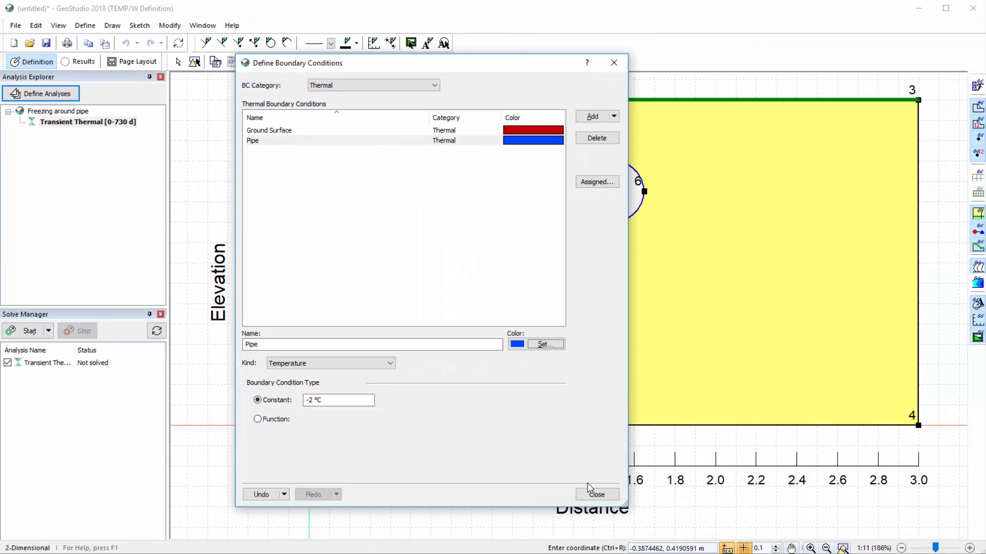
Step: Apply Ground Surface to the top edge and Pipe around the circle, then start mesh generation
{"action": "left_click", "coordinate": [596, 493]}
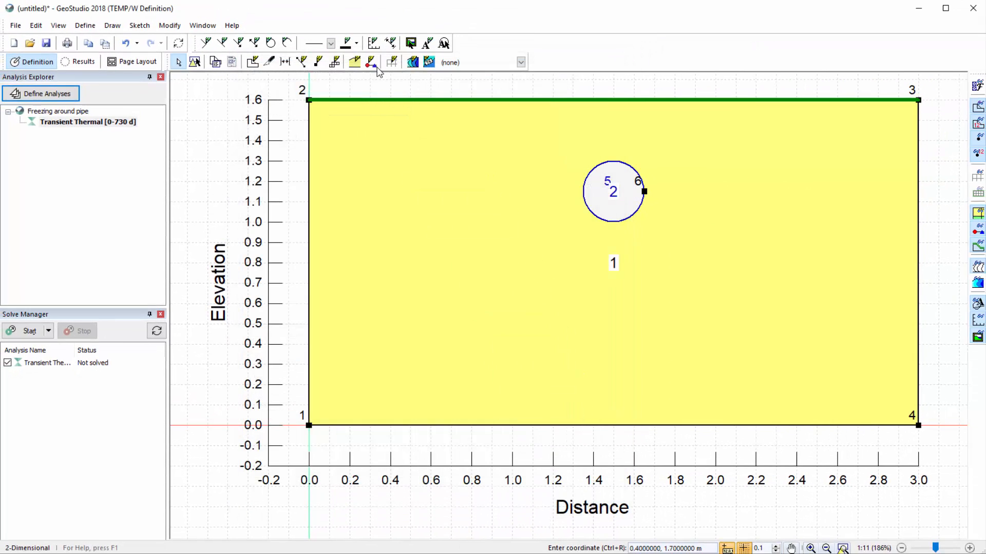
{"action": "left_click", "coordinate": [370, 62]}
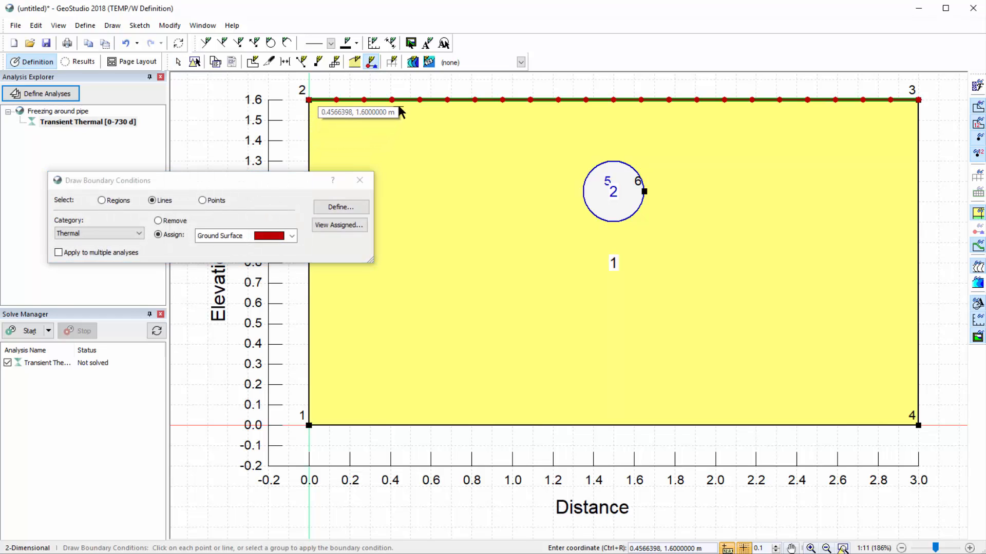
{"action": "left_click", "coordinate": [290, 237]}
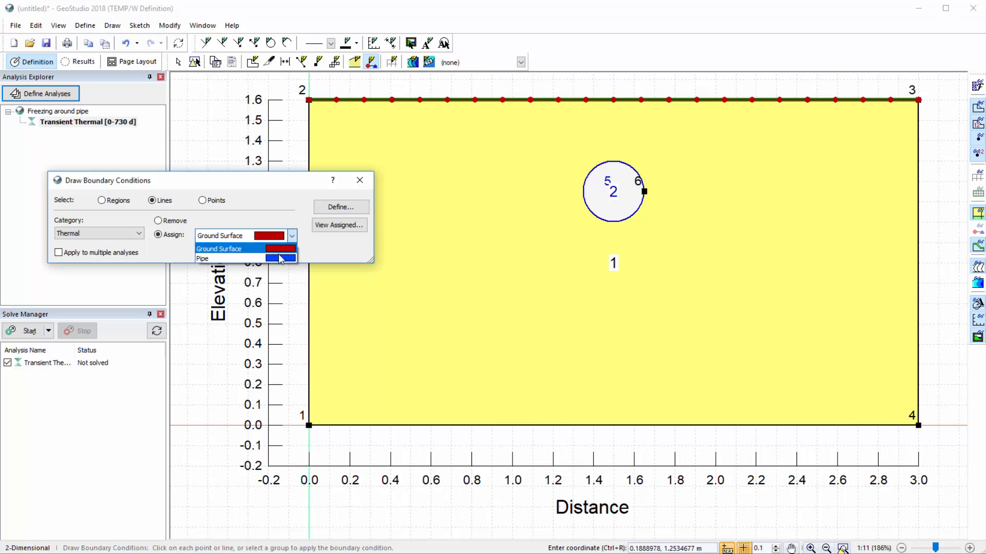
{"action": "left_click", "coordinate": [204, 259]}
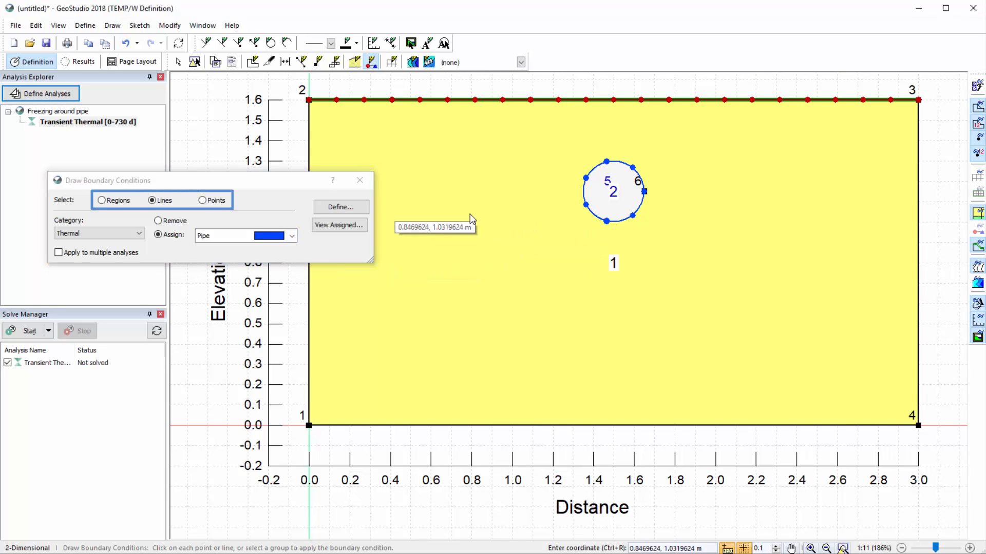
{"action": "mouse_move", "coordinate": [353, 194]}
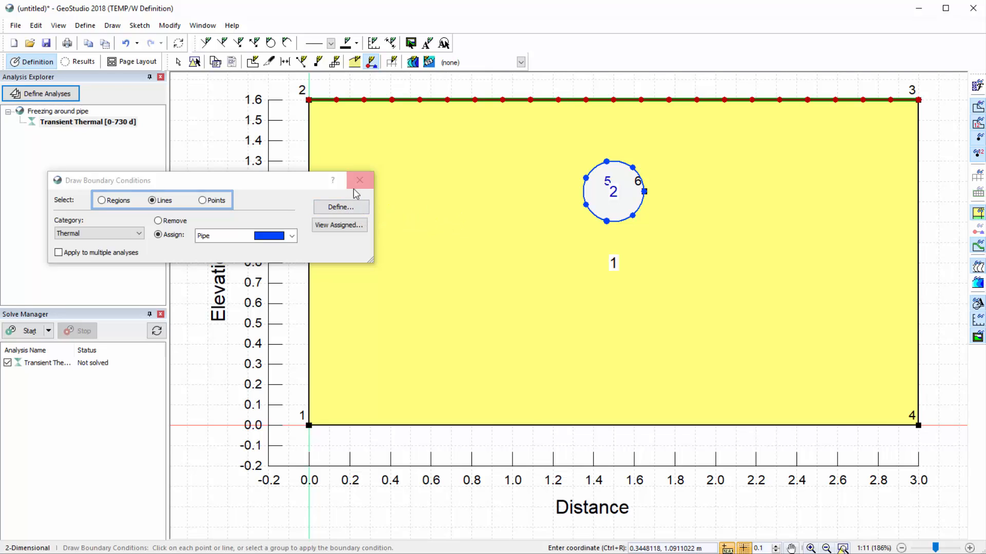
{"action": "left_click", "coordinate": [360, 181]}
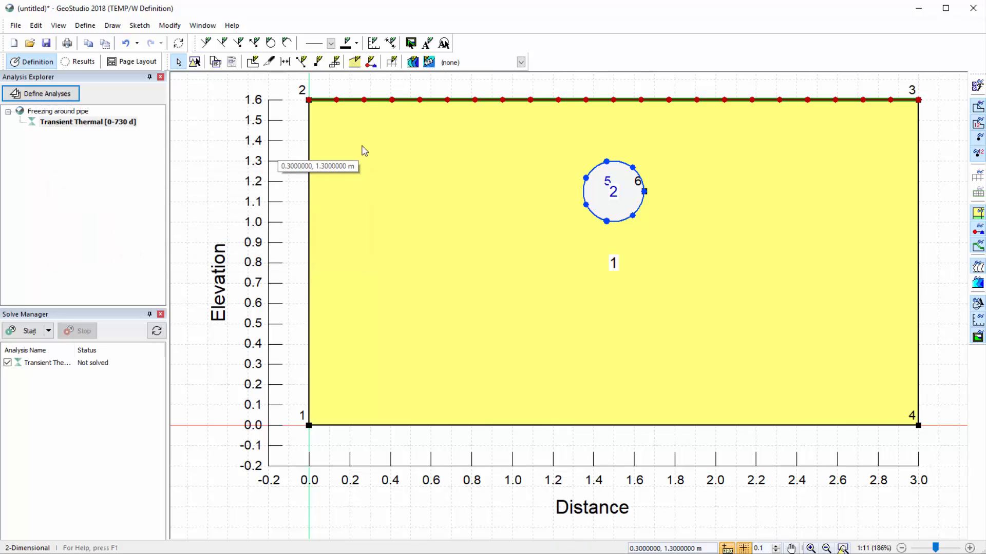
{"action": "mouse_move", "coordinate": [392, 62]}
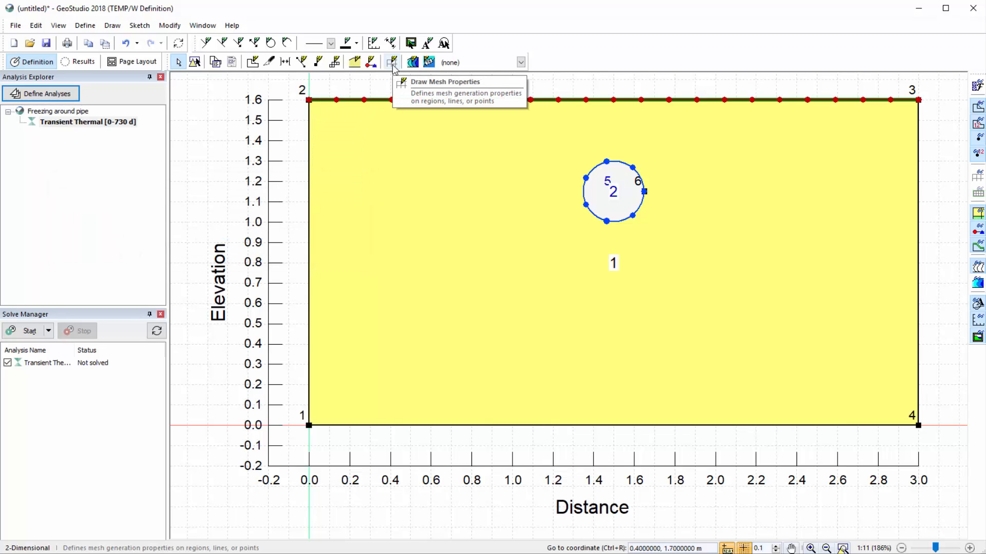
{"action": "left_click", "coordinate": [392, 62]}
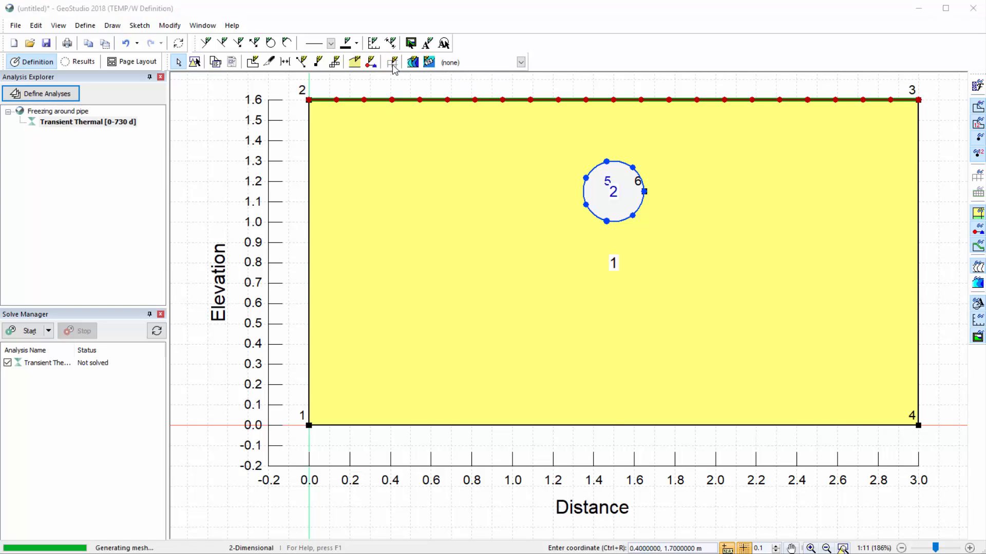
Step: Set the mesh's approximate global element size to 0.05 m
{"action": "left_click", "coordinate": [392, 62]}
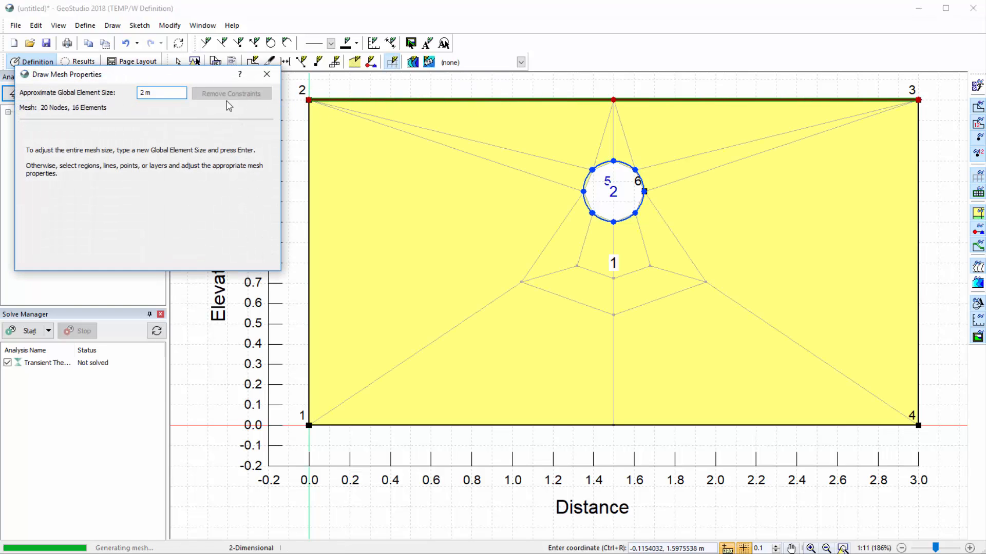
{"action": "left_click", "coordinate": [161, 93]}
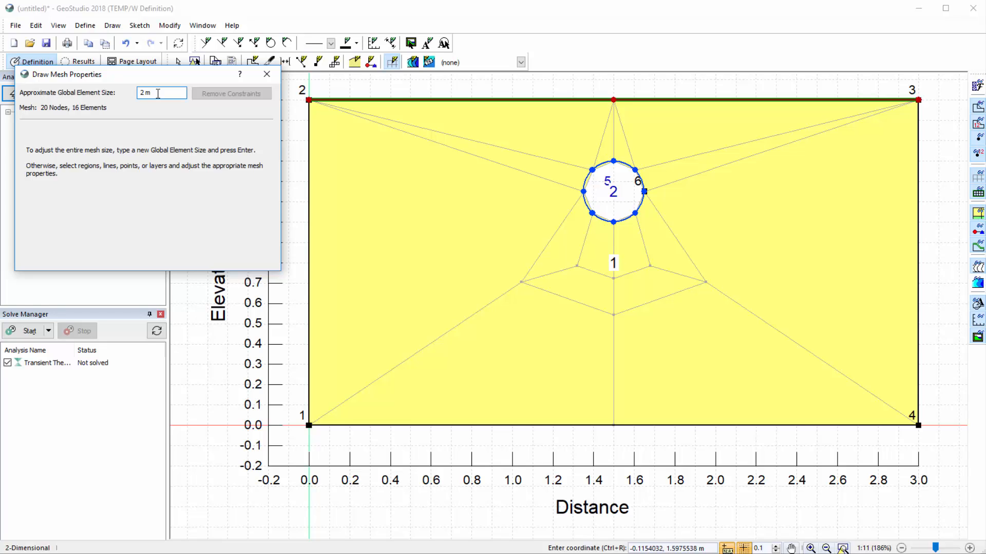
{"action": "triple_click", "coordinate": [160, 93]}
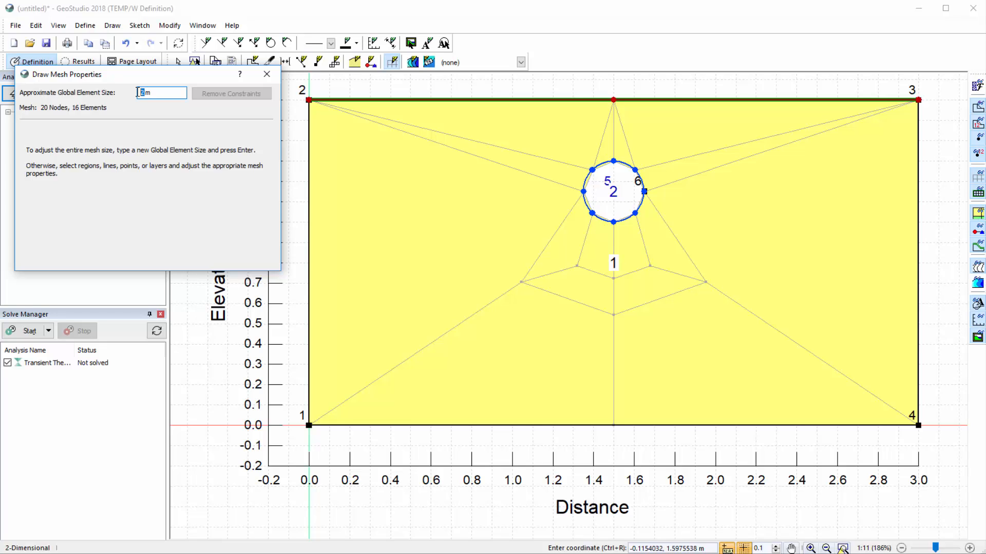
{"action": "type", "text": "0.0"}
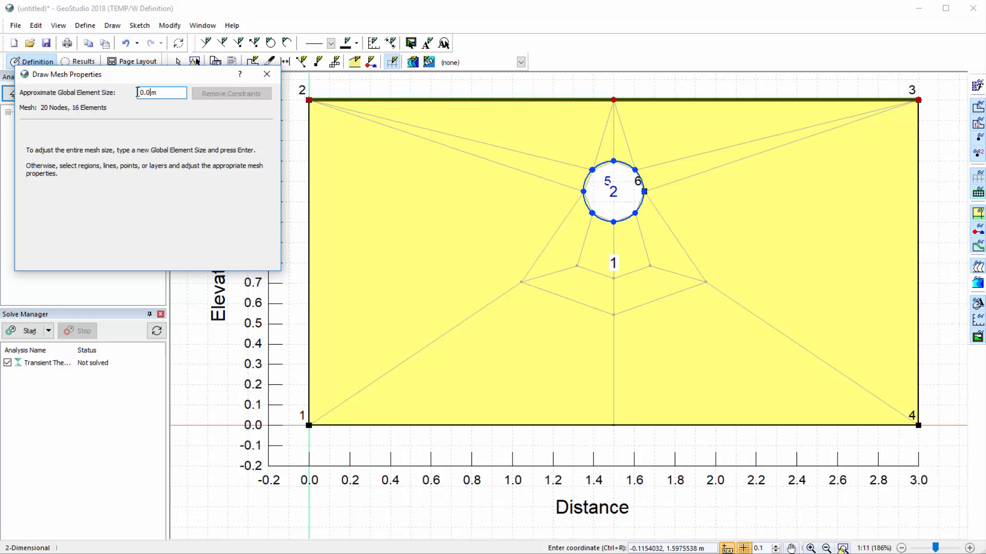
{"action": "key", "text": "Return"}
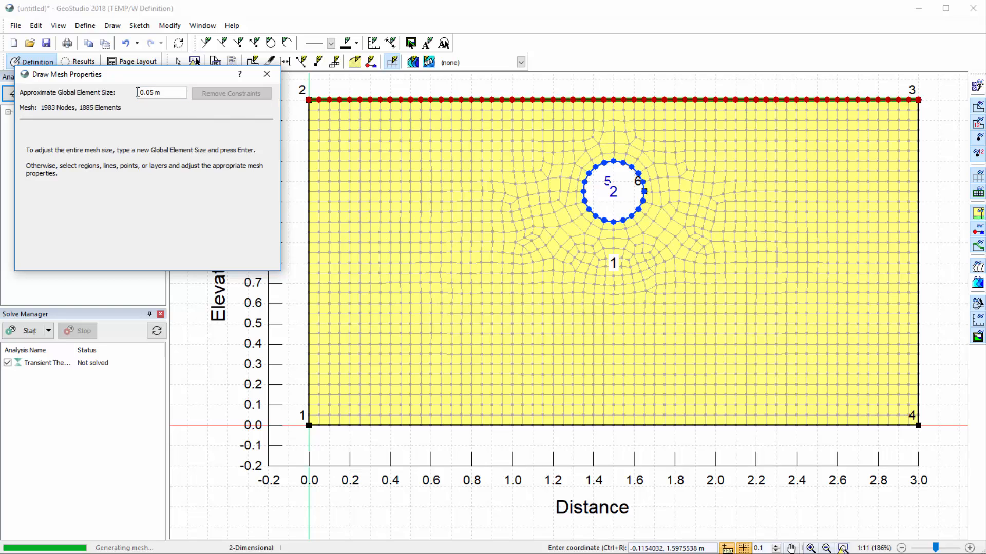
{"action": "mouse_move", "coordinate": [142, 111]}
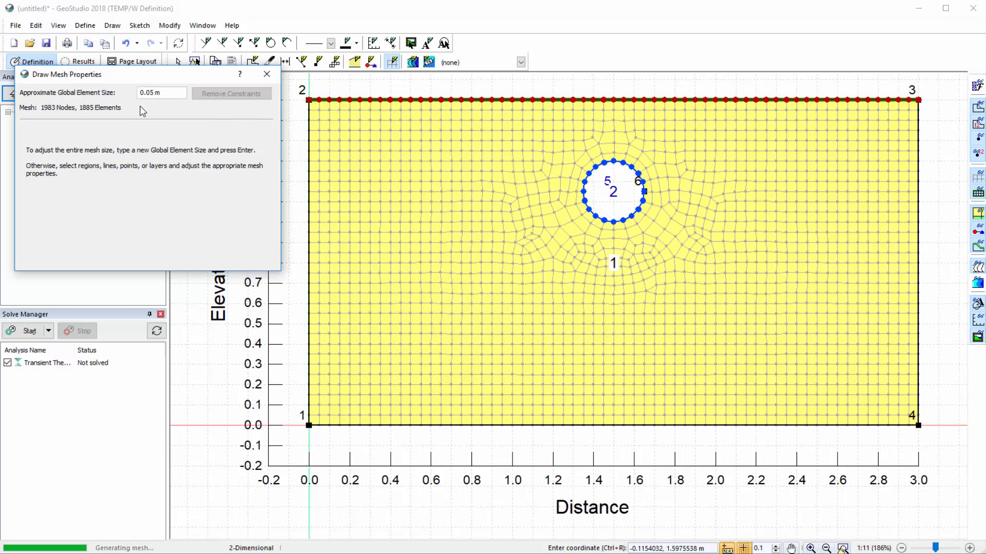
{"action": "mouse_move", "coordinate": [537, 188]}
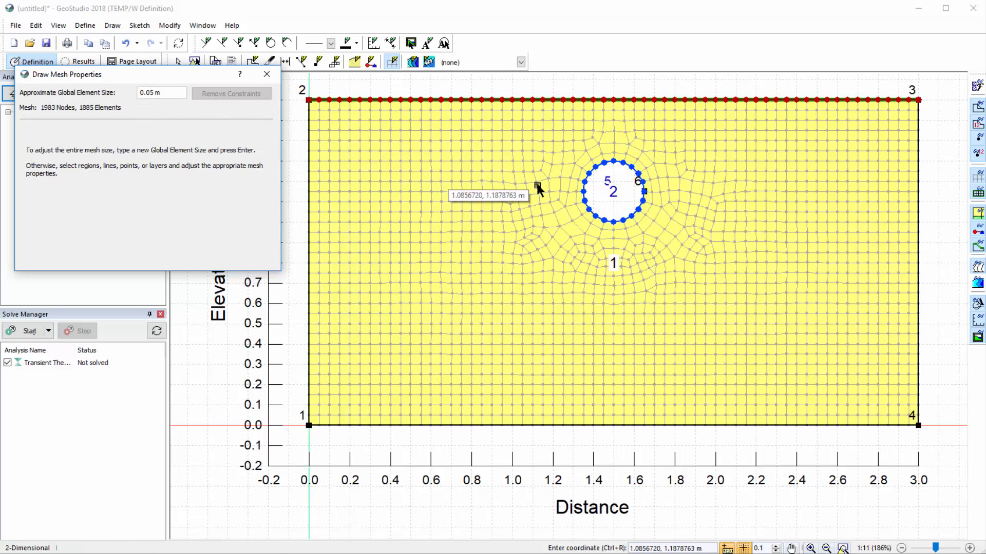
{"action": "mouse_move", "coordinate": [581, 194]}
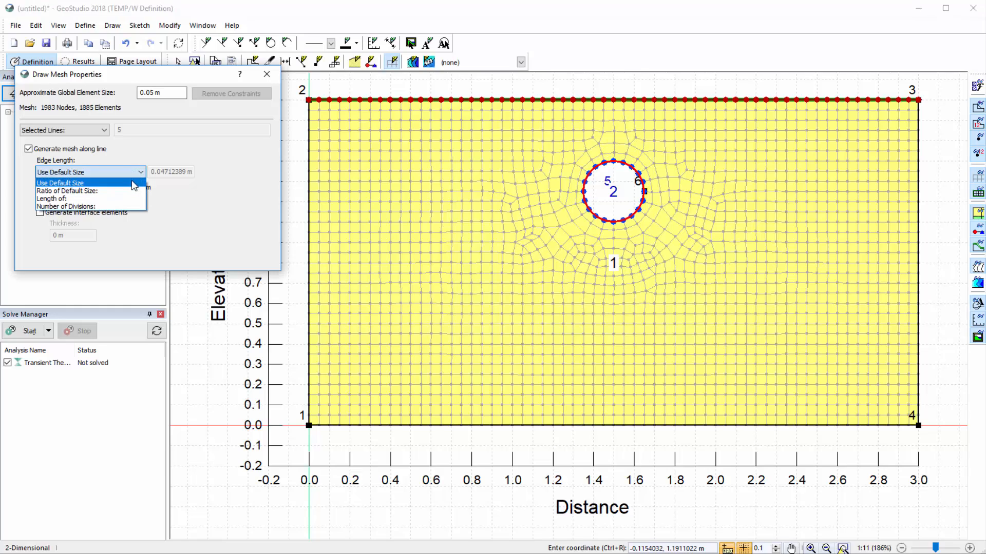
Step: Give the pipe circle an edge length ratio of 0.5 of the default size and close Draw Mesh Properties
{"action": "left_click", "coordinate": [67, 191]}
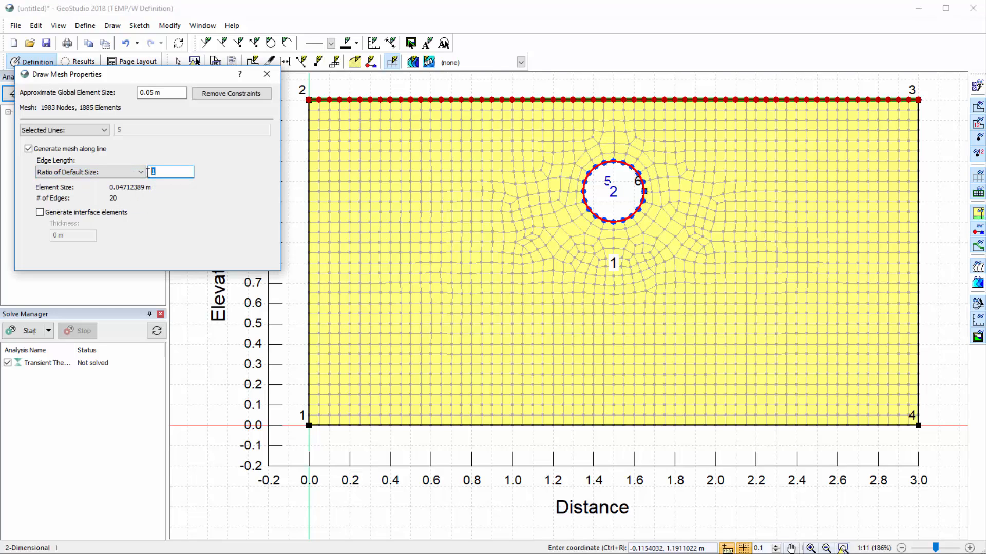
{"action": "type", "text": "0.5"}
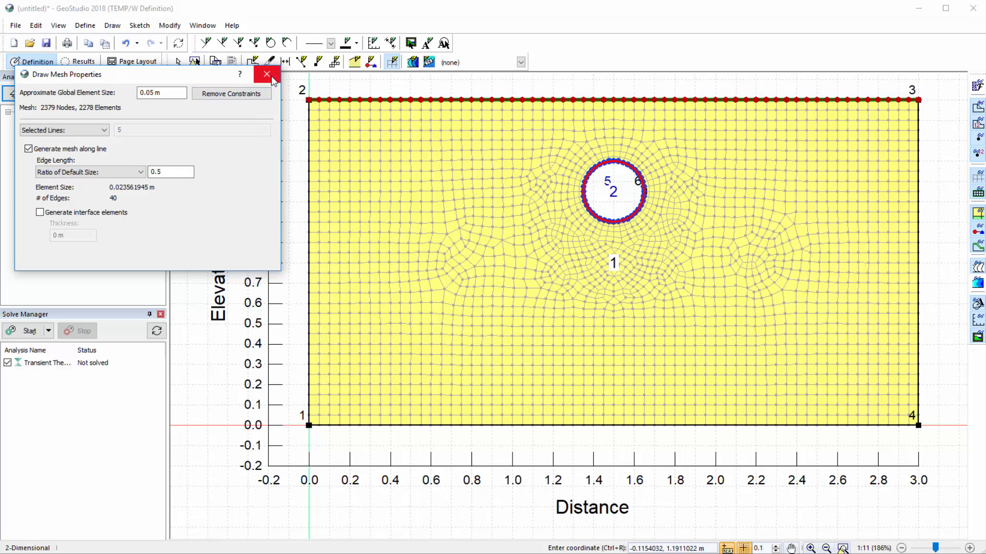
{"action": "left_click", "coordinate": [267, 74]}
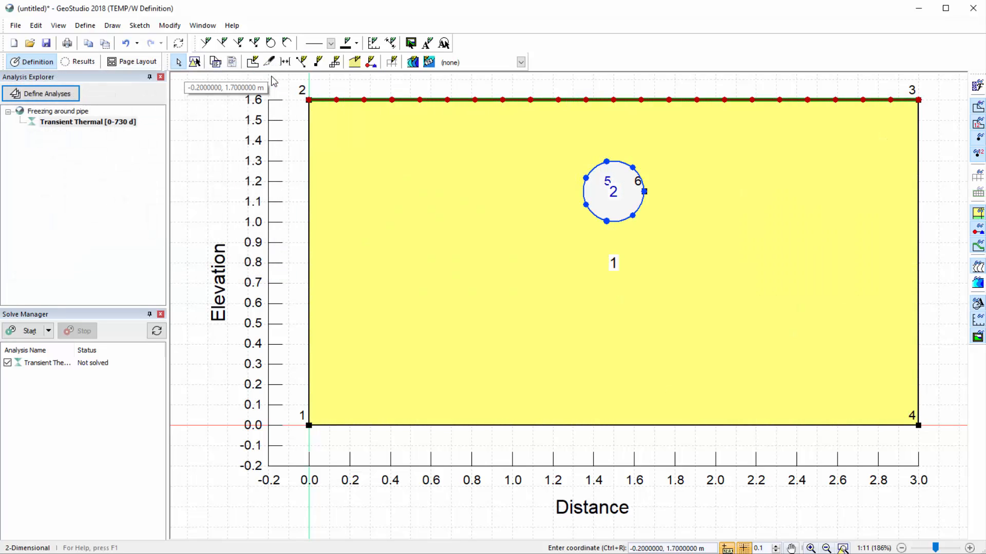
{"action": "mouse_move", "coordinate": [148, 370]}
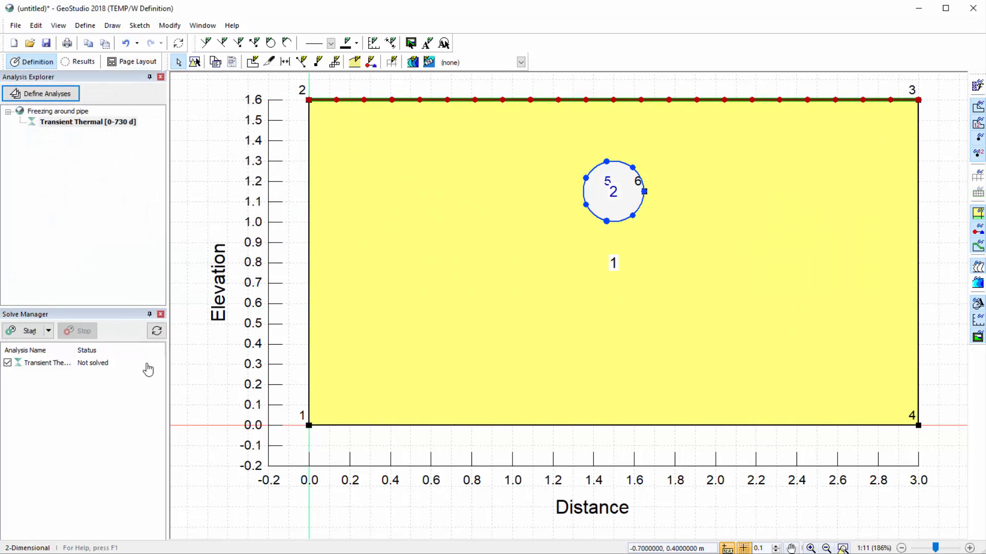
{"action": "mouse_move", "coordinate": [30, 332]}
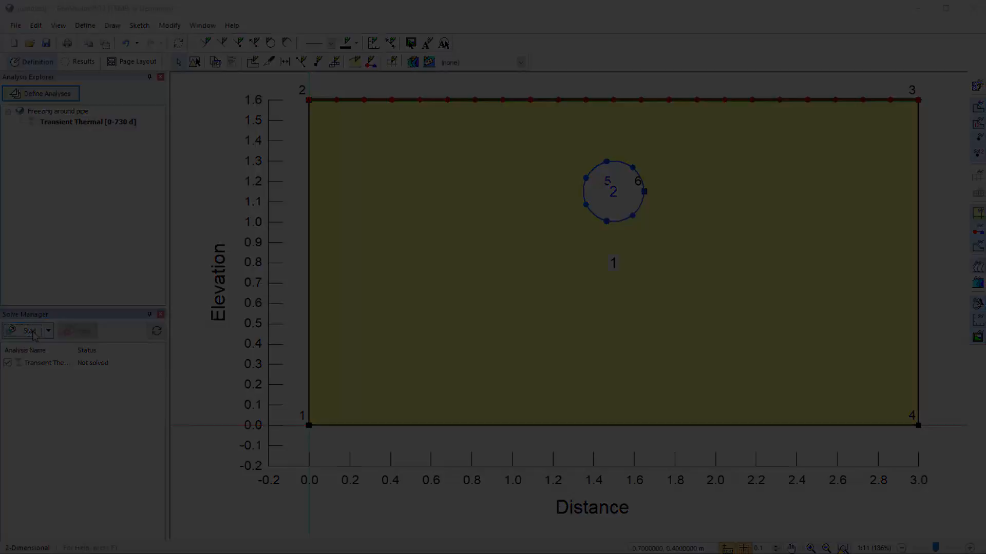
Step: Start the Solve Manager and let the Transient Thermal analysis solve through to its results
{"action": "left_click", "coordinate": [29, 332]}
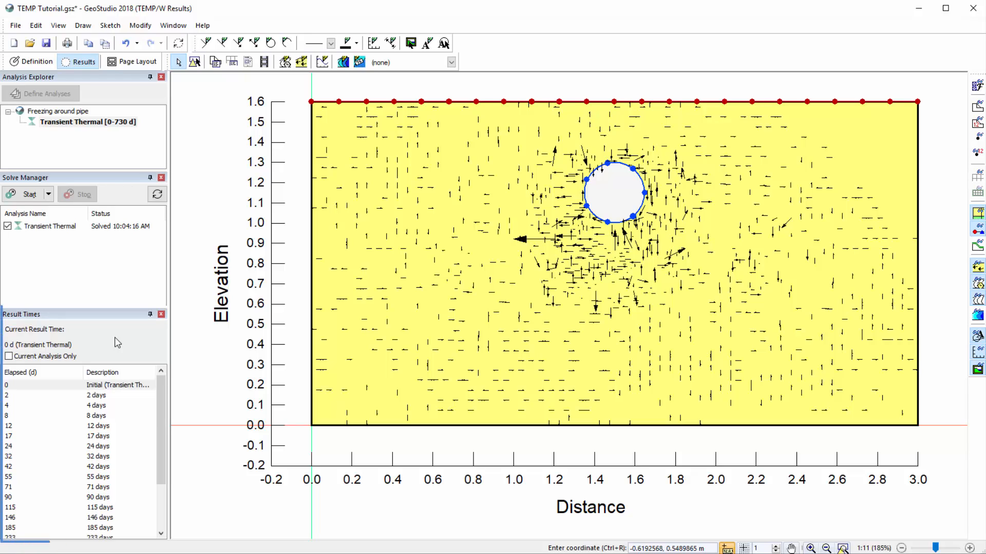
Step: Show the 32-day result time contoured by temperature
{"action": "left_click", "coordinate": [96, 394]}
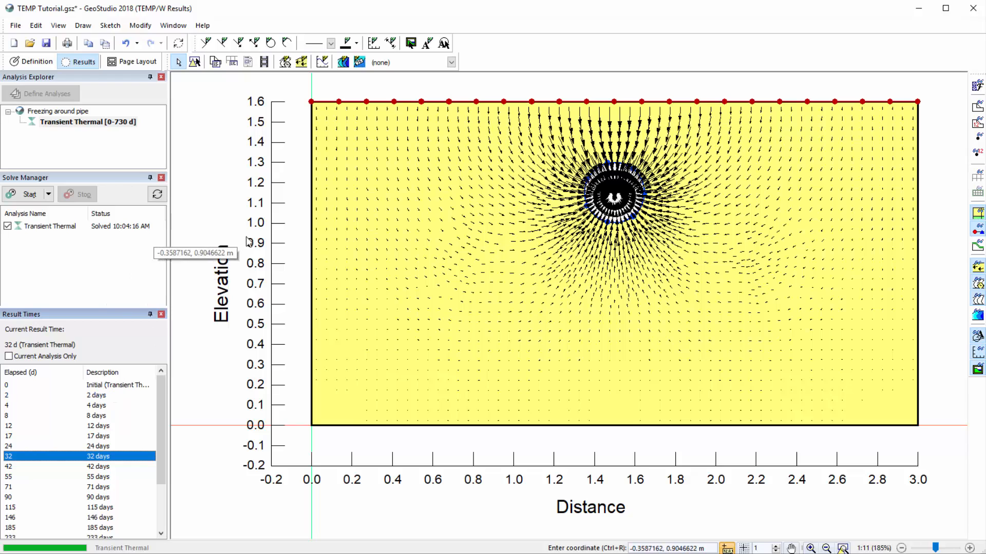
{"action": "left_click", "coordinate": [451, 62]}
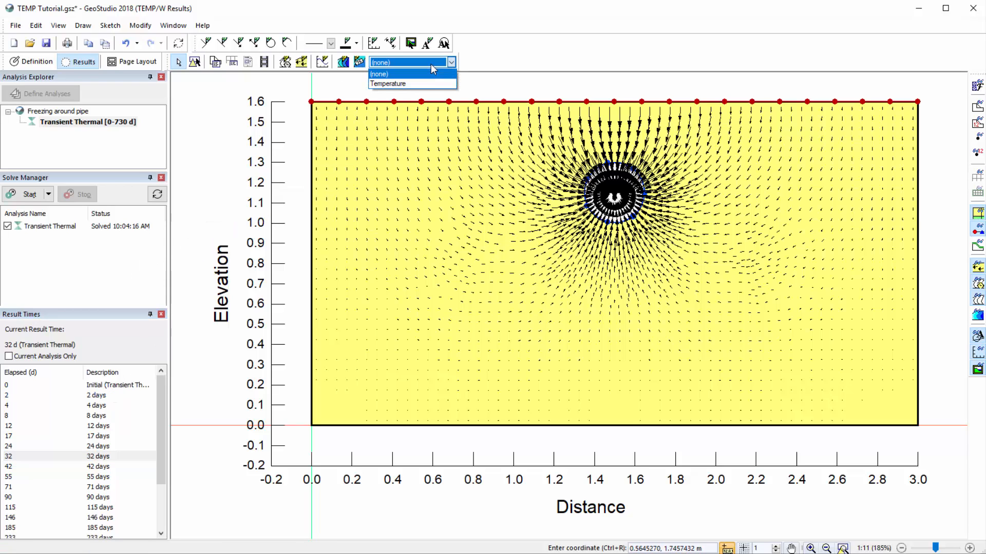
{"action": "left_click", "coordinate": [388, 84]}
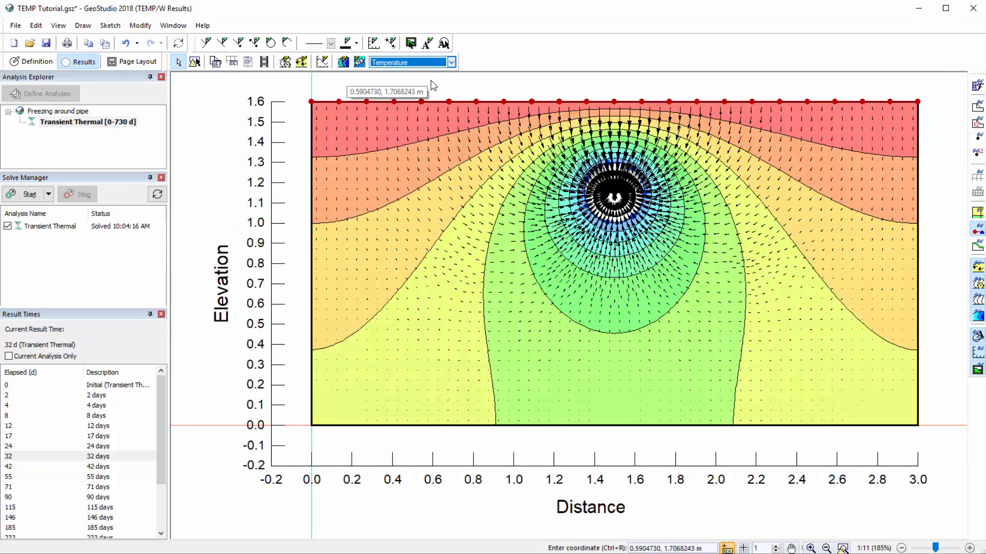
{"action": "mouse_move", "coordinate": [343, 62]}
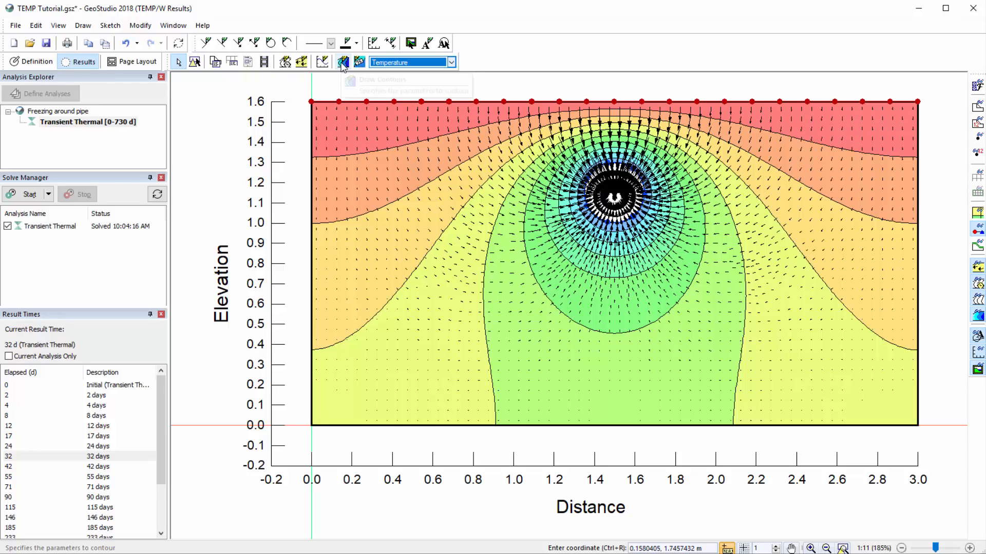
{"action": "mouse_move", "coordinate": [343, 61]}
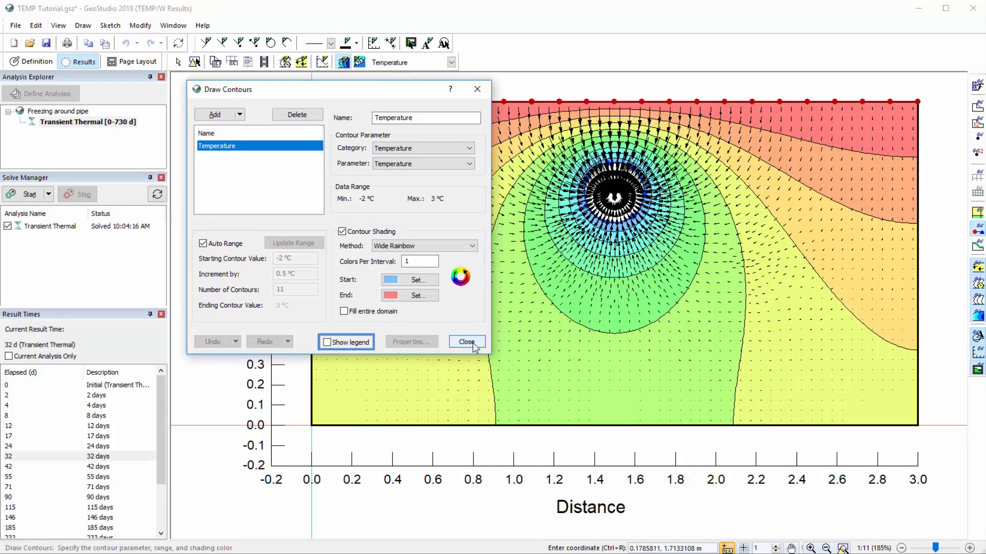
Step: Turn off the contour legend in Draw Contours and close it
{"action": "left_click", "coordinate": [327, 343]}
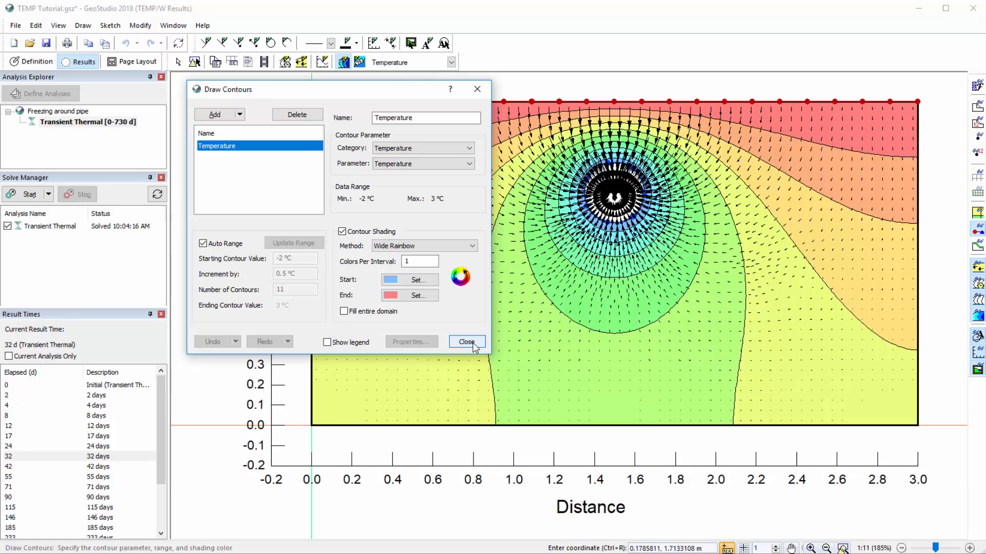
{"action": "left_click", "coordinate": [466, 341]}
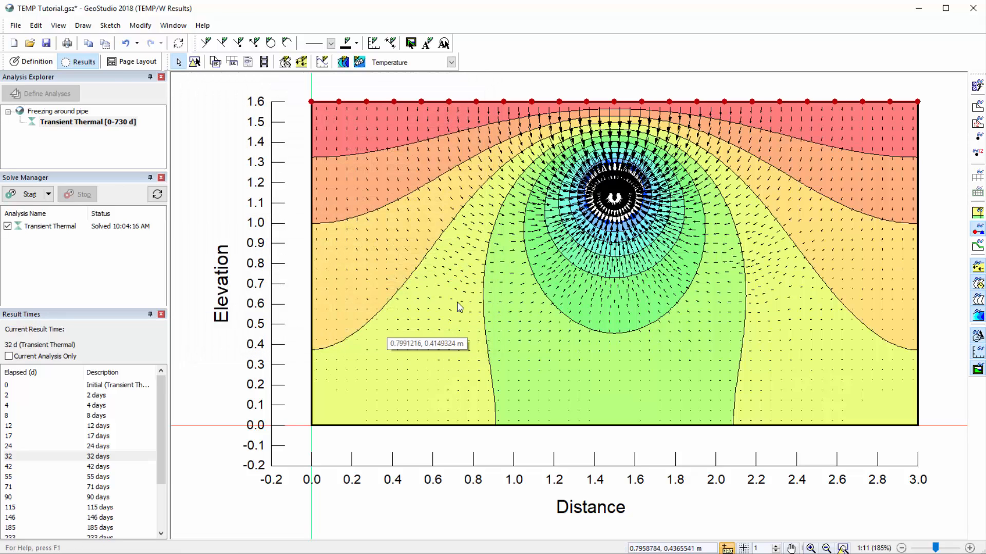
{"action": "mouse_move", "coordinate": [359, 62]}
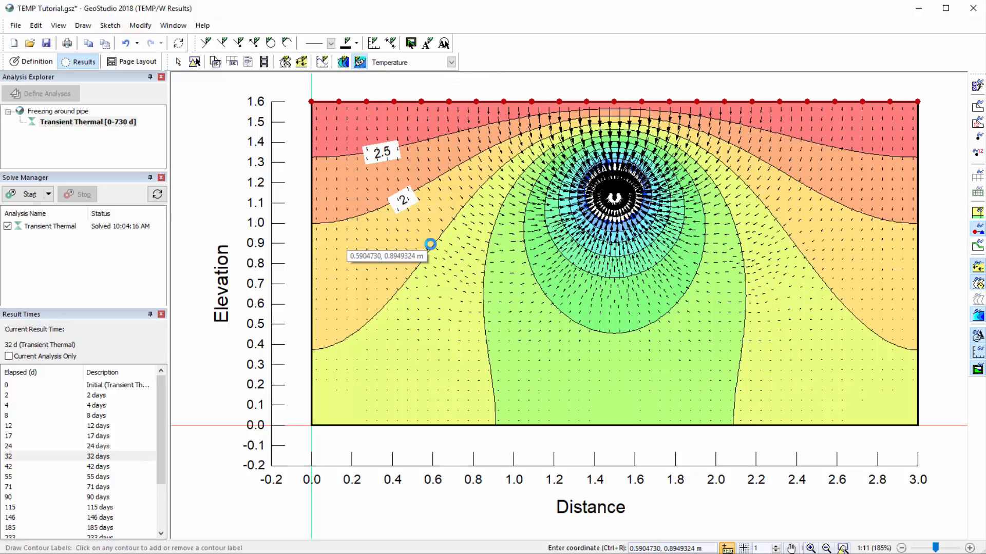
{"action": "mouse_move", "coordinate": [403, 201]}
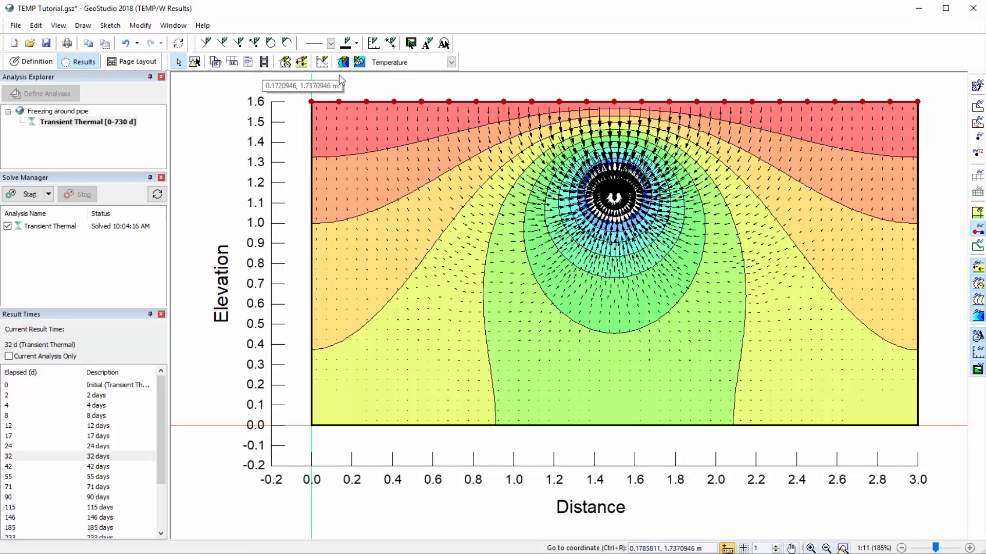
{"action": "mouse_move", "coordinate": [301, 61]}
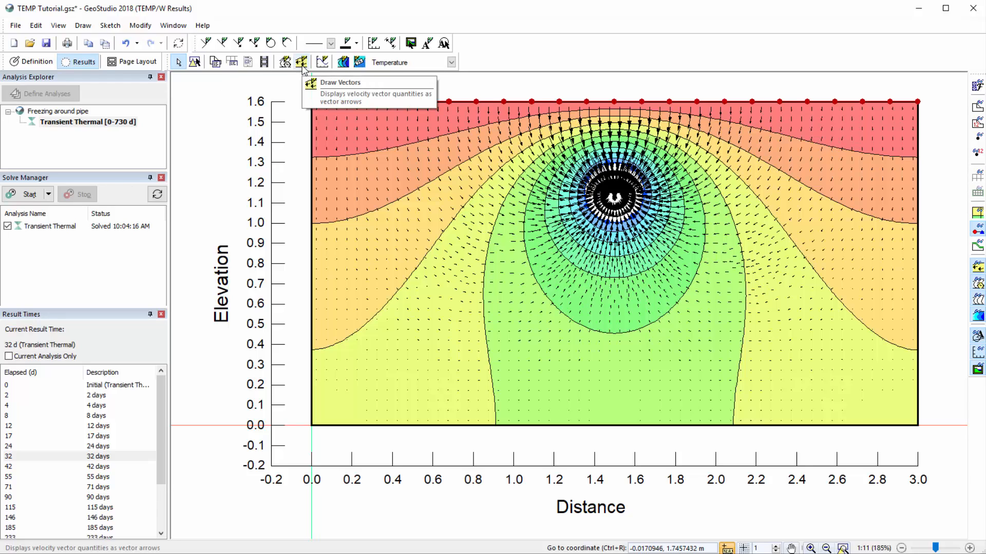
{"action": "left_click", "coordinate": [301, 62]}
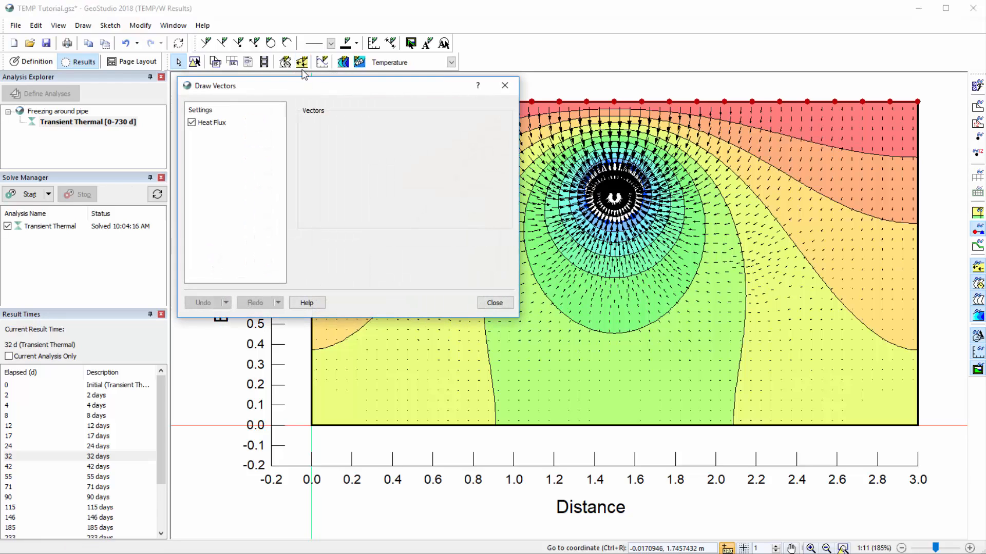
{"action": "left_click", "coordinate": [212, 122]}
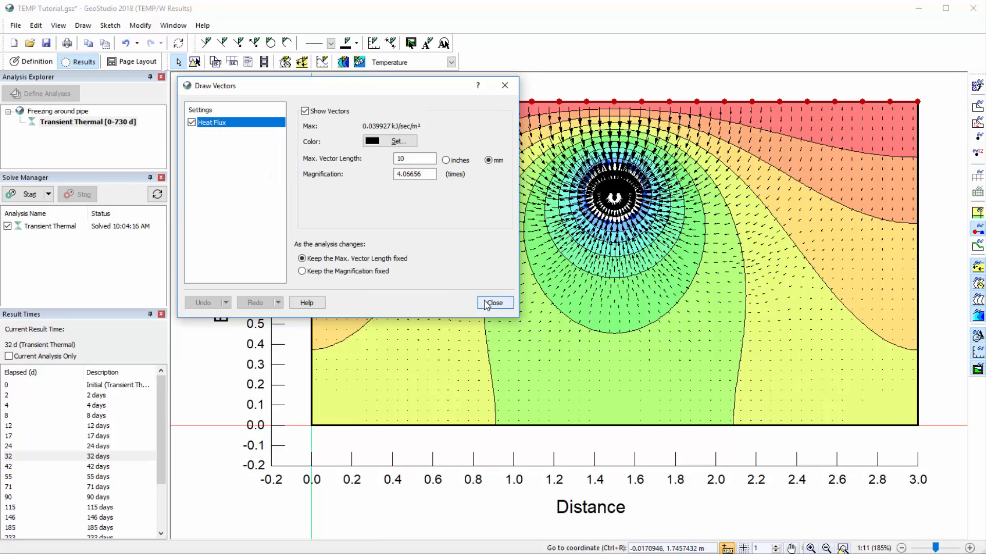
{"action": "left_click", "coordinate": [495, 301]}
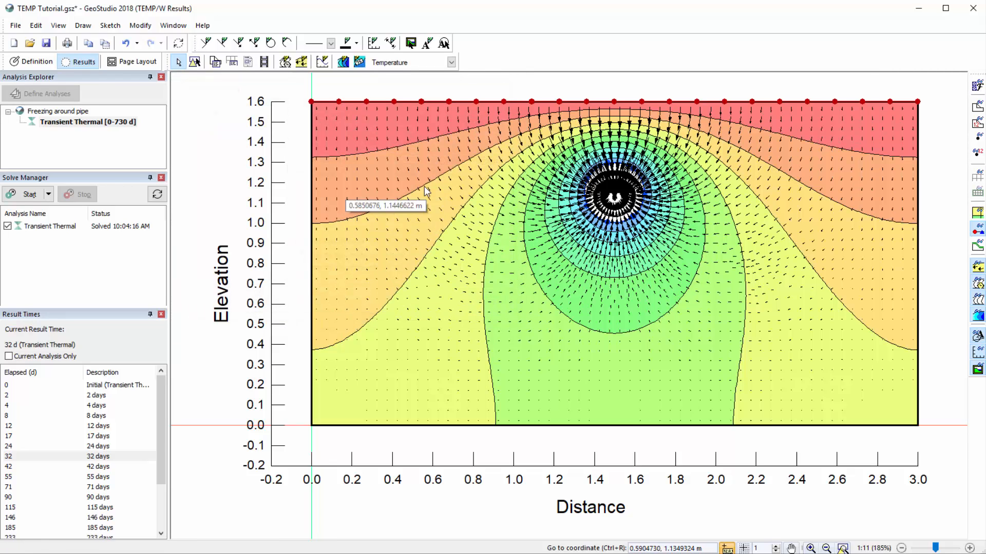
{"action": "mouse_move", "coordinate": [286, 61]}
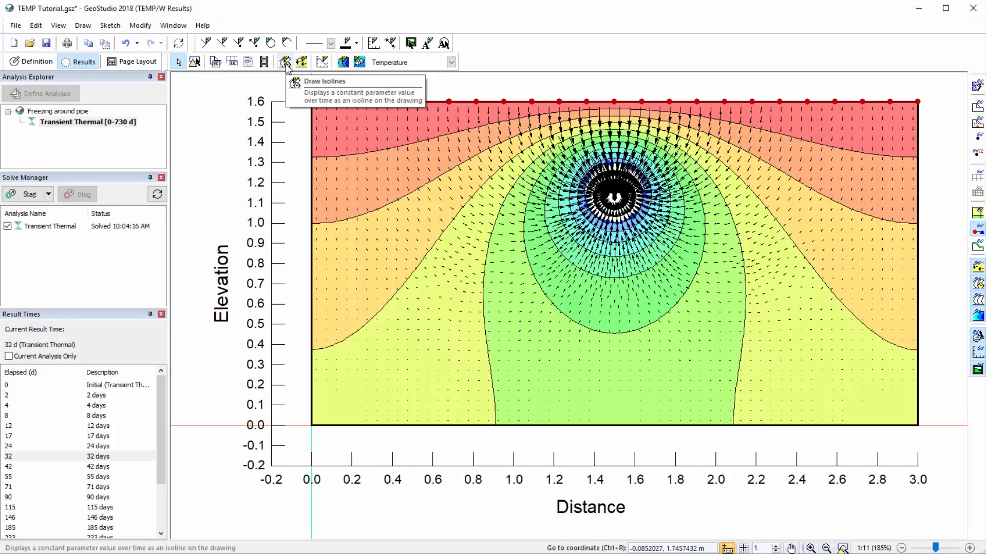
{"action": "left_click", "coordinate": [285, 62]}
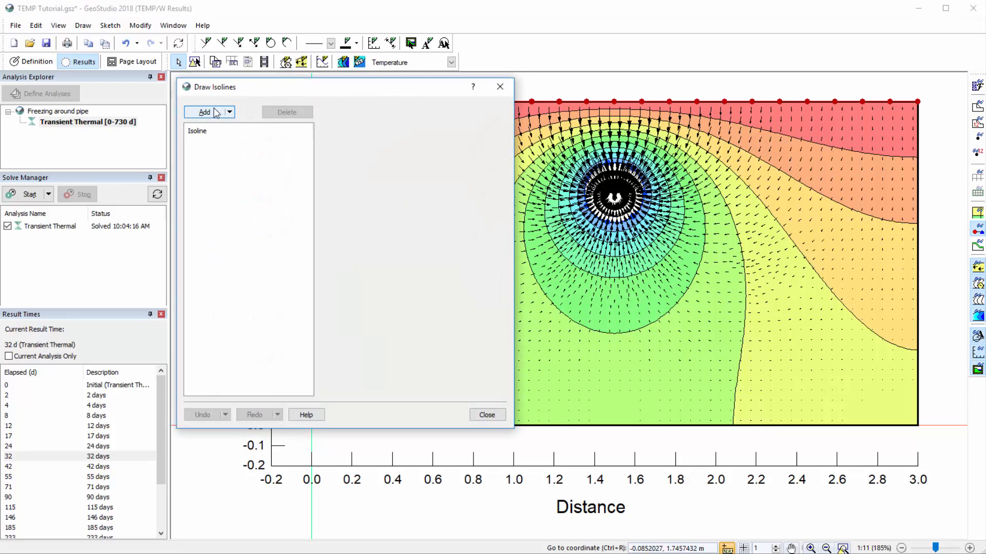
{"action": "left_click", "coordinate": [203, 112]}
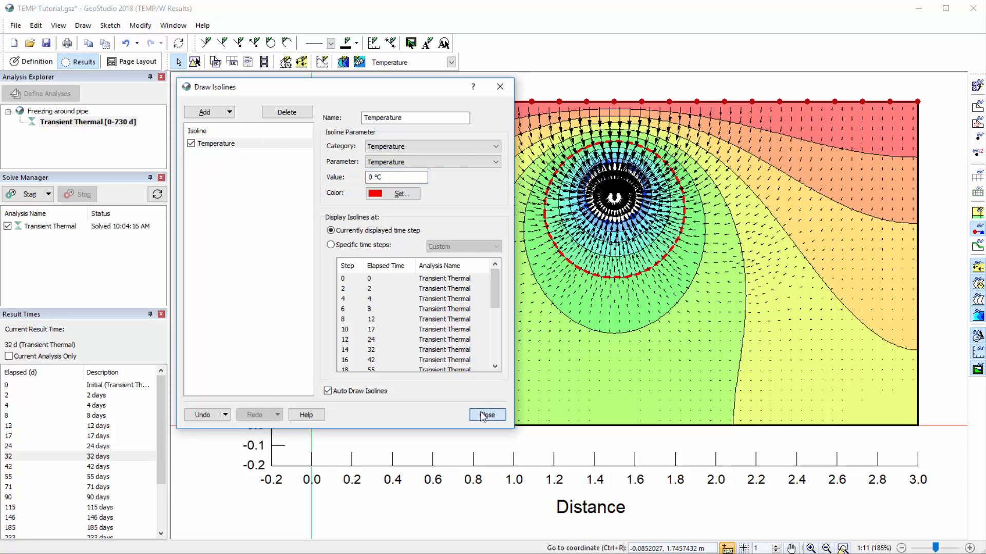
{"action": "left_click", "coordinate": [487, 415]}
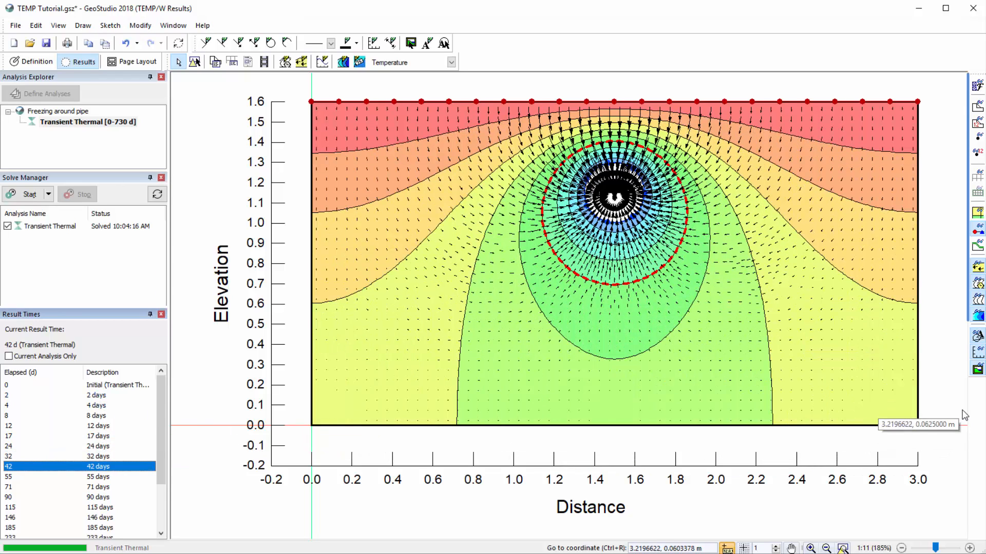
{"action": "mouse_move", "coordinate": [962, 195]}
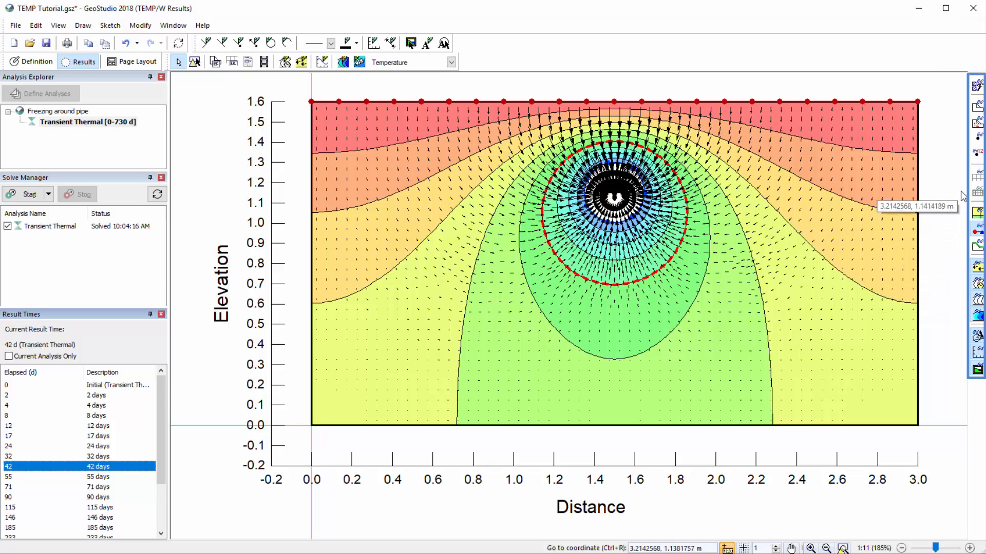
{"action": "mouse_move", "coordinate": [956, 82]}
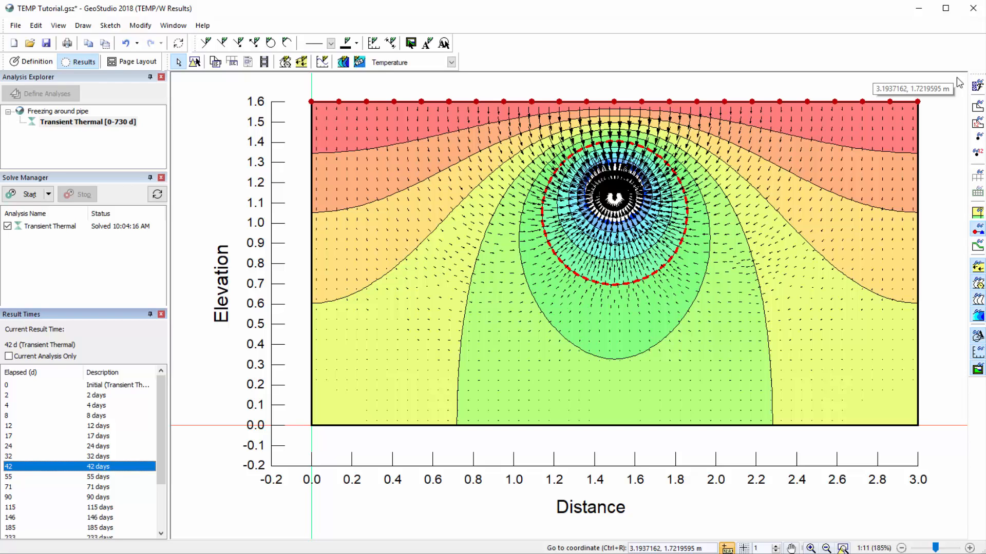
{"action": "mouse_move", "coordinate": [954, 83]}
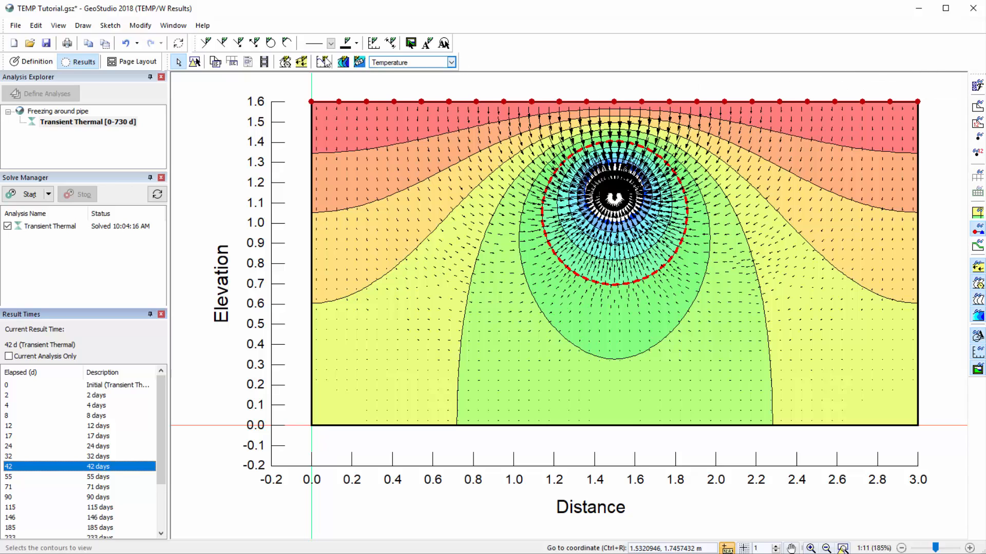
{"action": "left_click", "coordinate": [58, 25]}
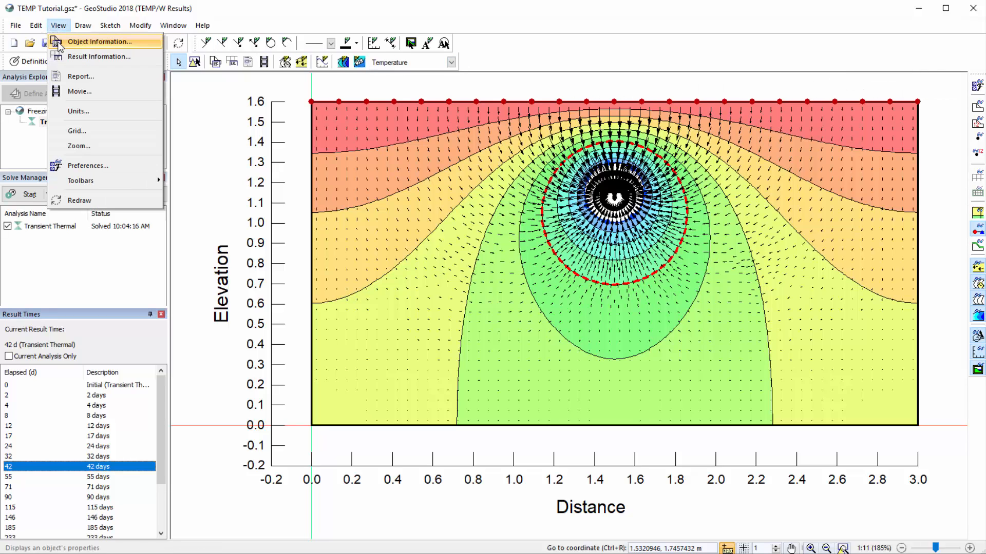
{"action": "left_click", "coordinate": [99, 41]}
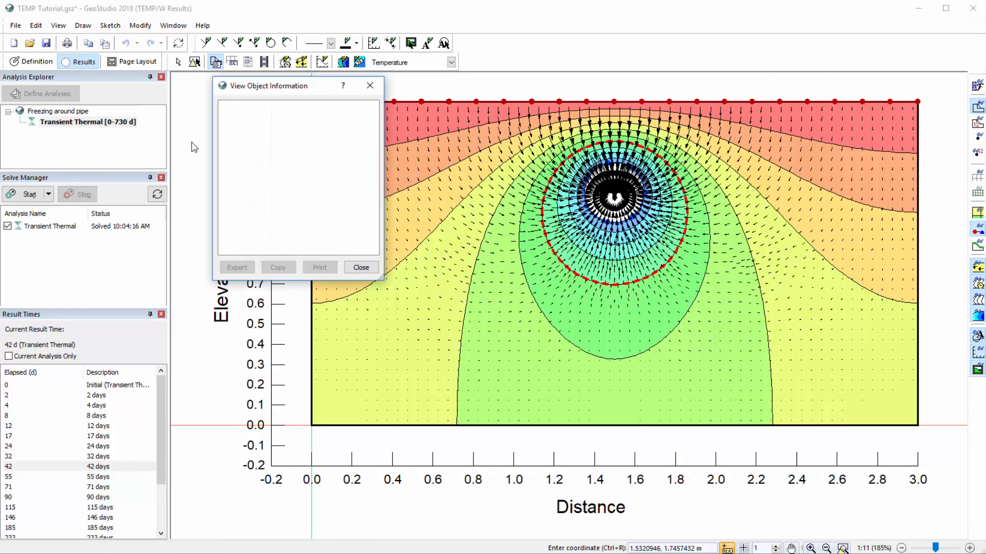
{"action": "mouse_move", "coordinate": [458, 105]}
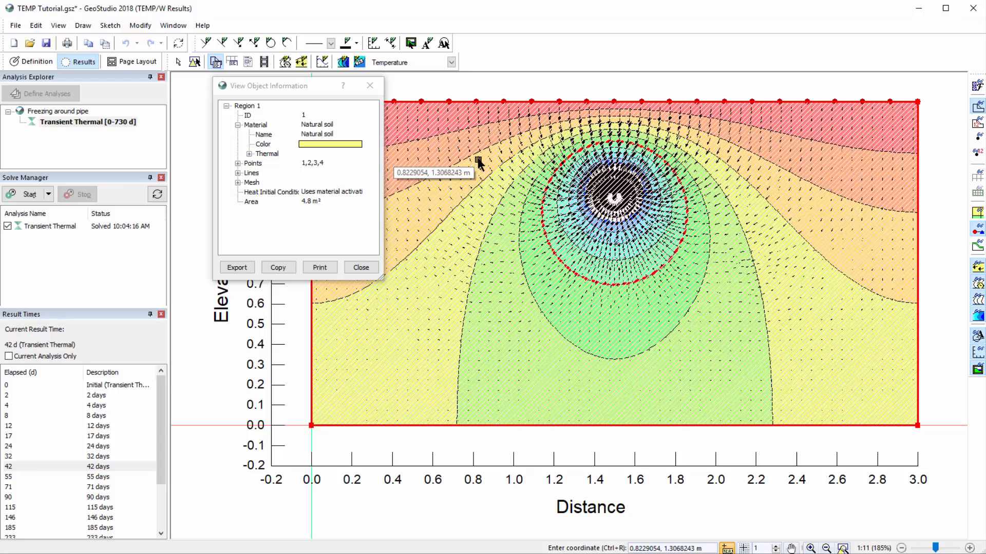
{"action": "left_click", "coordinate": [360, 267]}
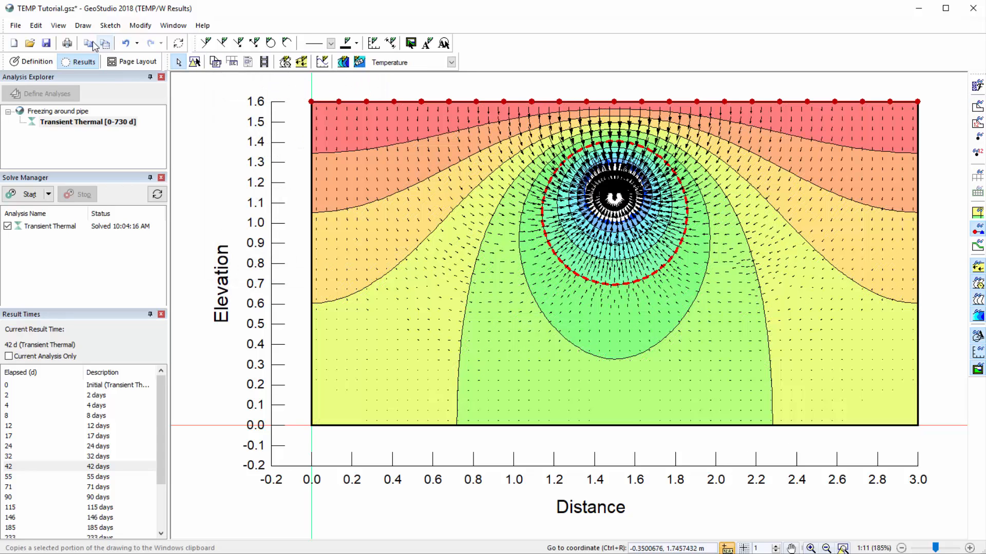
{"action": "left_click", "coordinate": [231, 61]}
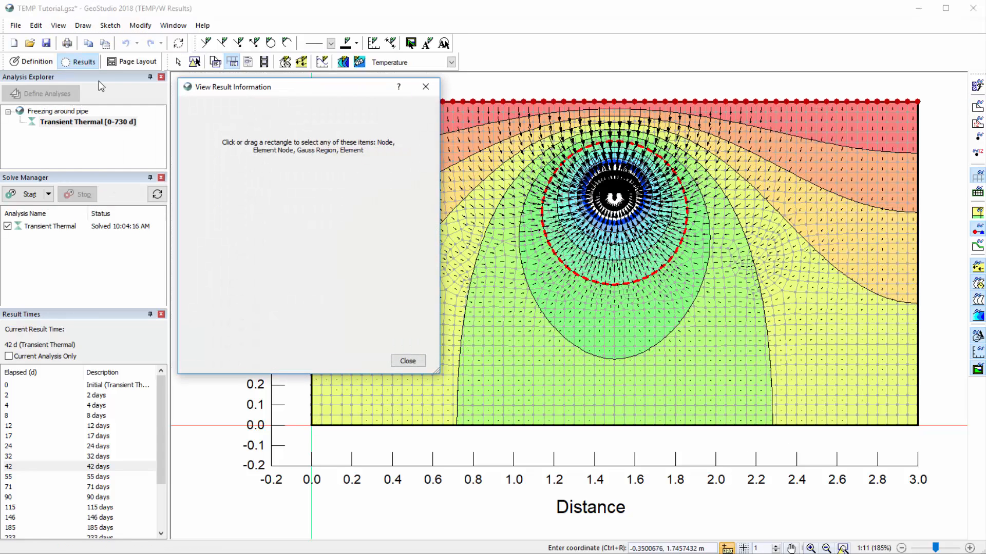
{"action": "mouse_move", "coordinate": [512, 225]}
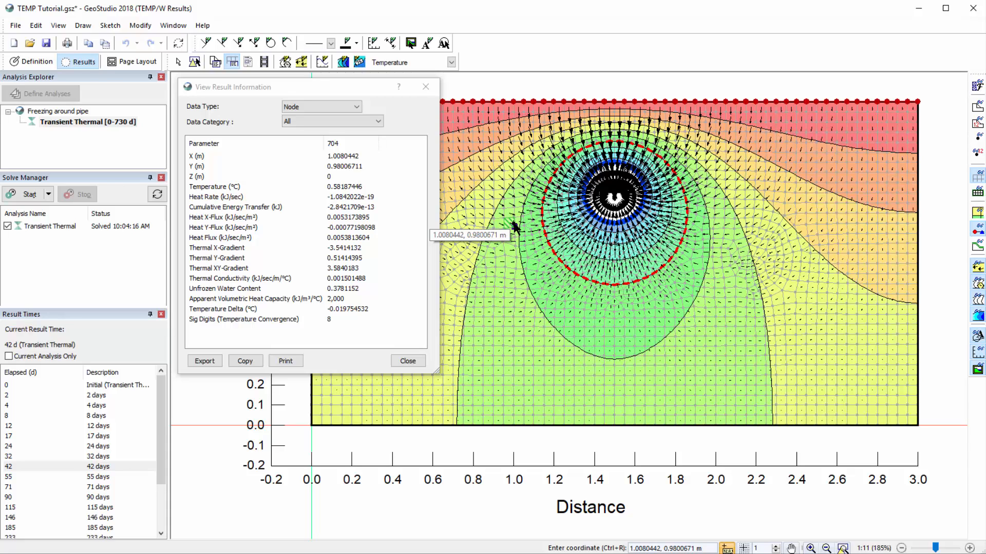
{"action": "mouse_move", "coordinate": [441, 361]}
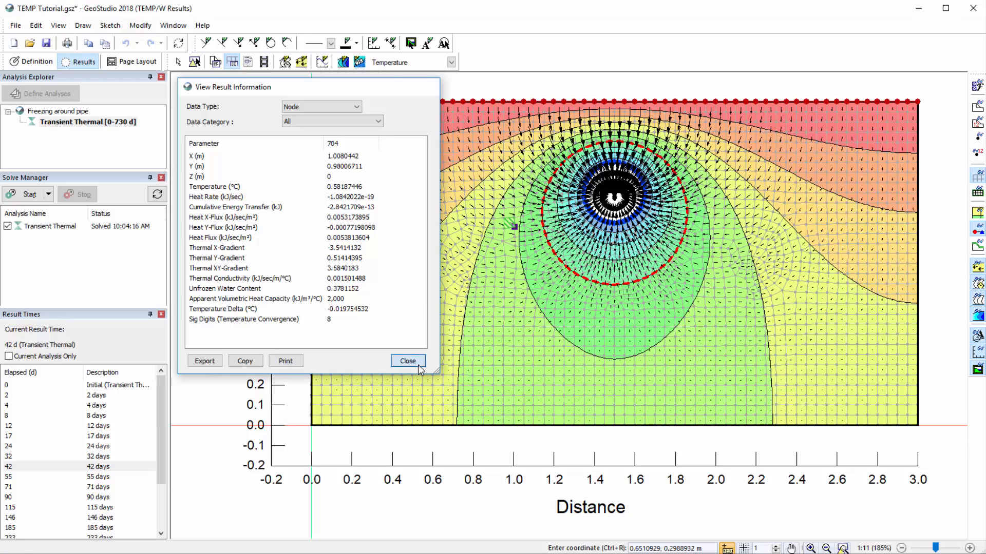
{"action": "left_click", "coordinate": [407, 360]}
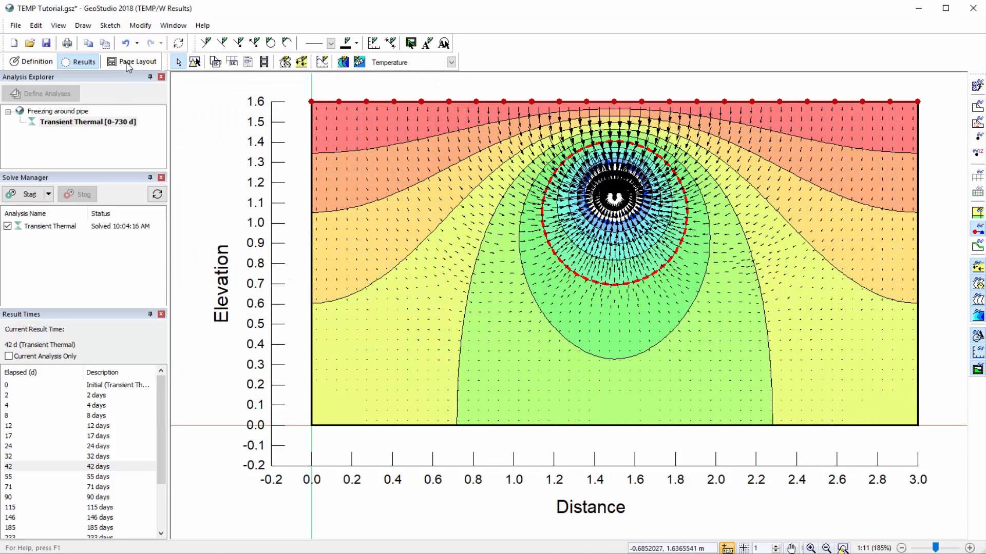
Step: Generate the analysis report via View > Report, save it as HTML into the TEMP folder, and scroll through it
{"action": "left_click", "coordinate": [58, 24]}
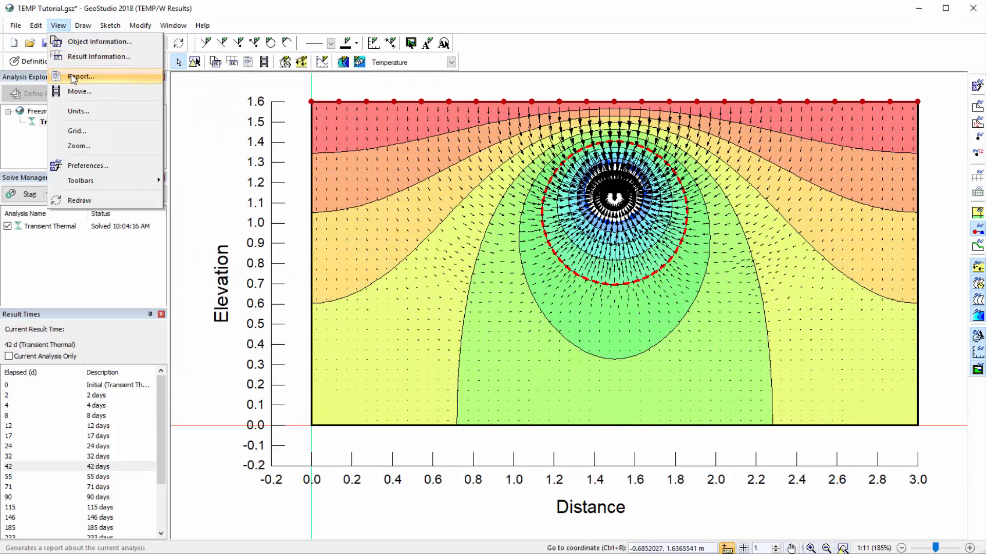
{"action": "left_click", "coordinate": [80, 76]}
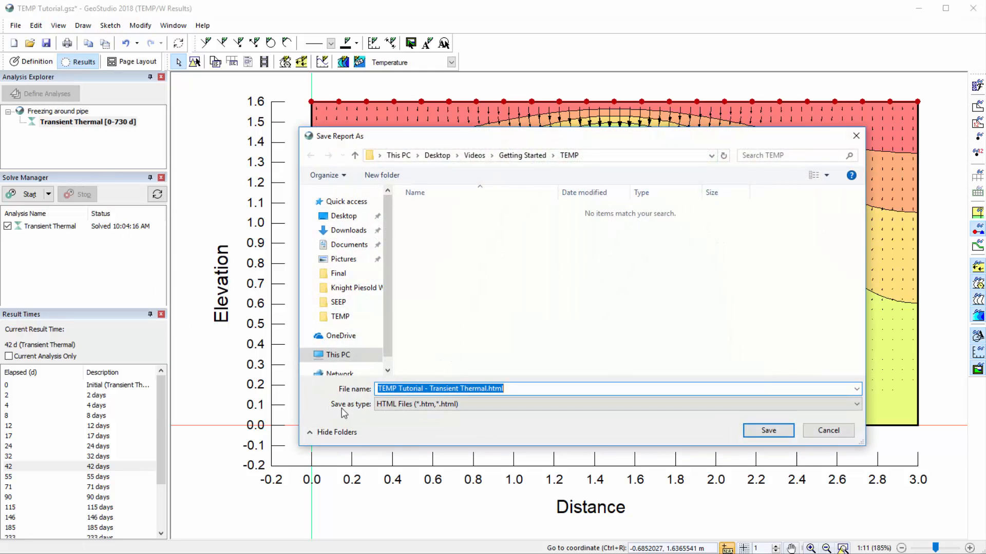
{"action": "mouse_move", "coordinate": [562, 441]}
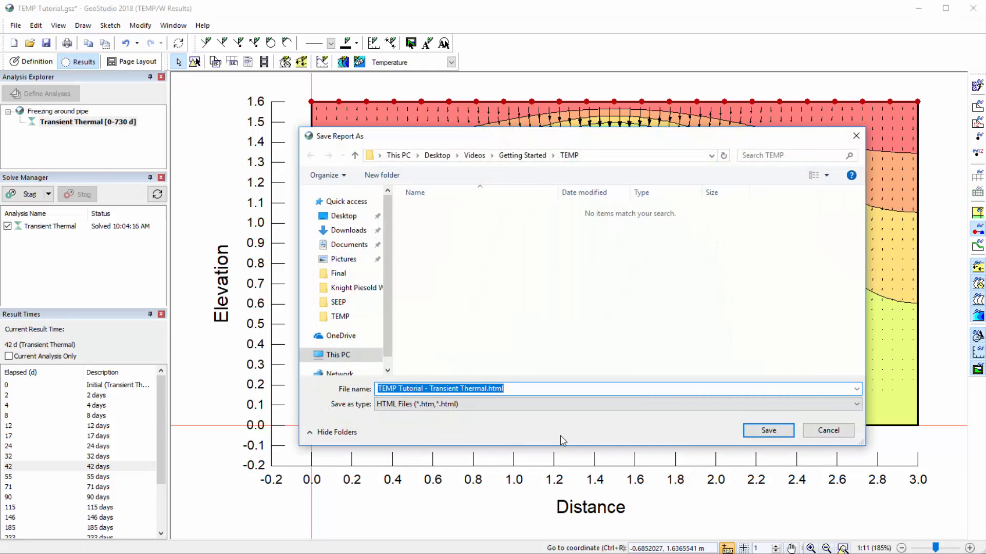
{"action": "left_click", "coordinate": [767, 430]}
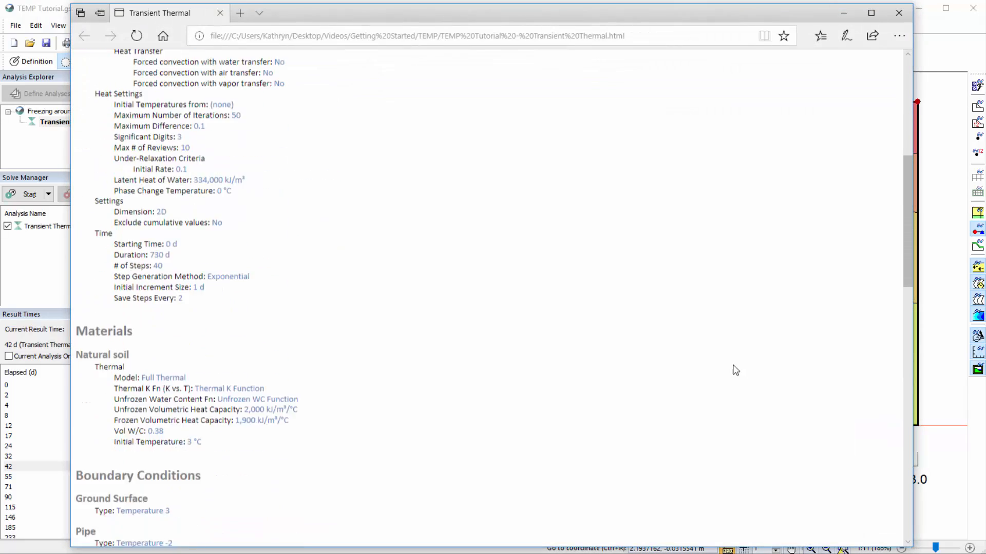
{"action": "scroll", "scroll_direction": "down", "scroll_amount": 3}
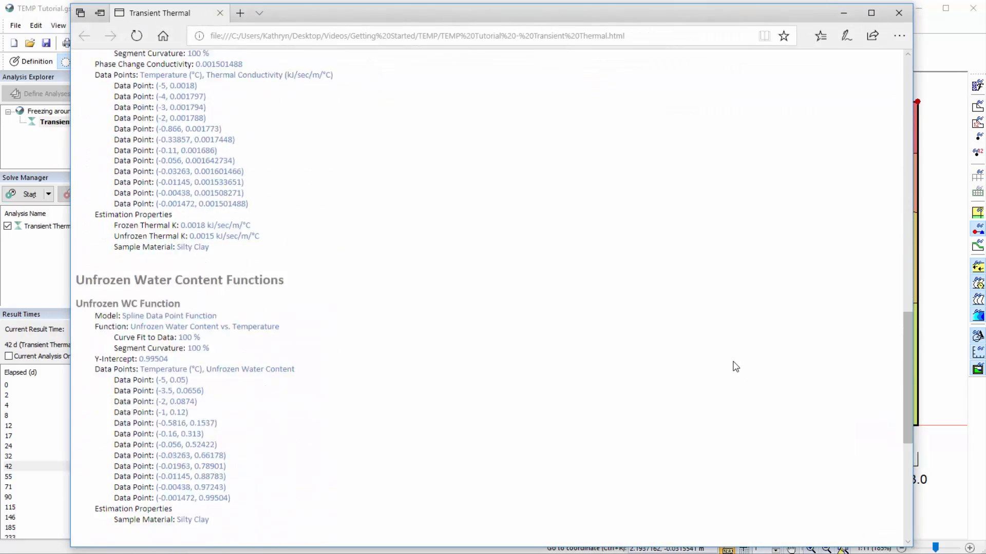
{"action": "scroll", "scroll_direction": "down", "scroll_amount": 3}
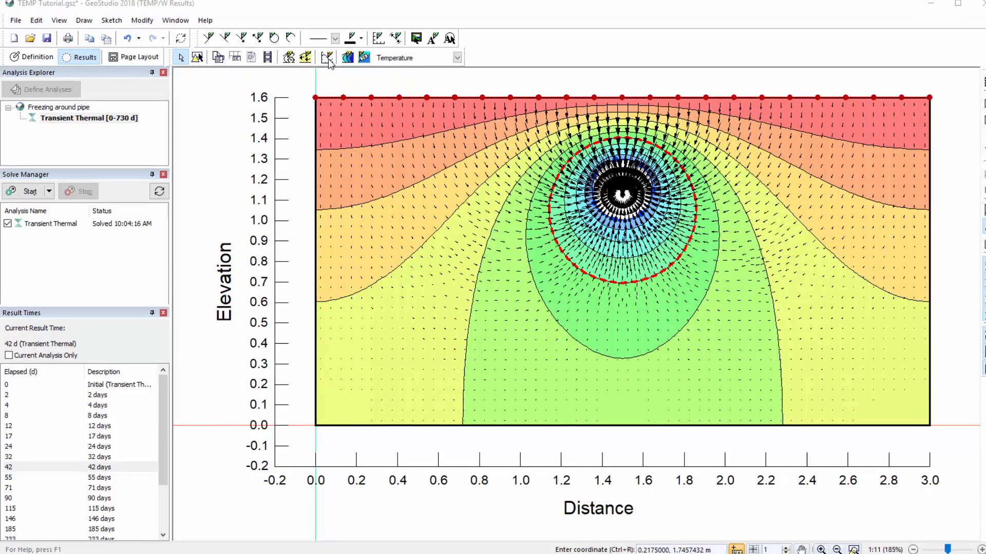
Step: Create a new graph named Convergence of kind Convergence (each time step)
{"action": "left_click", "coordinate": [326, 57]}
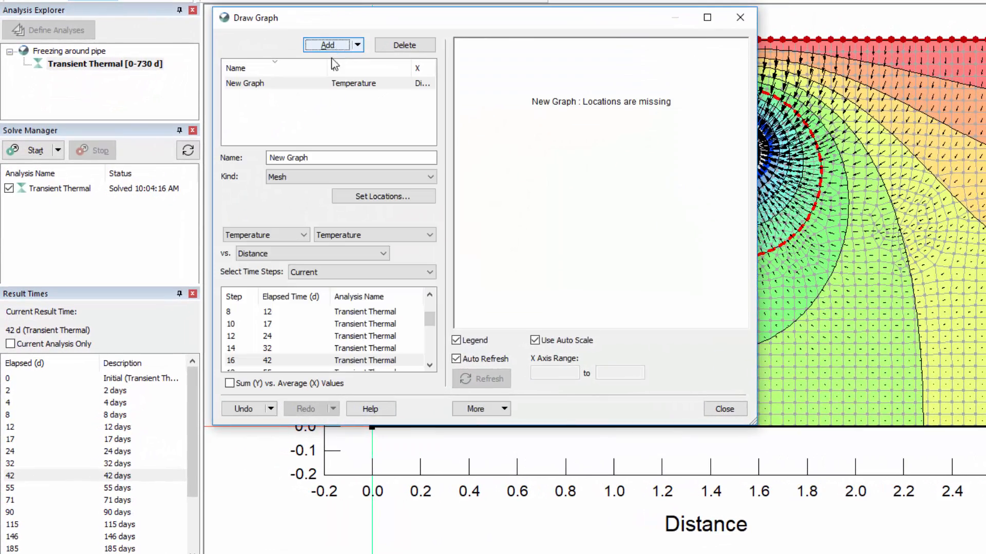
{"action": "triple_click", "coordinate": [351, 158]}
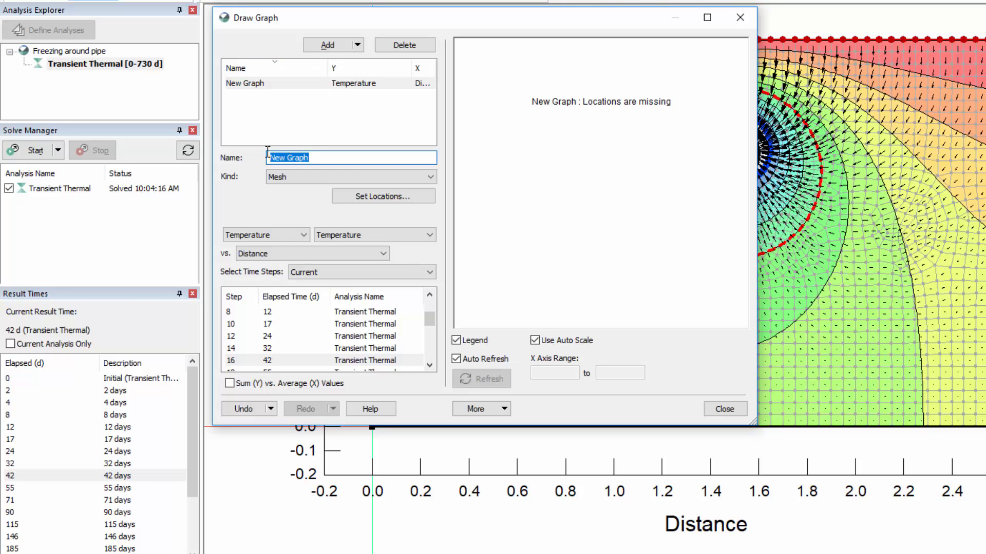
{"action": "type", "text": "Convergence"}
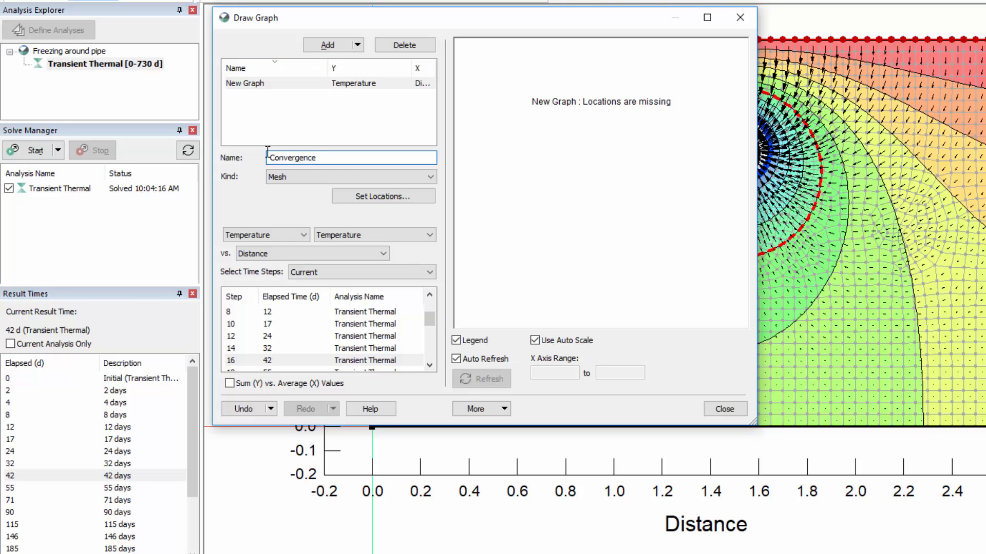
{"action": "left_click", "coordinate": [426, 177]}
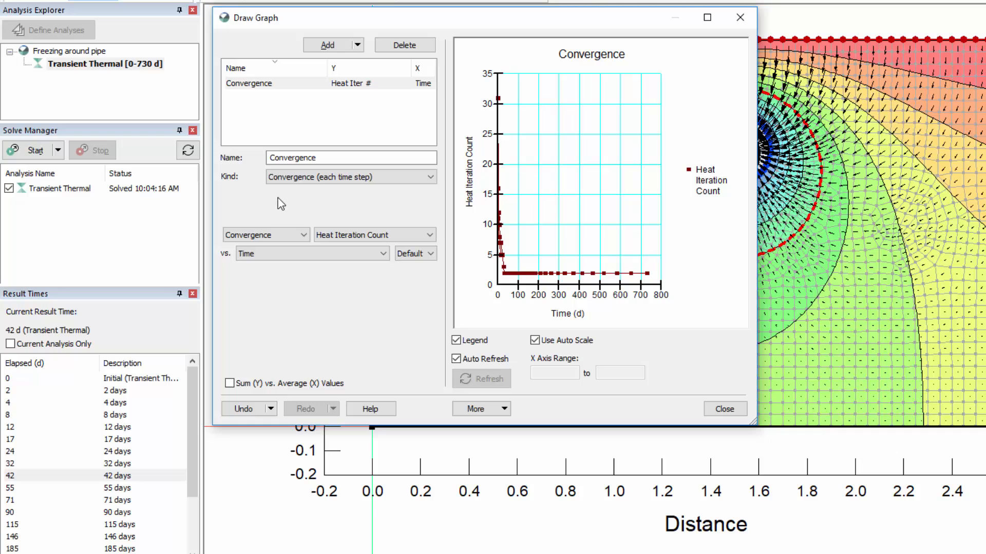
Step: Plot Unconverged Temperature Nodes on the Y axis instead of iteration count
{"action": "left_click", "coordinate": [430, 234]}
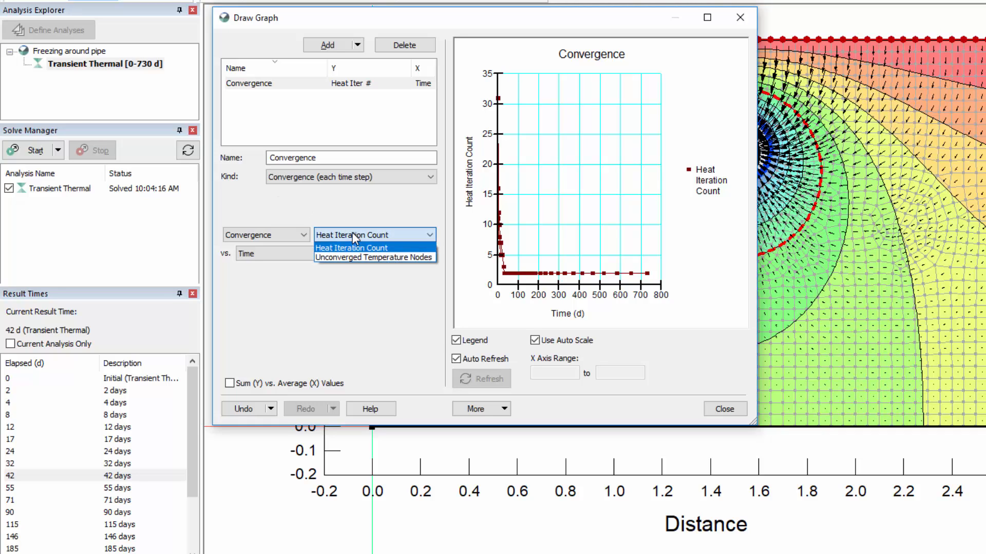
{"action": "mouse_move", "coordinate": [362, 258]}
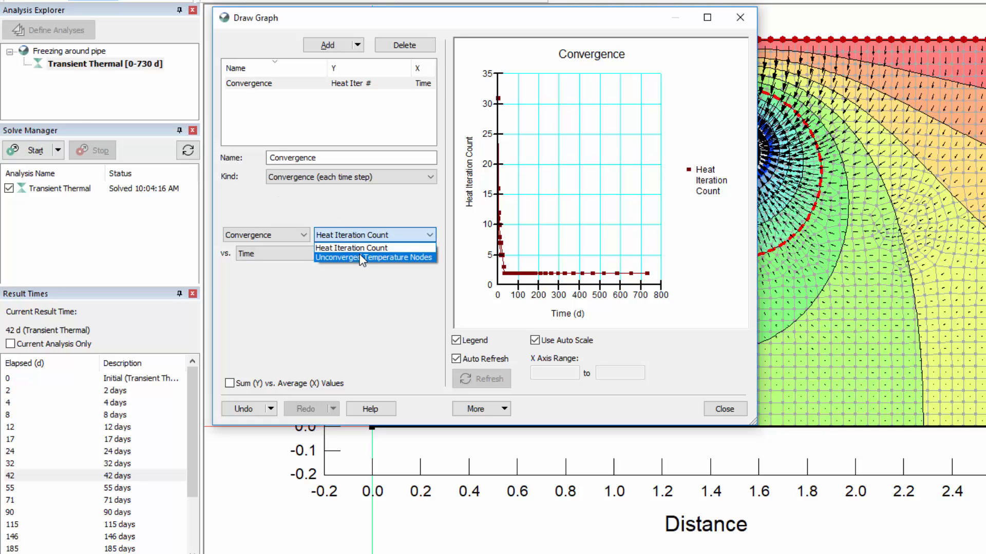
{"action": "left_click", "coordinate": [370, 258]}
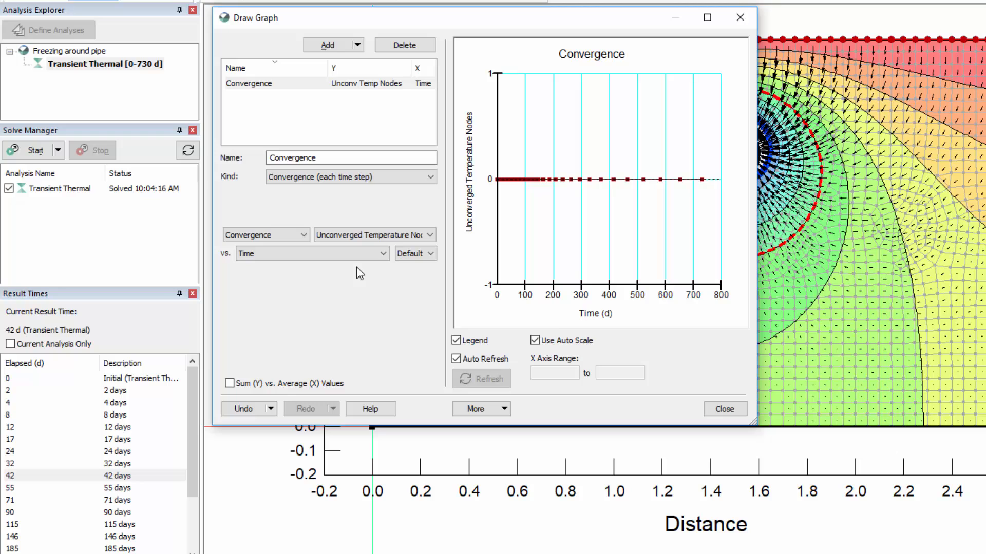
{"action": "mouse_move", "coordinate": [358, 273]}
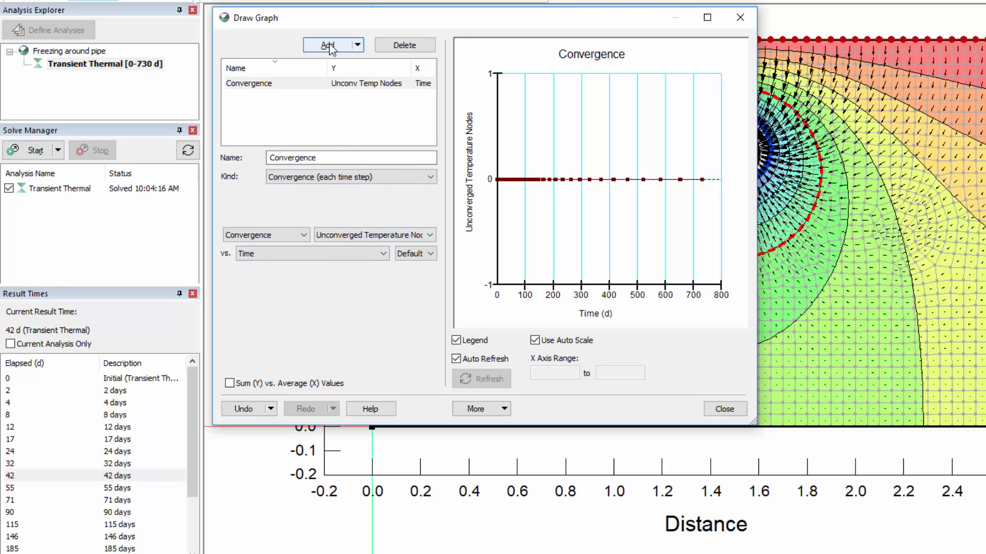
Step: Add a Cumulative heat graph plotting the cumulative heat flow quantity for all time steps
{"action": "left_click", "coordinate": [326, 44]}
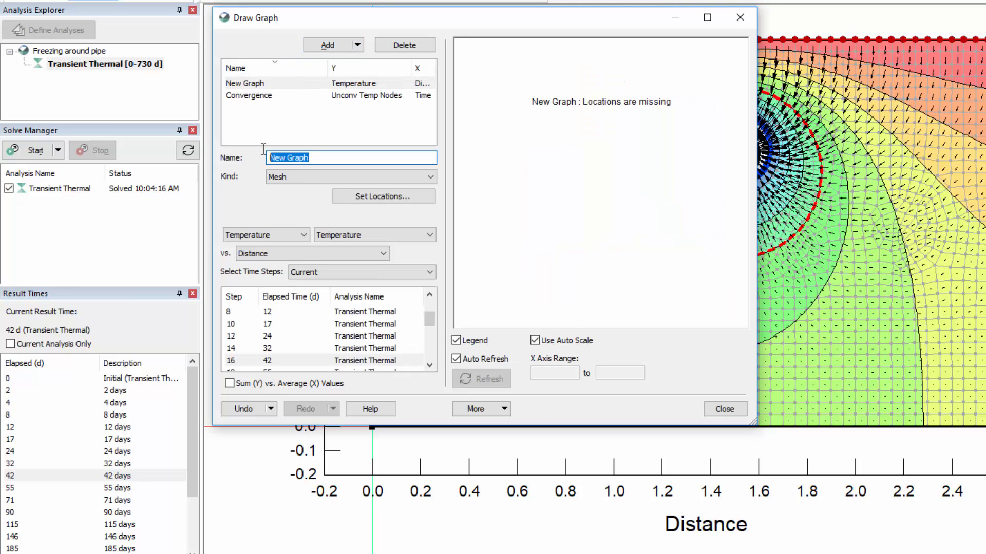
{"action": "type", "text": "Cumulative heat rate"}
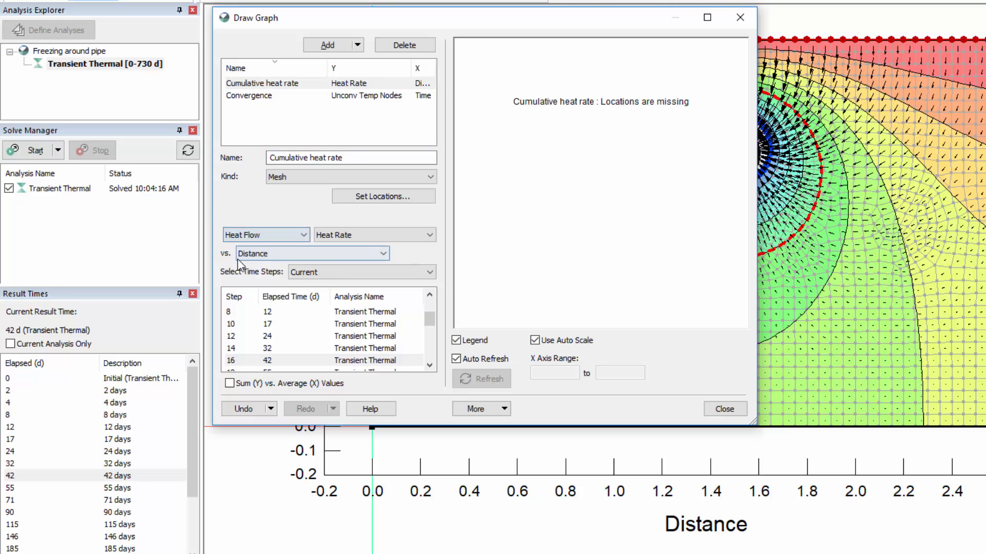
{"action": "left_click", "coordinate": [374, 234]}
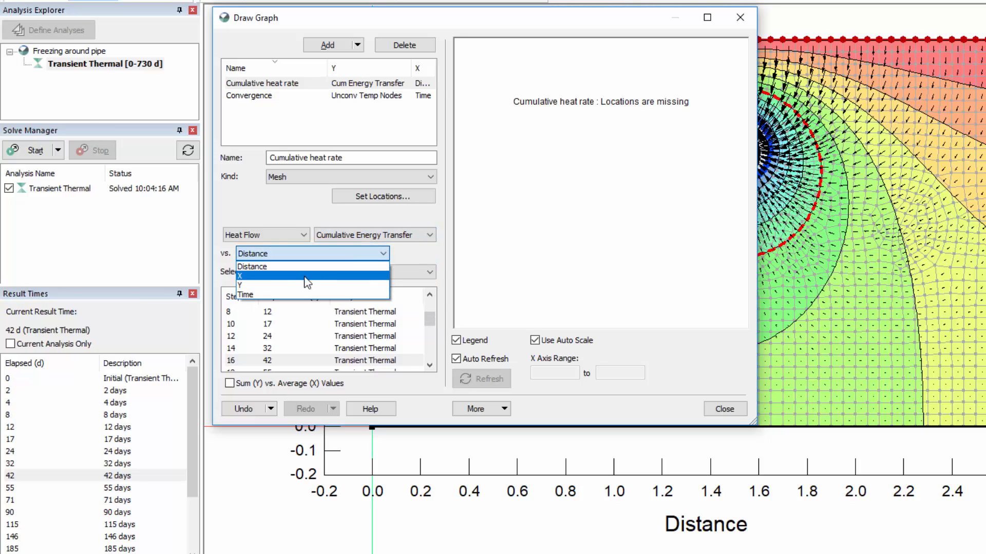
{"action": "left_click", "coordinate": [245, 294]}
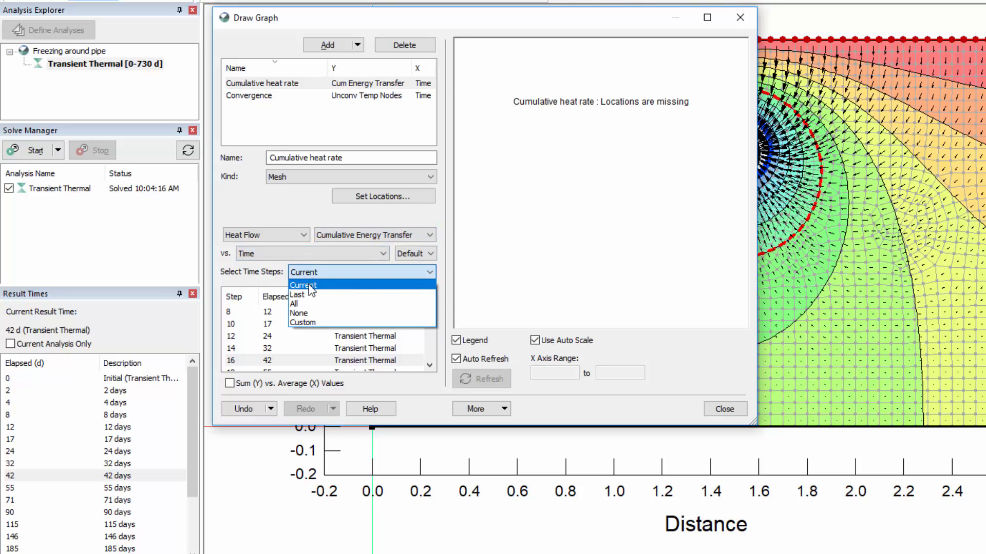
{"action": "left_click", "coordinate": [294, 304]}
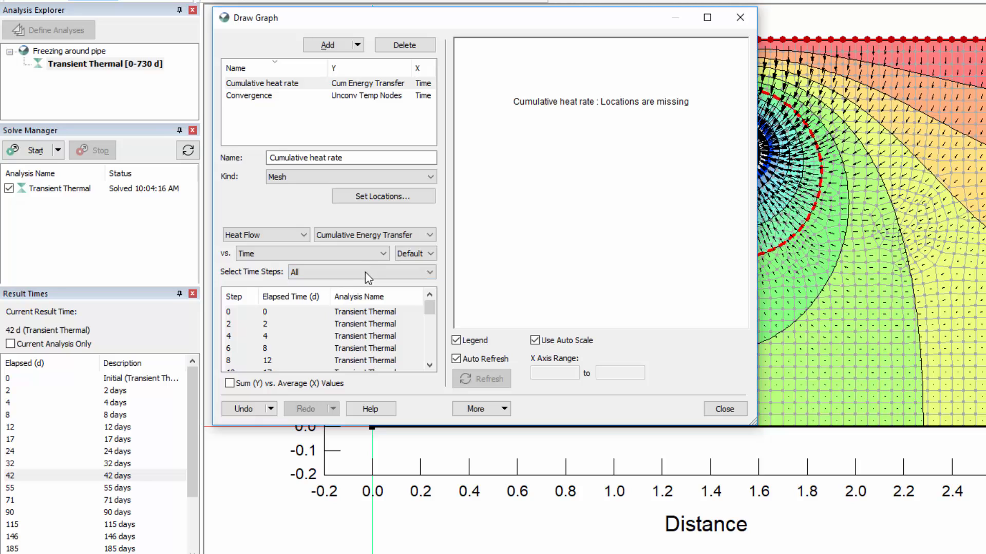
Step: Set the graph locations to geometry items and tick Sum (Y) vs. Average (X) Values
{"action": "left_click", "coordinate": [383, 197]}
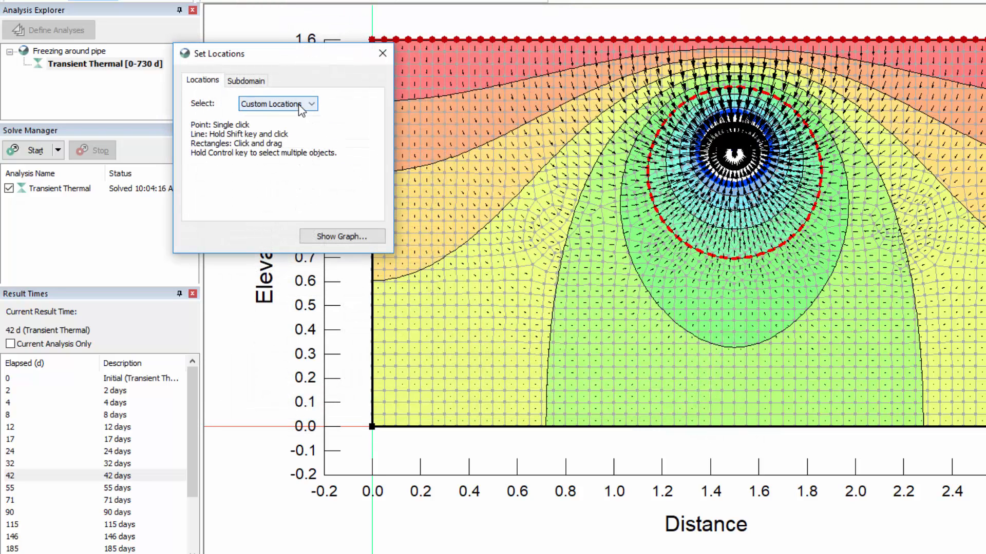
{"action": "left_click", "coordinate": [278, 104]}
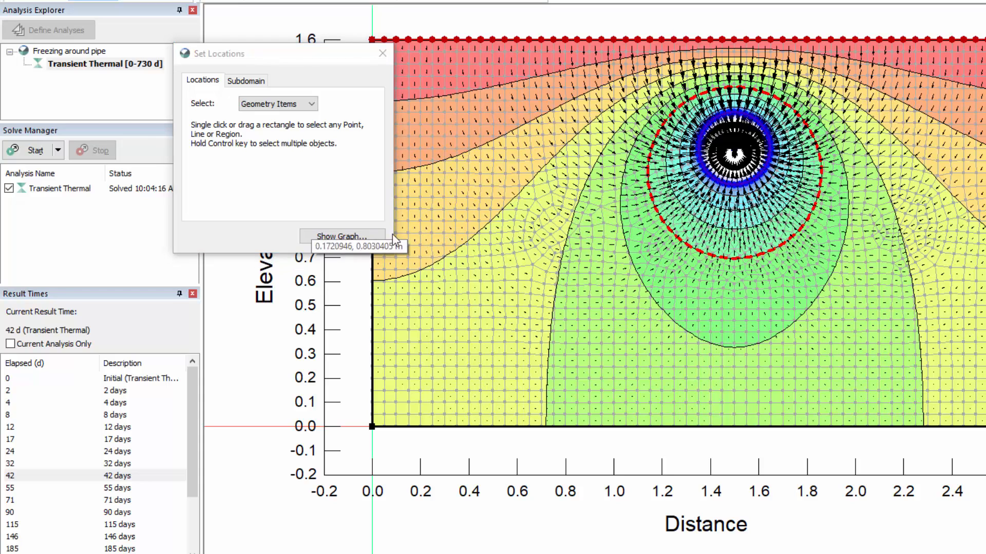
{"action": "left_click", "coordinate": [341, 237]}
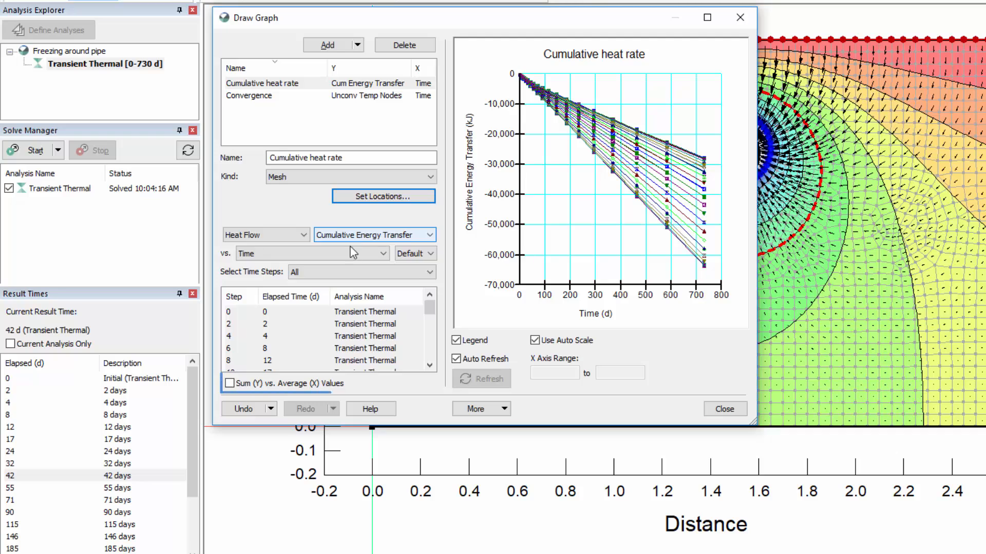
{"action": "left_click", "coordinate": [229, 383]}
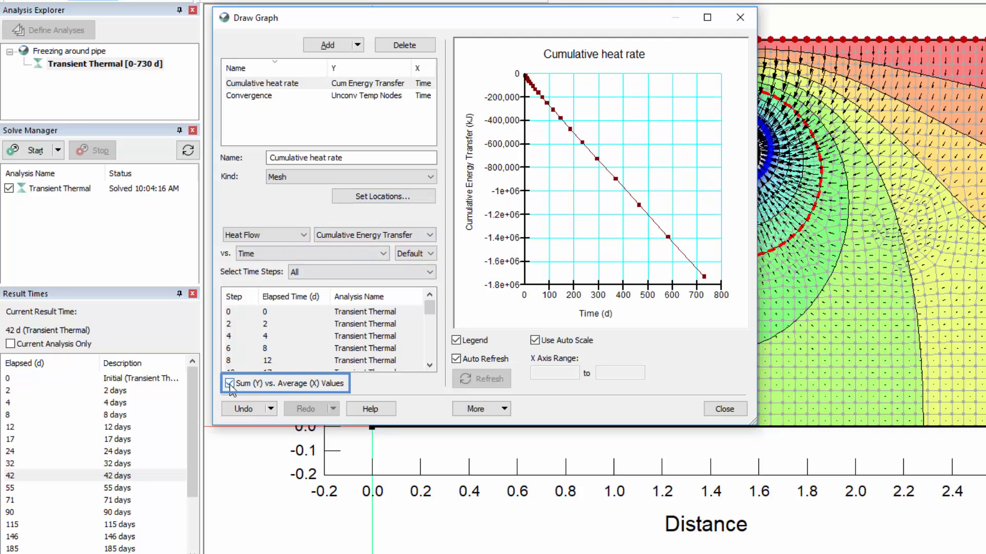
{"action": "left_click", "coordinate": [229, 383]}
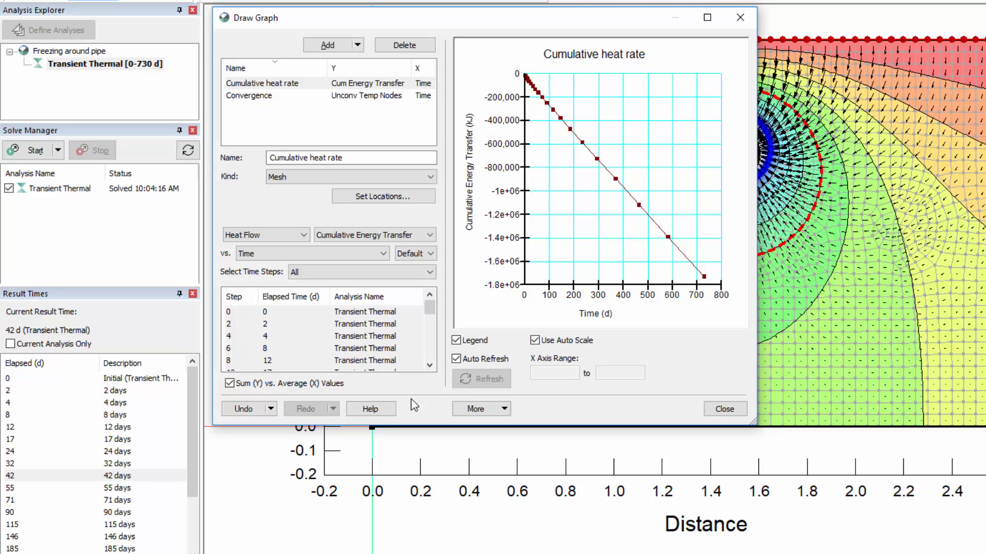
Step: From the Draw Graph More menu, bring up Graph Options for the Cumulative heat rate graph
{"action": "left_click", "coordinate": [476, 409]}
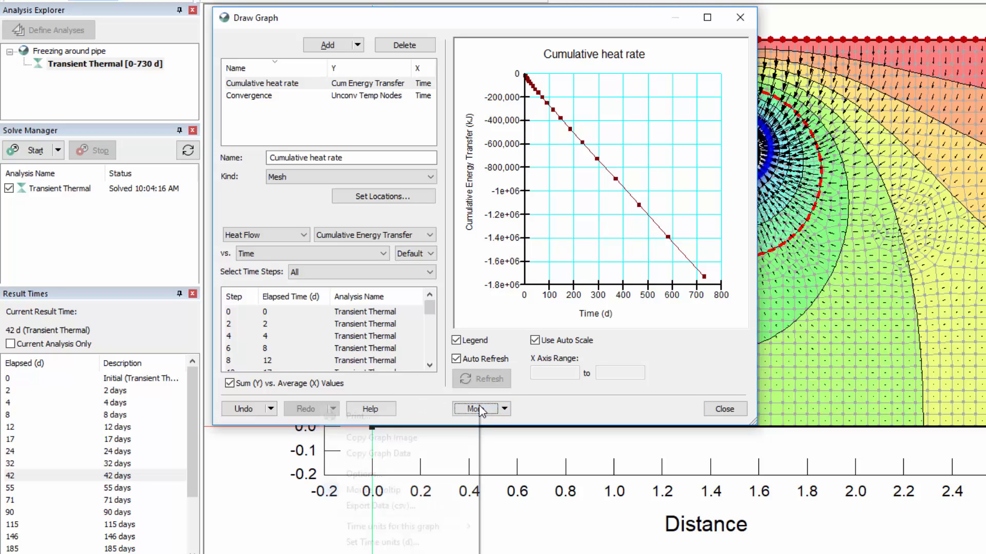
{"action": "left_click", "coordinate": [478, 409]}
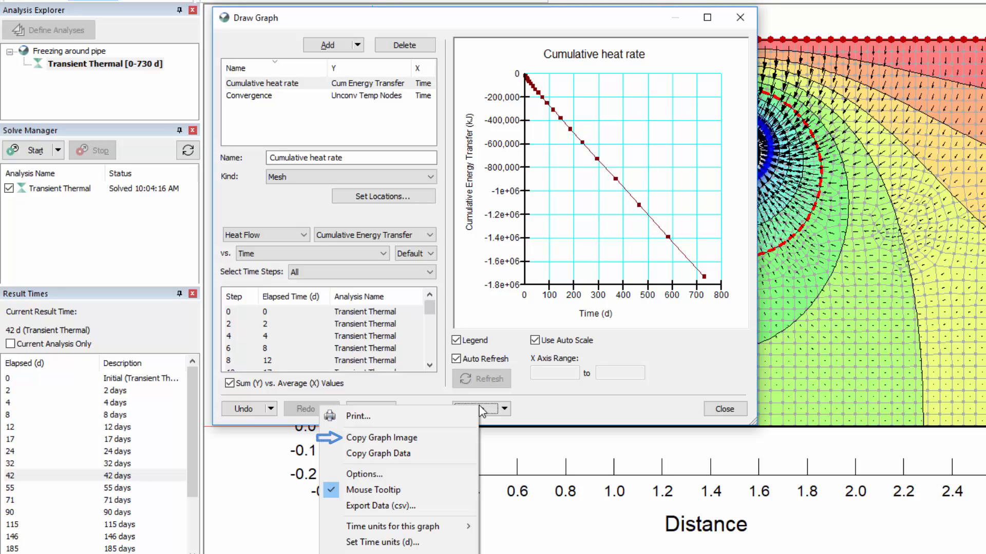
{"action": "mouse_move", "coordinate": [379, 453]}
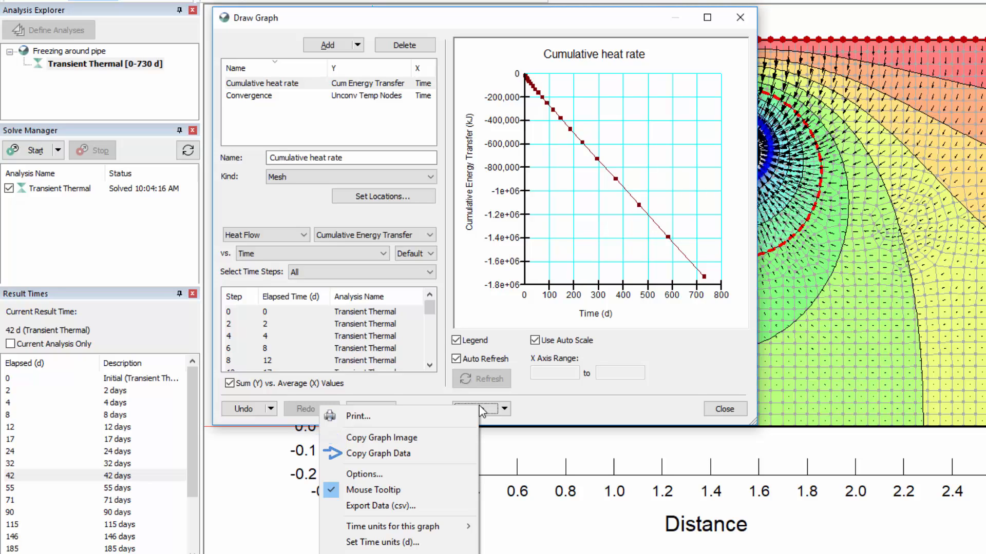
{"action": "mouse_move", "coordinate": [378, 454]}
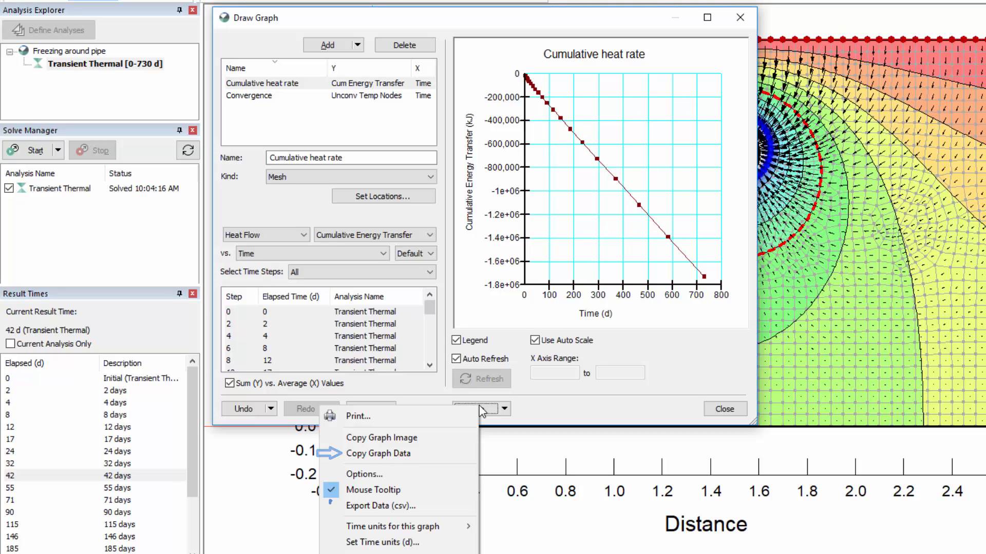
{"action": "mouse_move", "coordinate": [380, 507]}
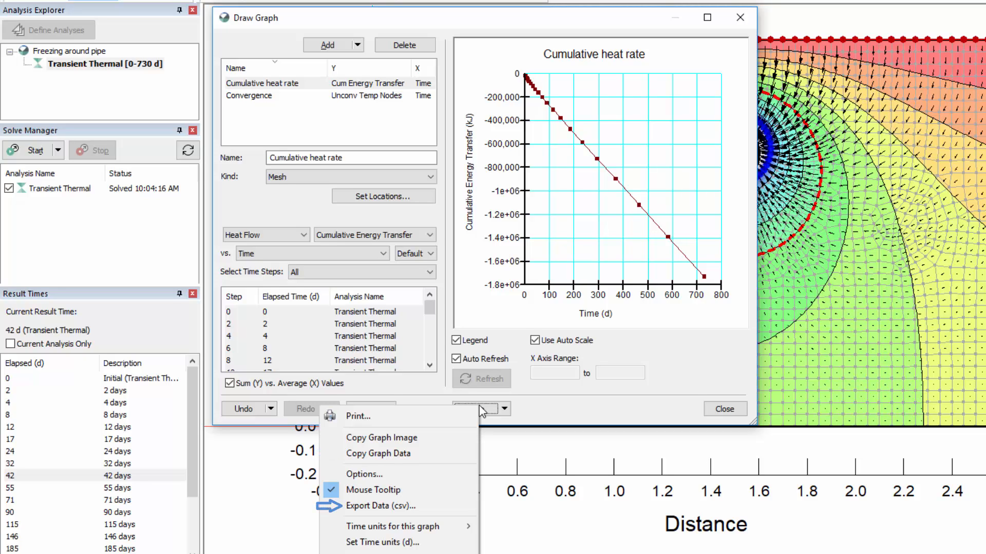
{"action": "mouse_move", "coordinate": [461, 470]}
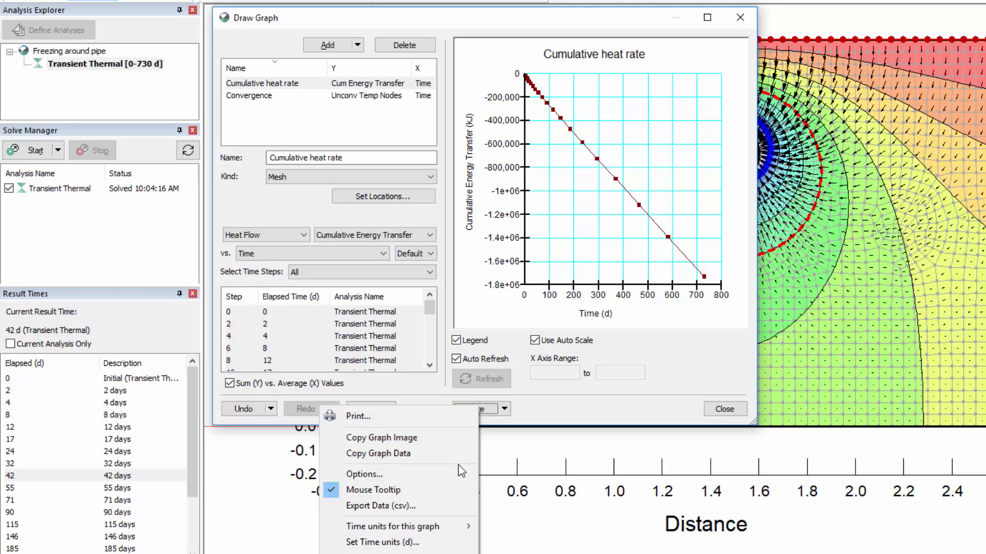
{"action": "left_click", "coordinate": [363, 475]}
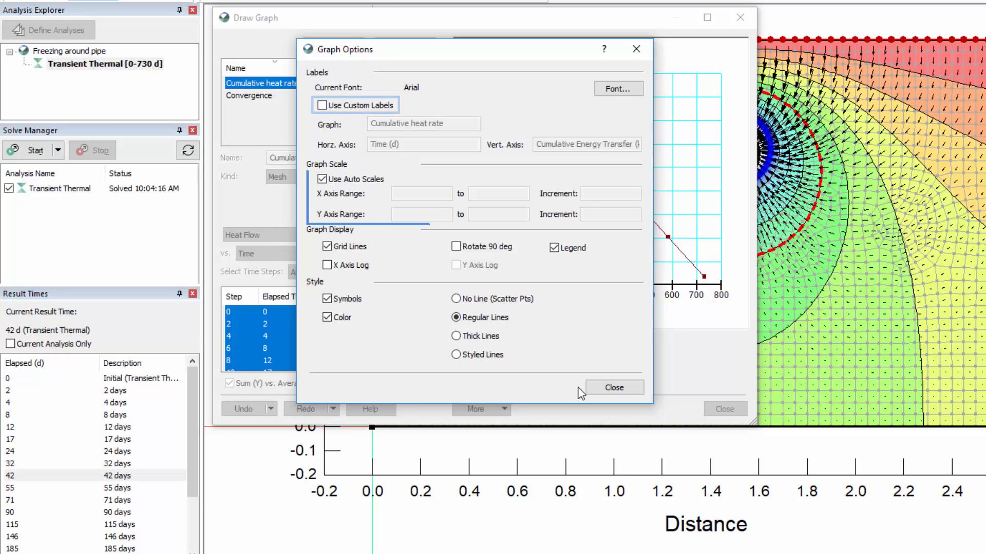
{"action": "left_click", "coordinate": [321, 105]}
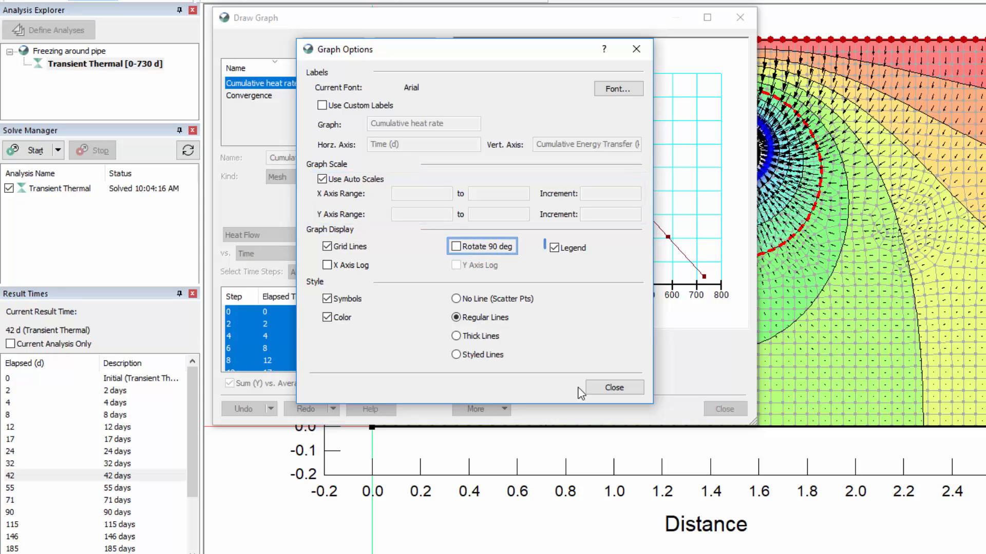
{"action": "left_click", "coordinate": [566, 247]}
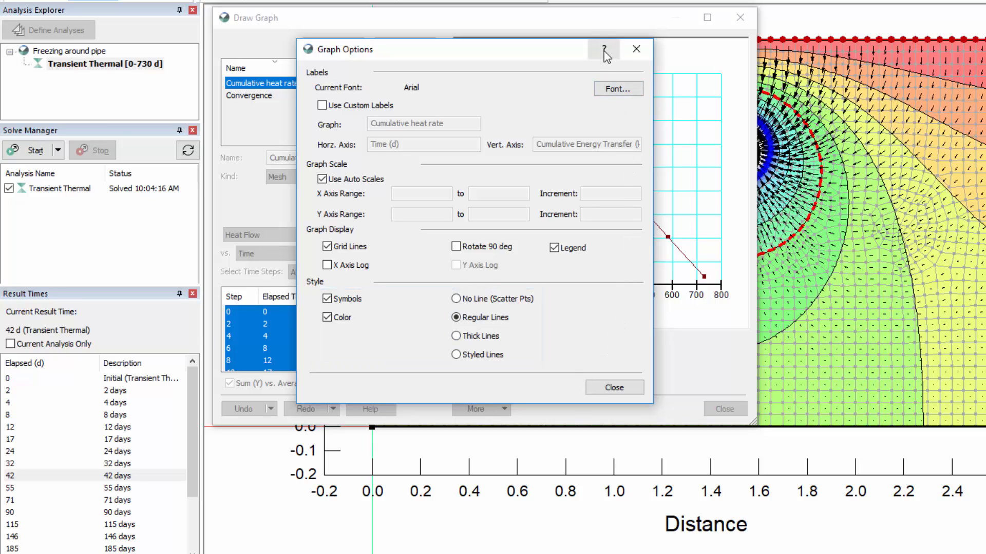
{"action": "left_click", "coordinate": [603, 49]}
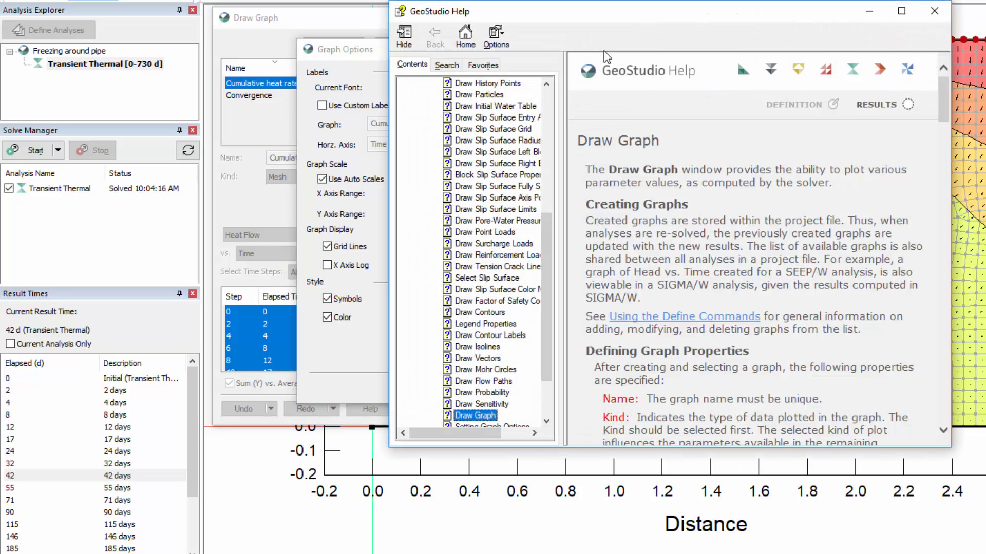
{"action": "mouse_move", "coordinate": [560, 66]}
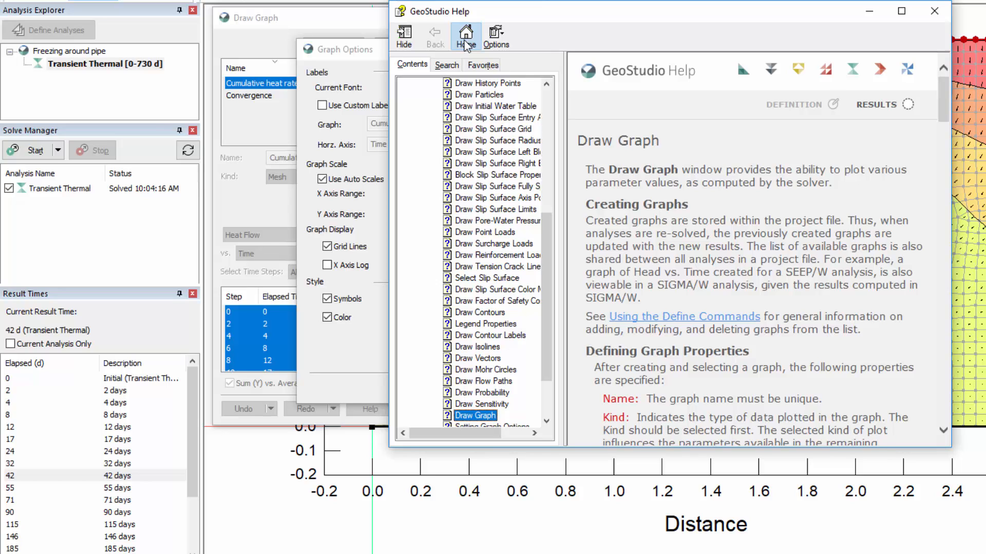
{"action": "left_click", "coordinate": [464, 36]}
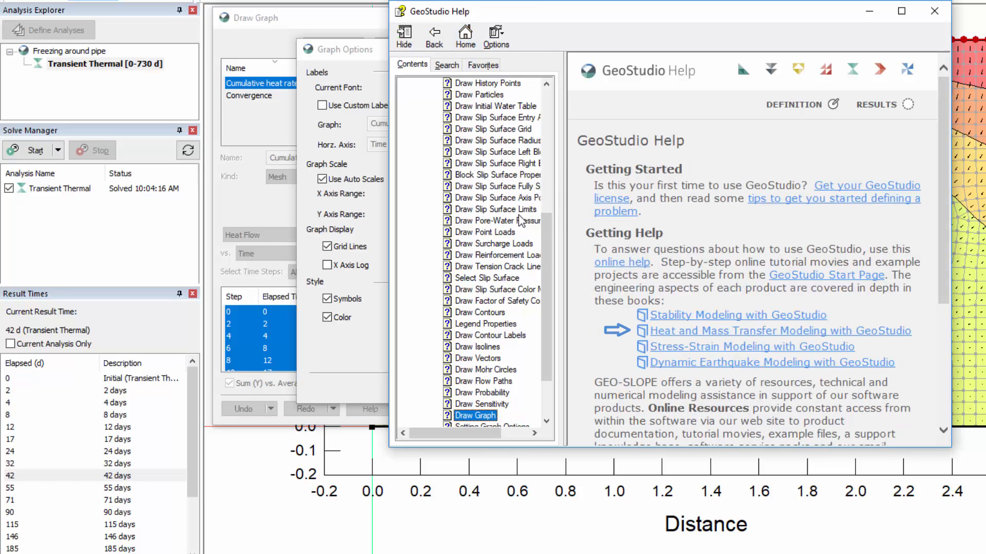
{"action": "mouse_move", "coordinate": [780, 189]}
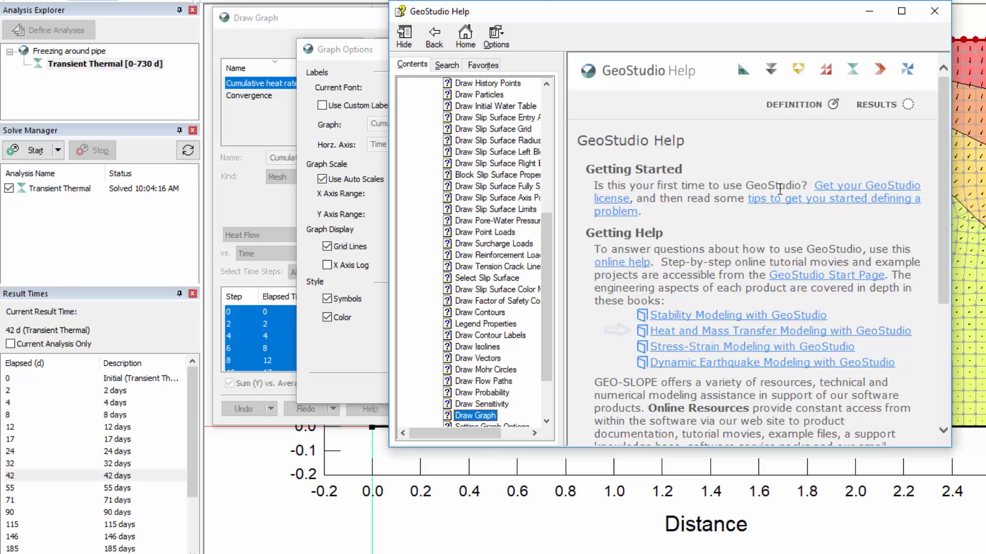
{"action": "left_click", "coordinate": [935, 10]}
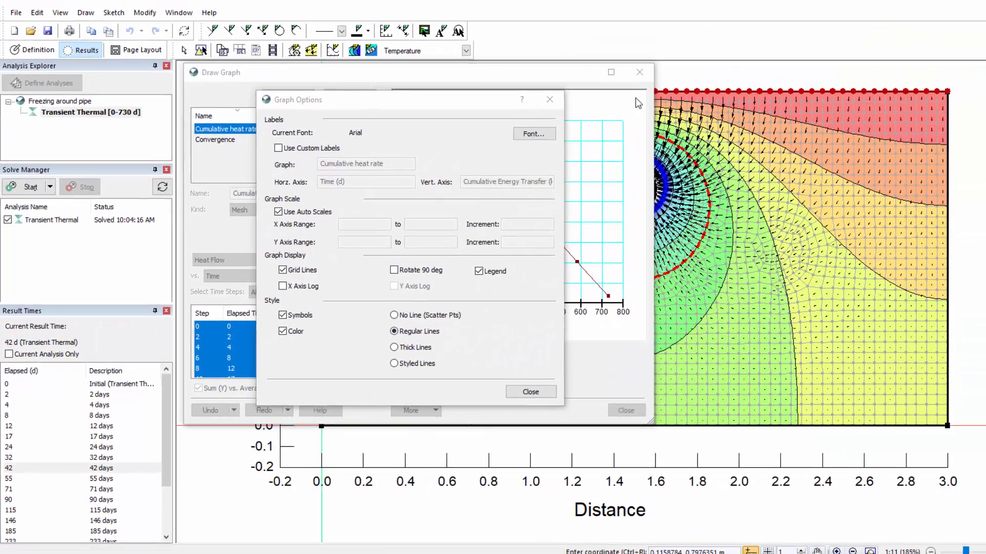
Step: Close Graph Options and Draw Graph, then switch to the Page Layout view of the 42-day contours
{"action": "left_click", "coordinate": [529, 392]}
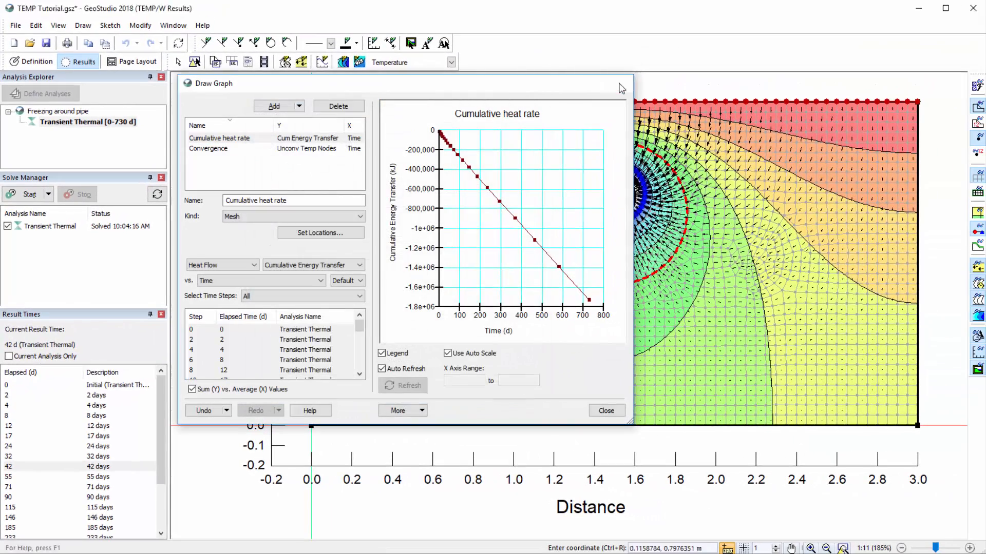
{"action": "left_click", "coordinate": [605, 410]}
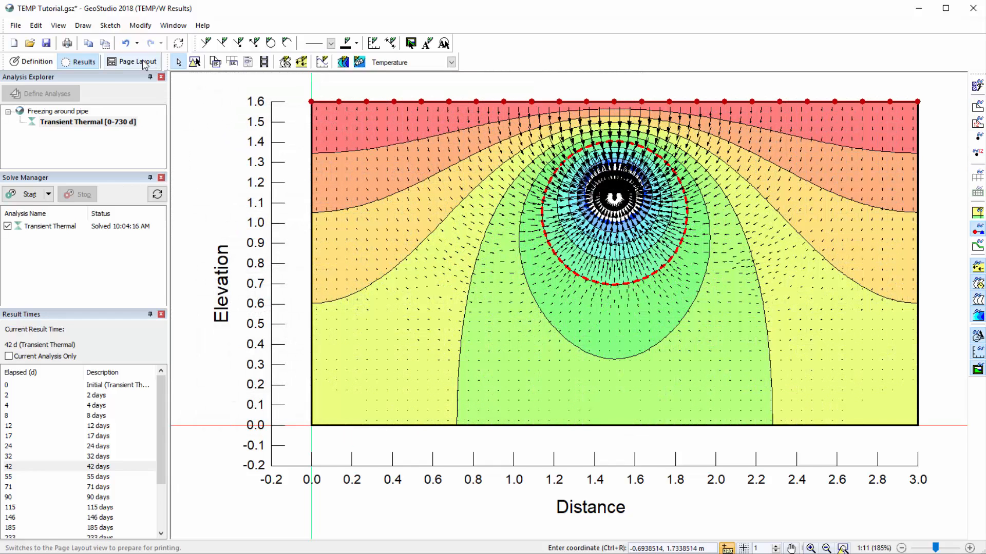
{"action": "mouse_move", "coordinate": [132, 61]}
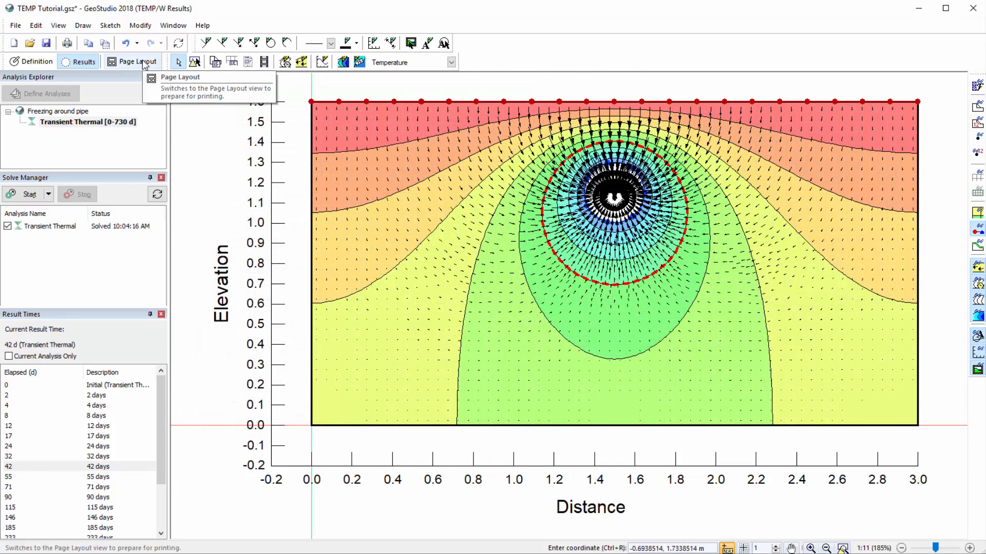
{"action": "left_click", "coordinate": [133, 62]}
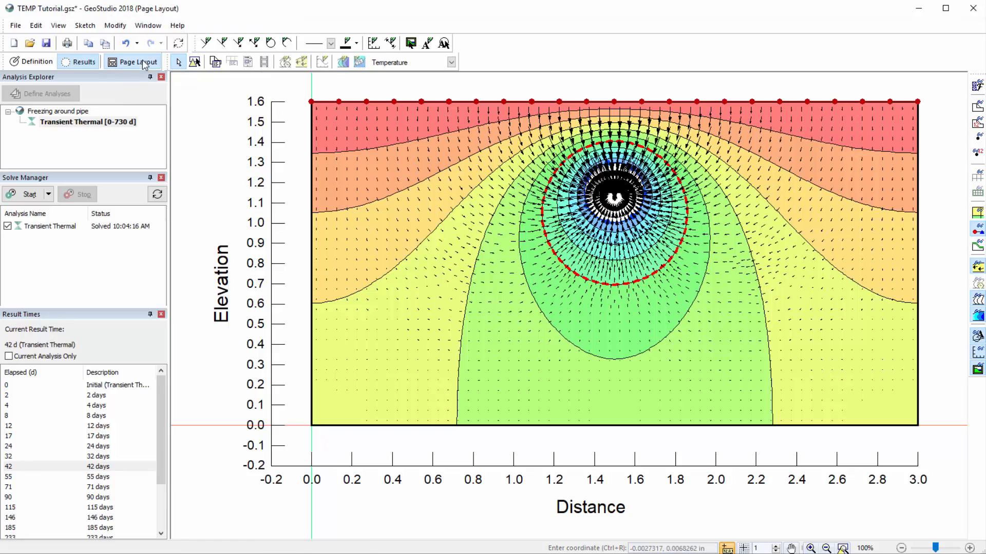
{"action": "left_click", "coordinate": [139, 61]}
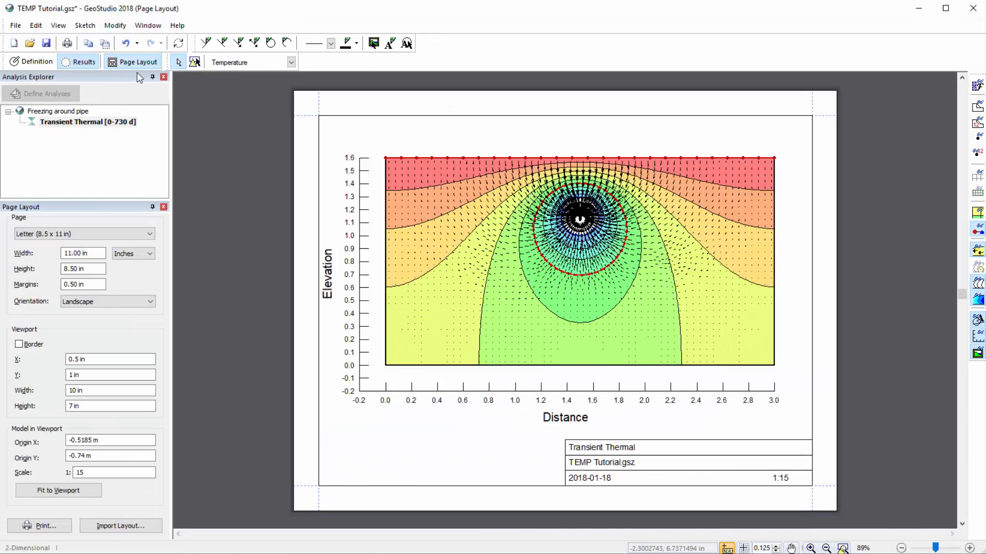